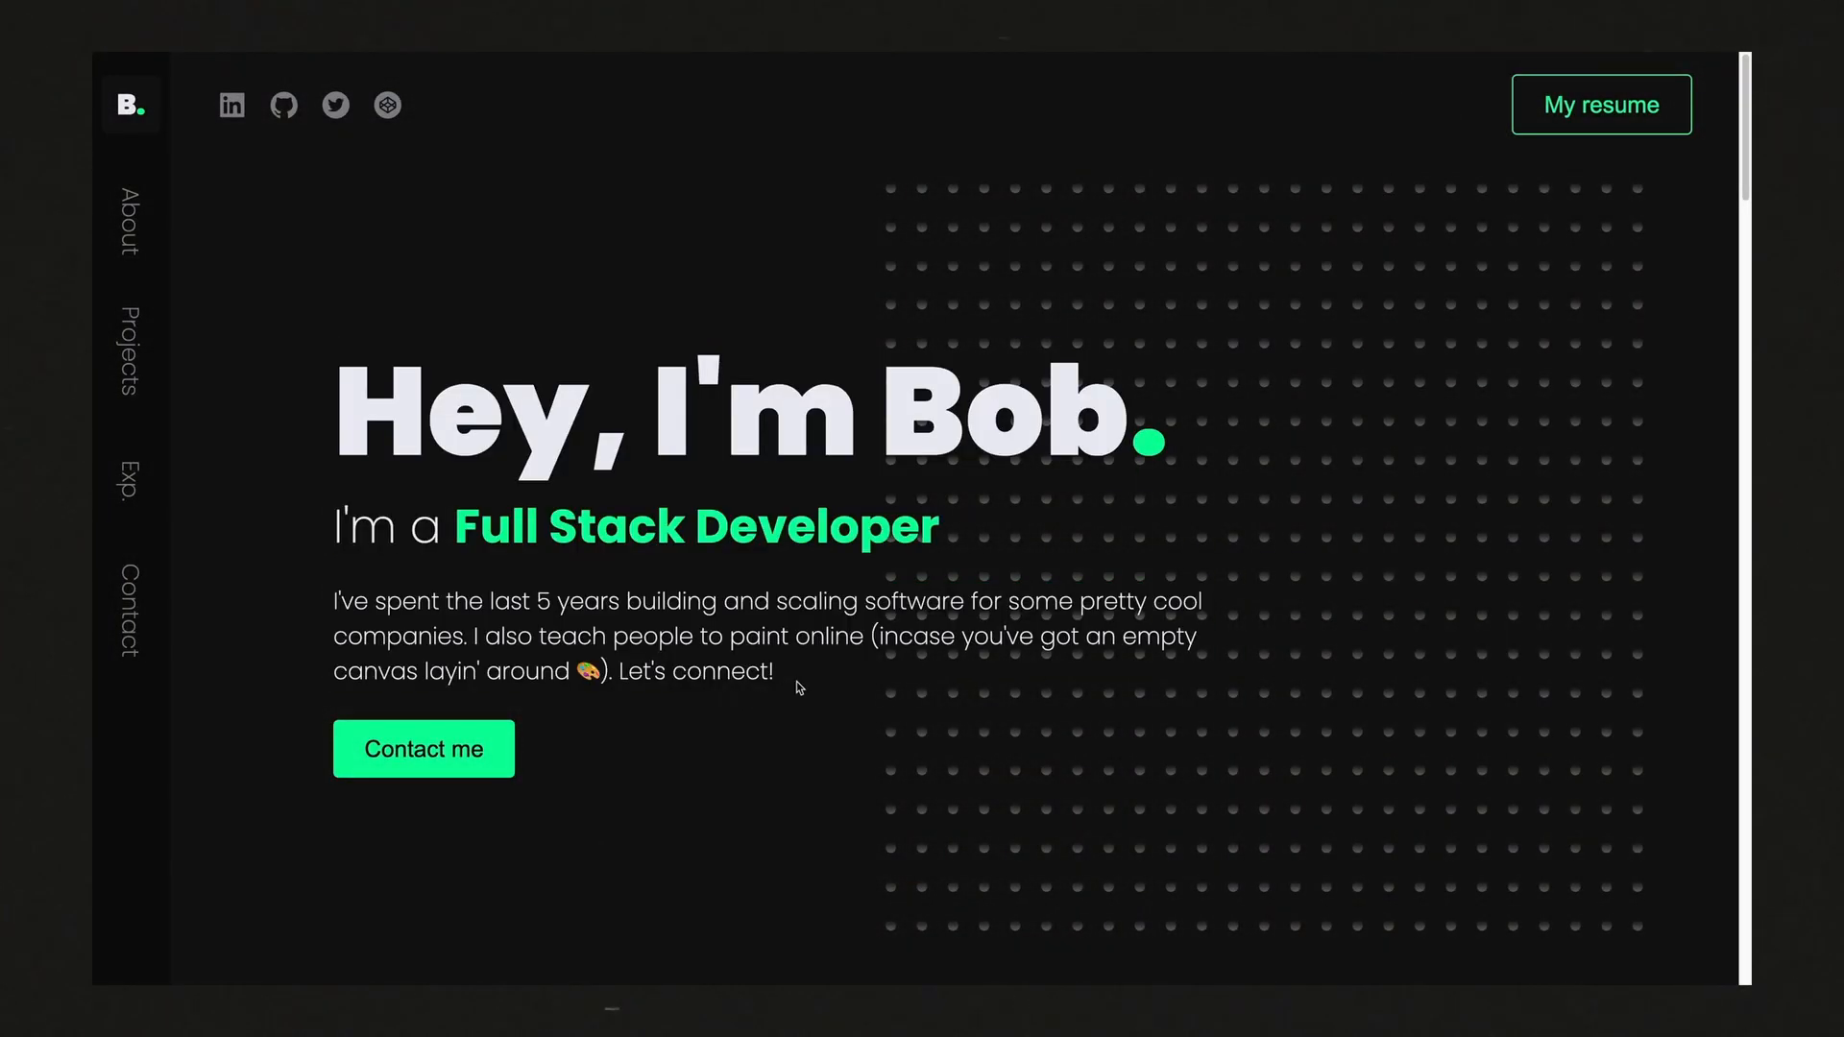
Step: Scroll through Bob's portfolio and click a dot to show the rippling grid
{"action": "scroll", "scroll_direction": "down", "scroll_amount": 3}
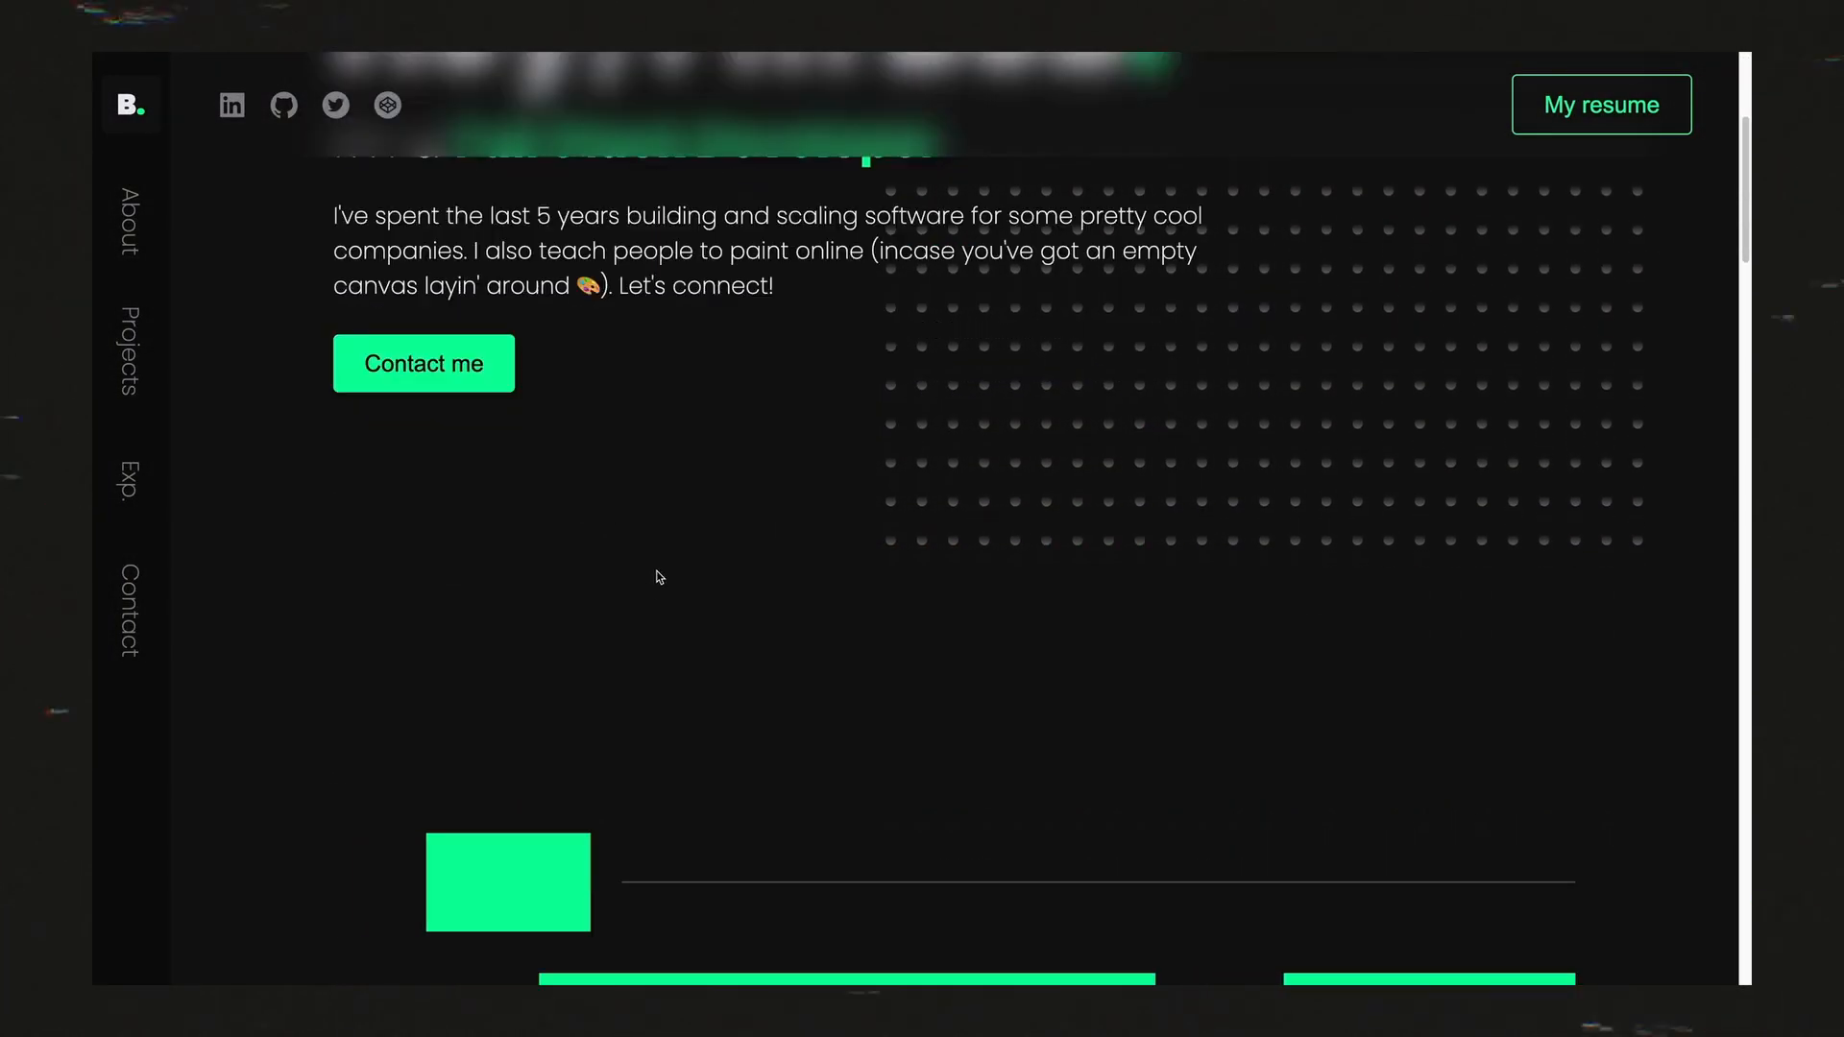
{"action": "scroll", "scroll_direction": "down", "scroll_amount": 3}
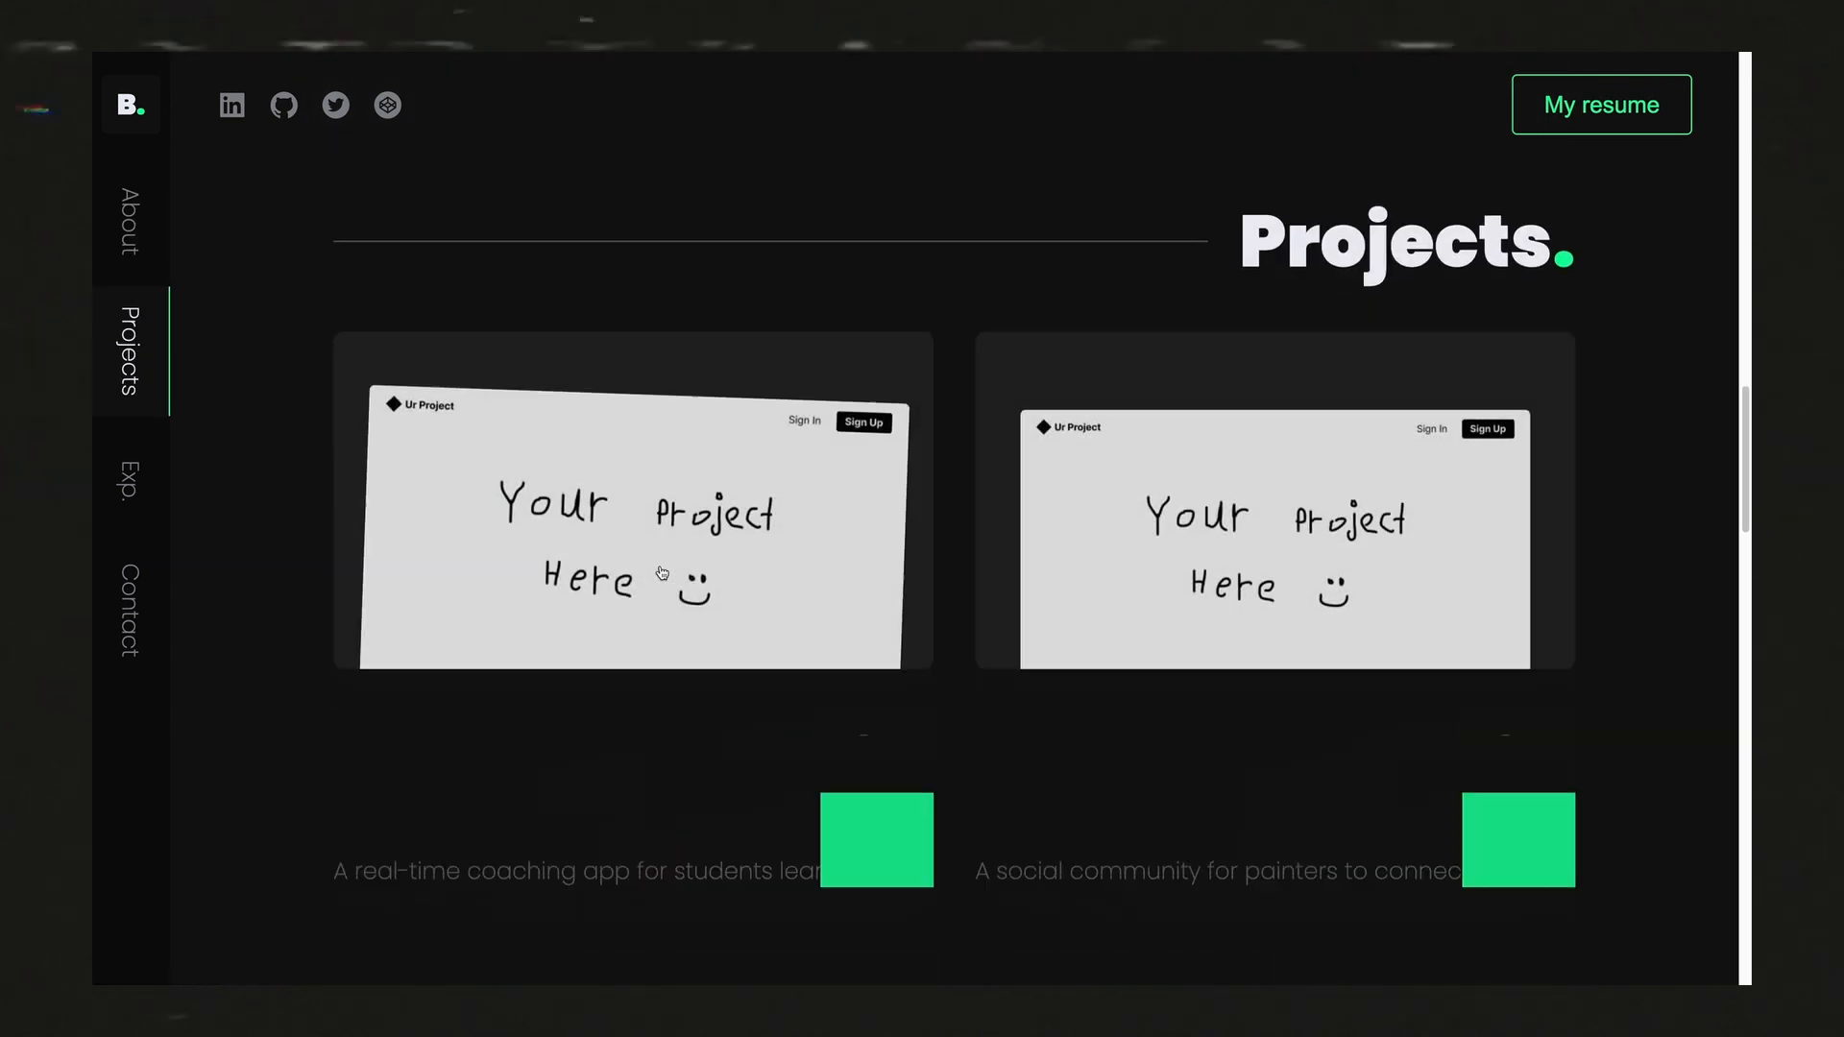
{"action": "left_click", "coordinate": [125, 224]}
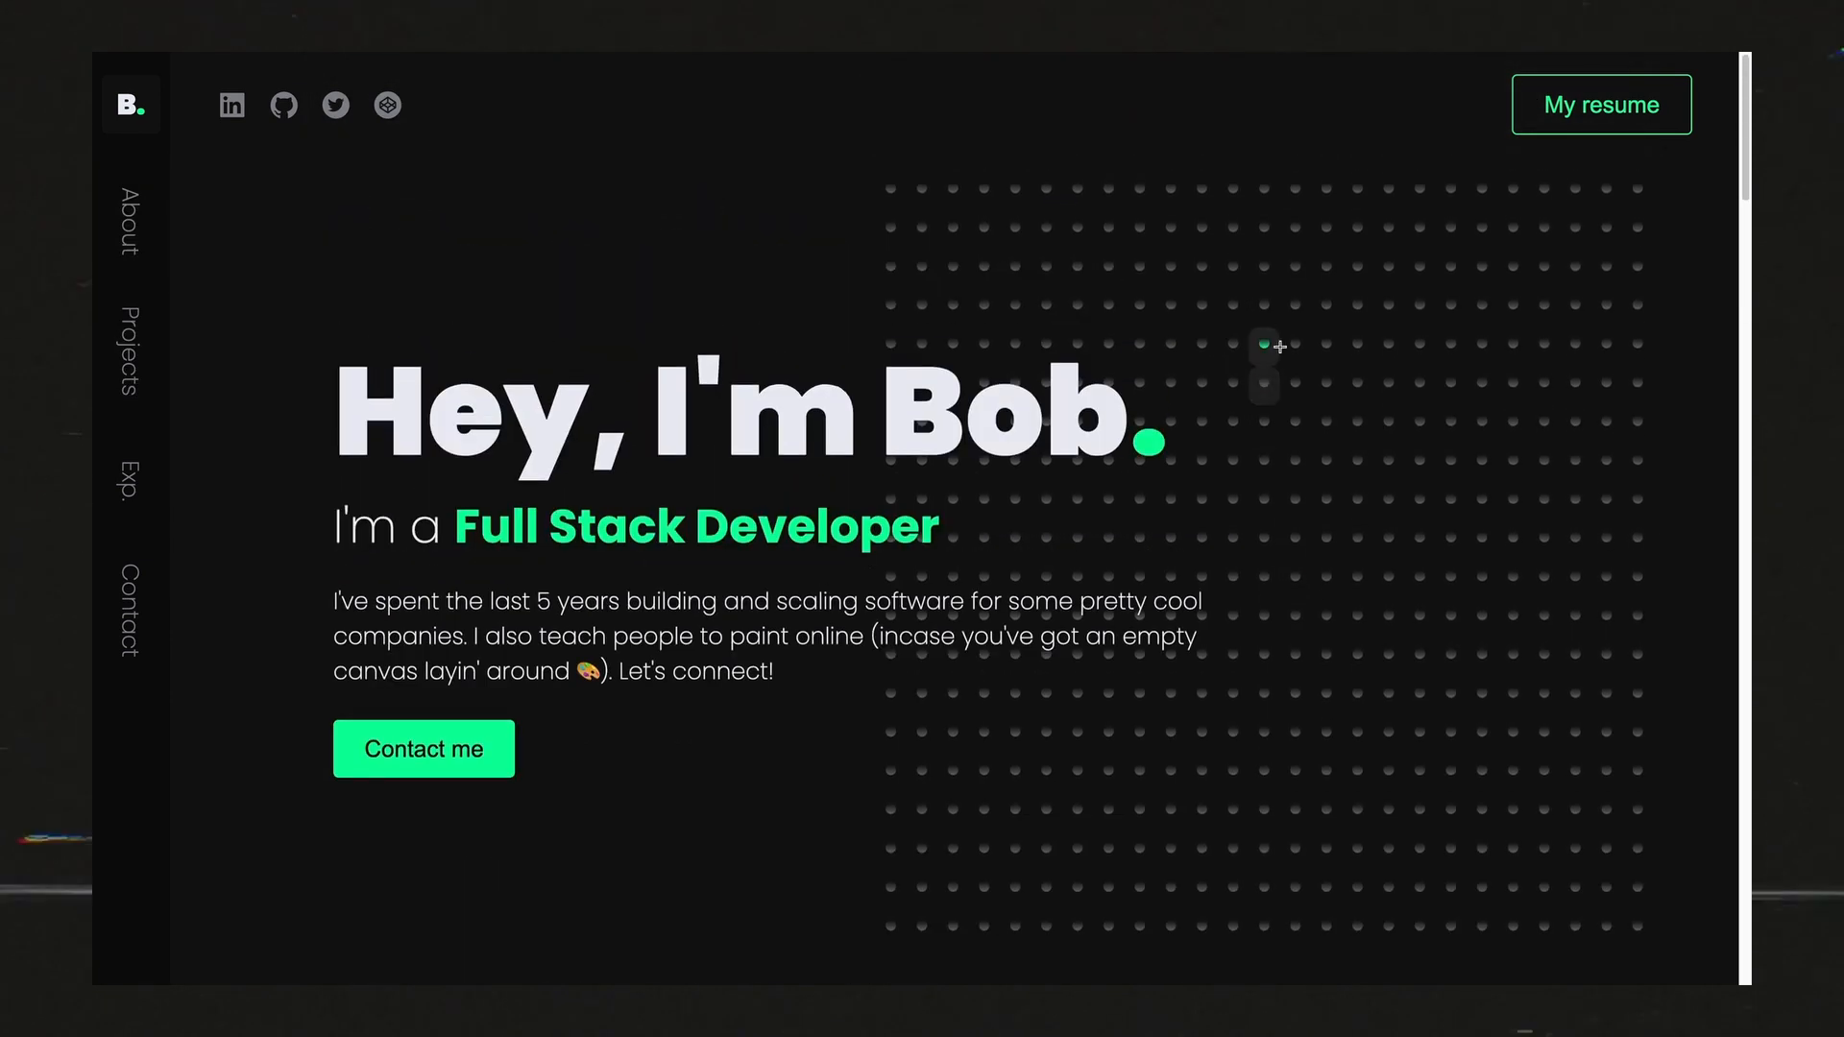
{"action": "mouse_move", "coordinate": [1314, 527]}
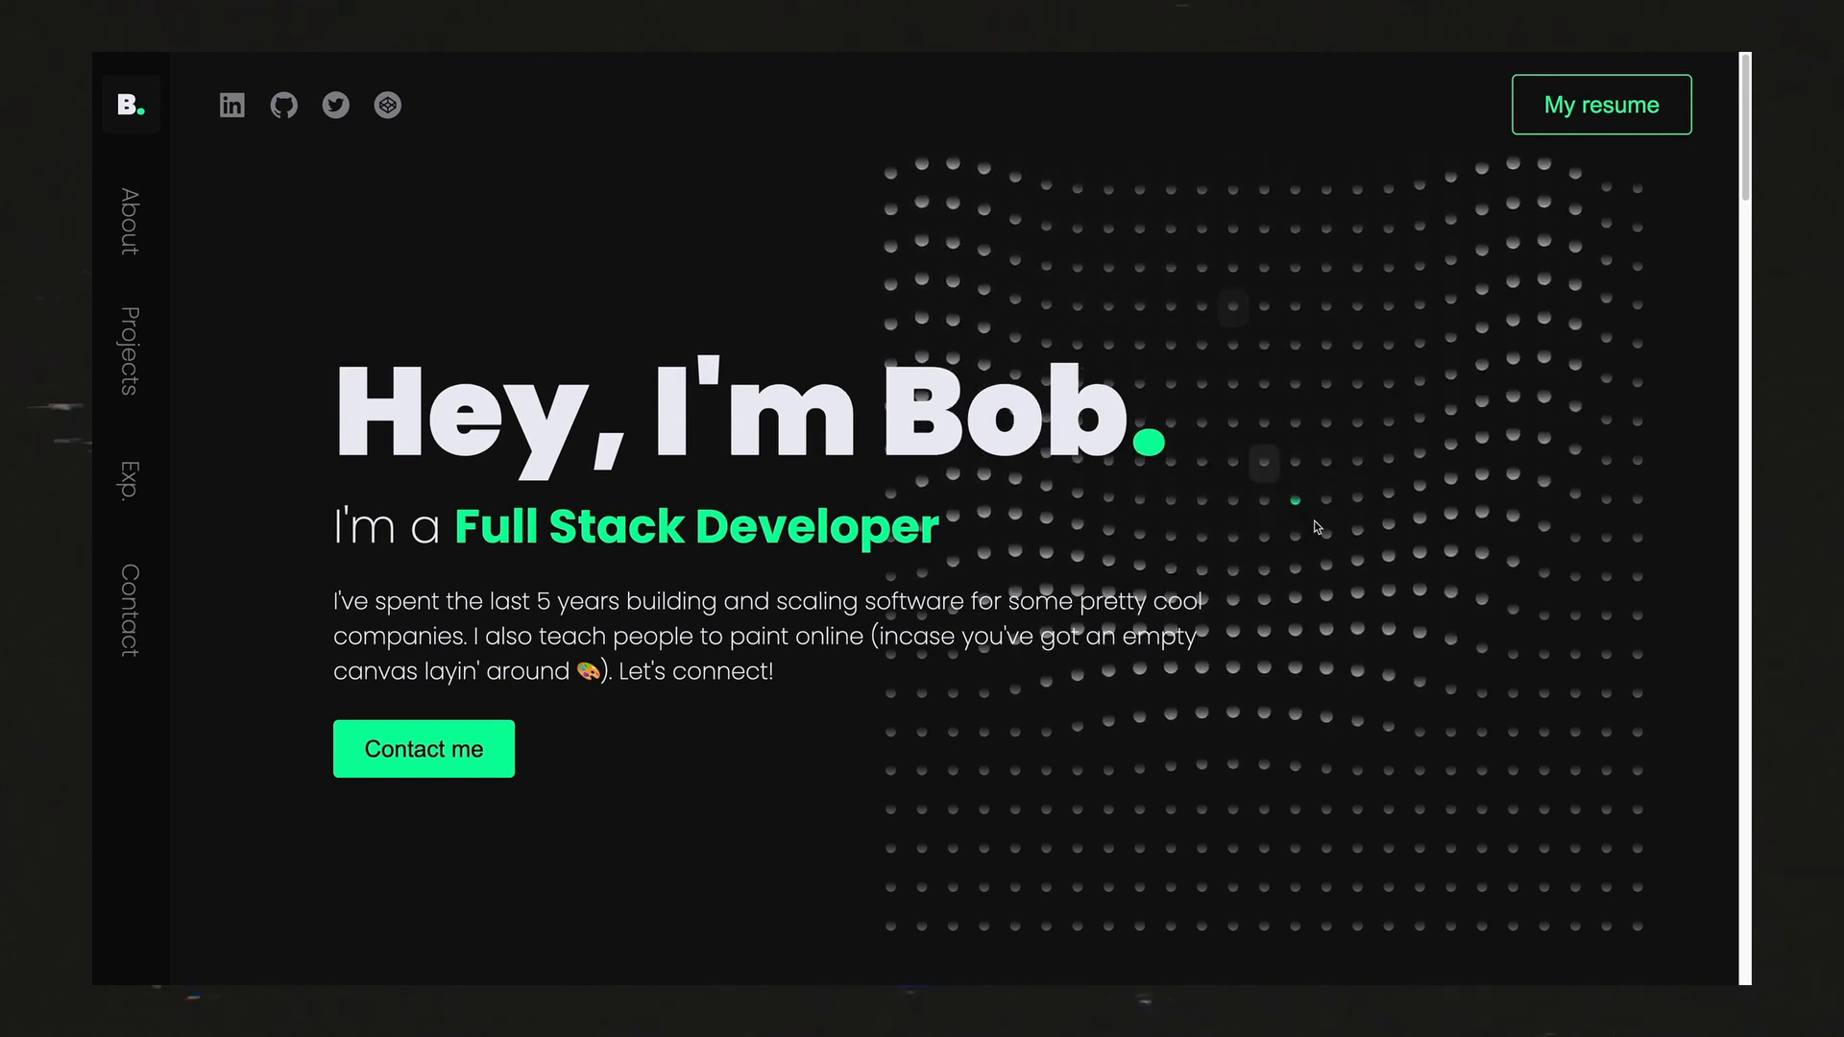
{"action": "mouse_move", "coordinate": [1489, 514]}
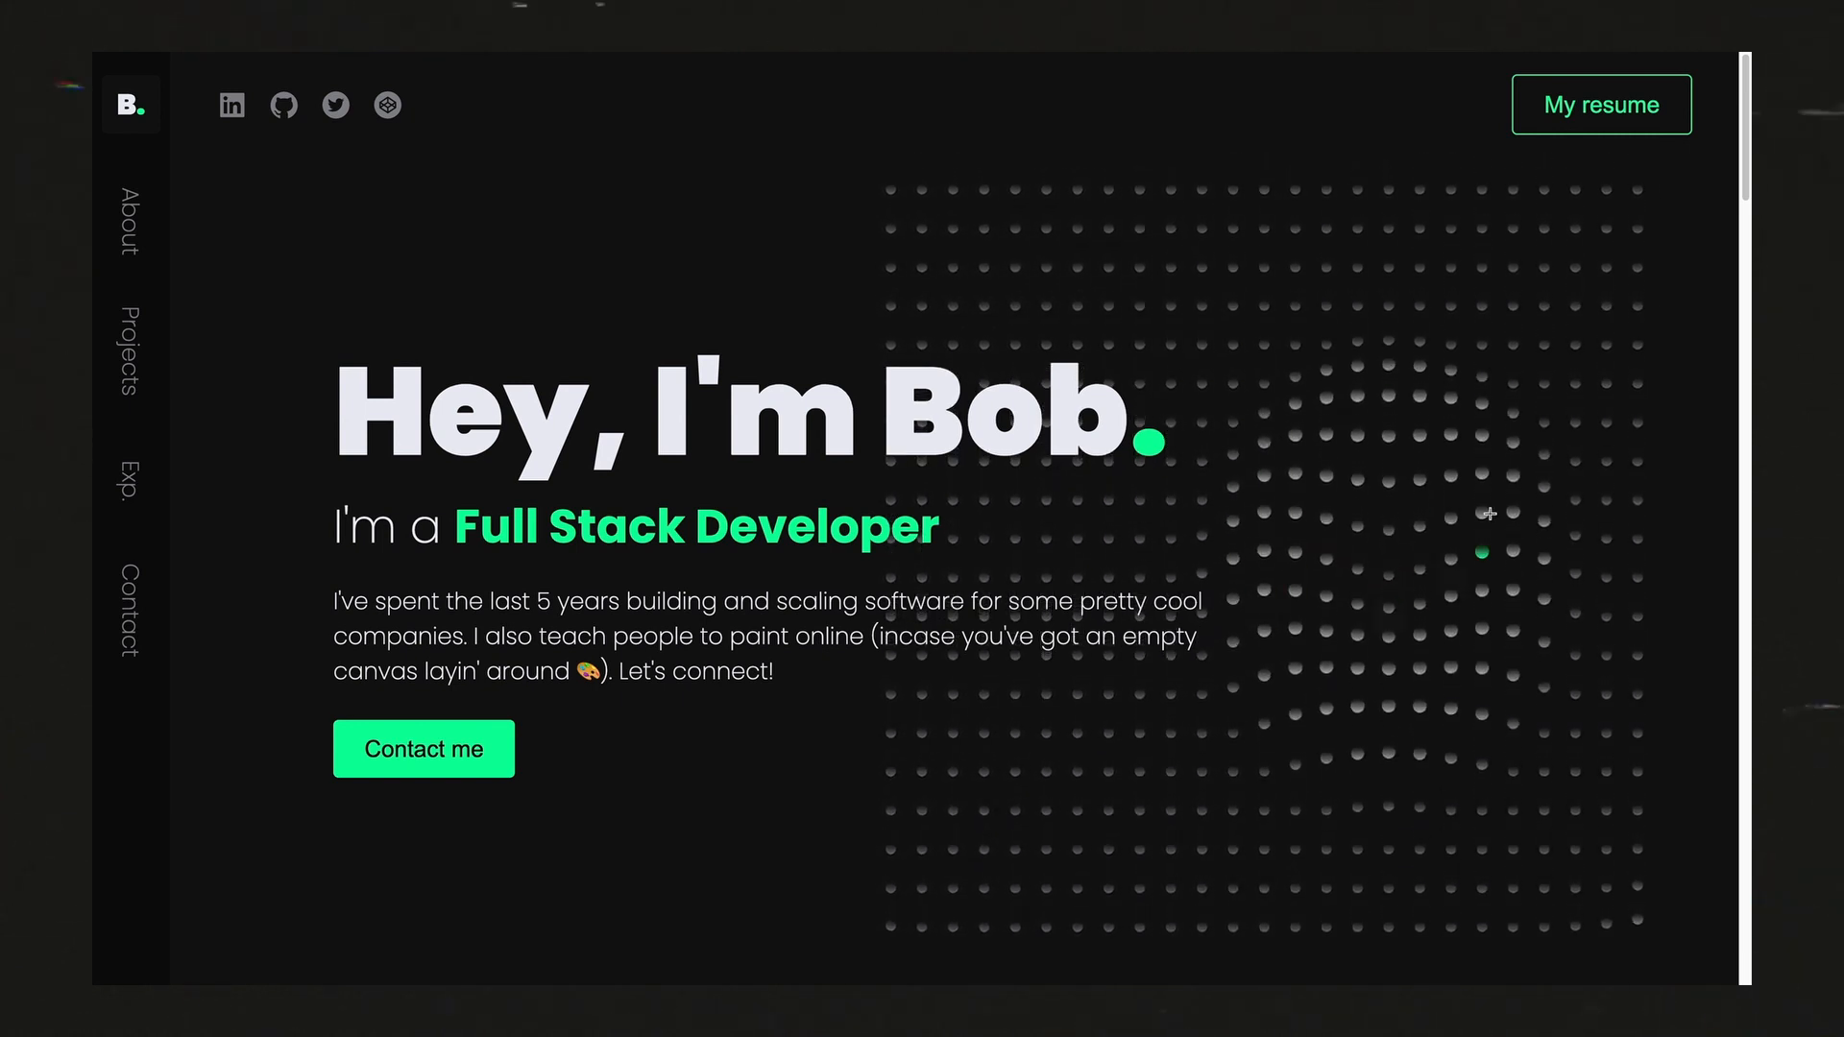
{"action": "mouse_move", "coordinate": [726, 369]}
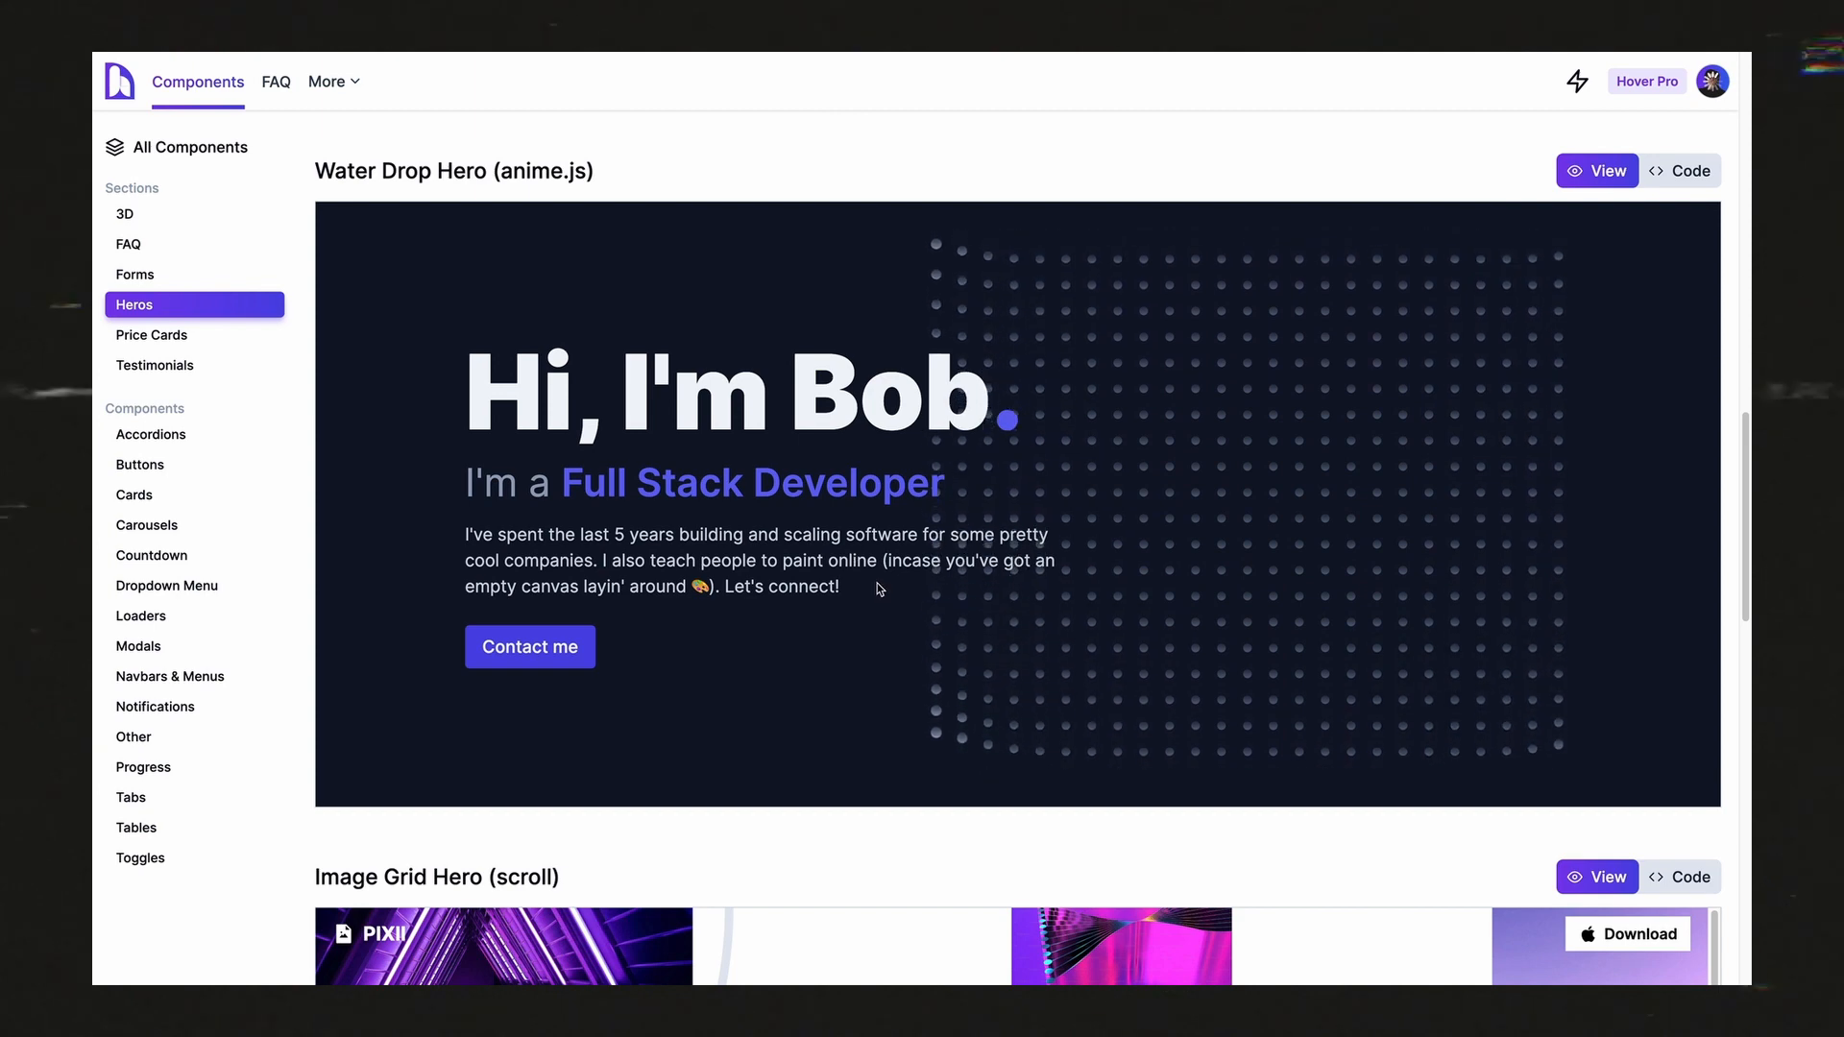
Step: Move from the Water Drop Hero preview to the WaterDropGridVideo.tsx starter code
{"action": "left_click", "coordinate": [1597, 171]}
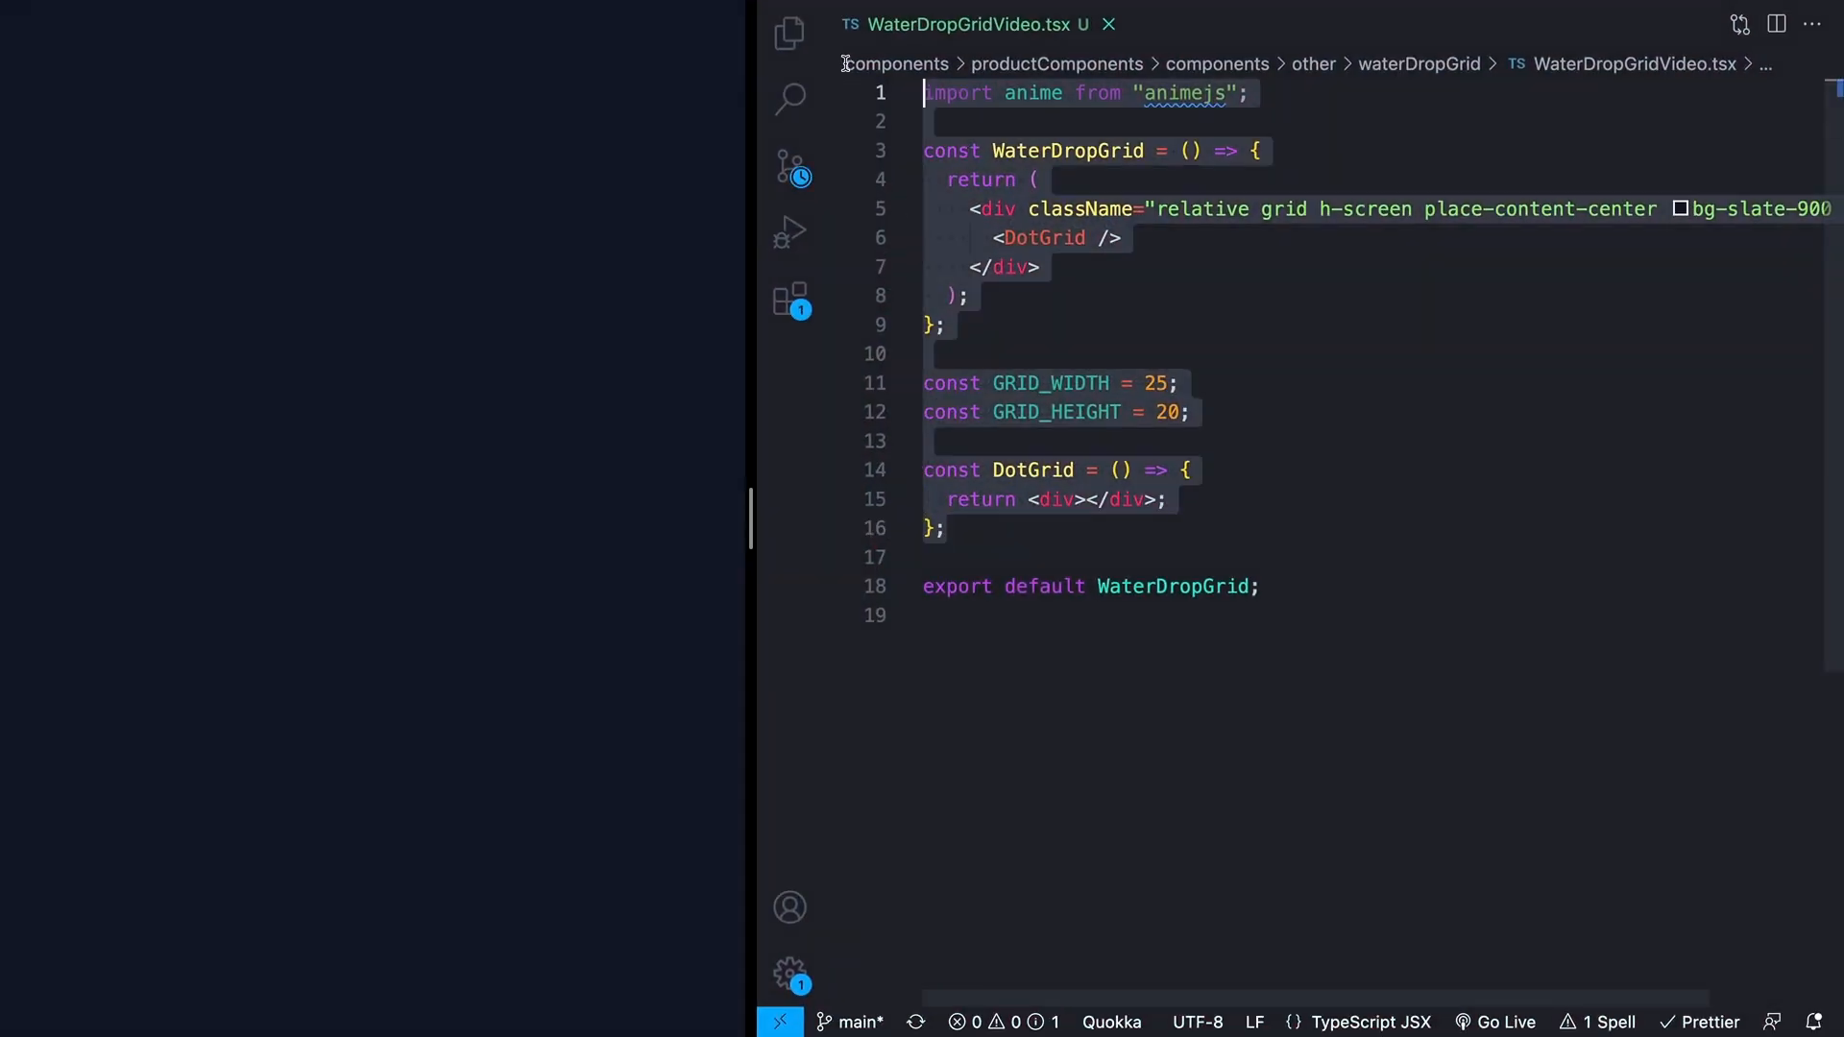
{"action": "left_click", "coordinate": [1179, 383]}
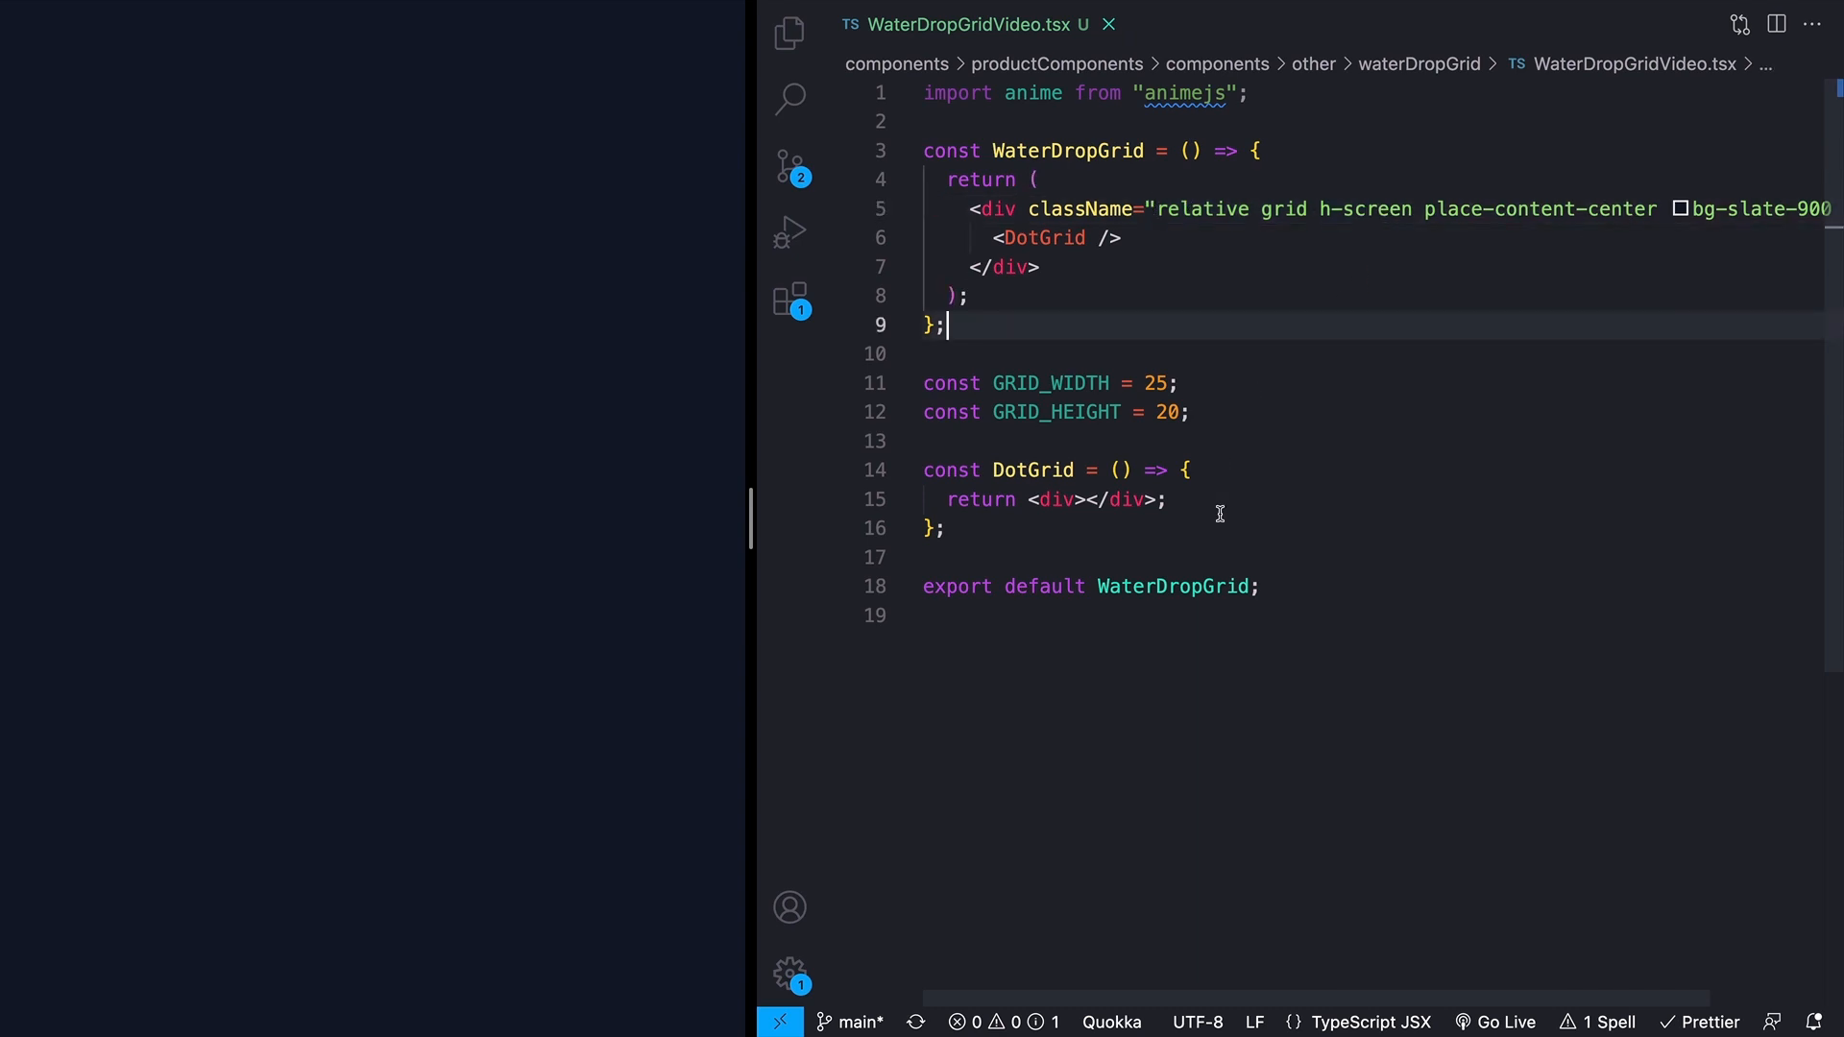
{"action": "left_click", "coordinate": [963, 295]}
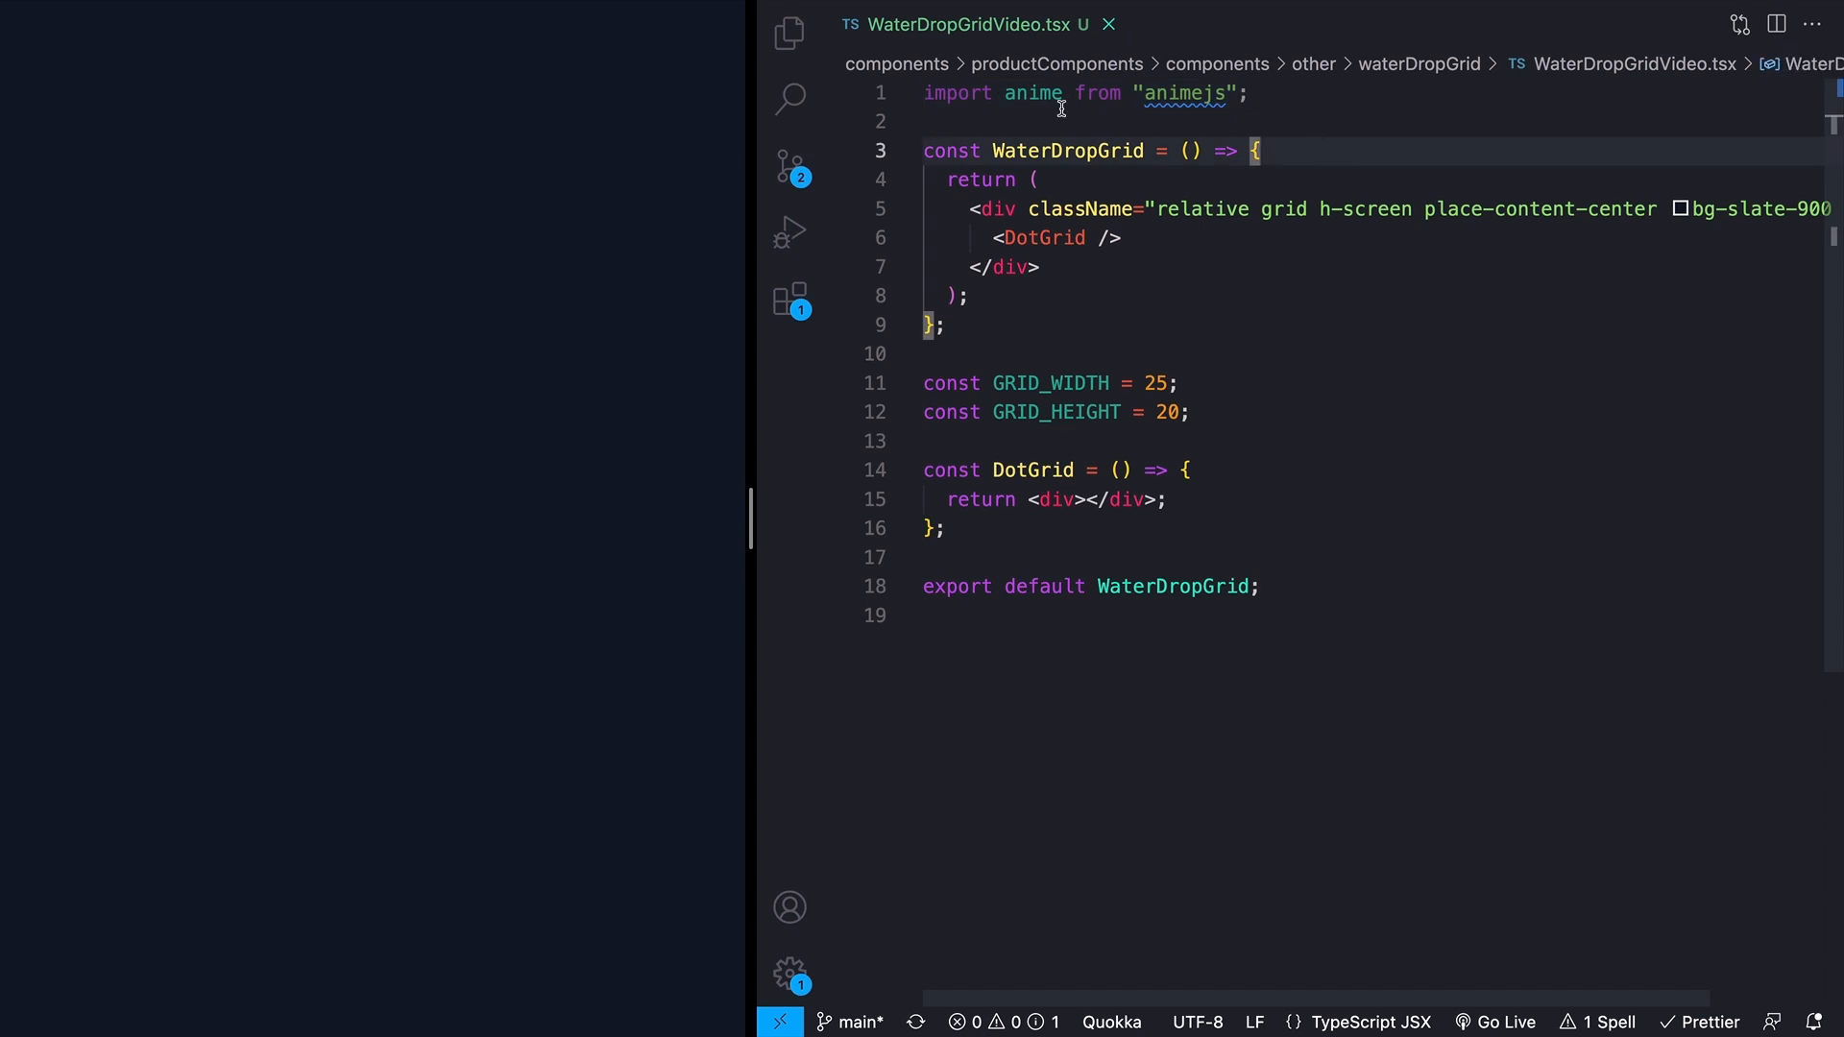
{"action": "left_click", "coordinate": [1248, 94]}
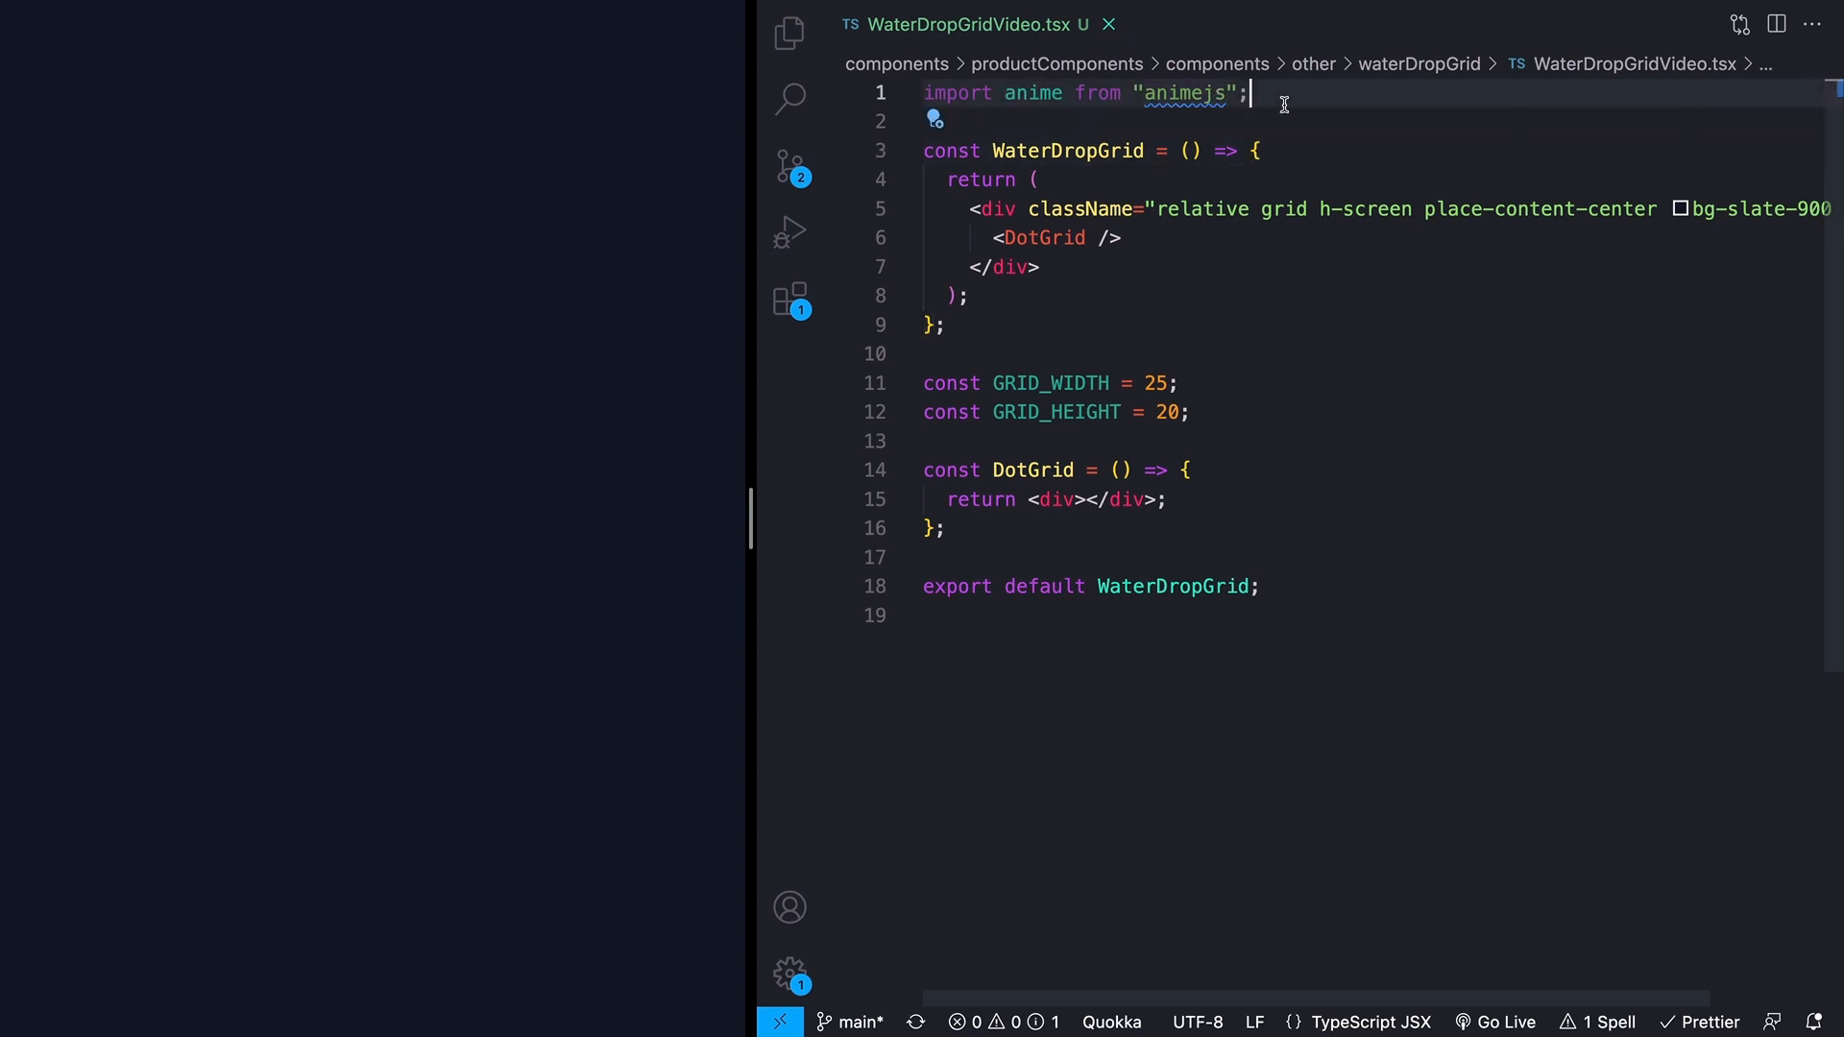
{"action": "mouse_move", "coordinate": [1197, 94]}
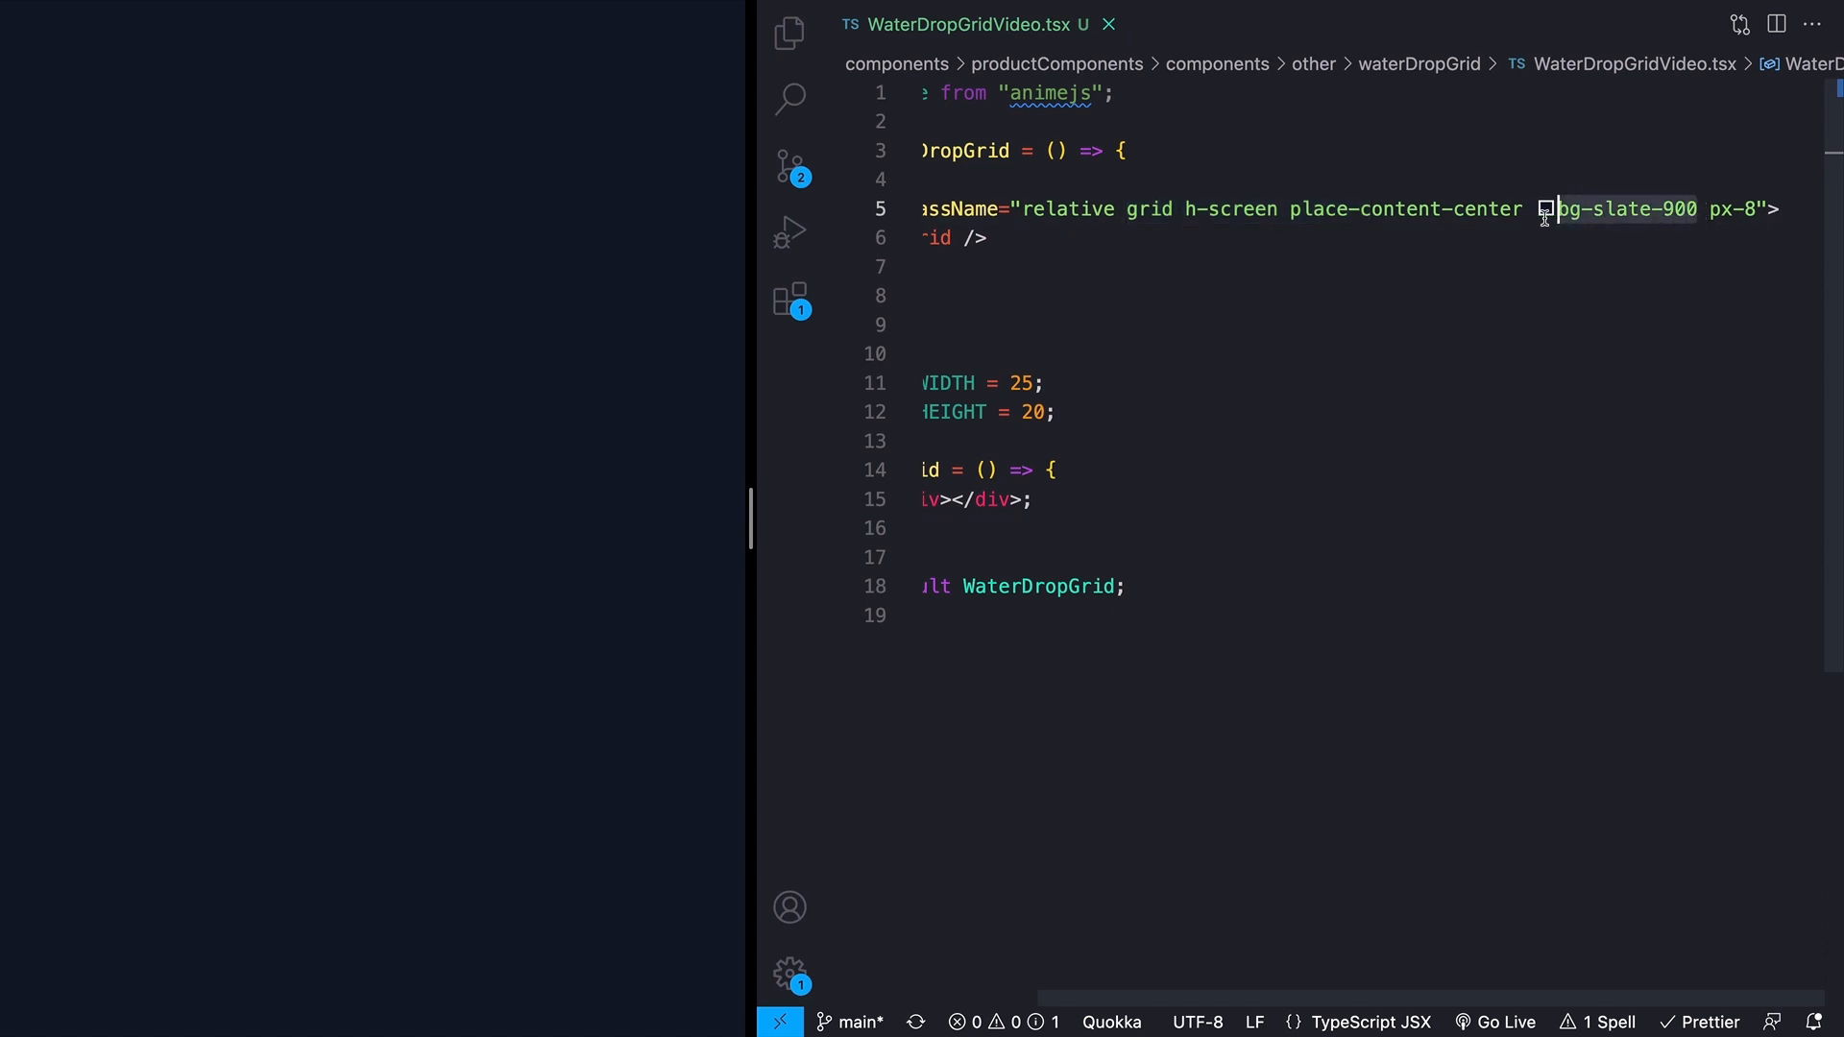
{"action": "scroll", "scroll_direction": "left", "scroll_amount": 3}
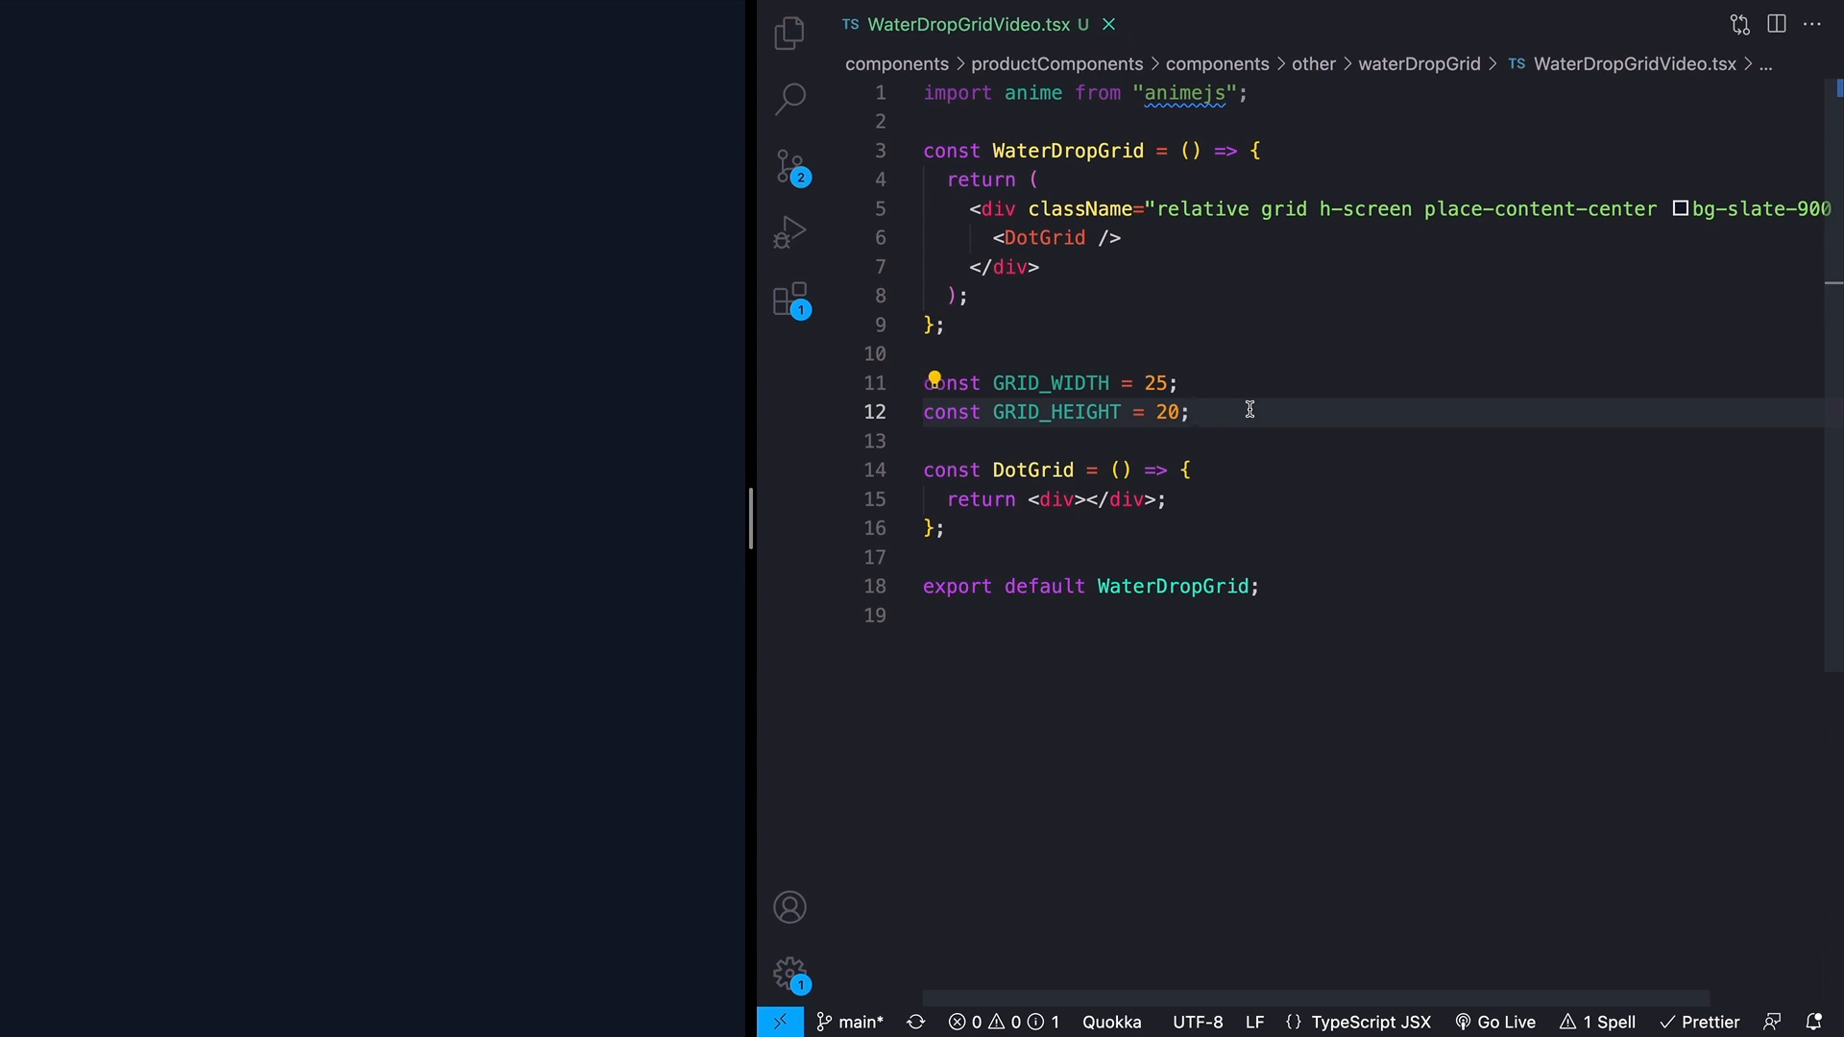
{"action": "left_click", "coordinate": [1190, 412]}
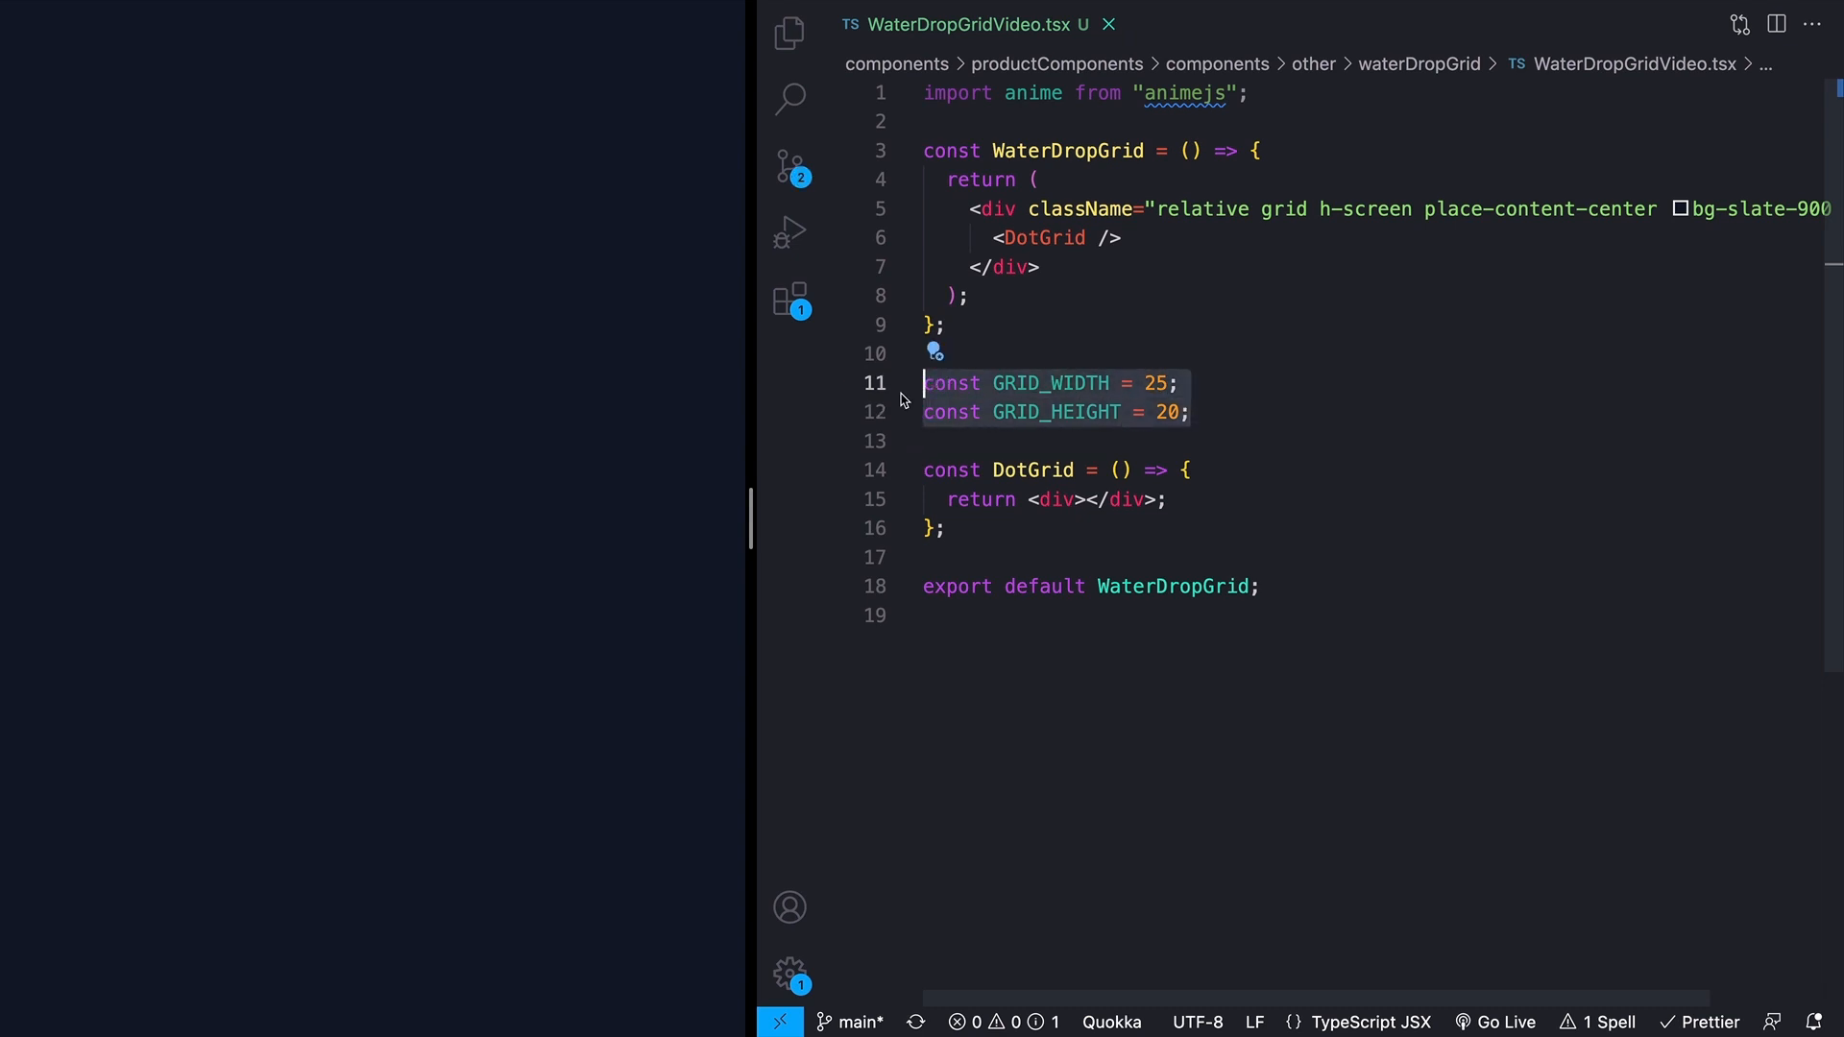
{"action": "left_click", "coordinate": [906, 151]}
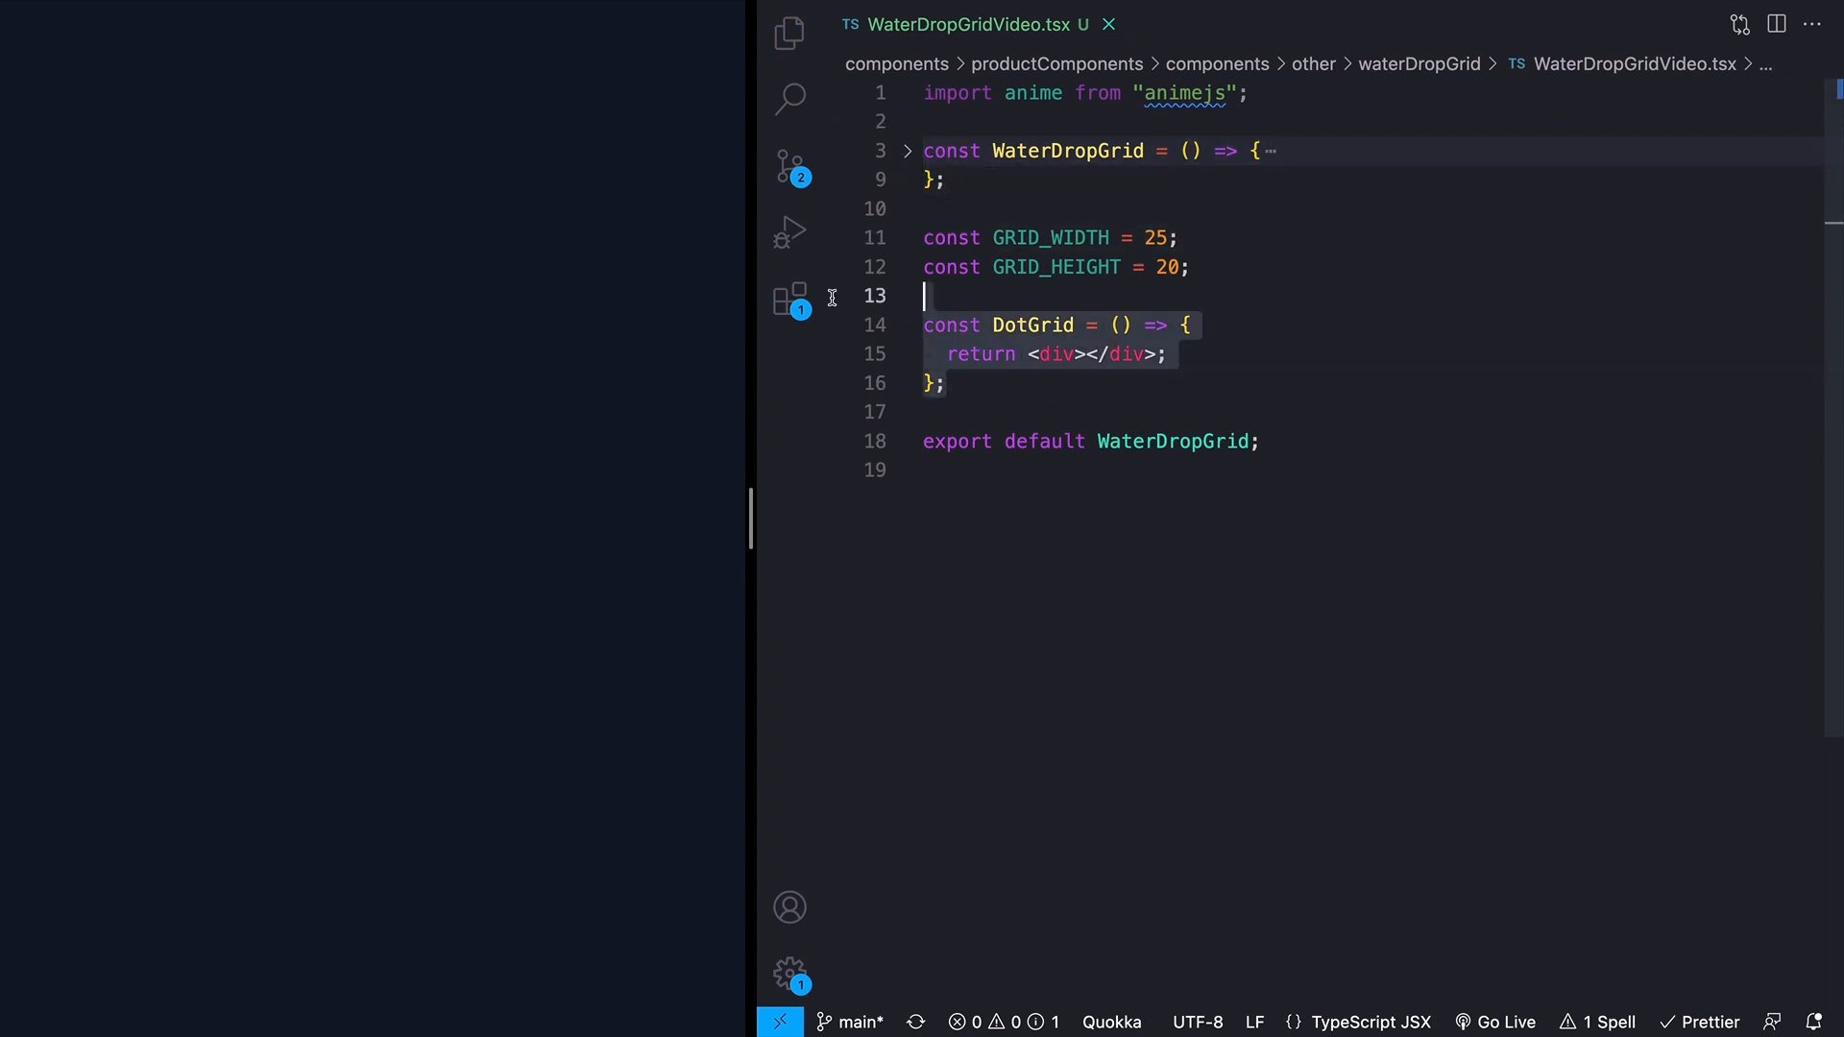
Step: Fold WaterDropGrid and declare const dots = [] and let index = 0 in DotGrid
{"action": "left_click", "coordinate": [926, 355]}
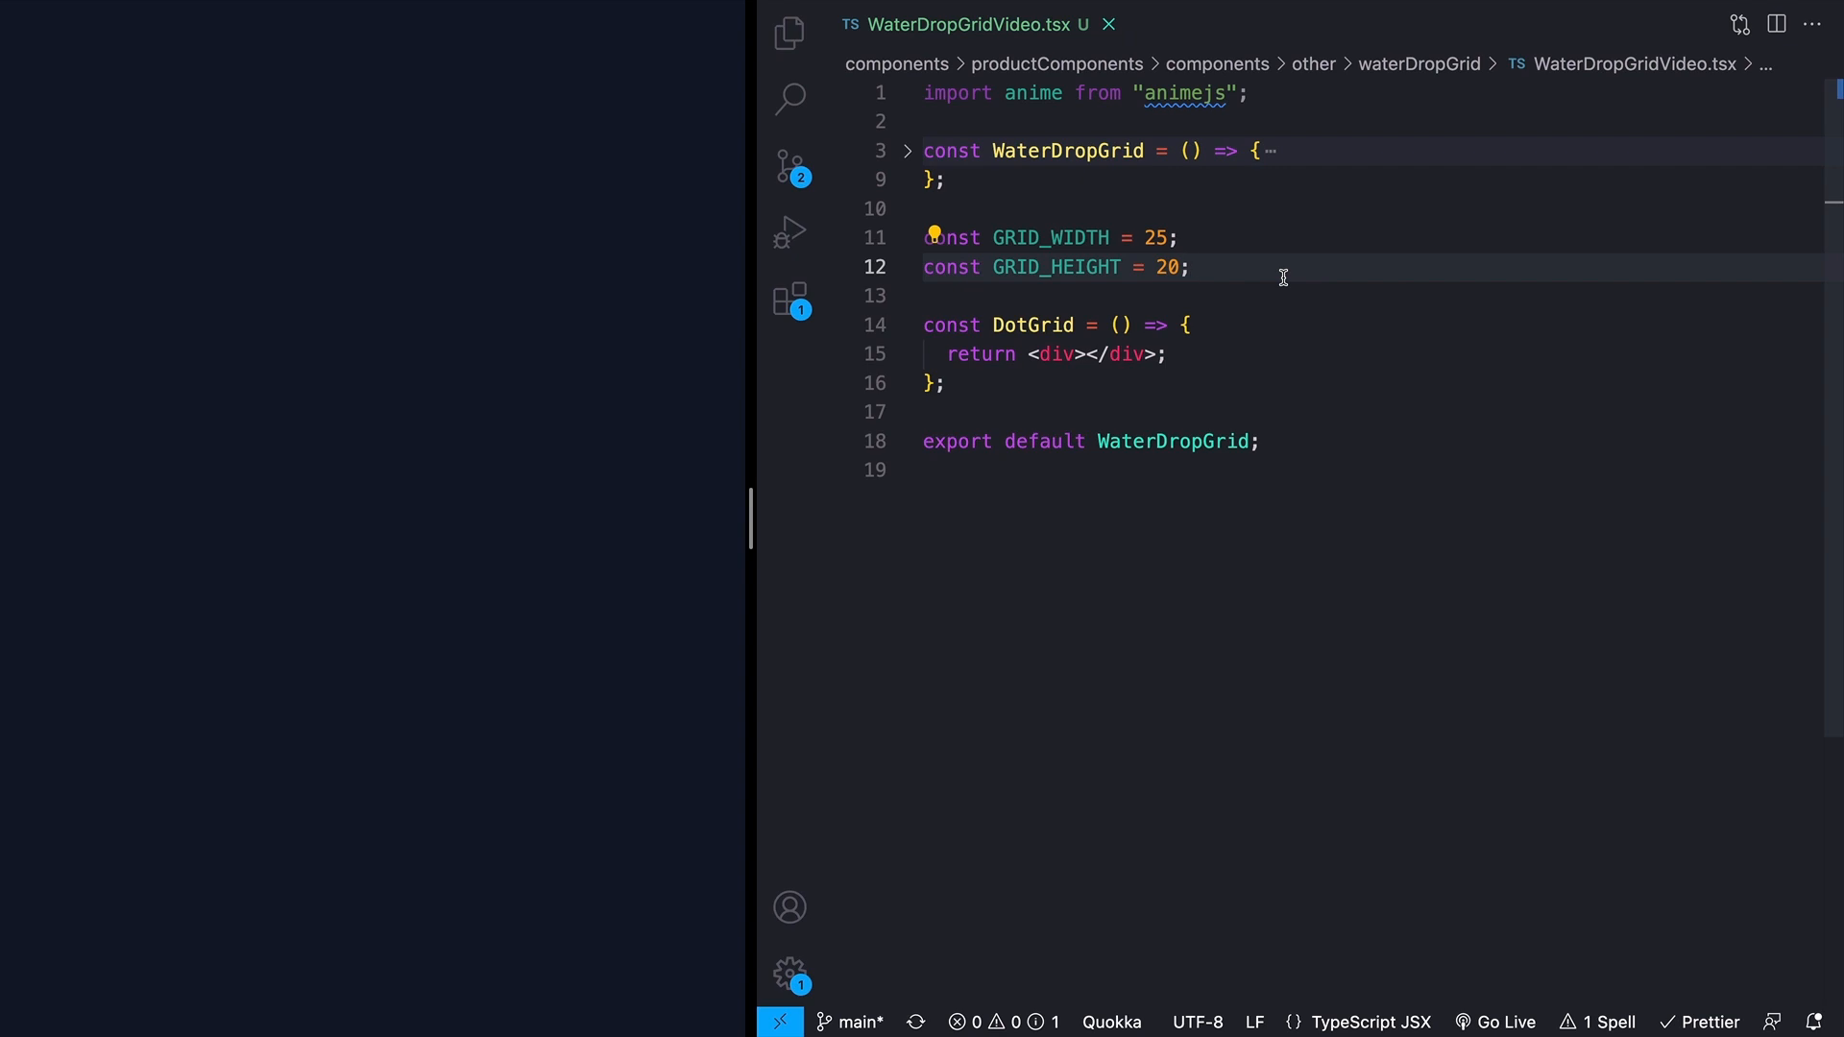
{"action": "mouse_move", "coordinate": [1215, 345]}
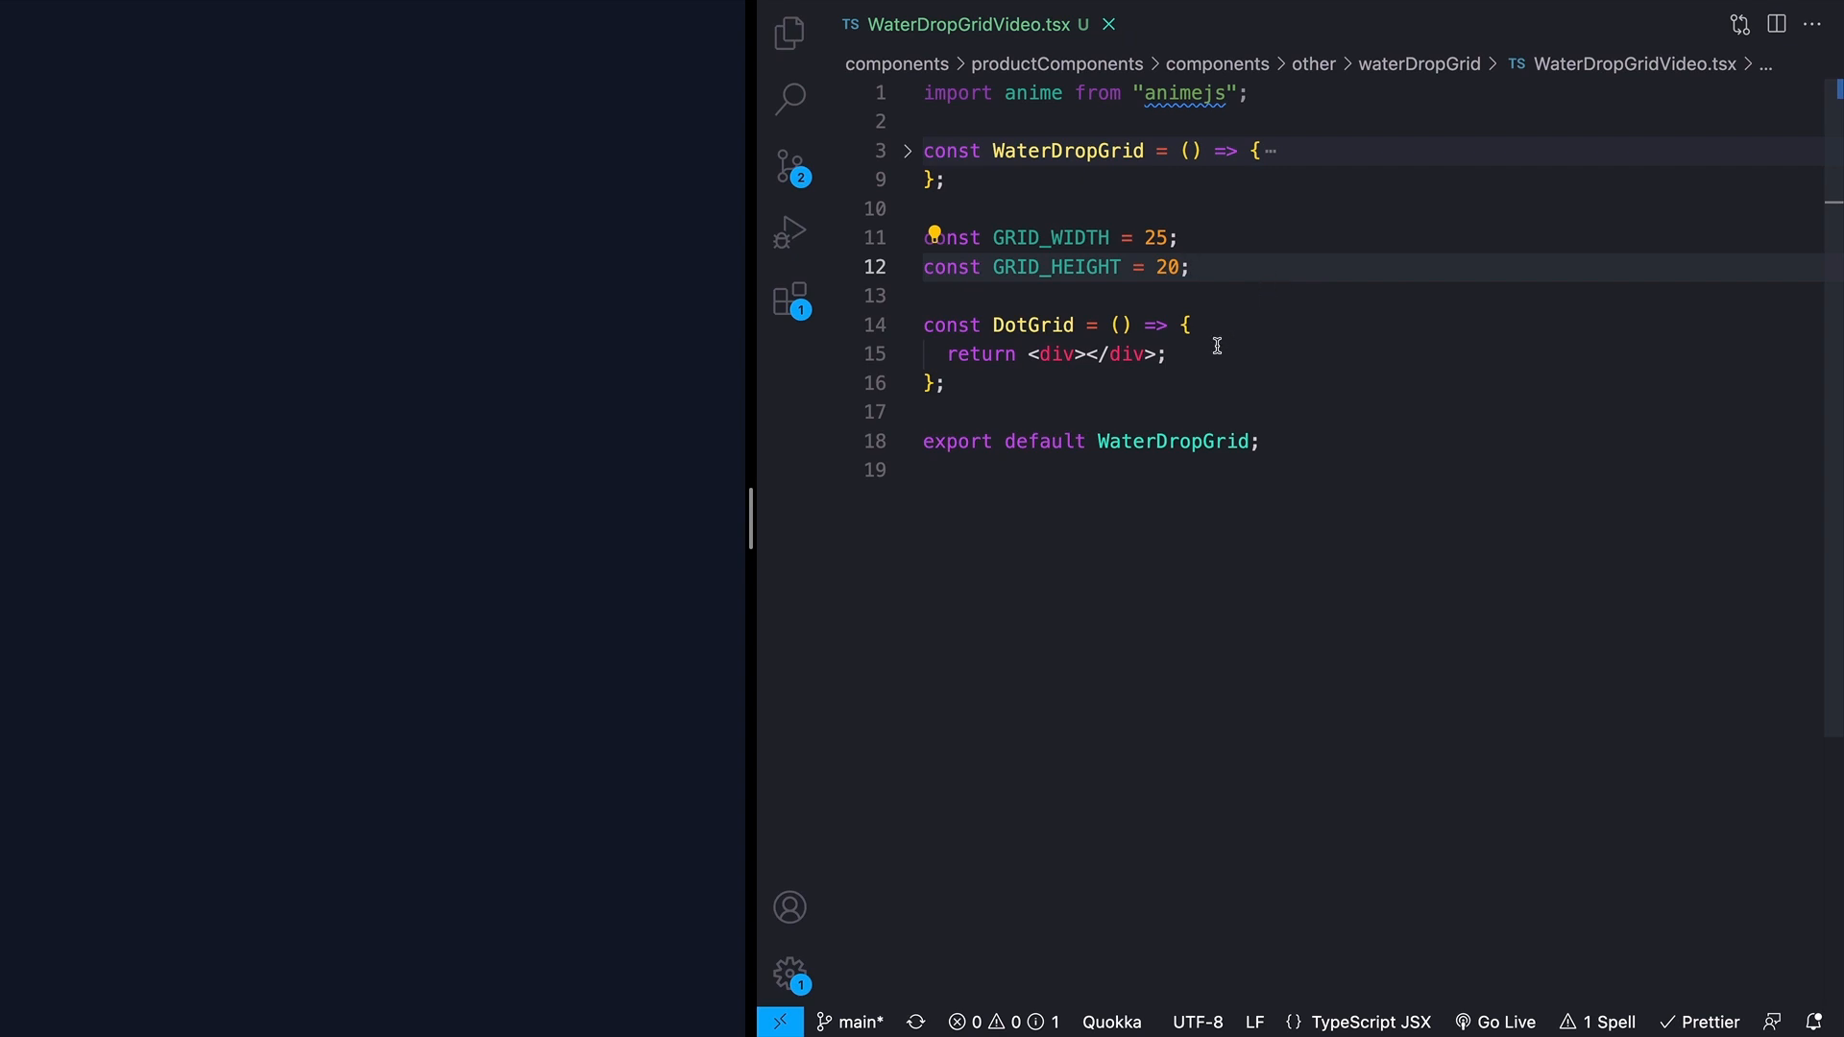
{"action": "left_click", "coordinate": [1205, 354]}
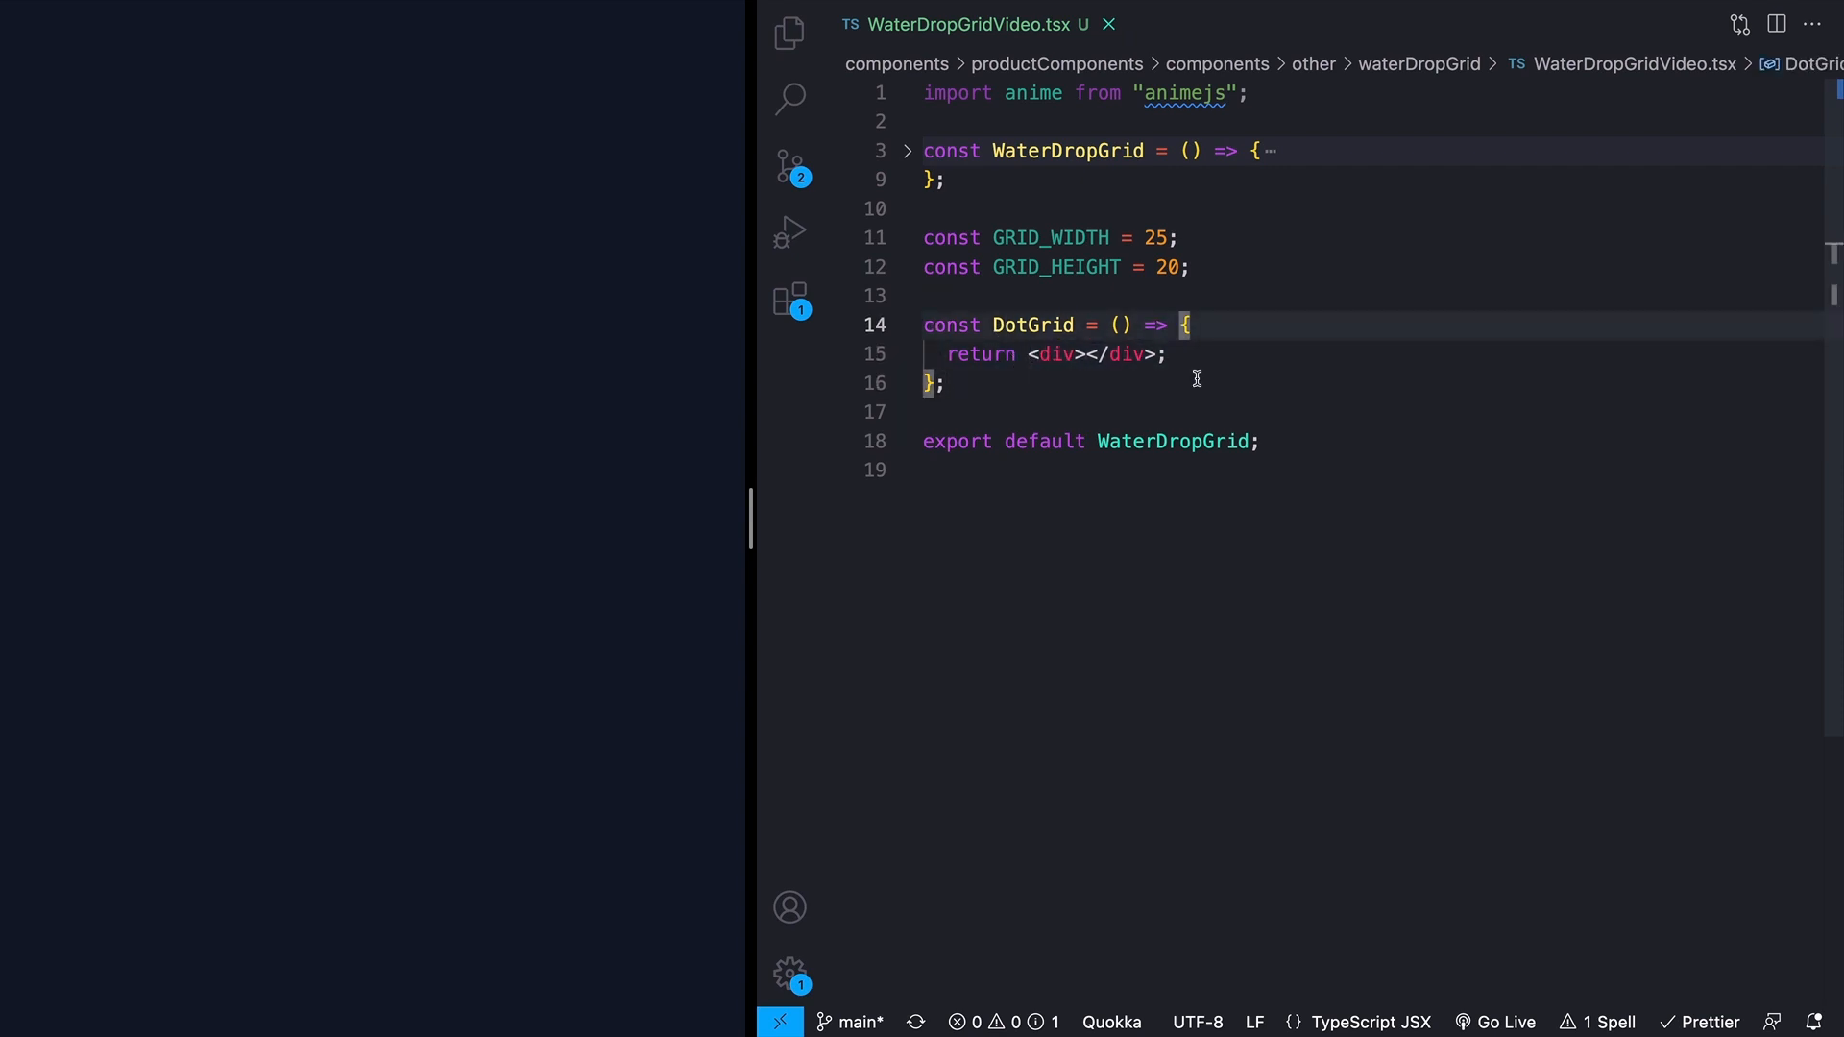
{"action": "type", "text": "const dots = [];"}
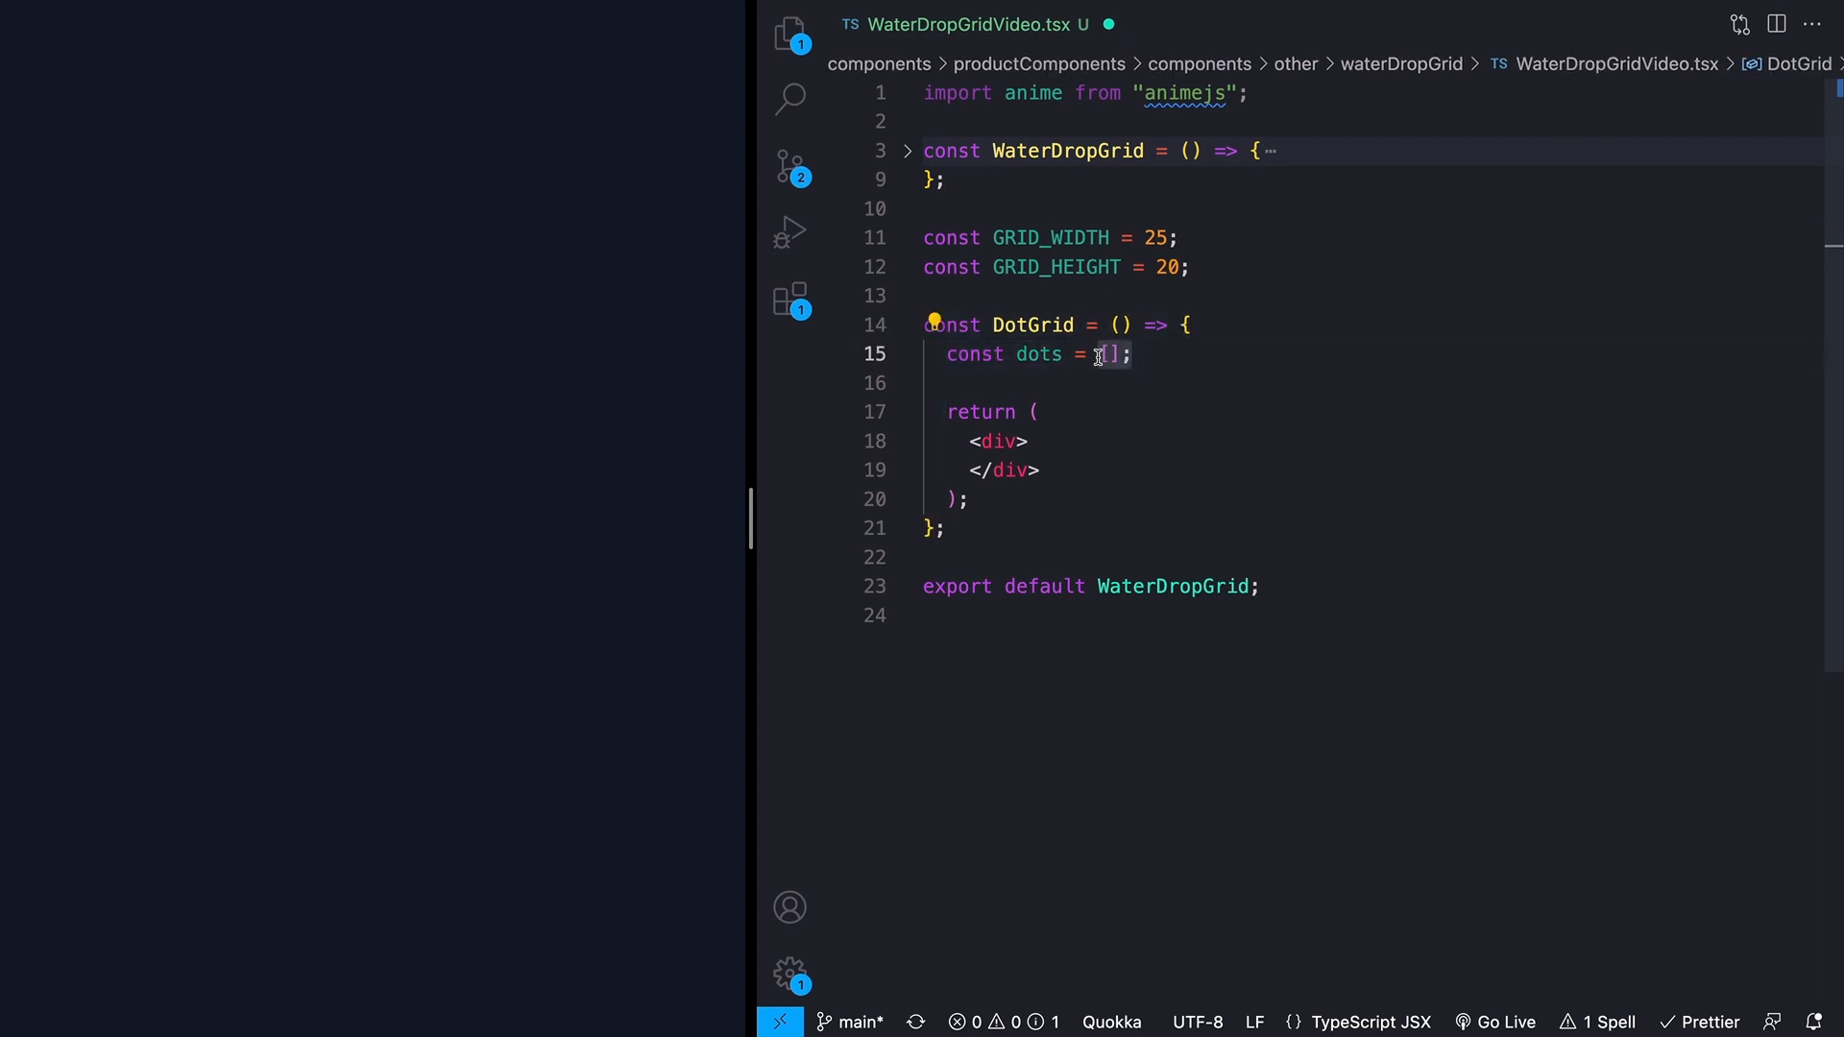
{"action": "type", "text": "let index = 0;"}
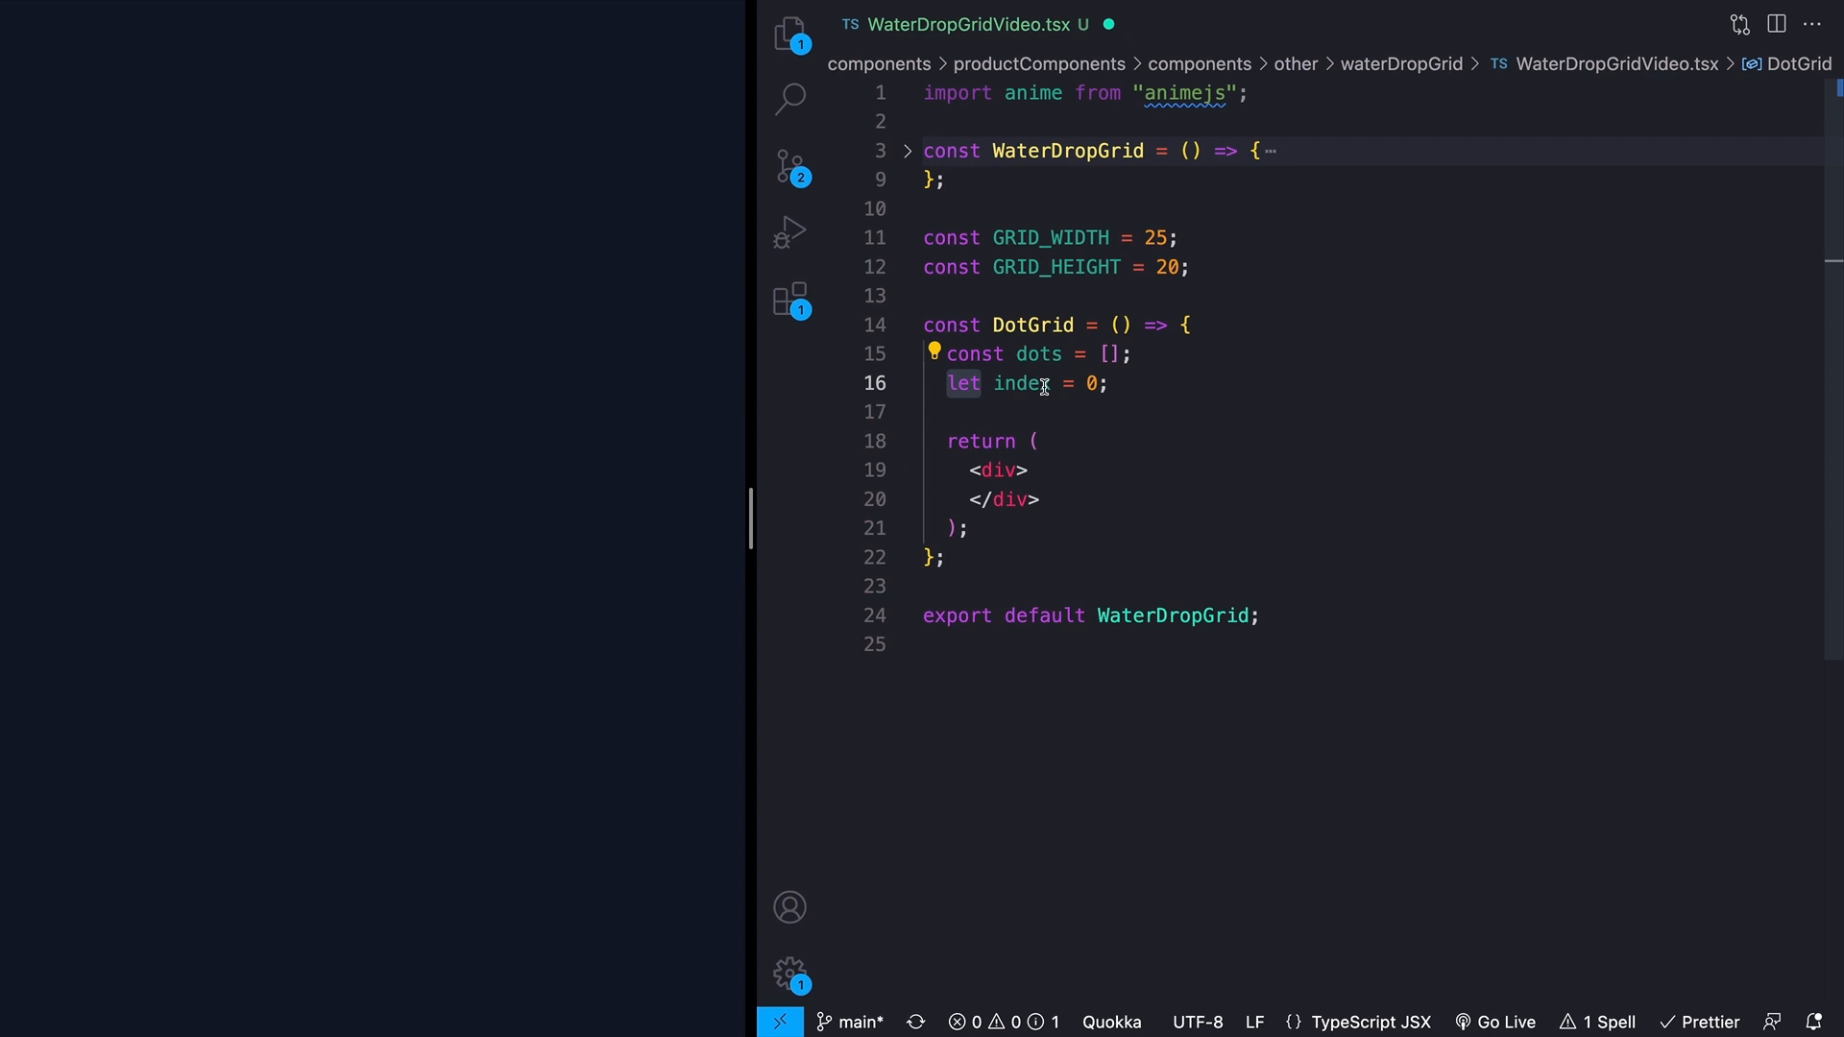
{"action": "double_click", "coordinate": [1020, 383]}
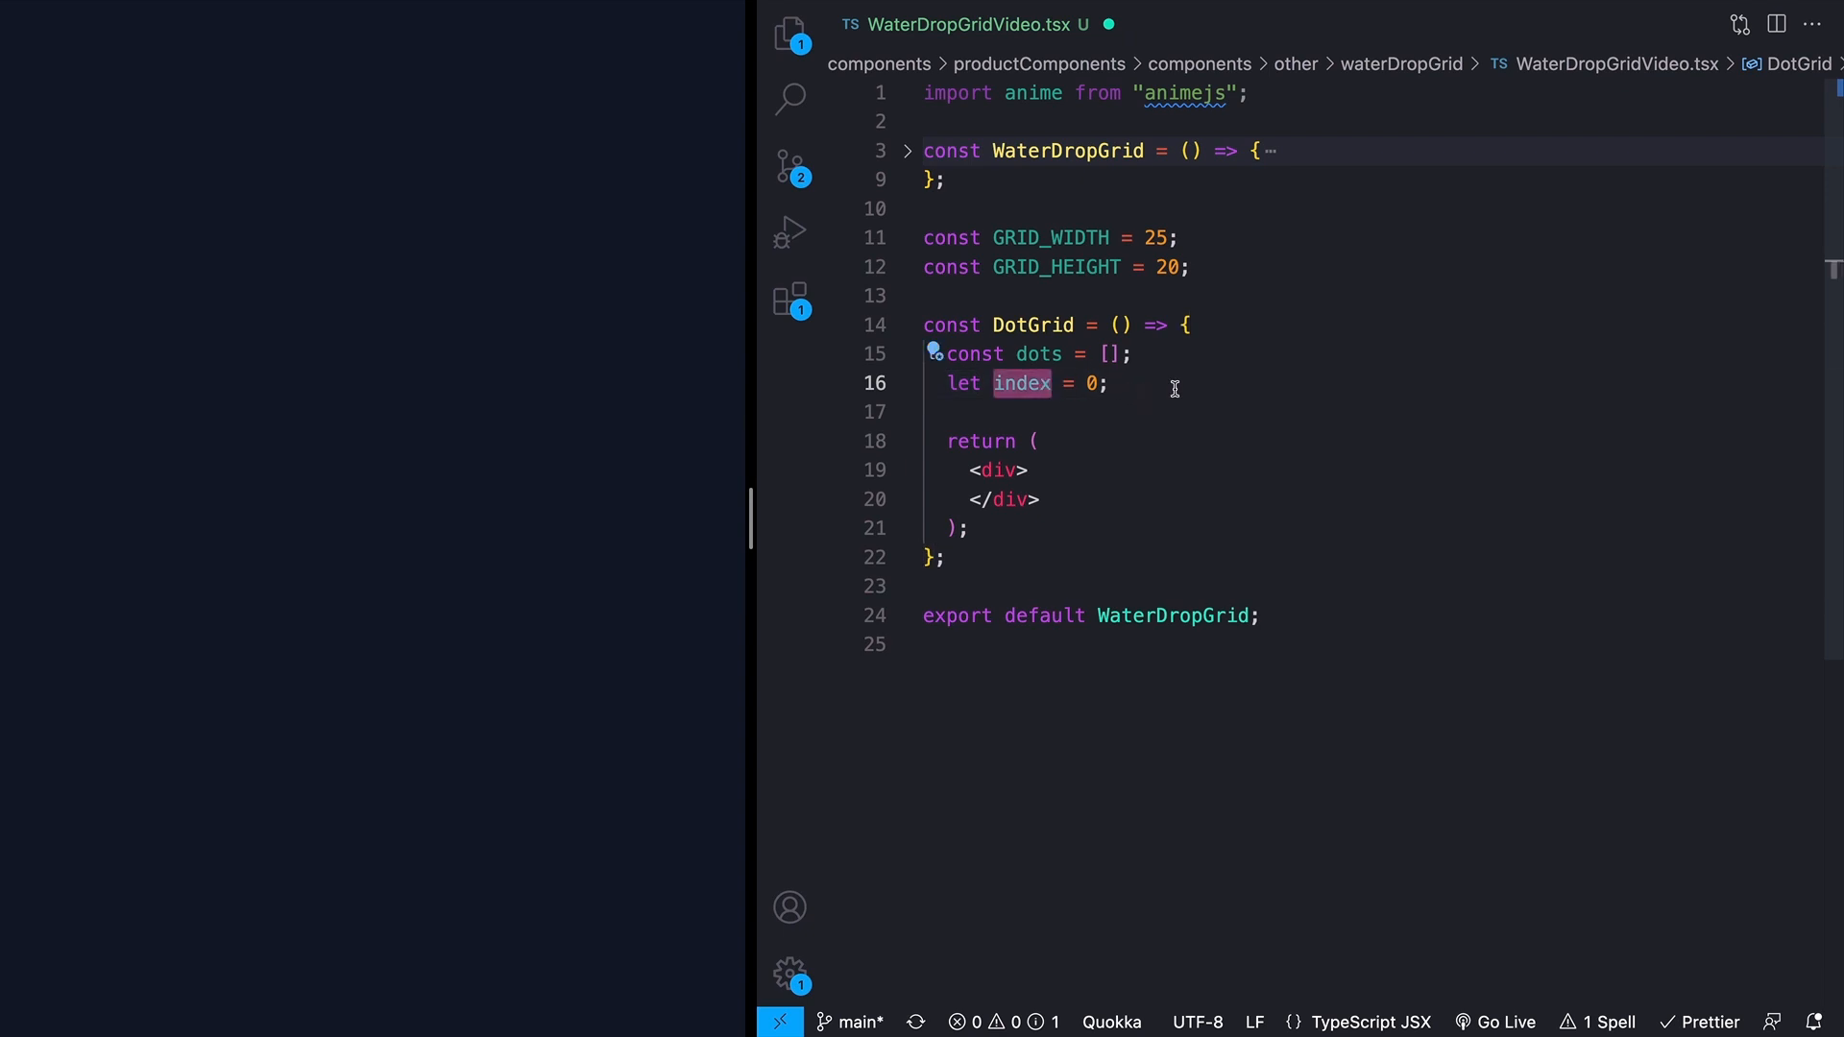
{"action": "mouse_move", "coordinate": [1164, 408]}
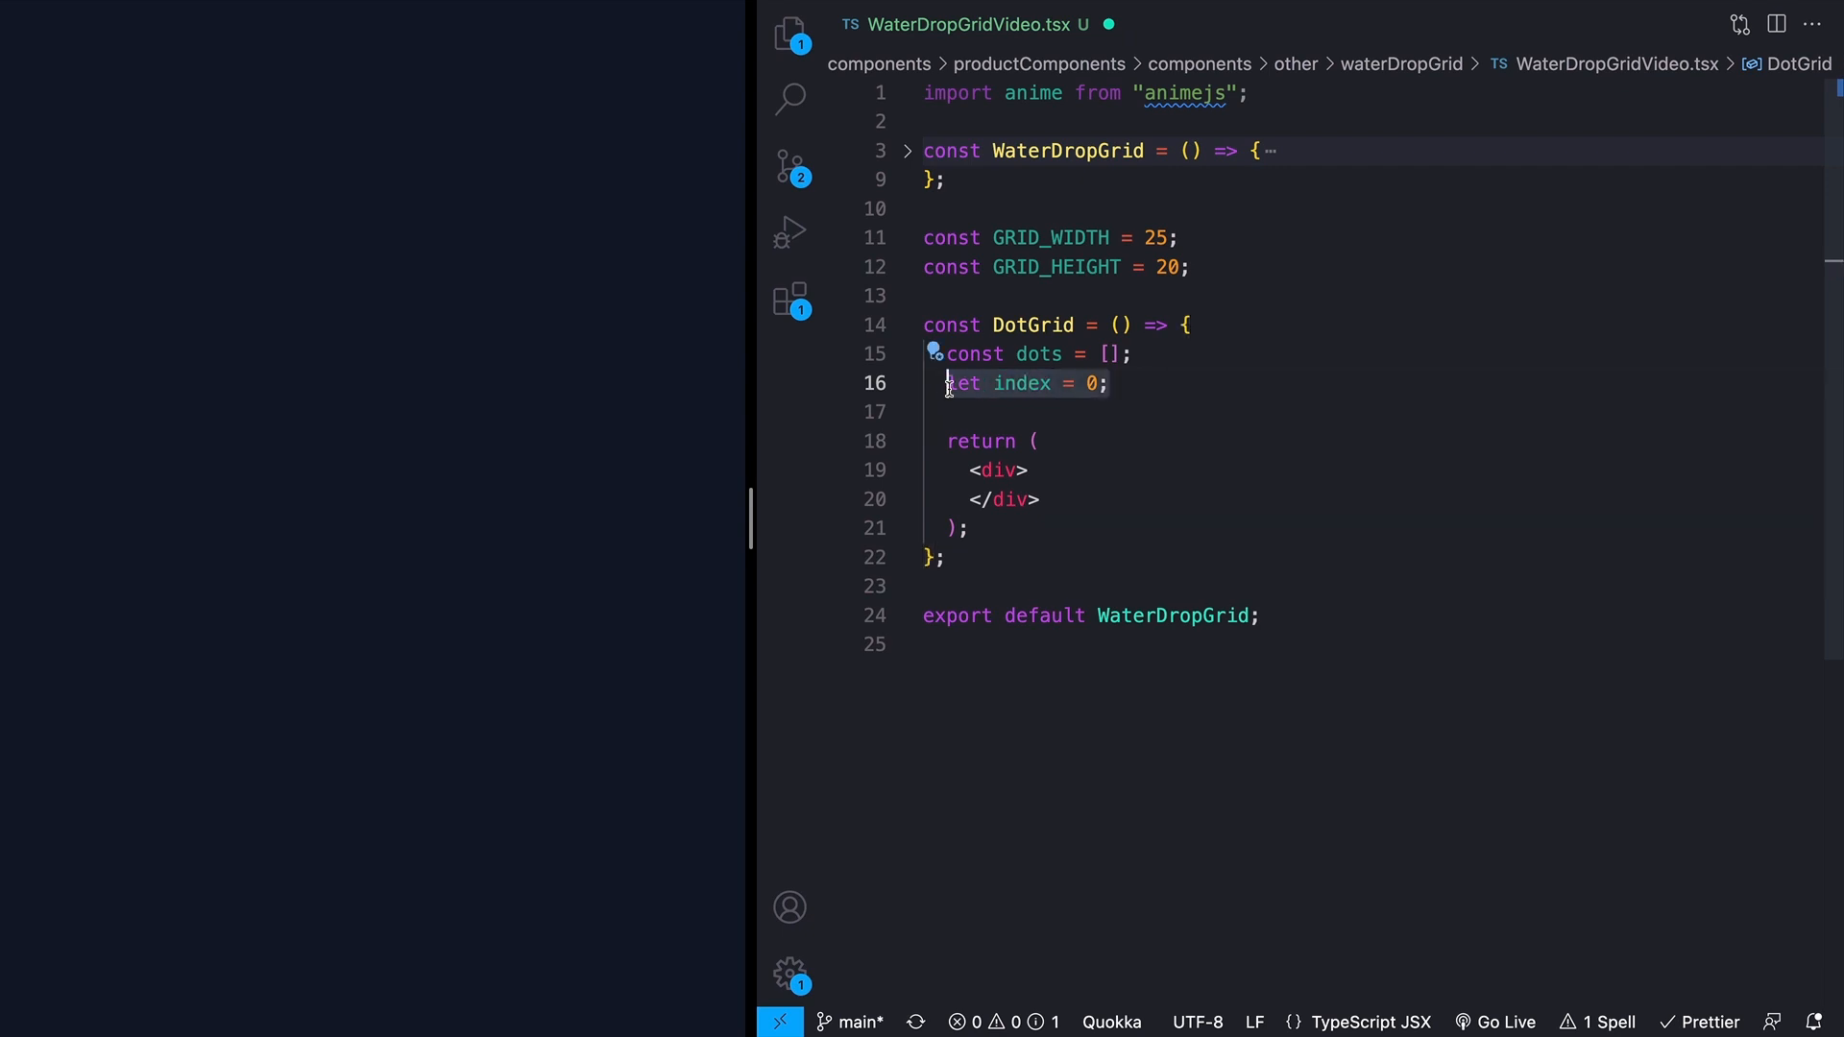
{"action": "left_click", "coordinate": [1122, 382]}
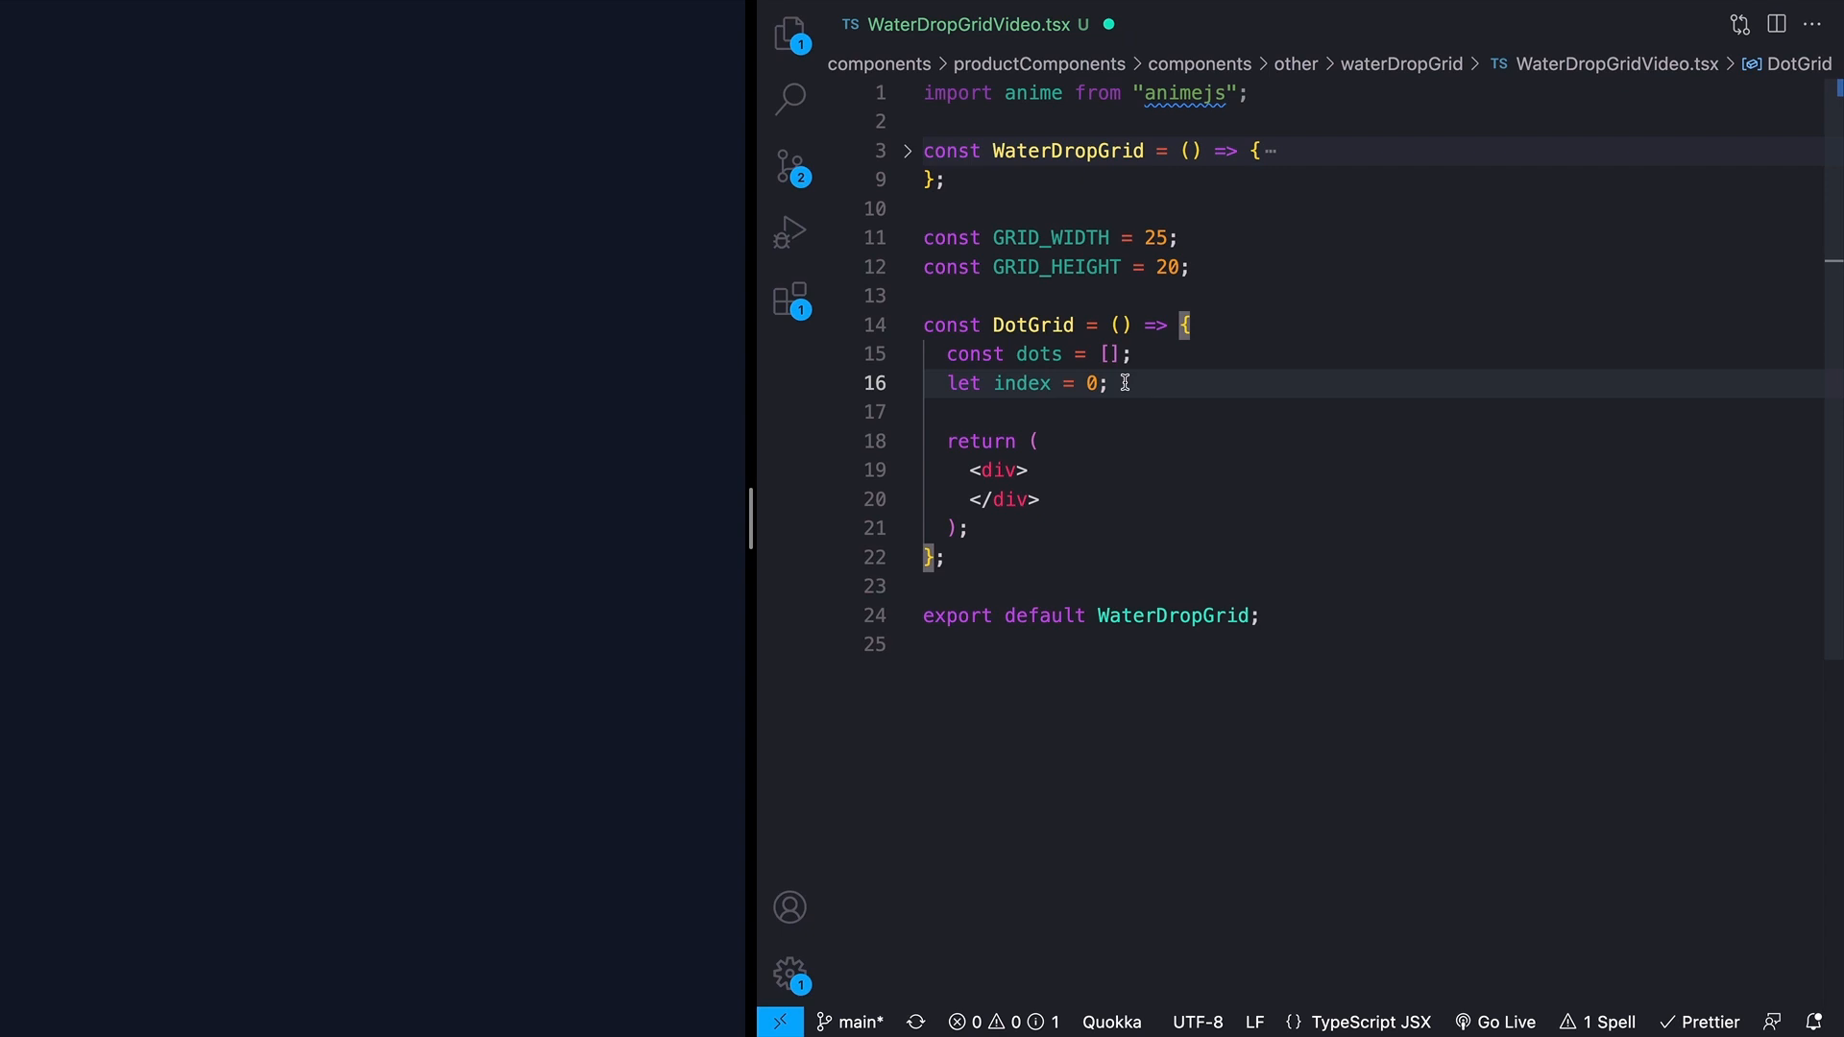
Step: Write an outer for loop over GRID_WIDTH with an inner loop over GRID_HEIGHT
{"action": "type", "text": "for (let i = 0; i < GRID_WIDTH; i++) {"}
{"action": "type", "text": "for (let j = 0; j < GRID_HEIGHT; j++) {"}
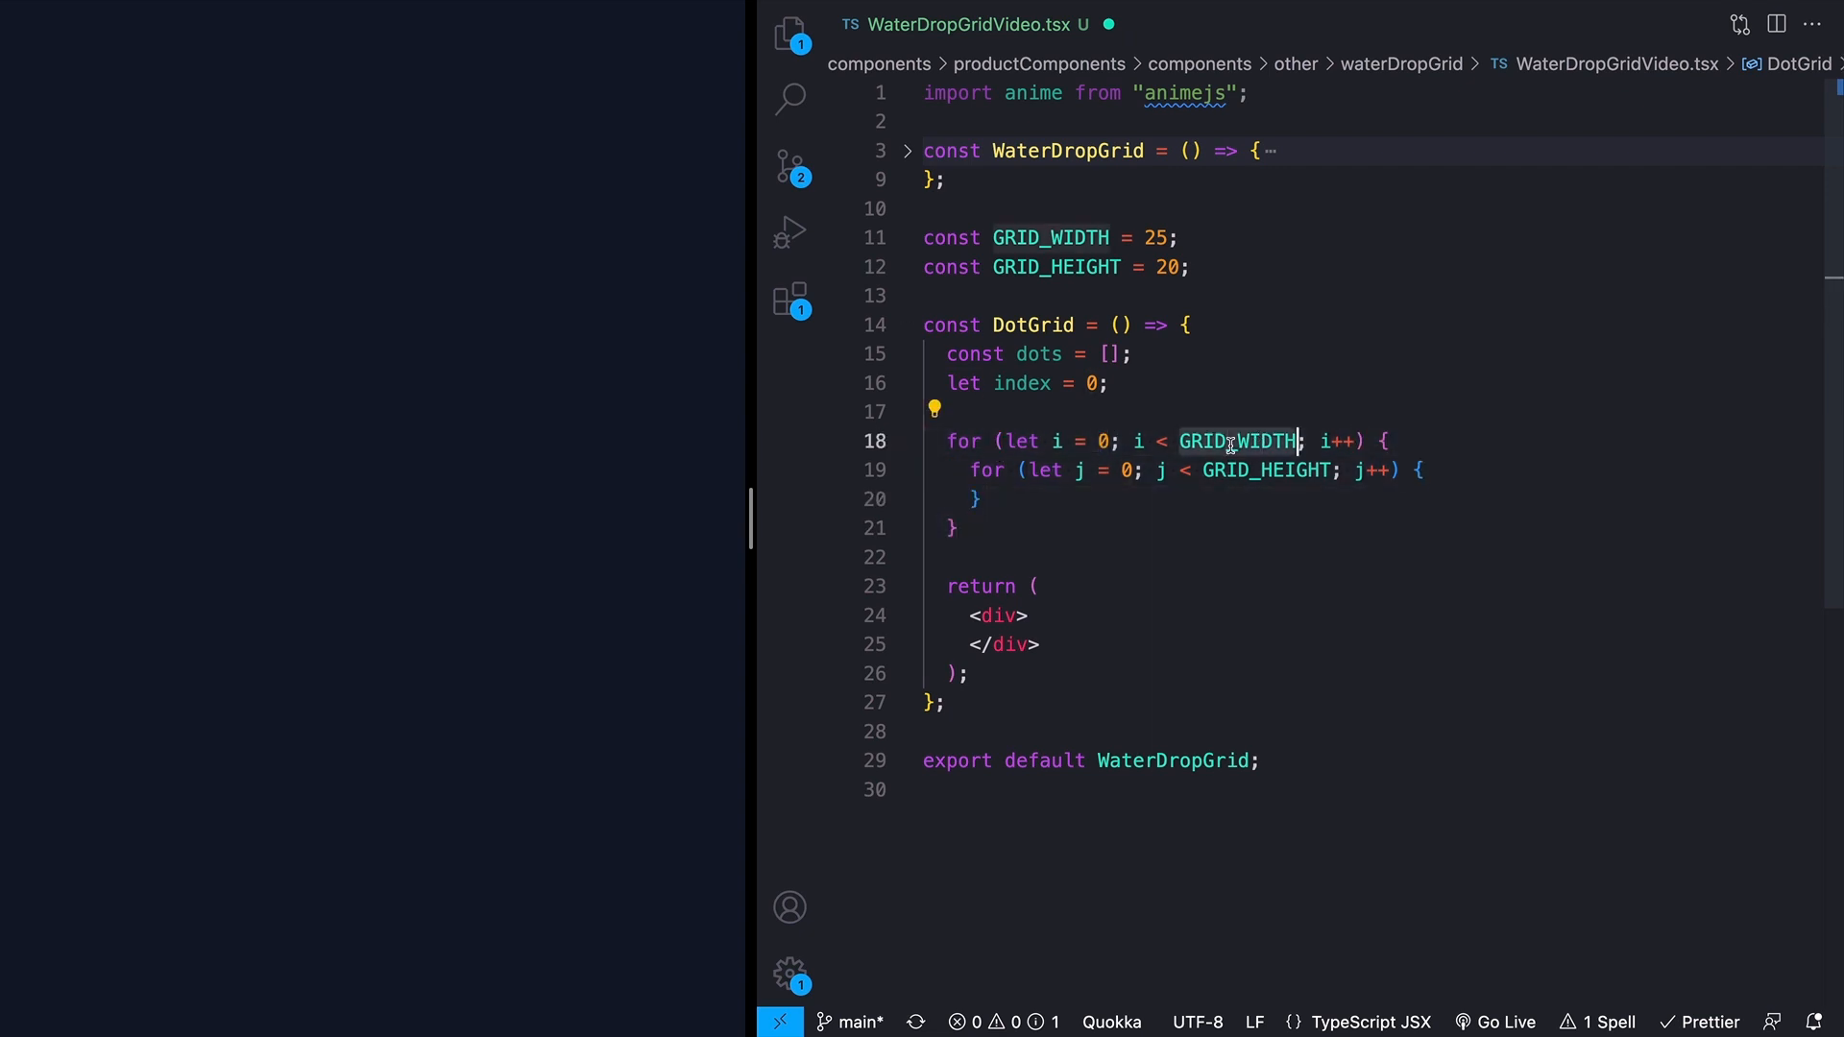
{"action": "left_click", "coordinate": [1189, 267]}
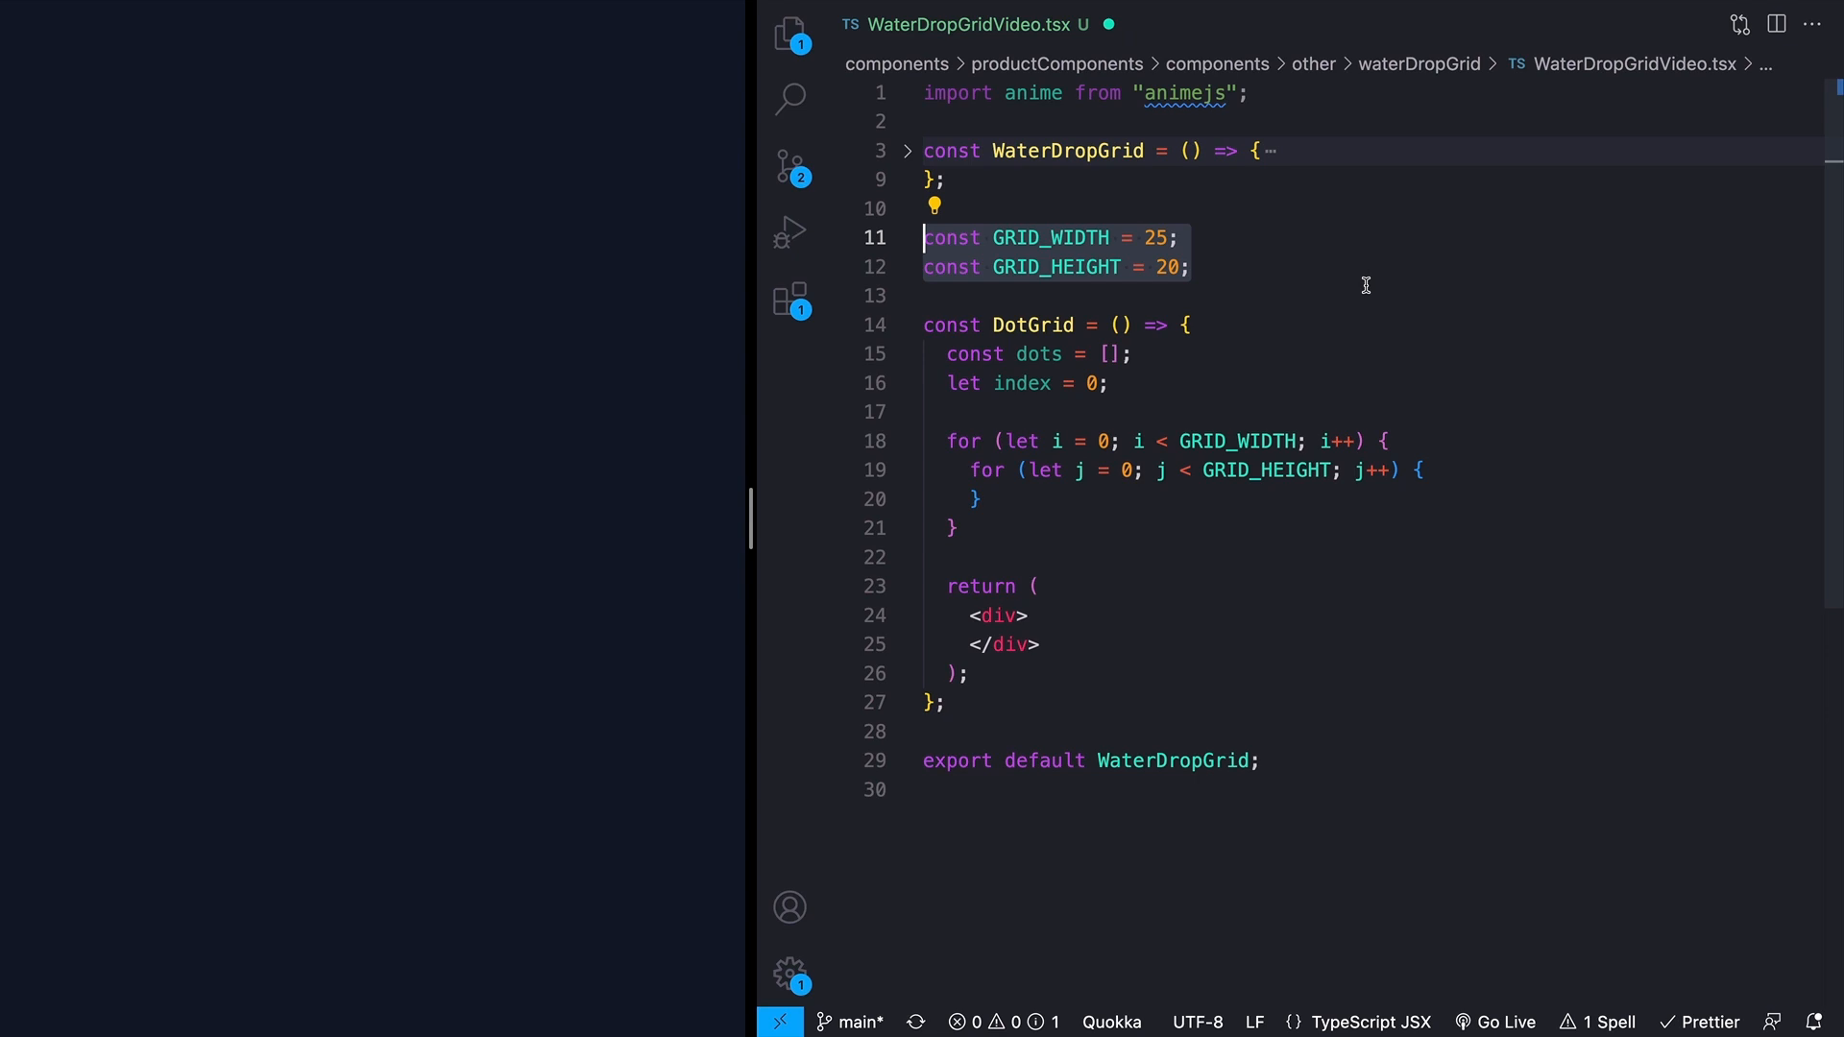
{"action": "mouse_move", "coordinate": [1526, 466]}
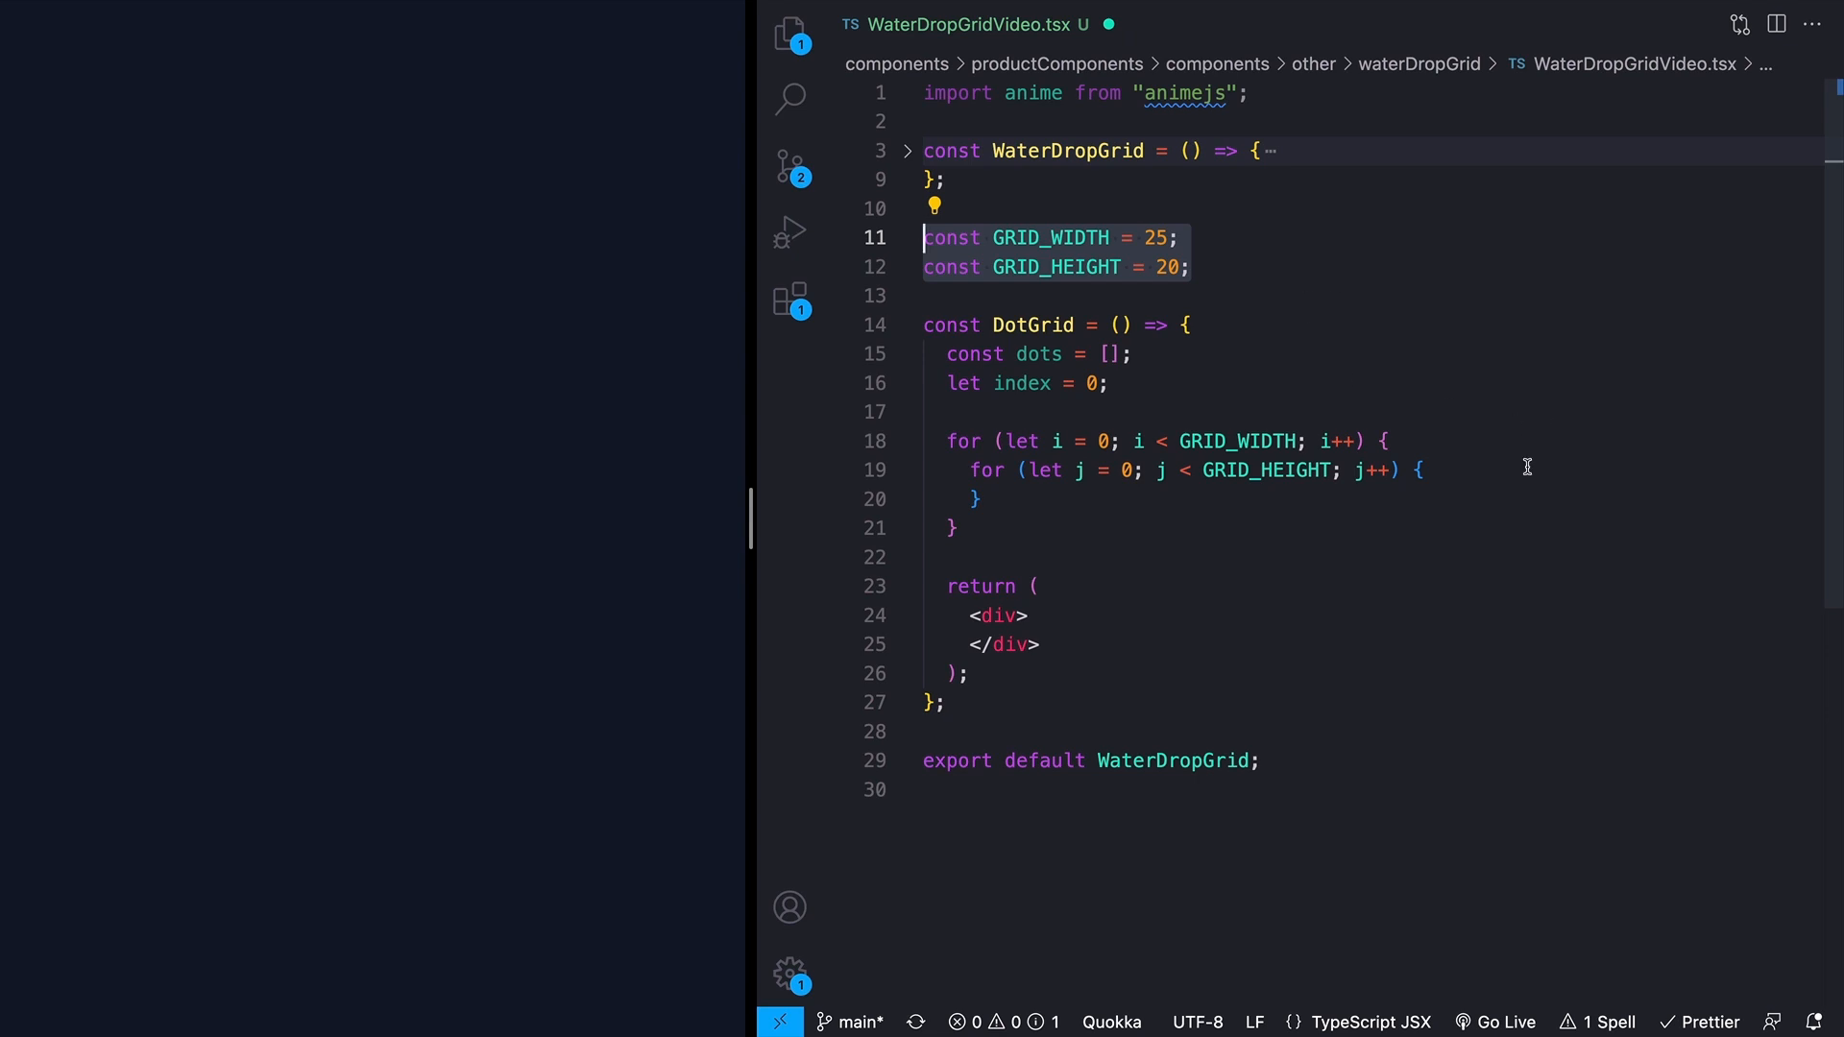
{"action": "left_click", "coordinate": [1235, 441]}
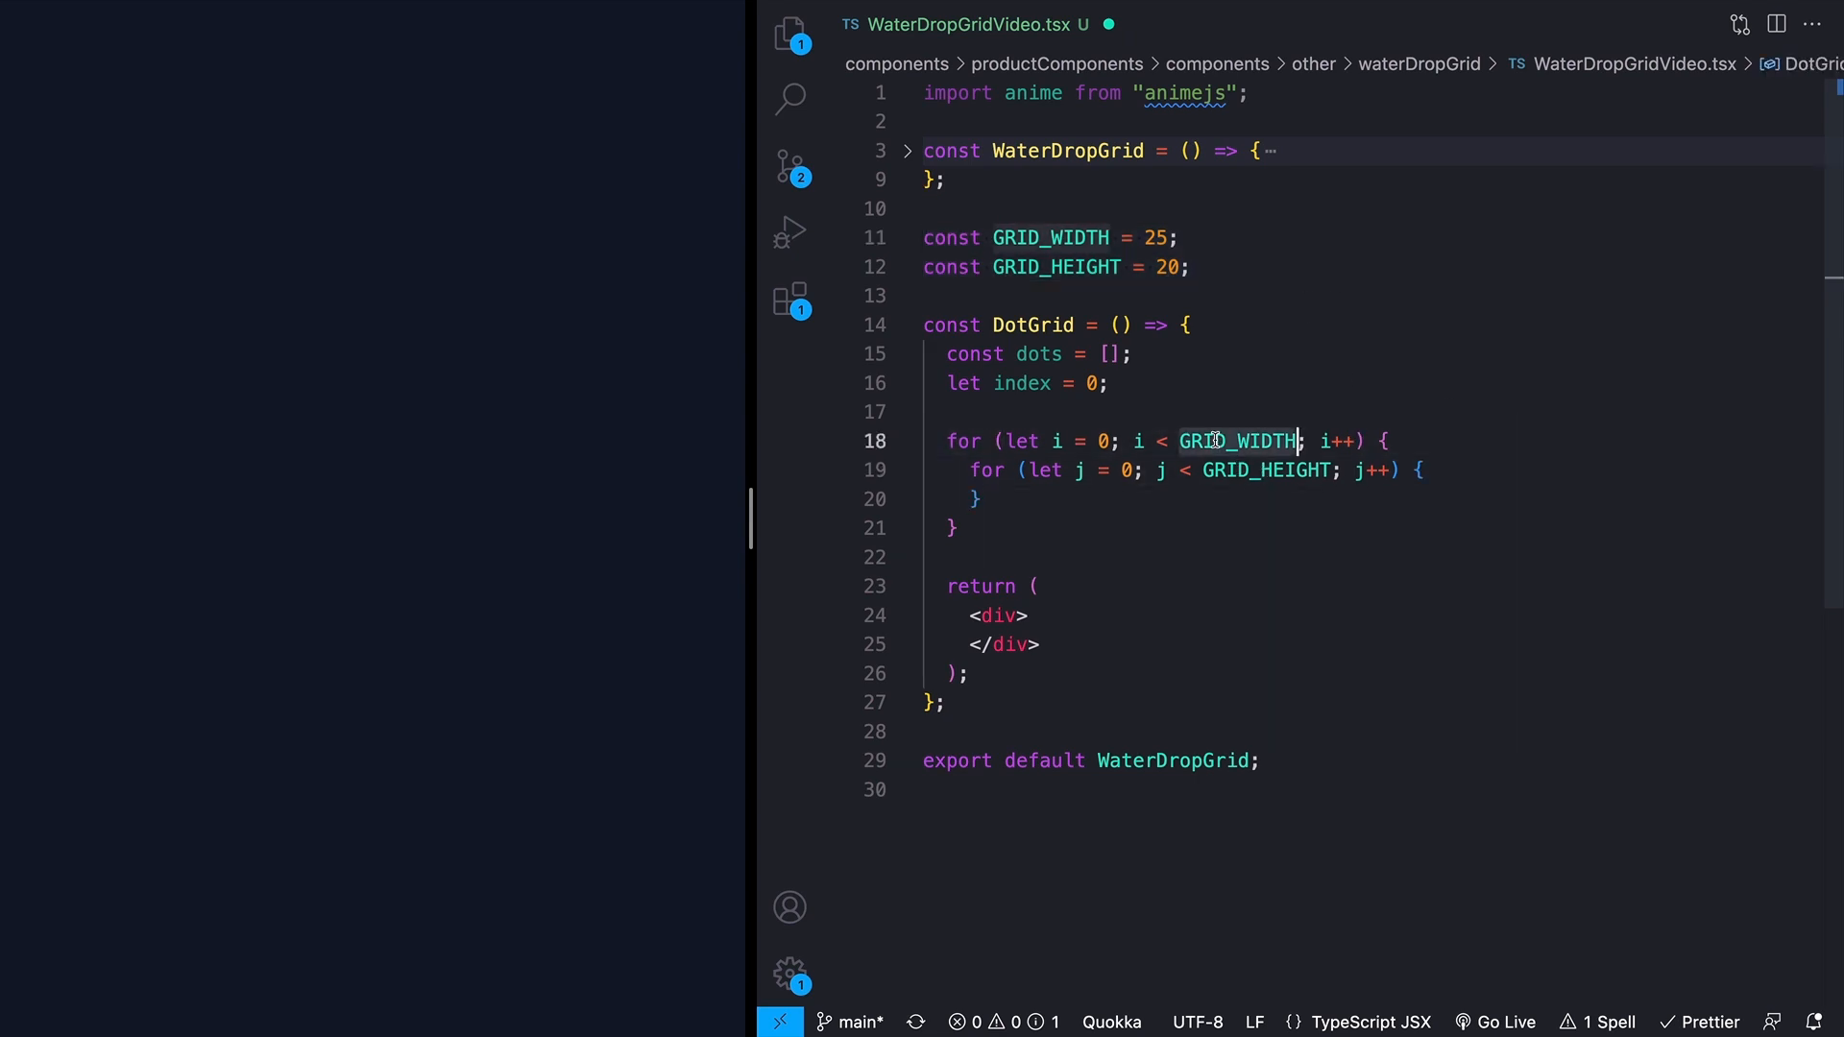
{"action": "left_click", "coordinate": [1267, 471]}
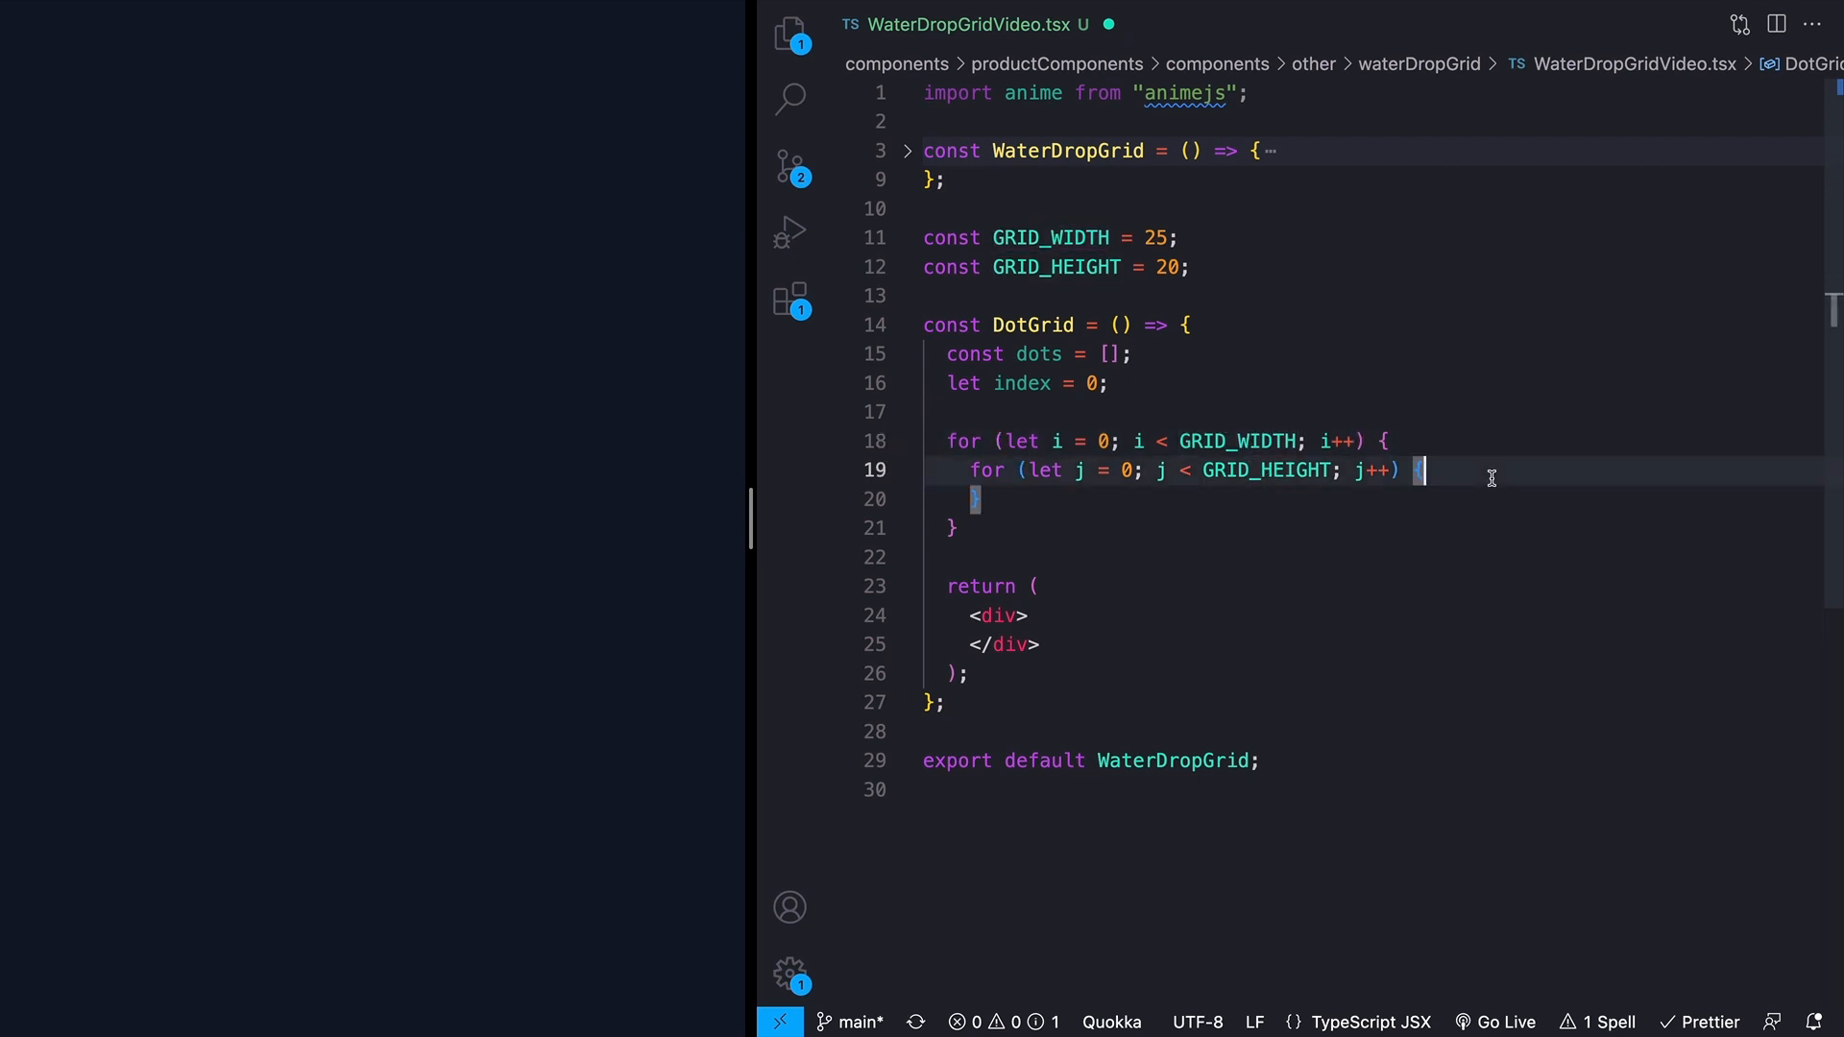
Step: Push a wrapper div with className 'group cursor-crosshair rounded-full p-2 transition-colors'
{"action": "type", "text": "dots.push("}
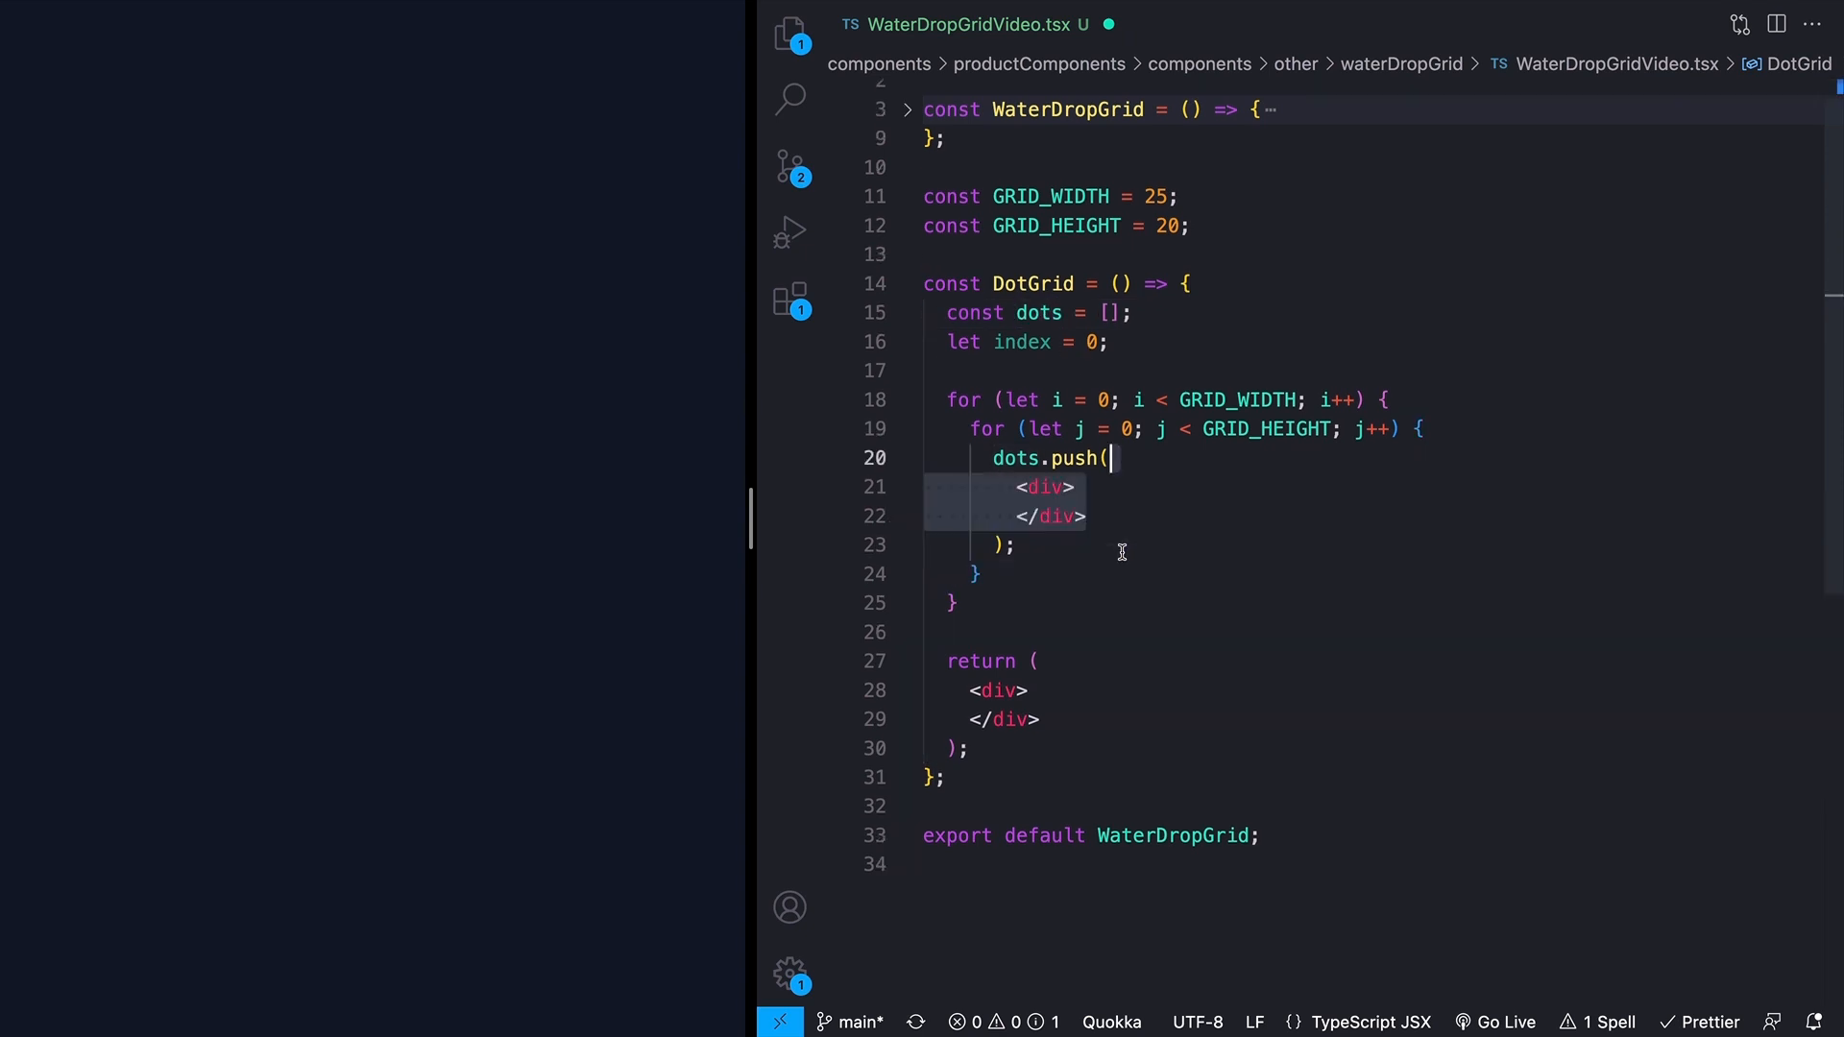
{"action": "left_click", "coordinate": [1088, 515]}
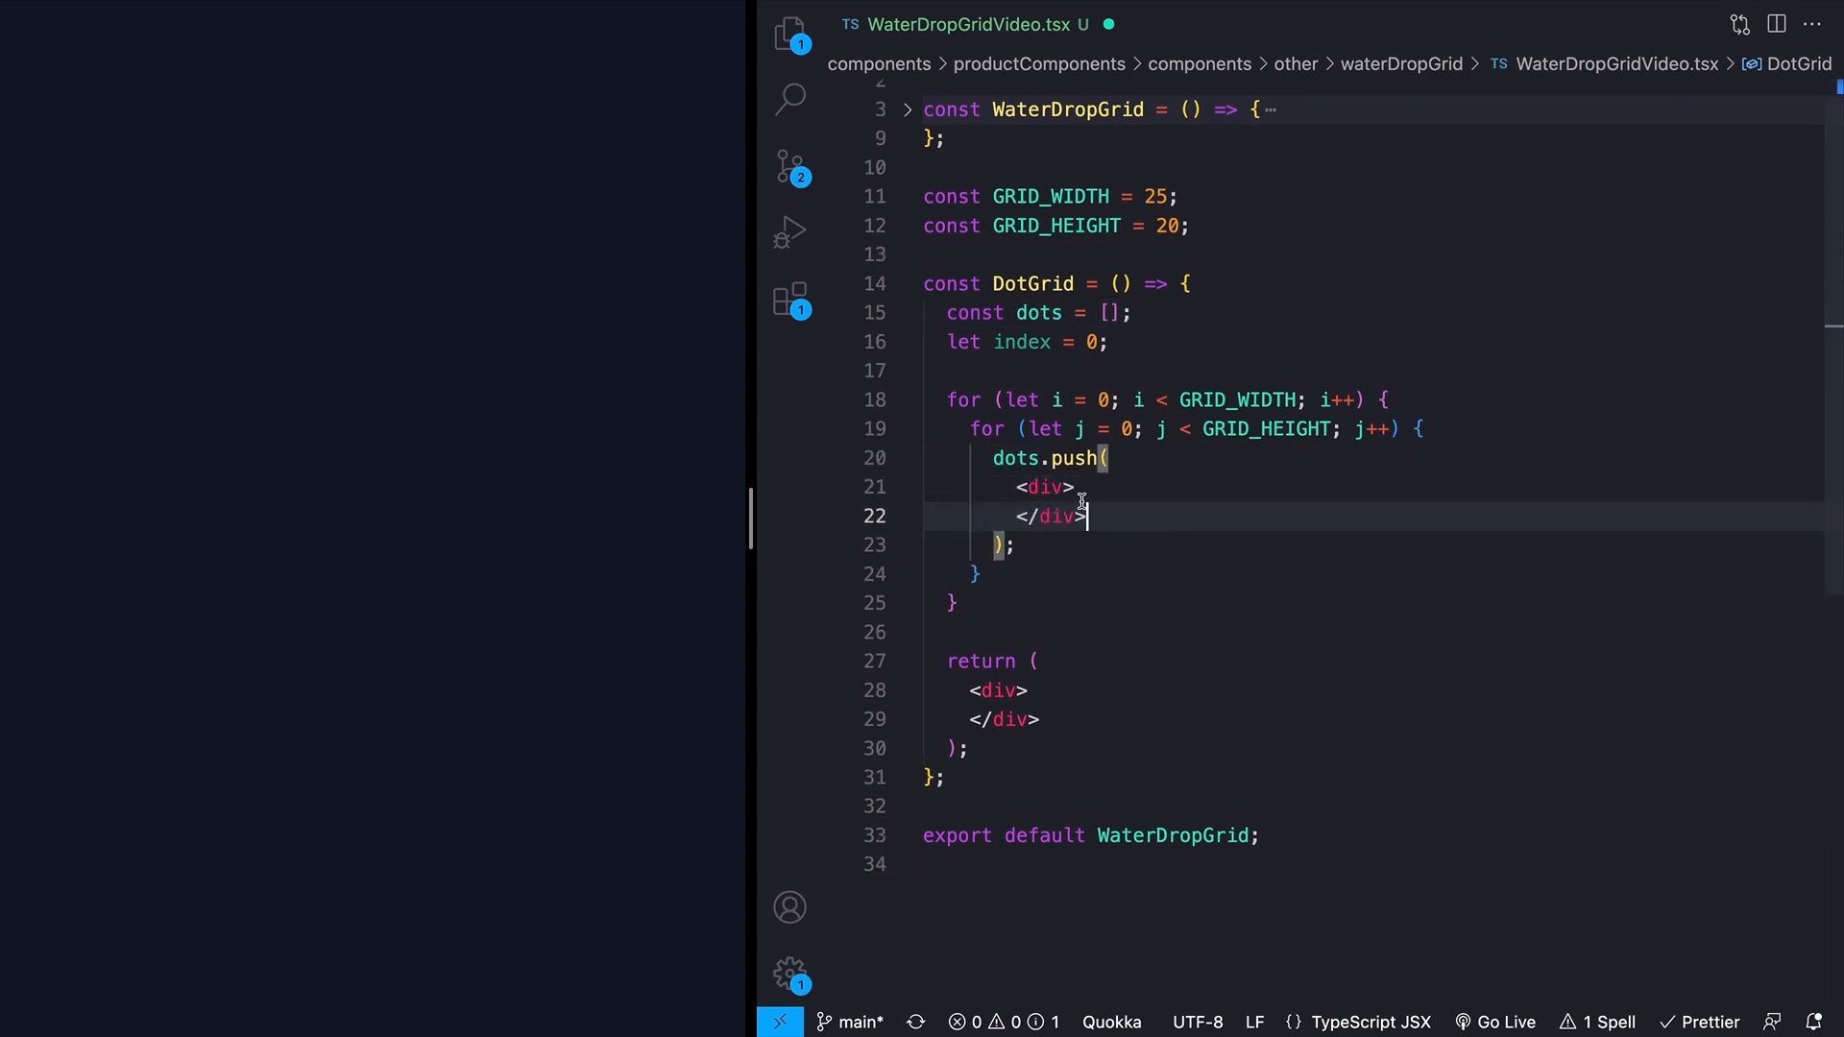
{"action": "type", "text": "className=\"group cursor-crosshair rounded-full p-2 transition-colors"}
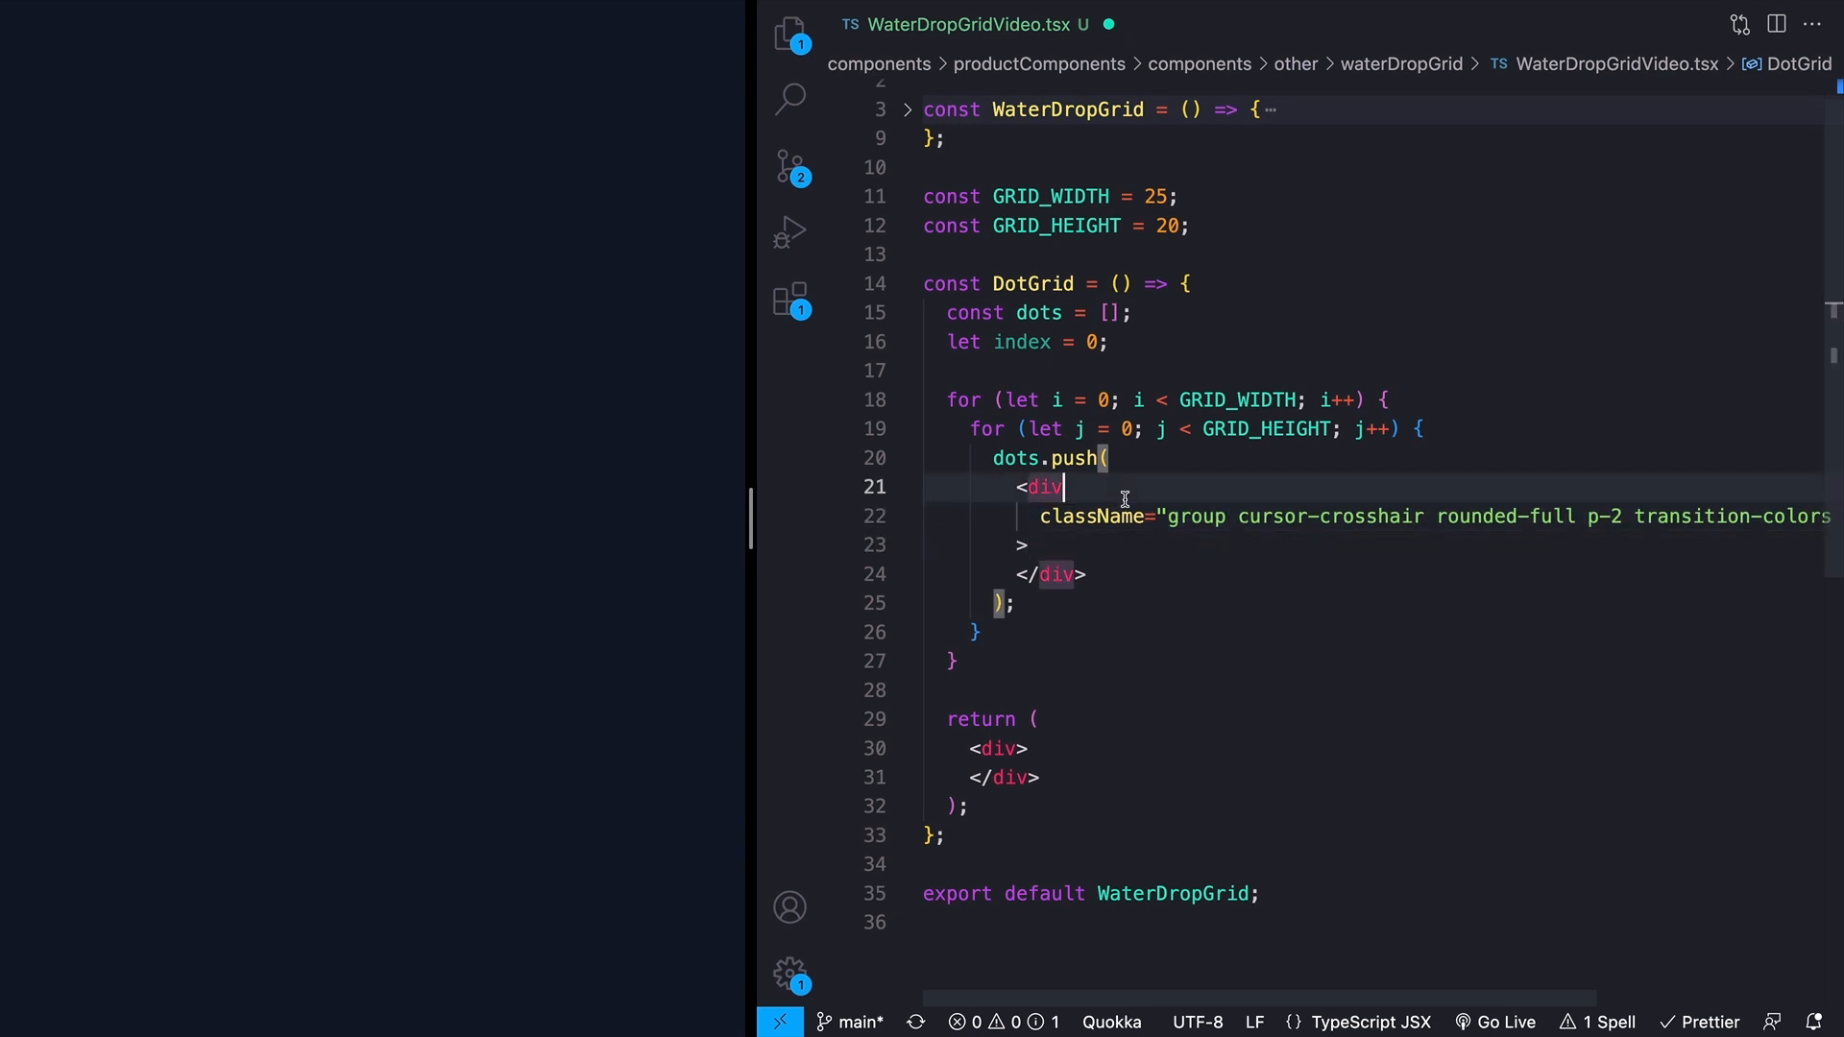
{"action": "mouse_move", "coordinate": [1151, 565]}
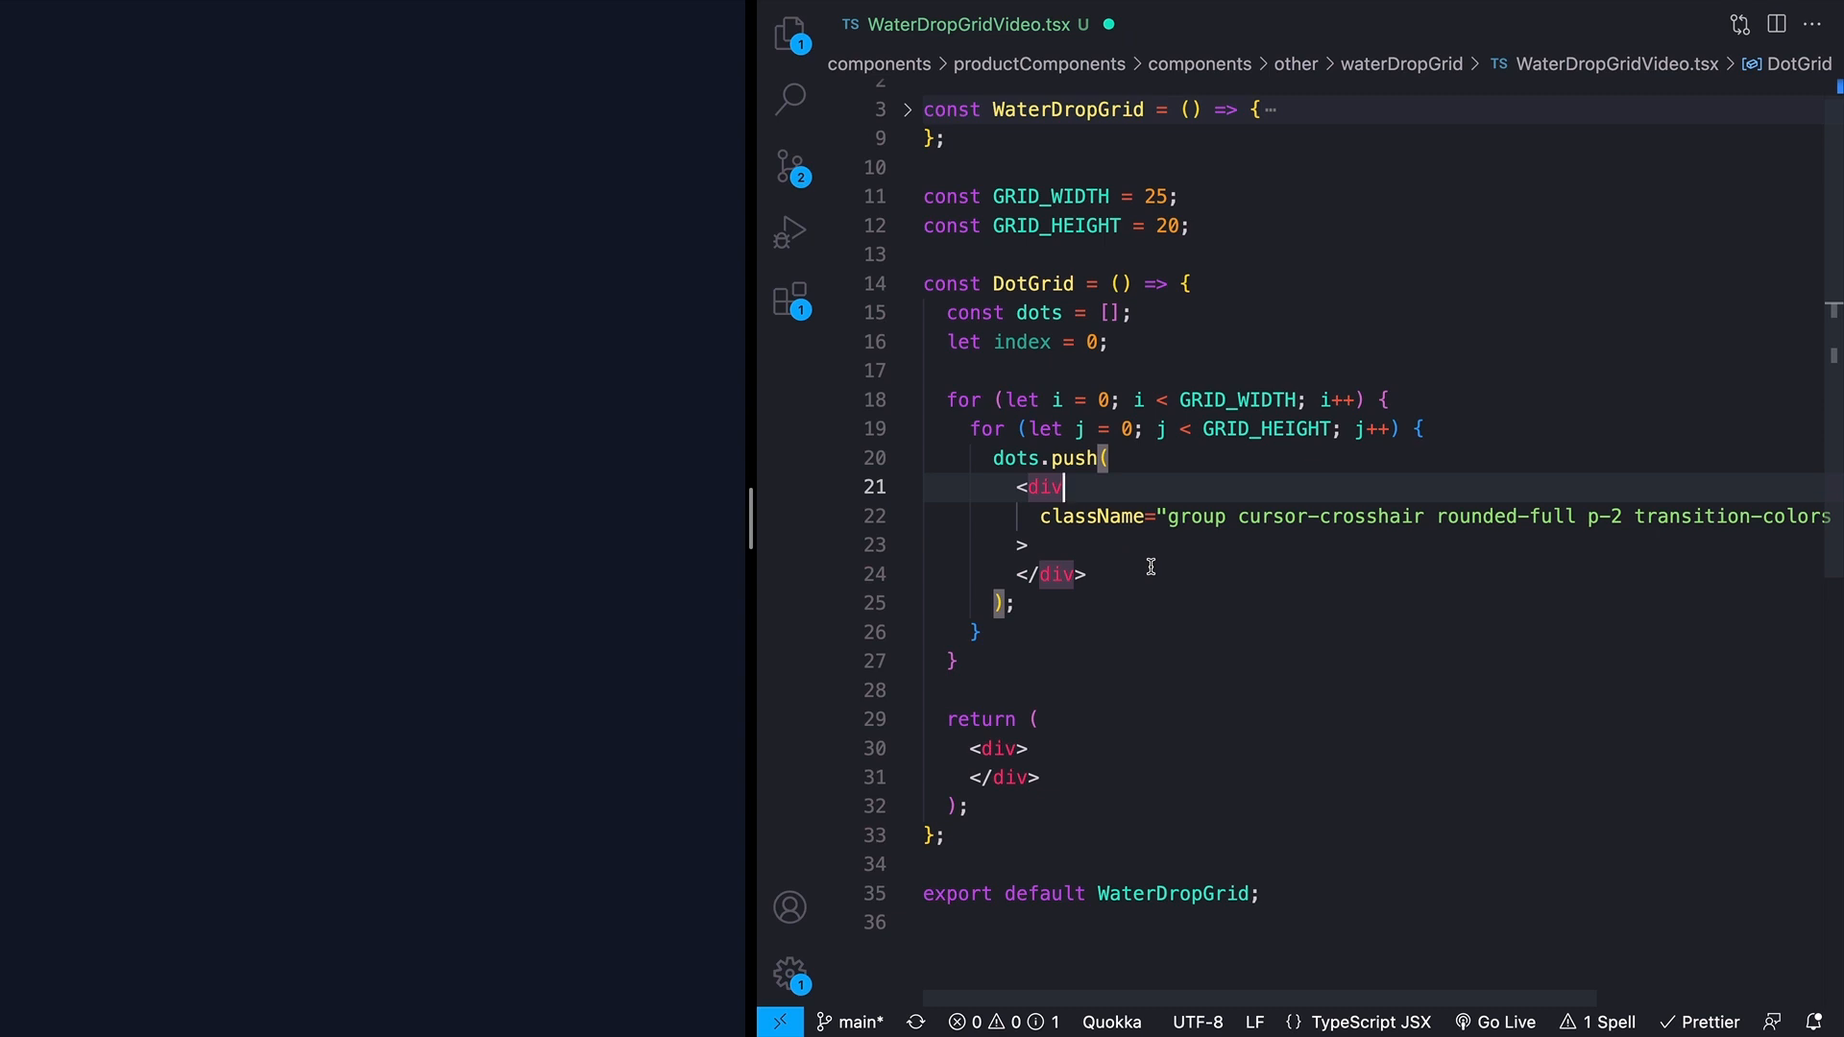
{"action": "mouse_move", "coordinate": [1189, 540]}
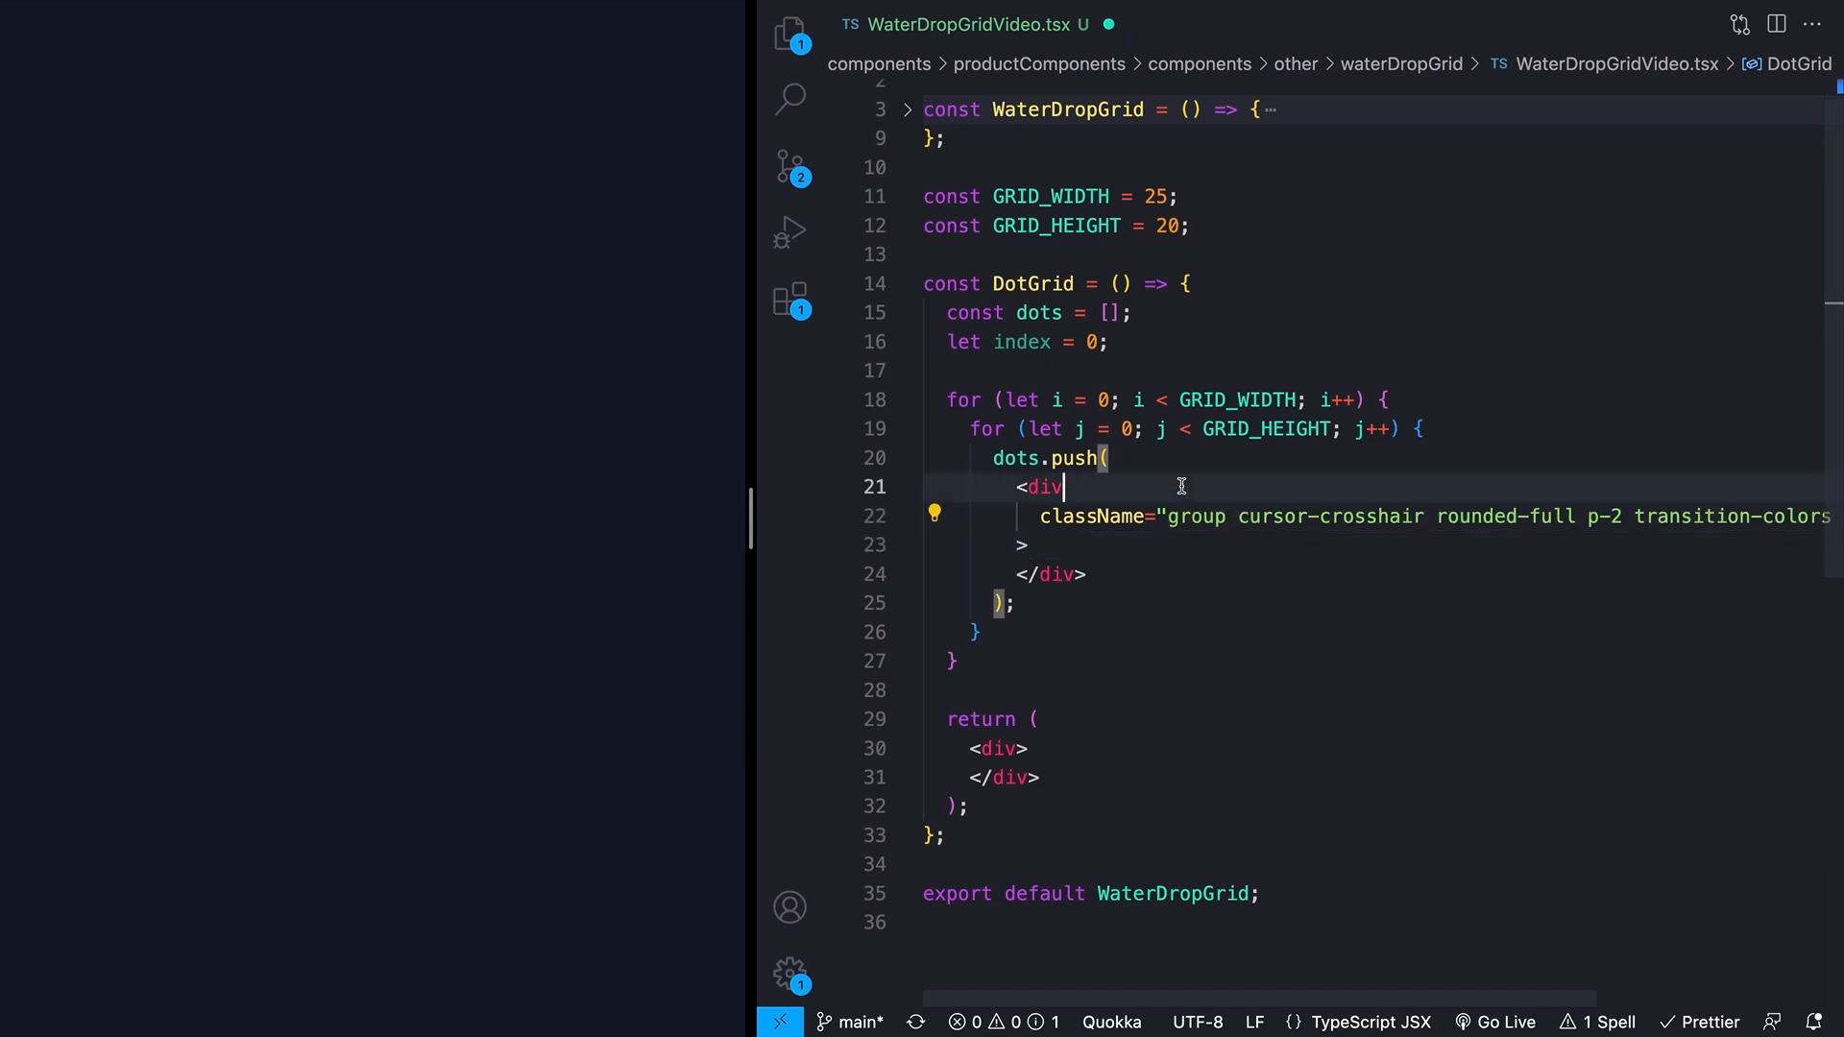
Step: Add data-index={index} and key={`${i}-${j}`} to the dot wrapper div
{"action": "type", "text": "data-index={index}"}
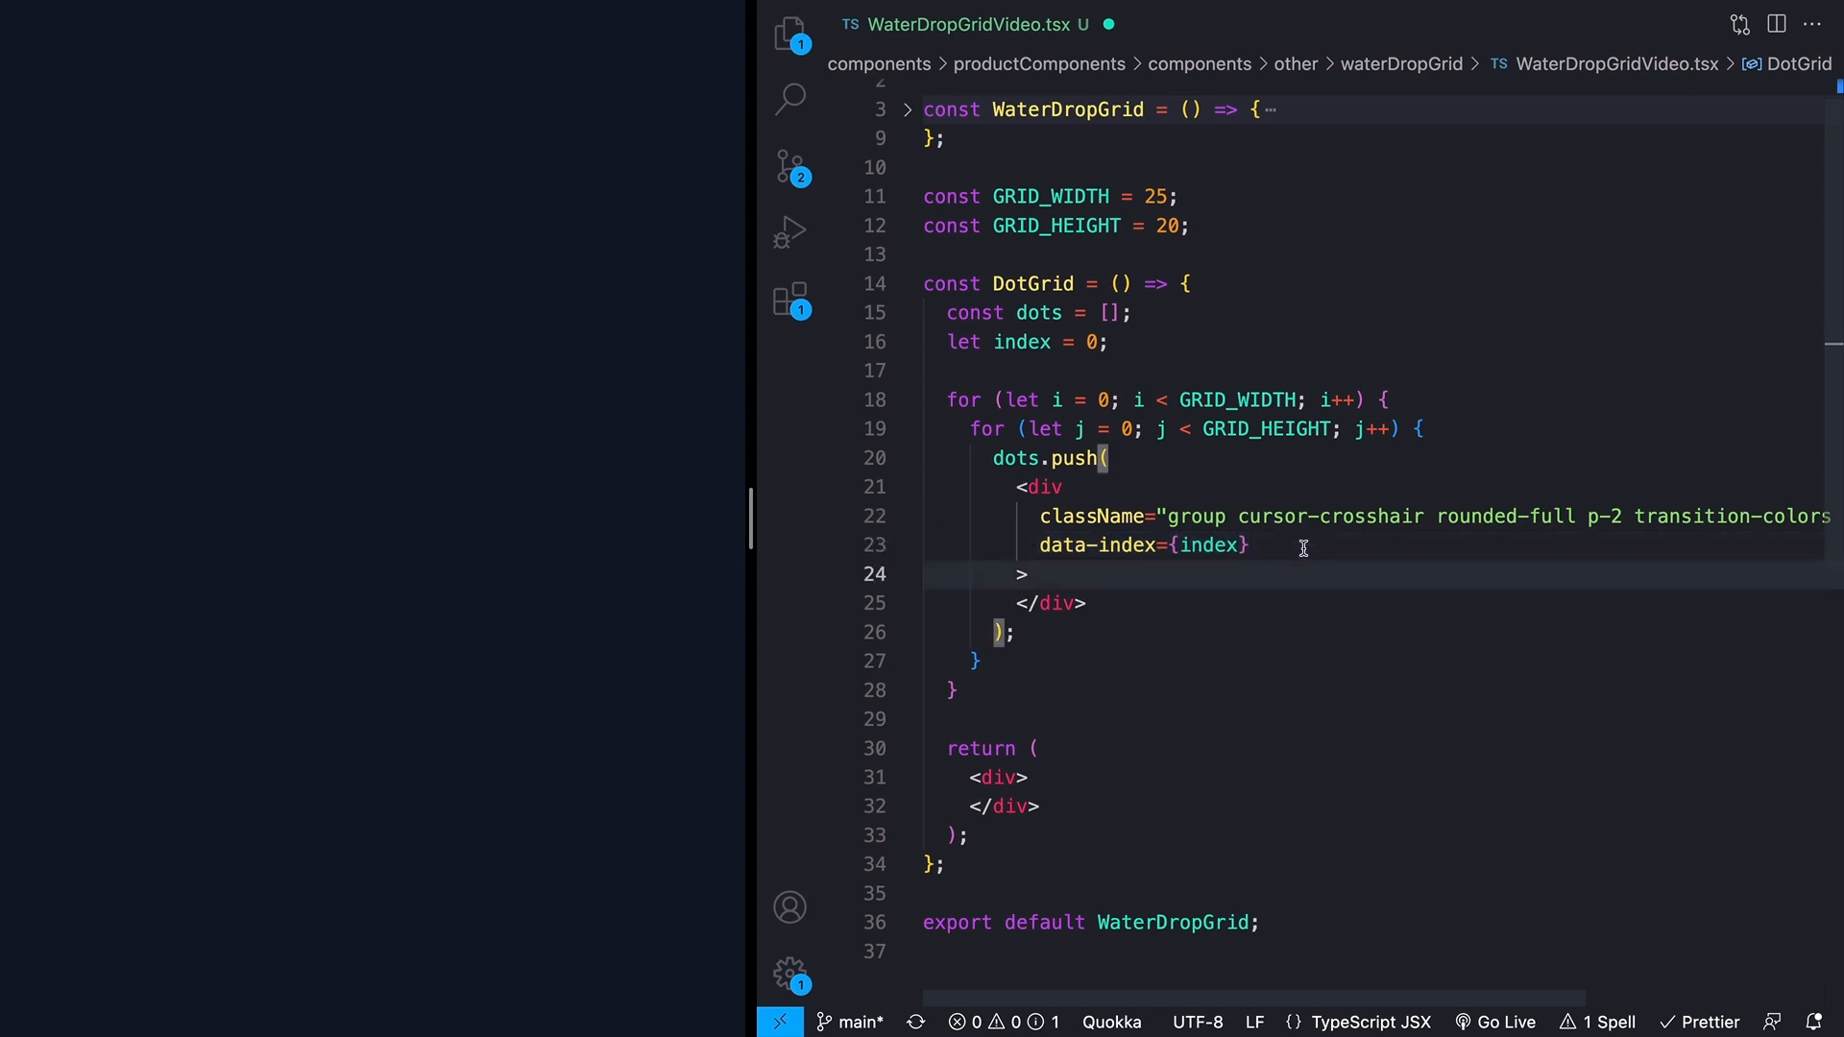
{"action": "left_click", "coordinate": [1205, 544]}
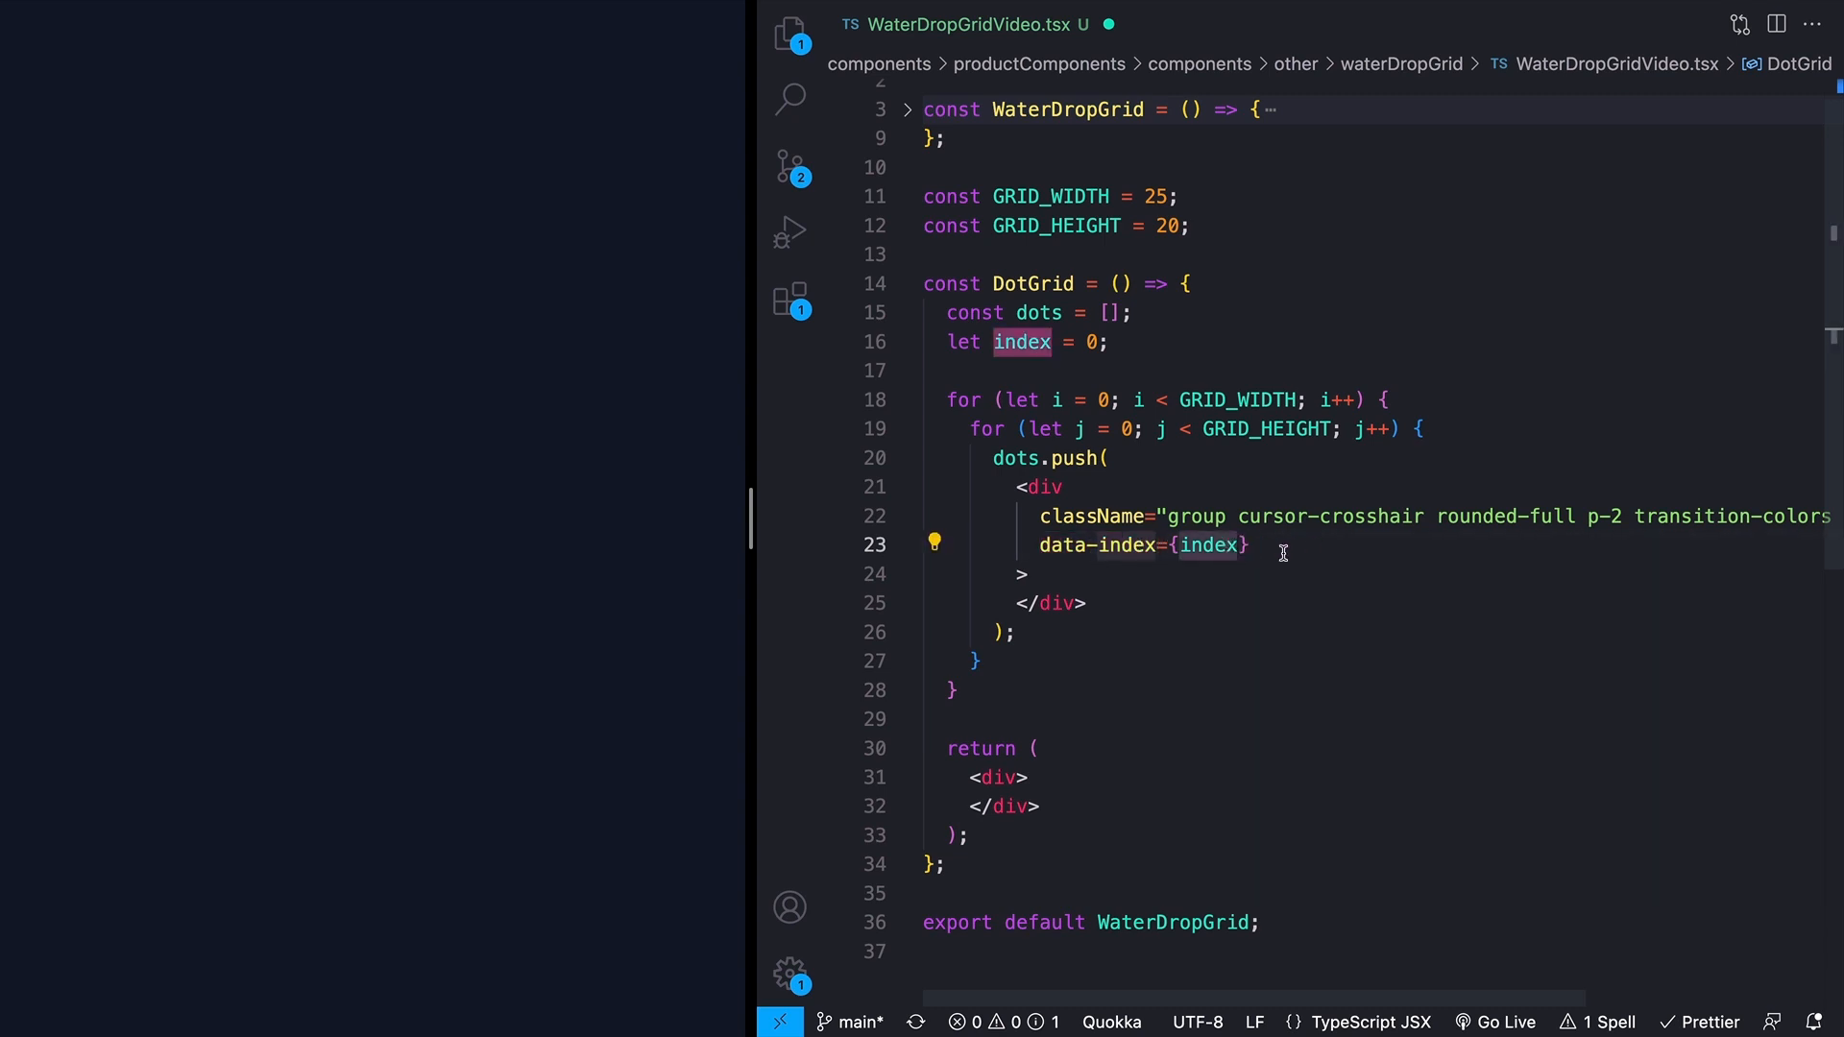
{"action": "left_click", "coordinate": [1111, 342]}
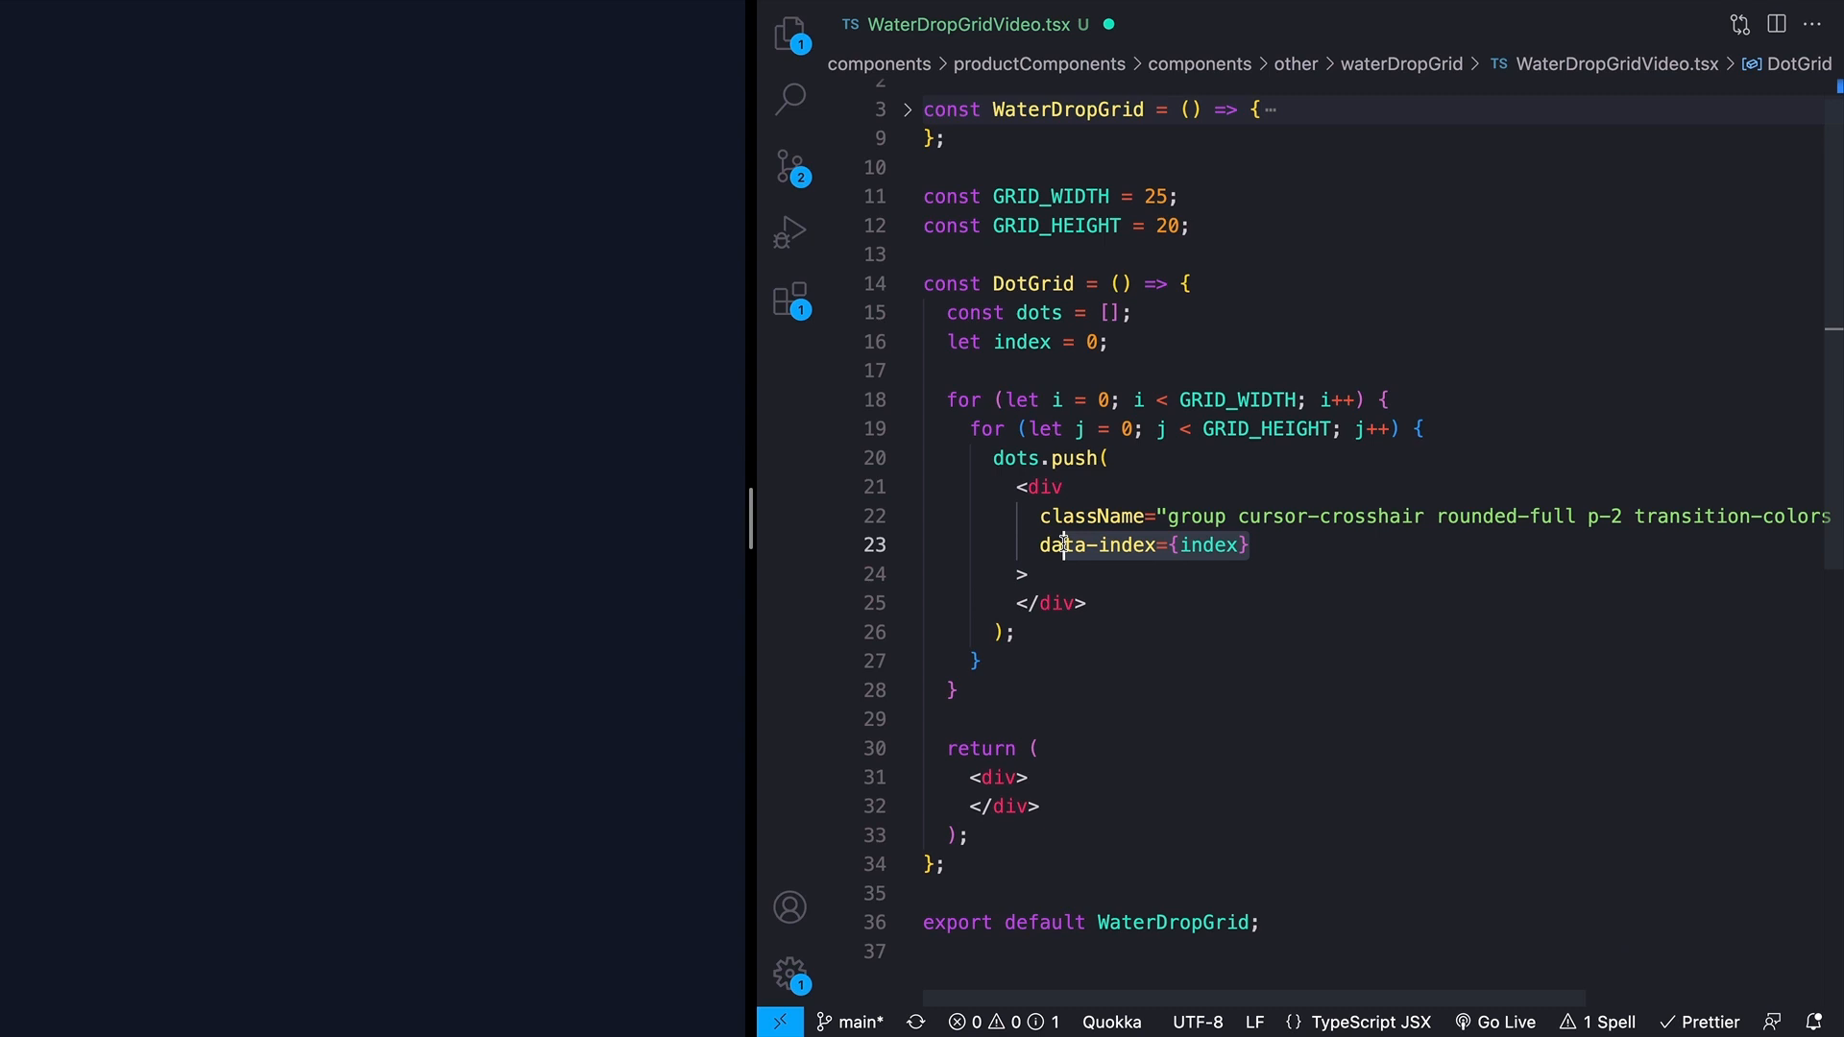
{"action": "type", "text": "key={`${i}-${j}`}"}
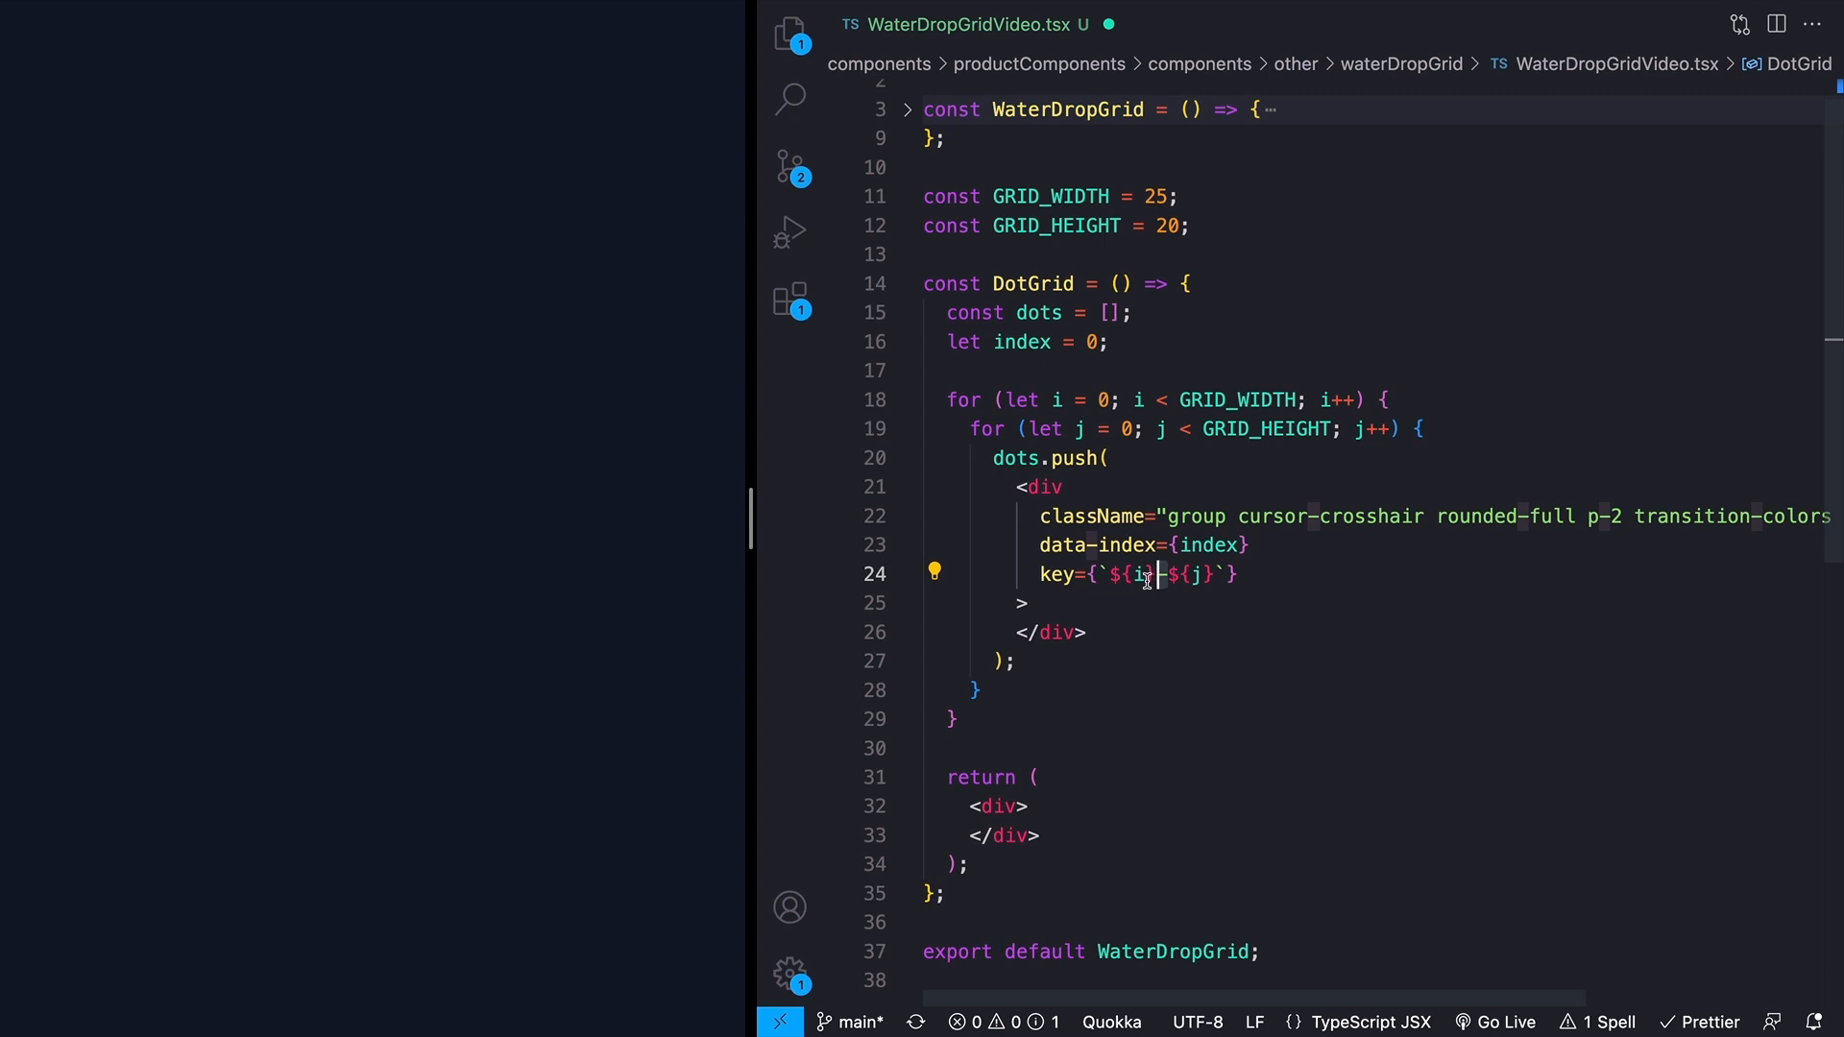
{"action": "mouse_move", "coordinate": [1138, 574]}
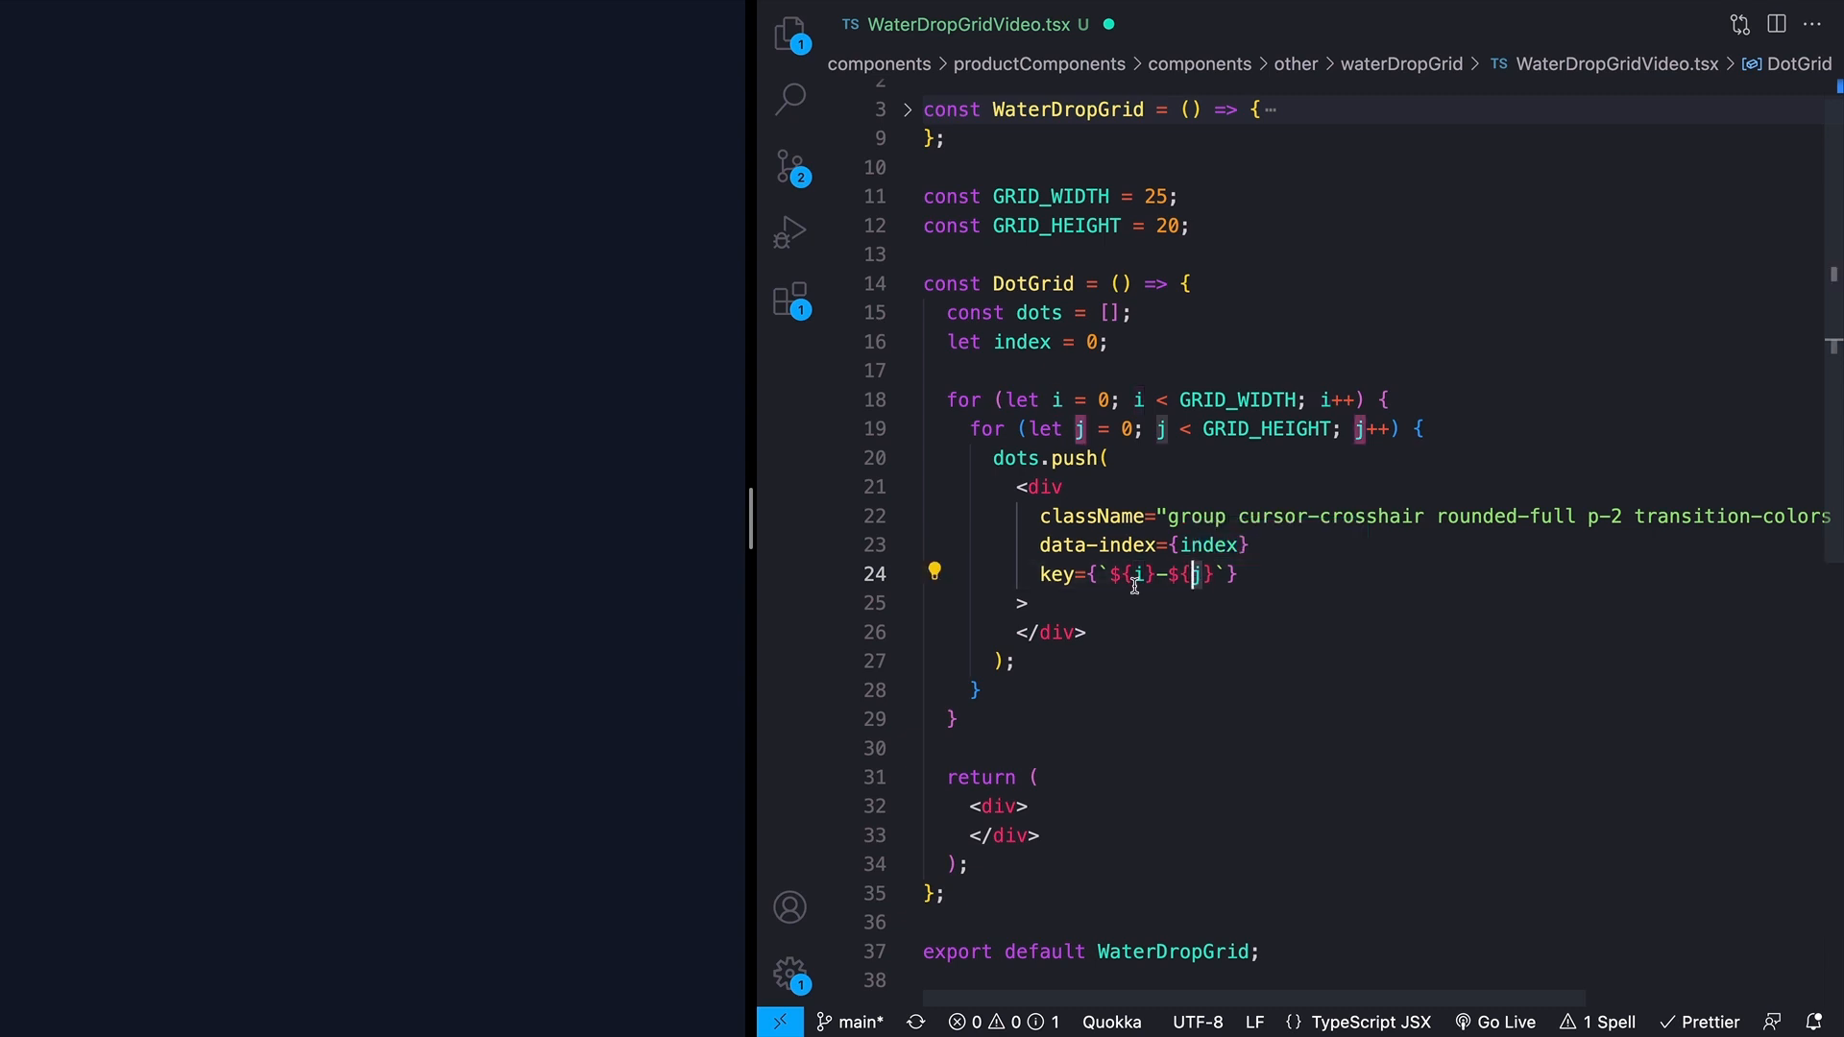
{"action": "mouse_move", "coordinate": [1136, 575]}
{"action": "type", "text": "j"}
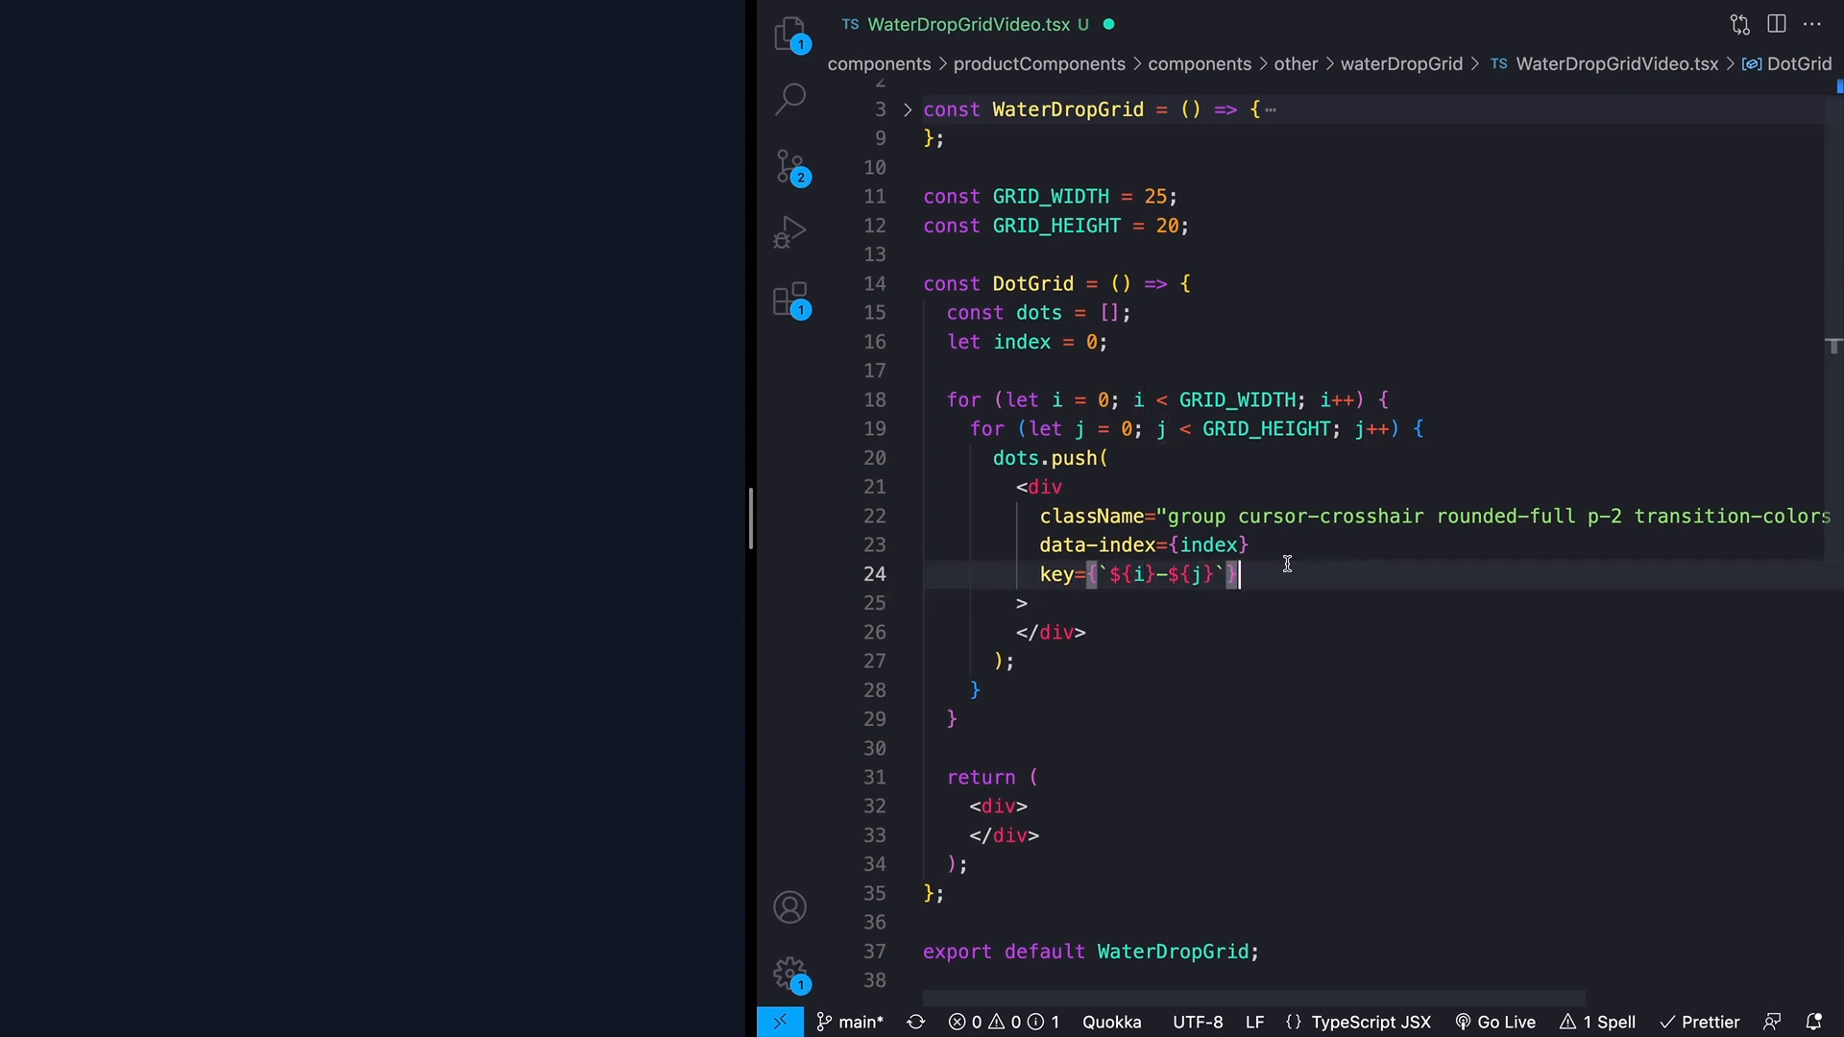
{"action": "mouse_move", "coordinate": [1143, 566]}
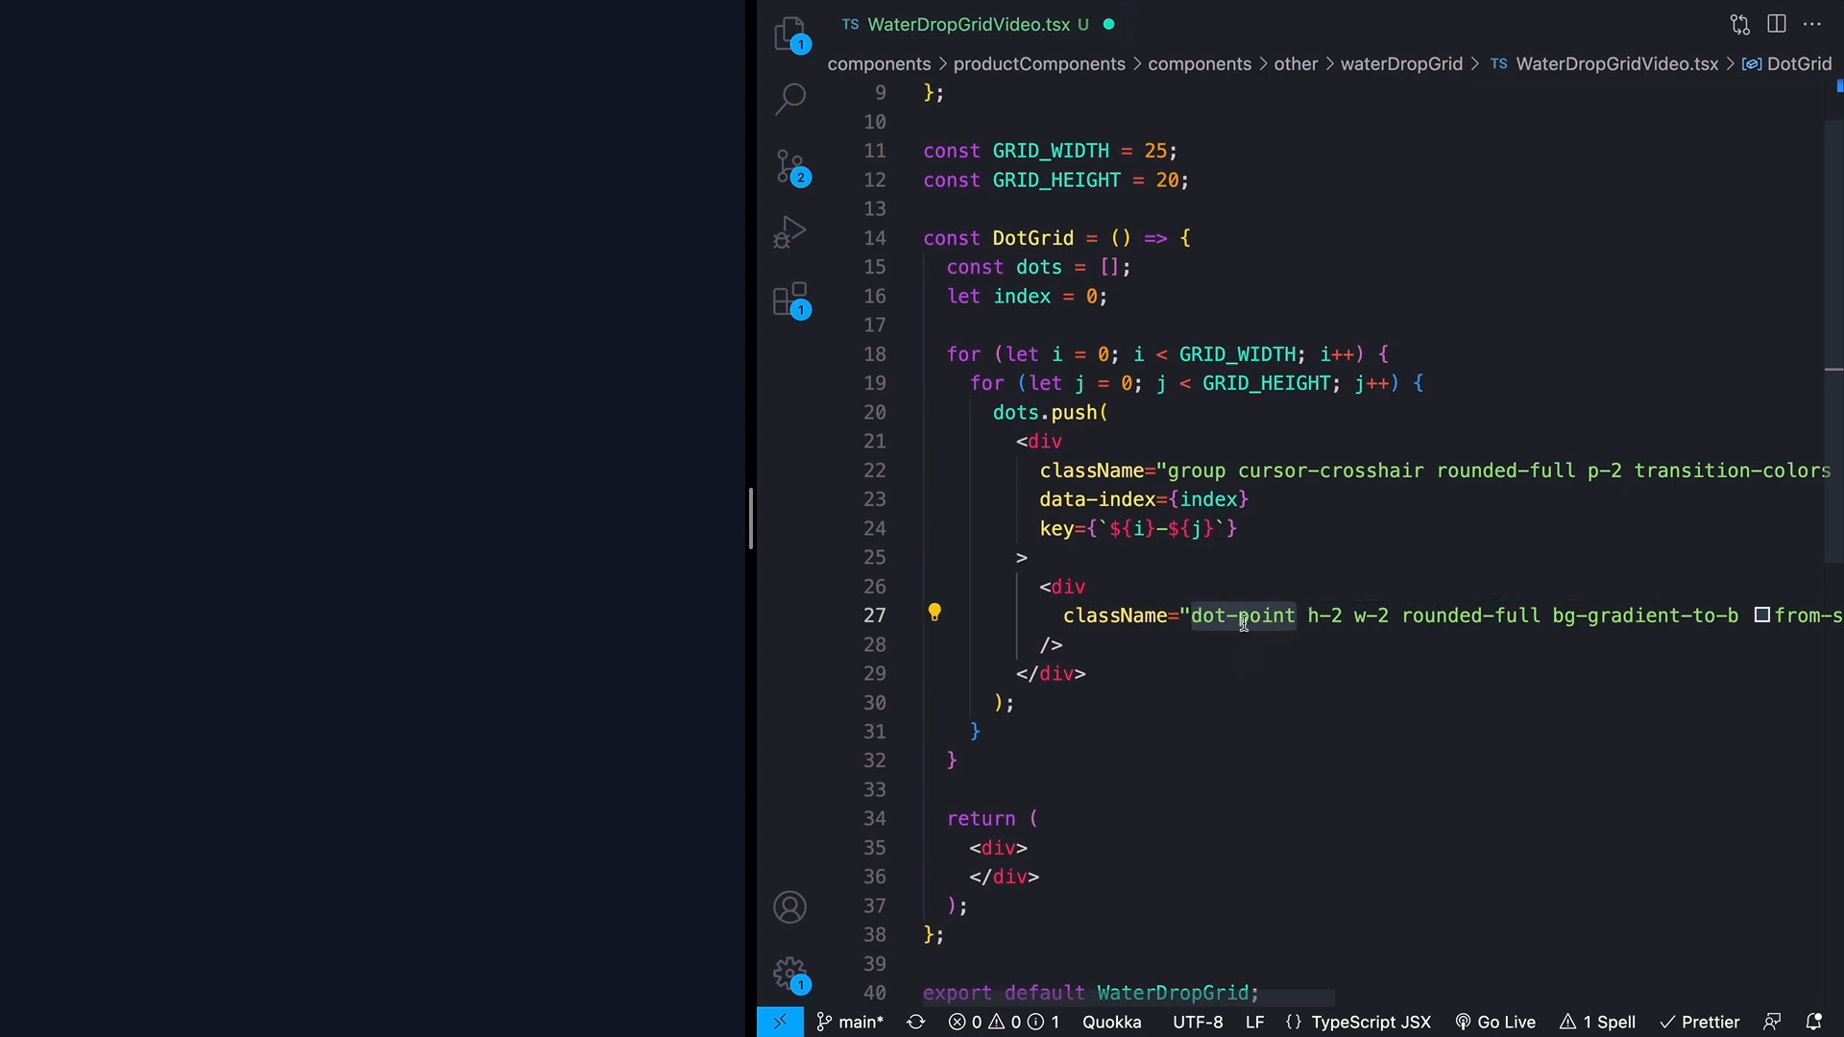
Step: Add the gradient dot-point child div with data-index, increment index, and fold the loop
{"action": "scroll", "scroll_direction": "left", "scroll_amount": 3}
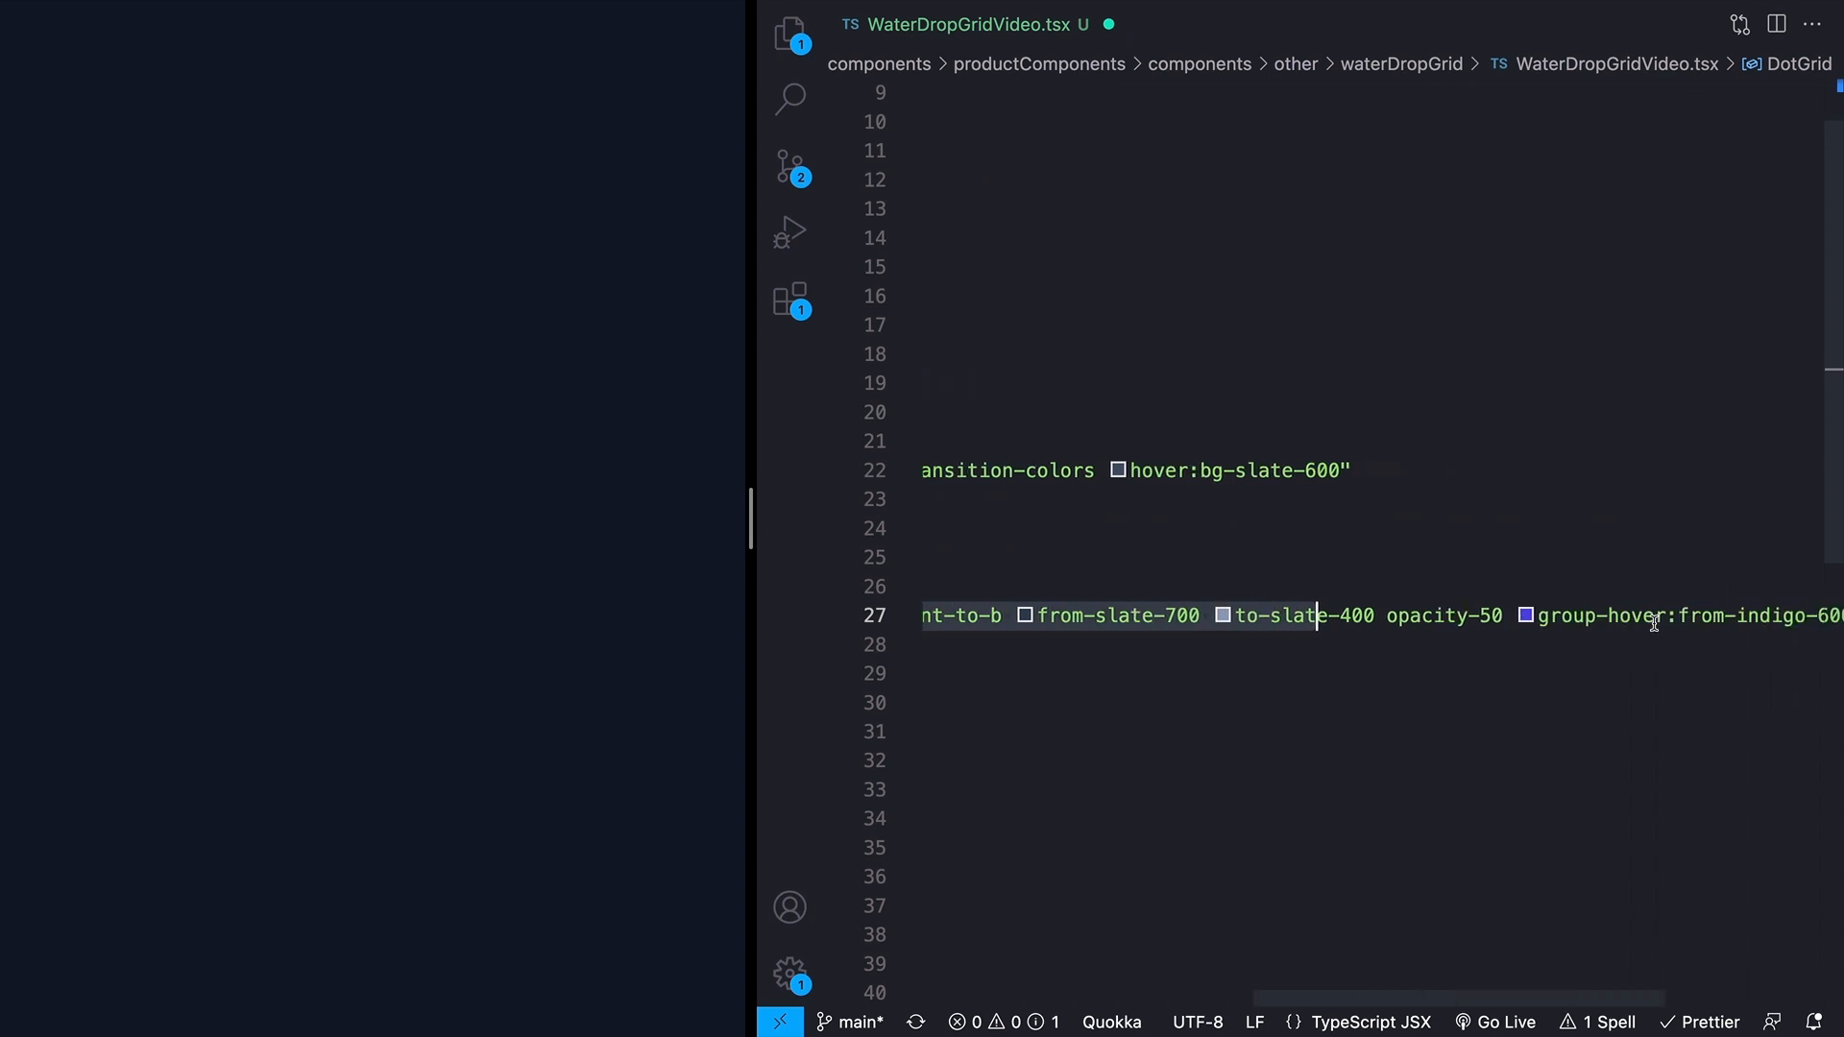
{"action": "scroll", "scroll_direction": "right", "scroll_amount": 3}
{"action": "type", "text": "data-index={index}"}
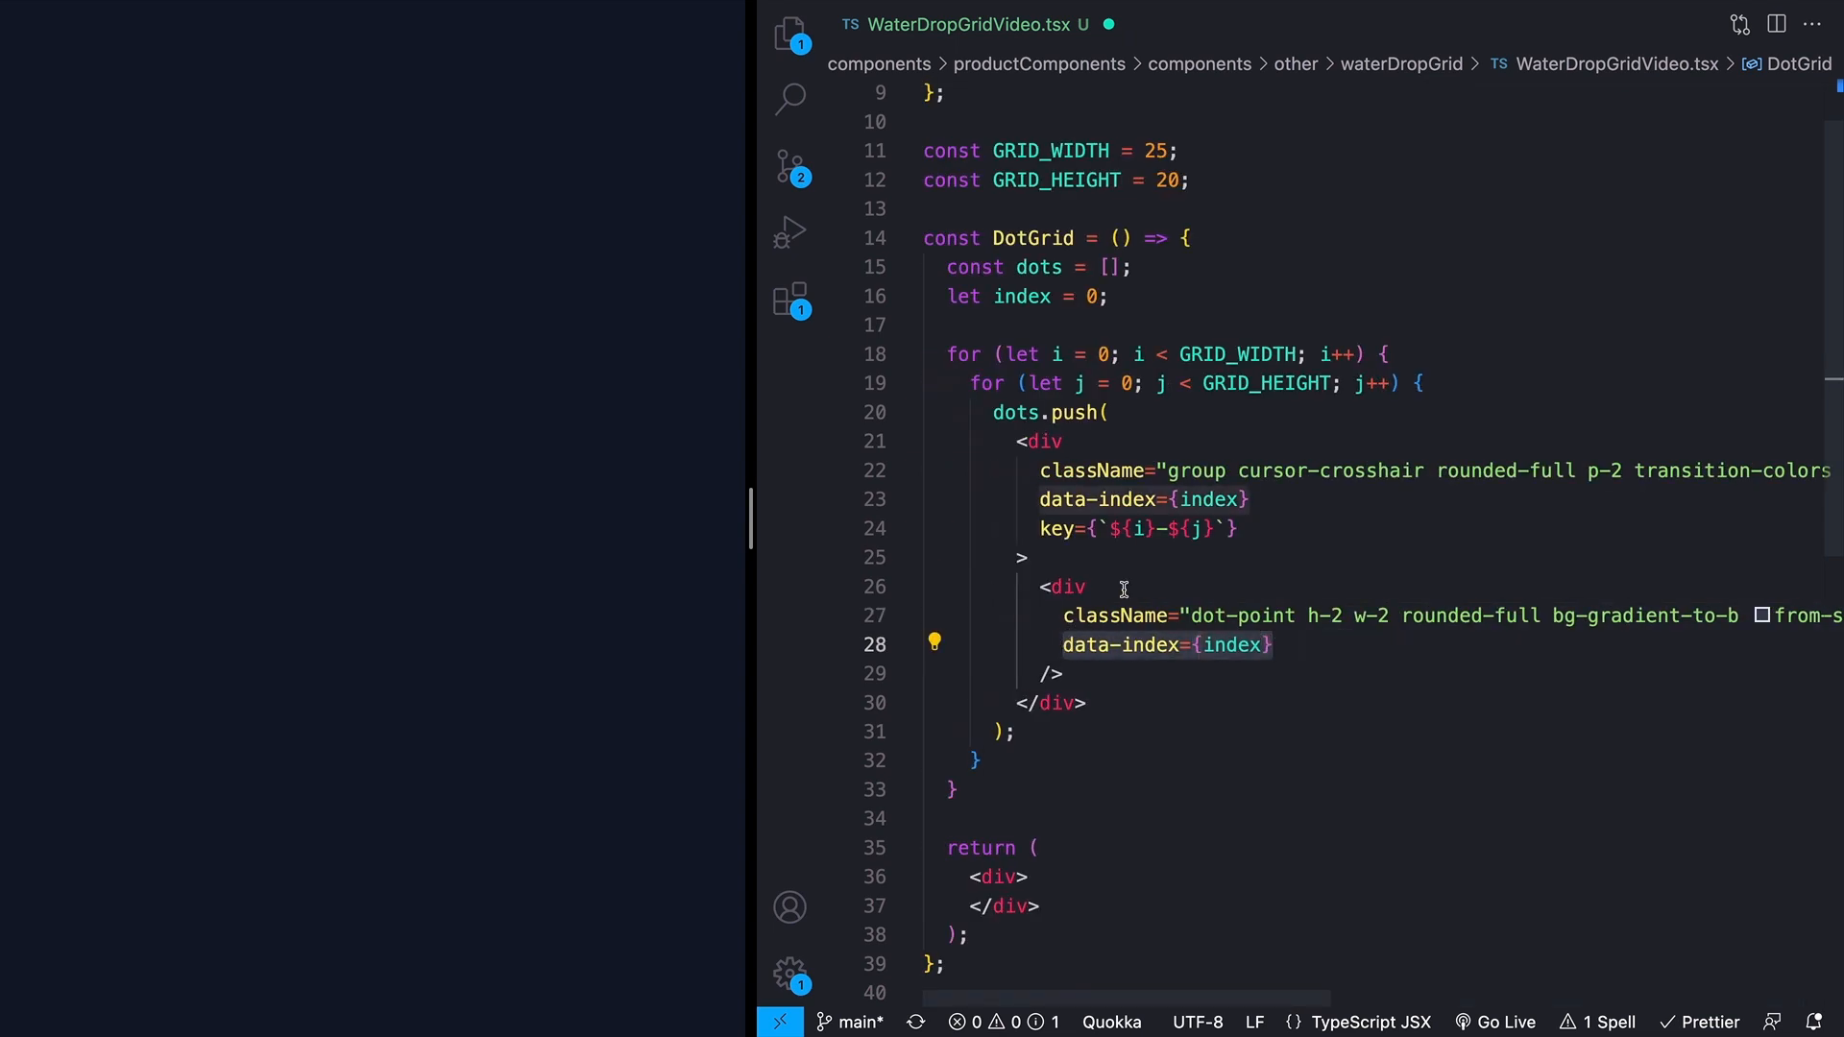
{"action": "mouse_move", "coordinate": [1235, 644]}
{"action": "type", "text": "index++;"}
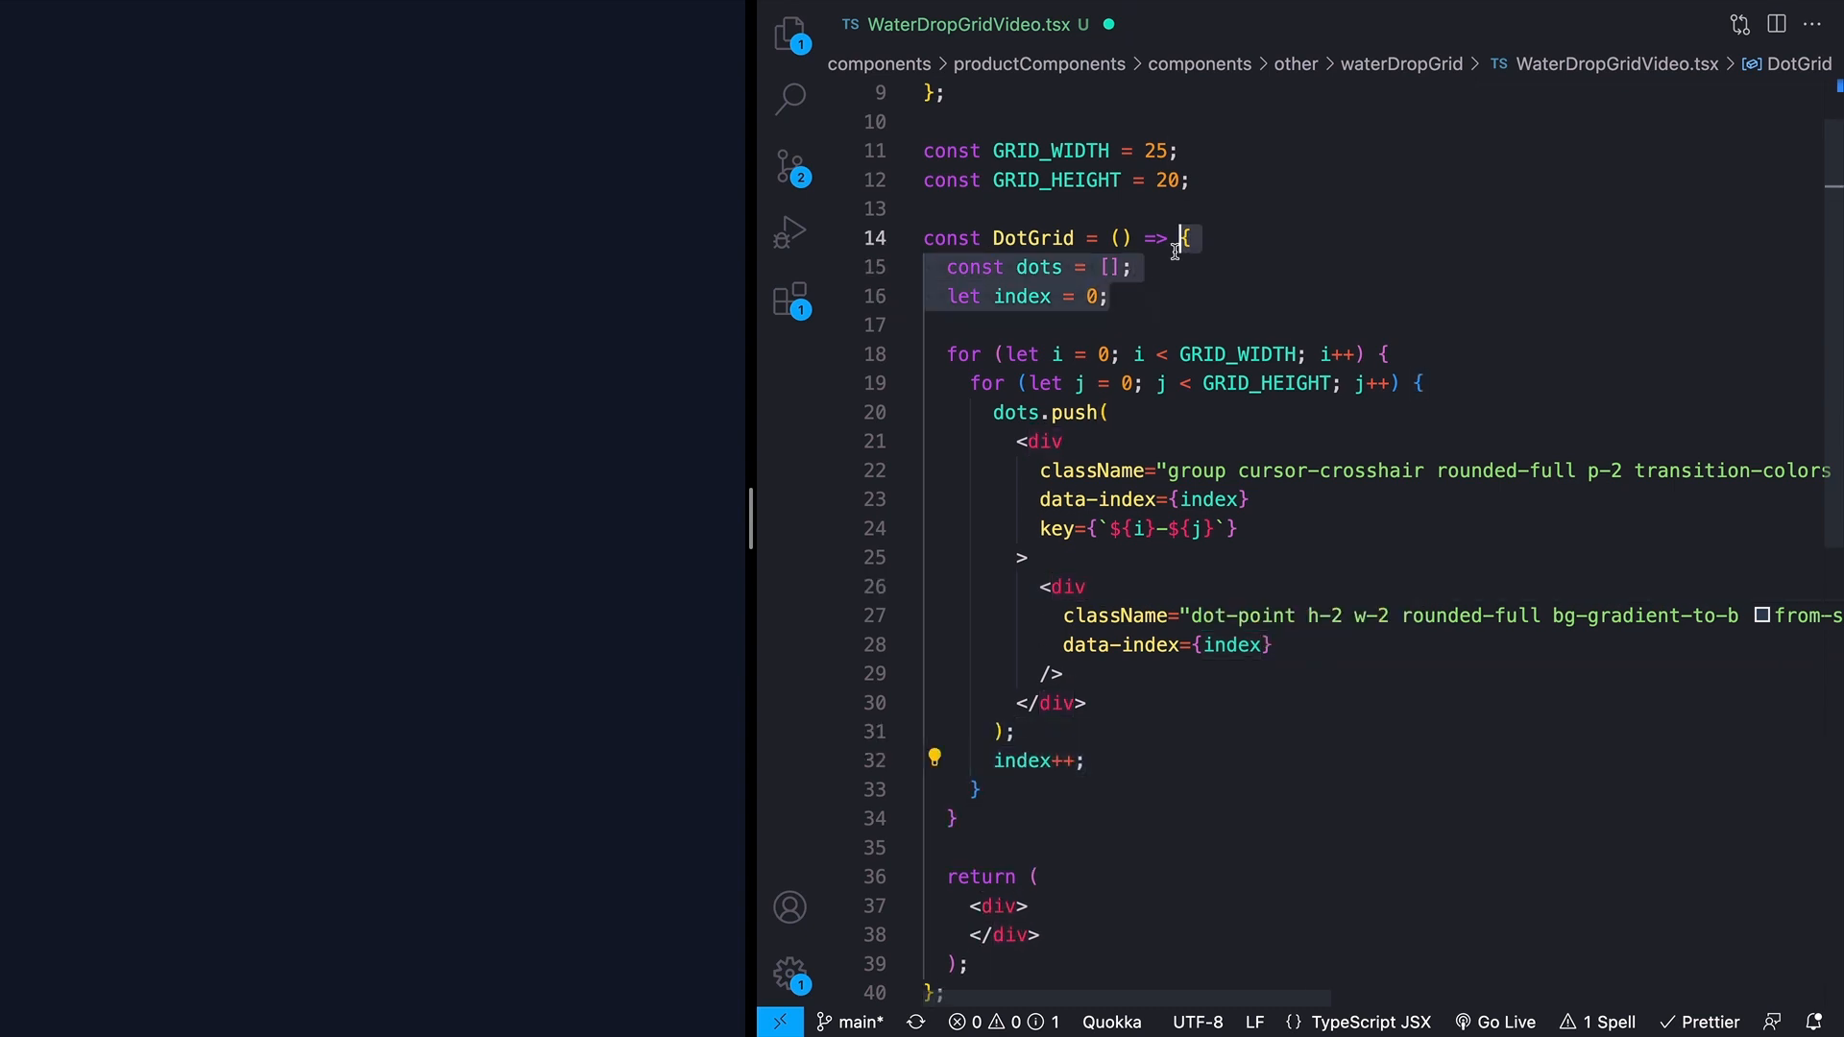
{"action": "double_click", "coordinate": [1229, 644]}
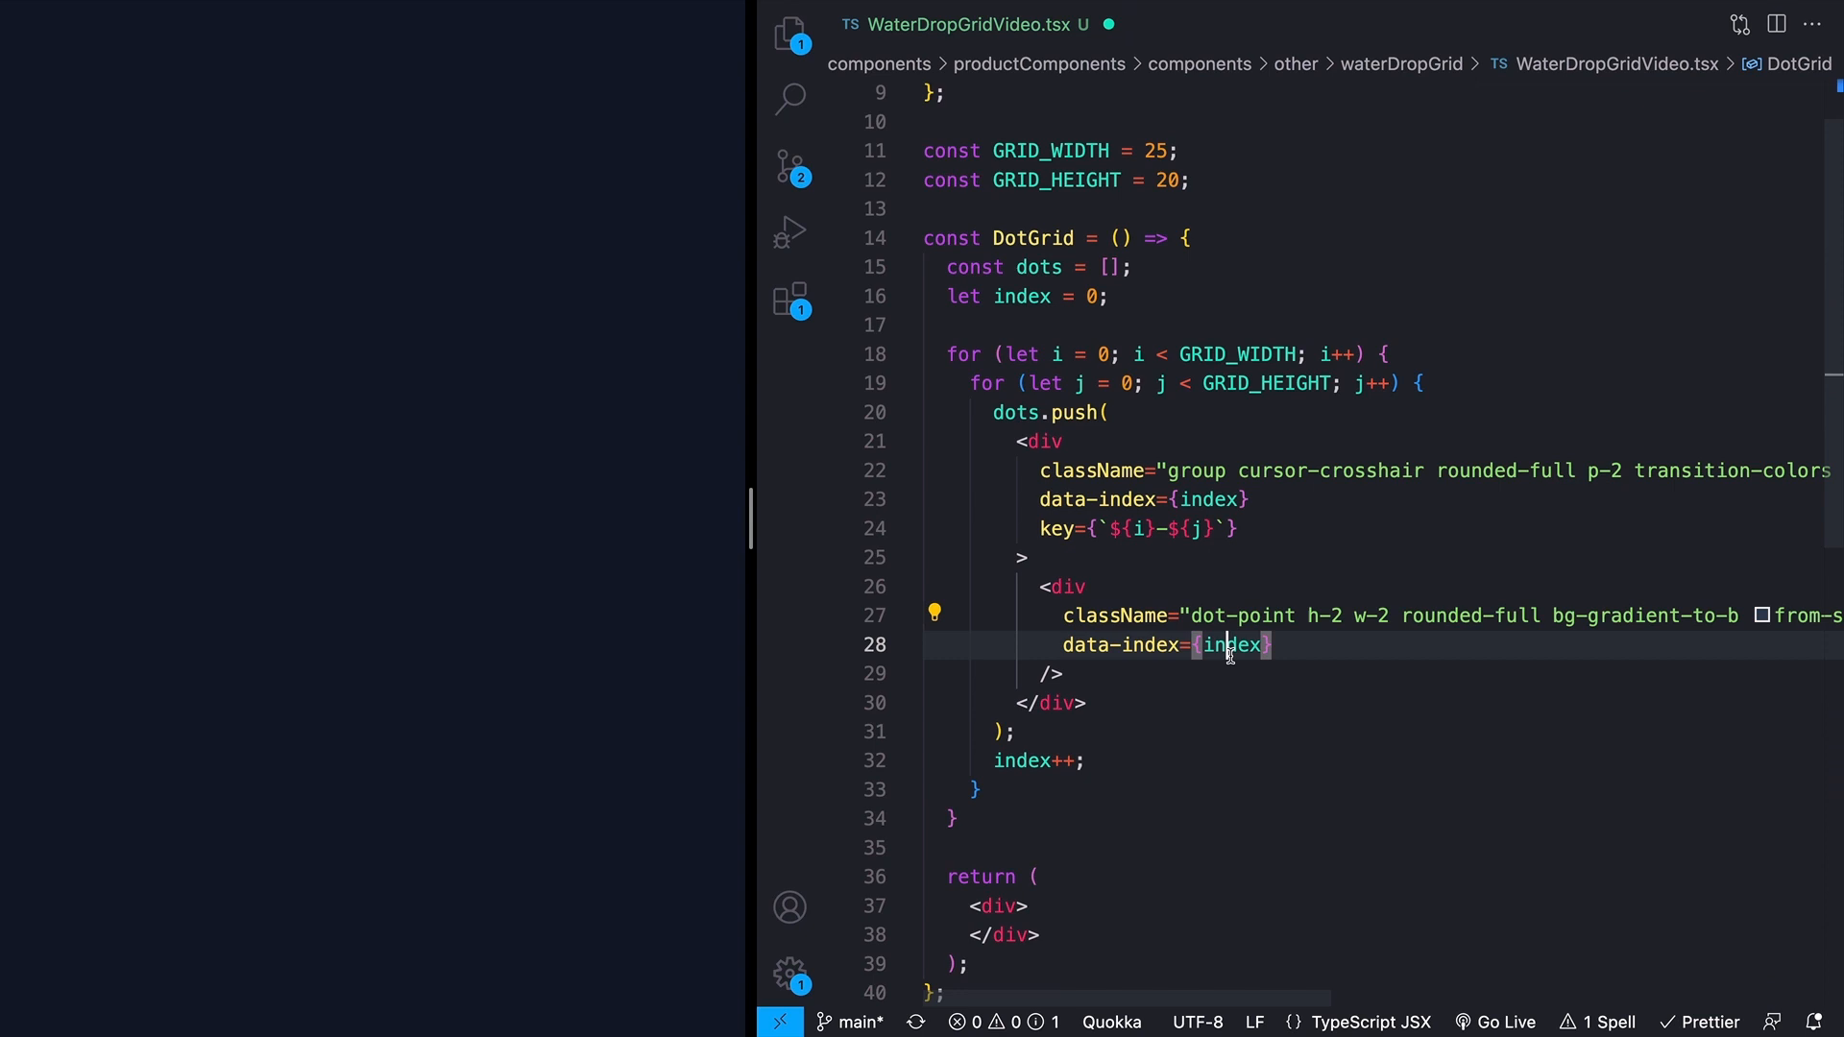
{"action": "left_click", "coordinate": [905, 354]}
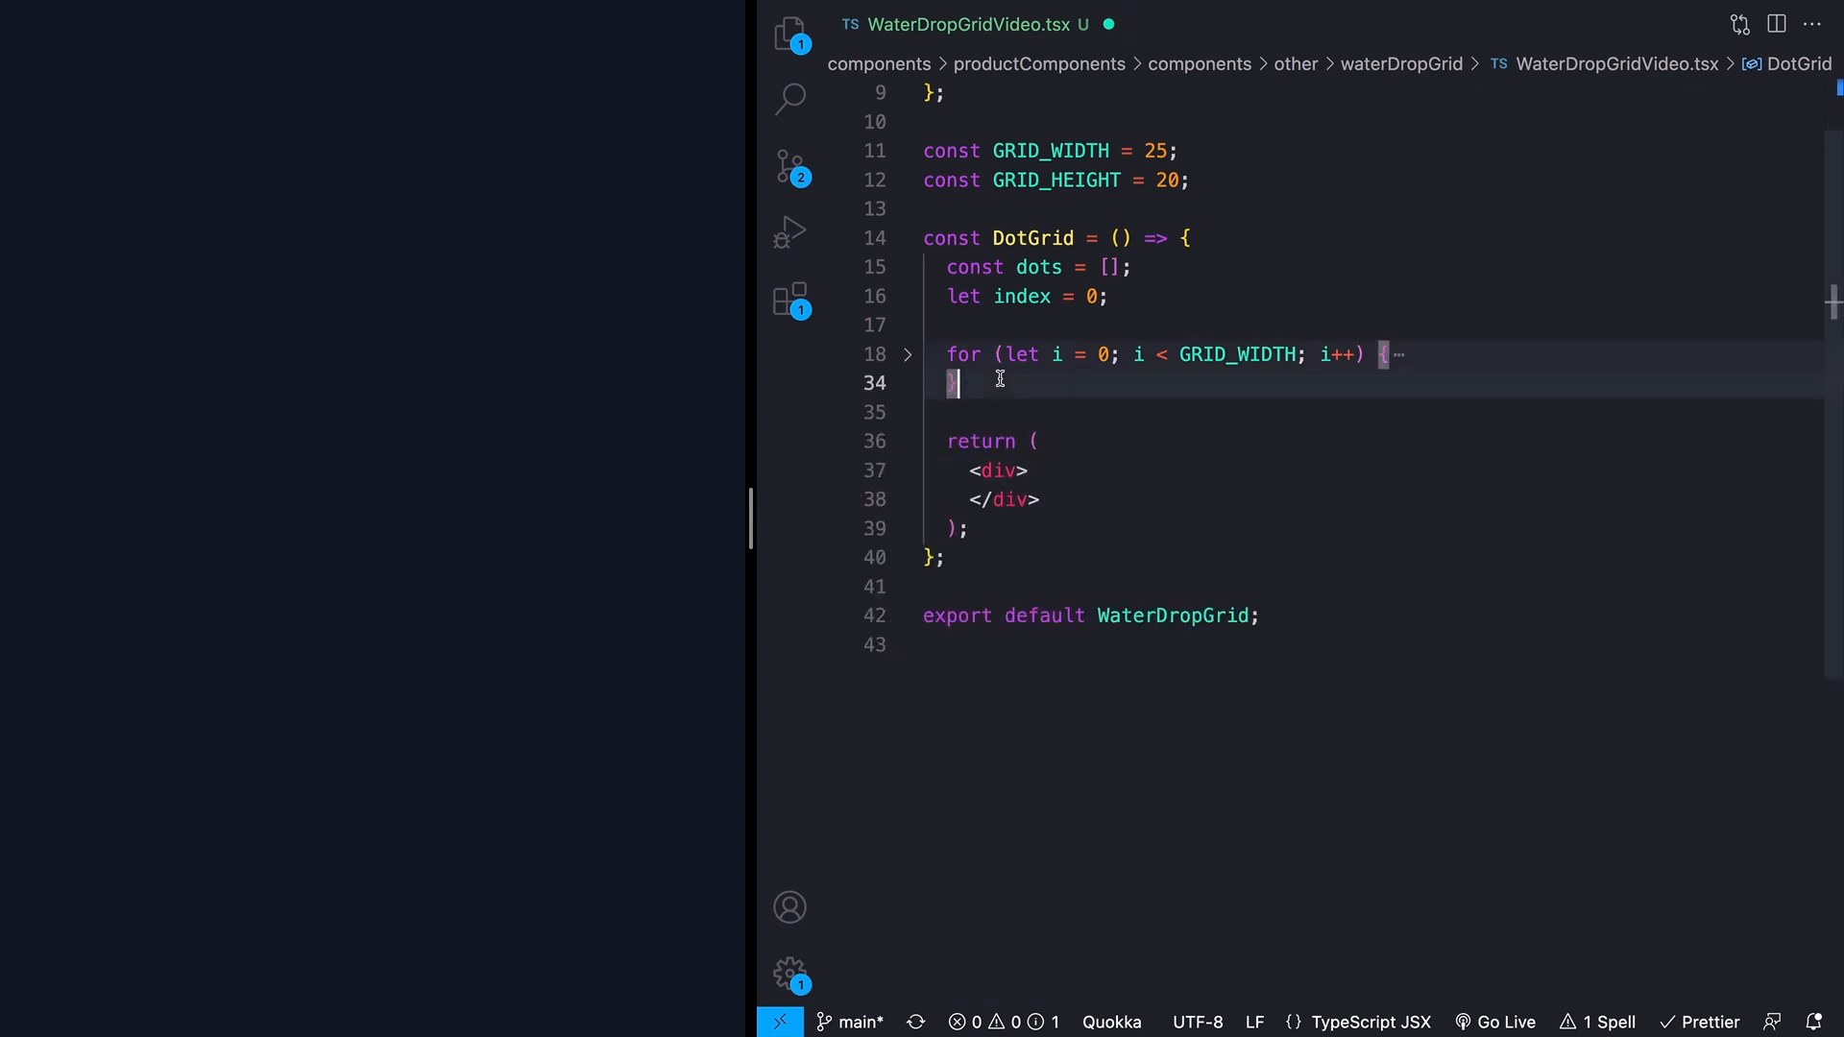
Step: Style the returned div with repeat(GRID_WIDTH, 1fr) columns and 'grid w-fit', rendering {dots}
{"action": "type", "text": "style={{ gridTemplateColumns: `repeat(${GRID_WIDTH}, 1fr)` }}"}
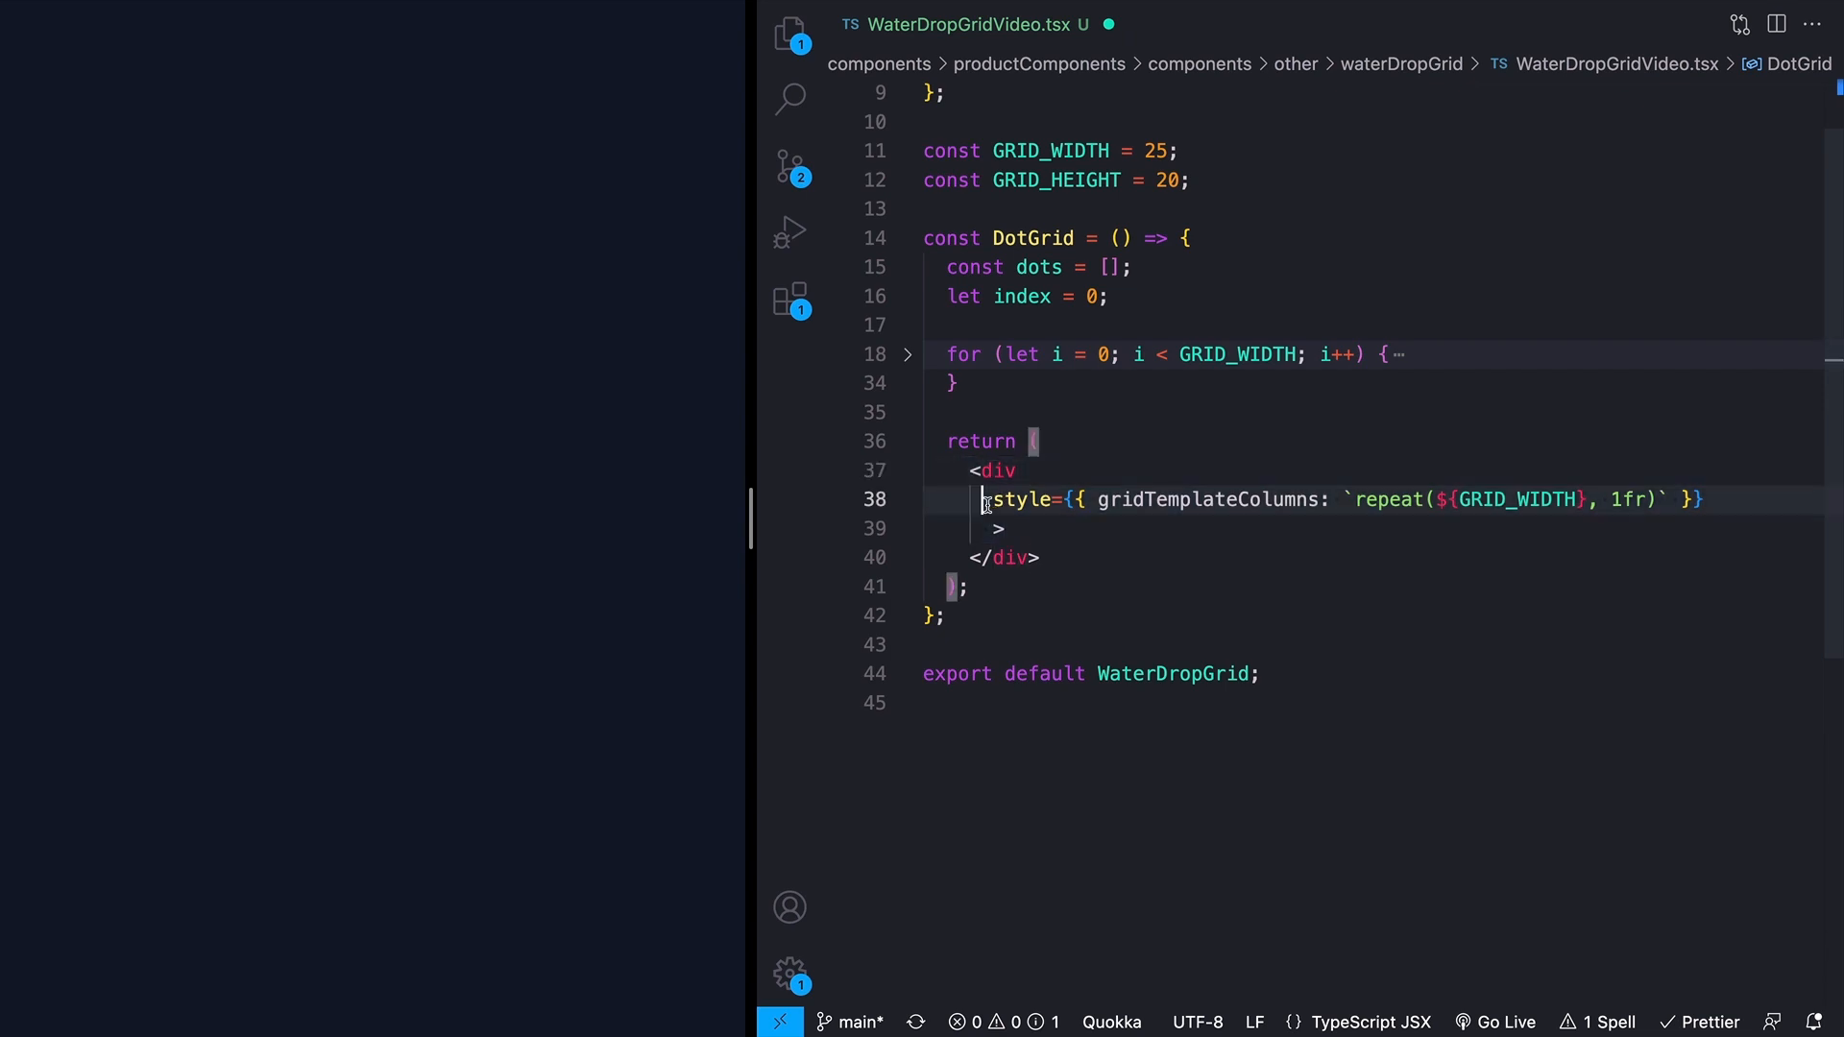
{"action": "double_click", "coordinate": [1205, 499]}
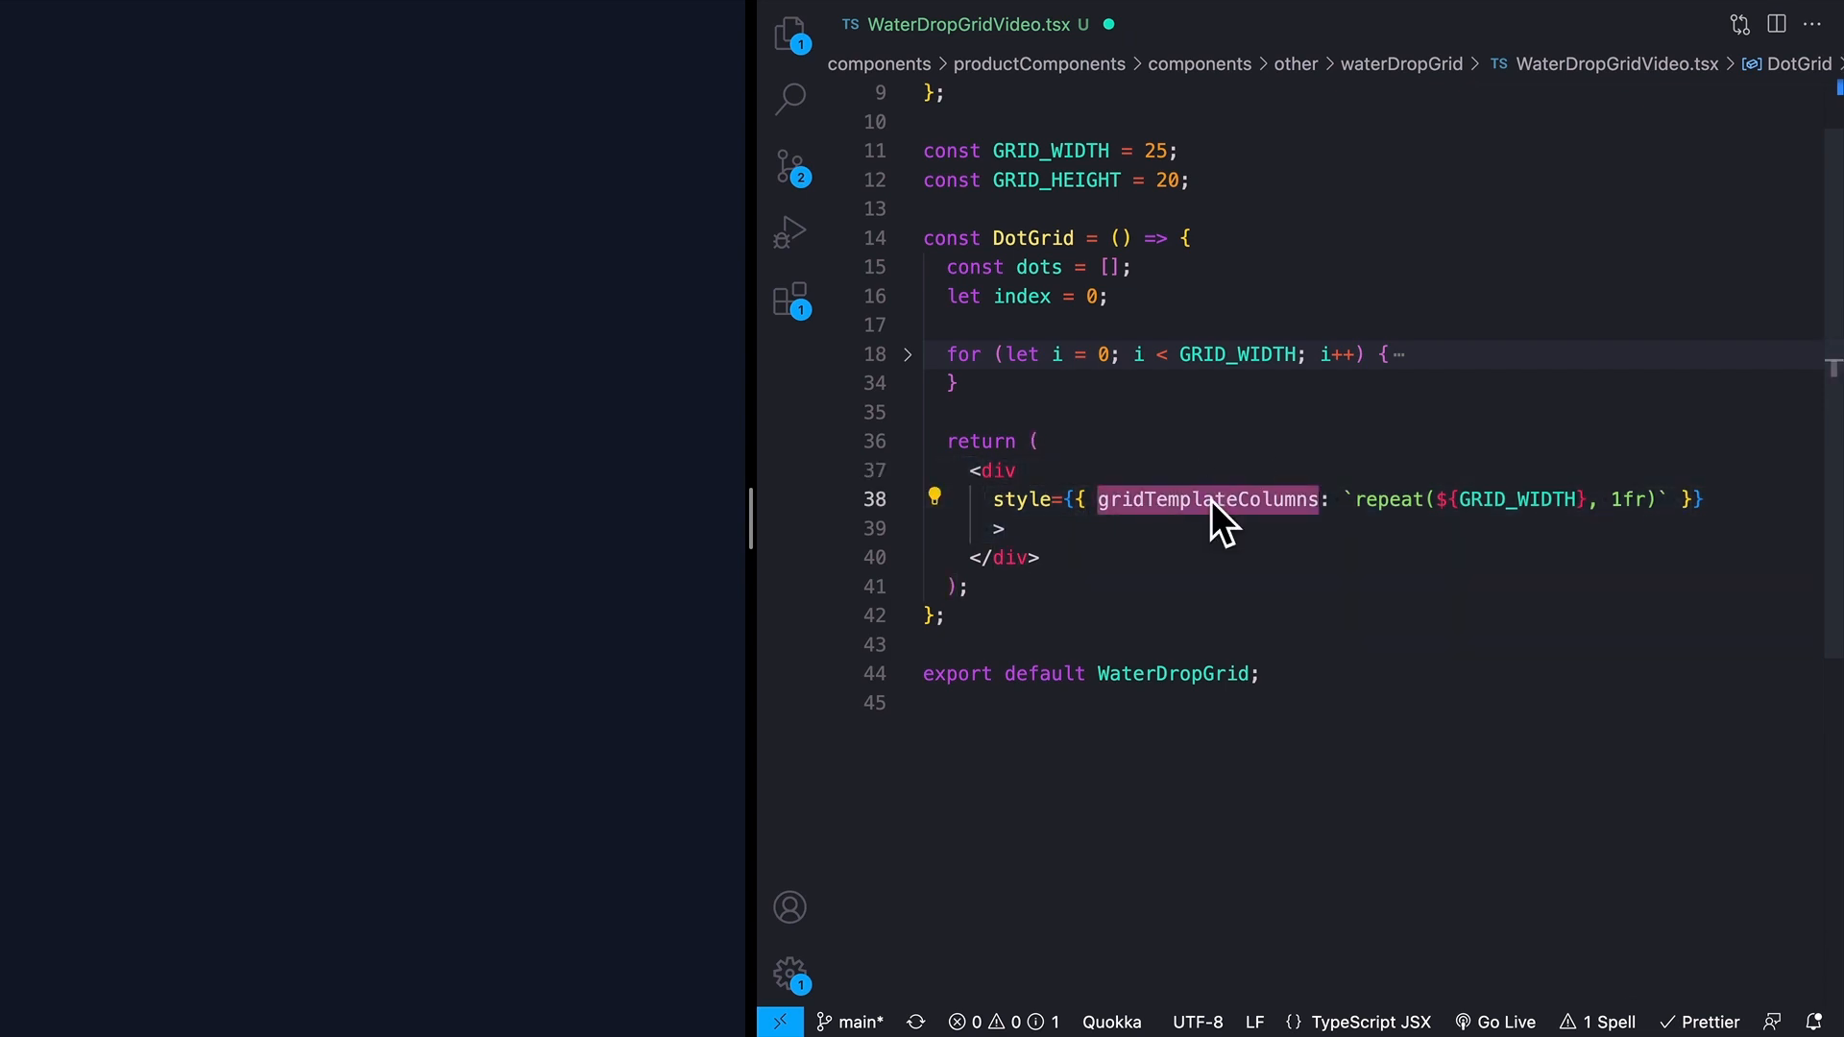
{"action": "mouse_move", "coordinate": [1206, 499]}
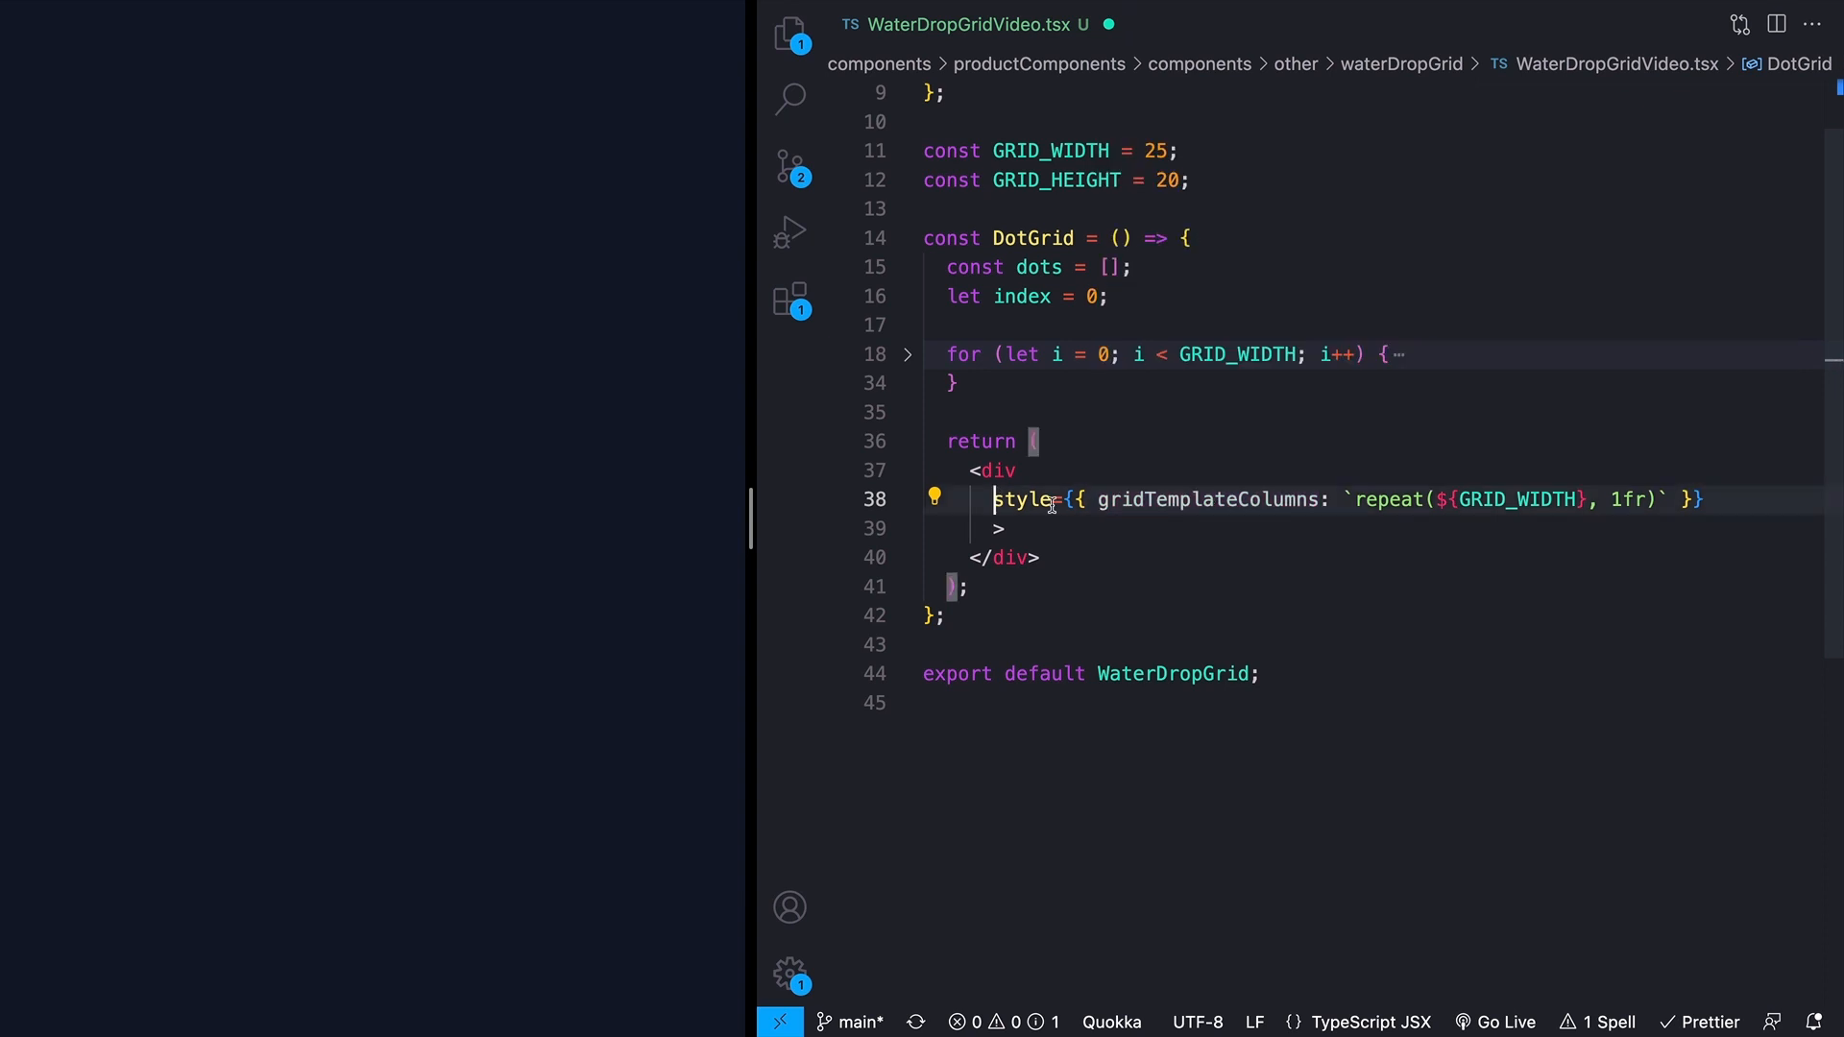
{"action": "mouse_move", "coordinate": [1205, 498]}
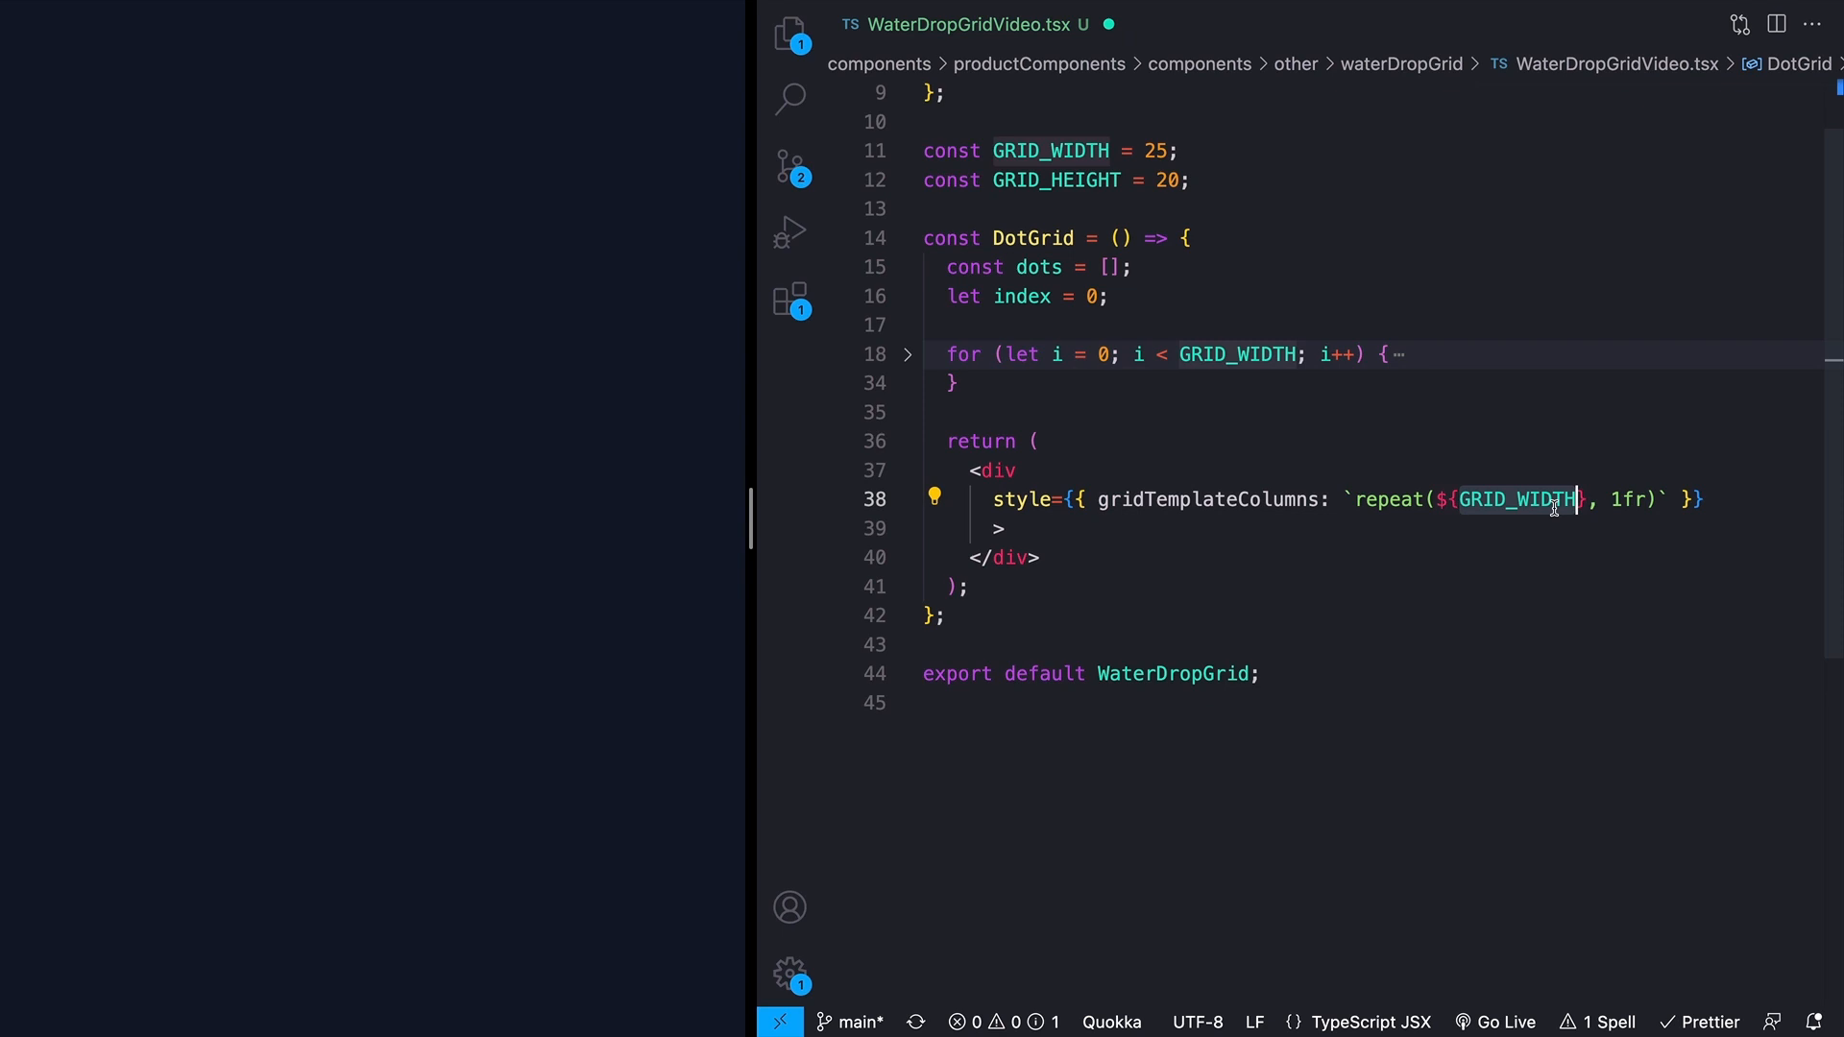
{"action": "scroll", "scroll_direction": "up", "scroll_amount": 3}
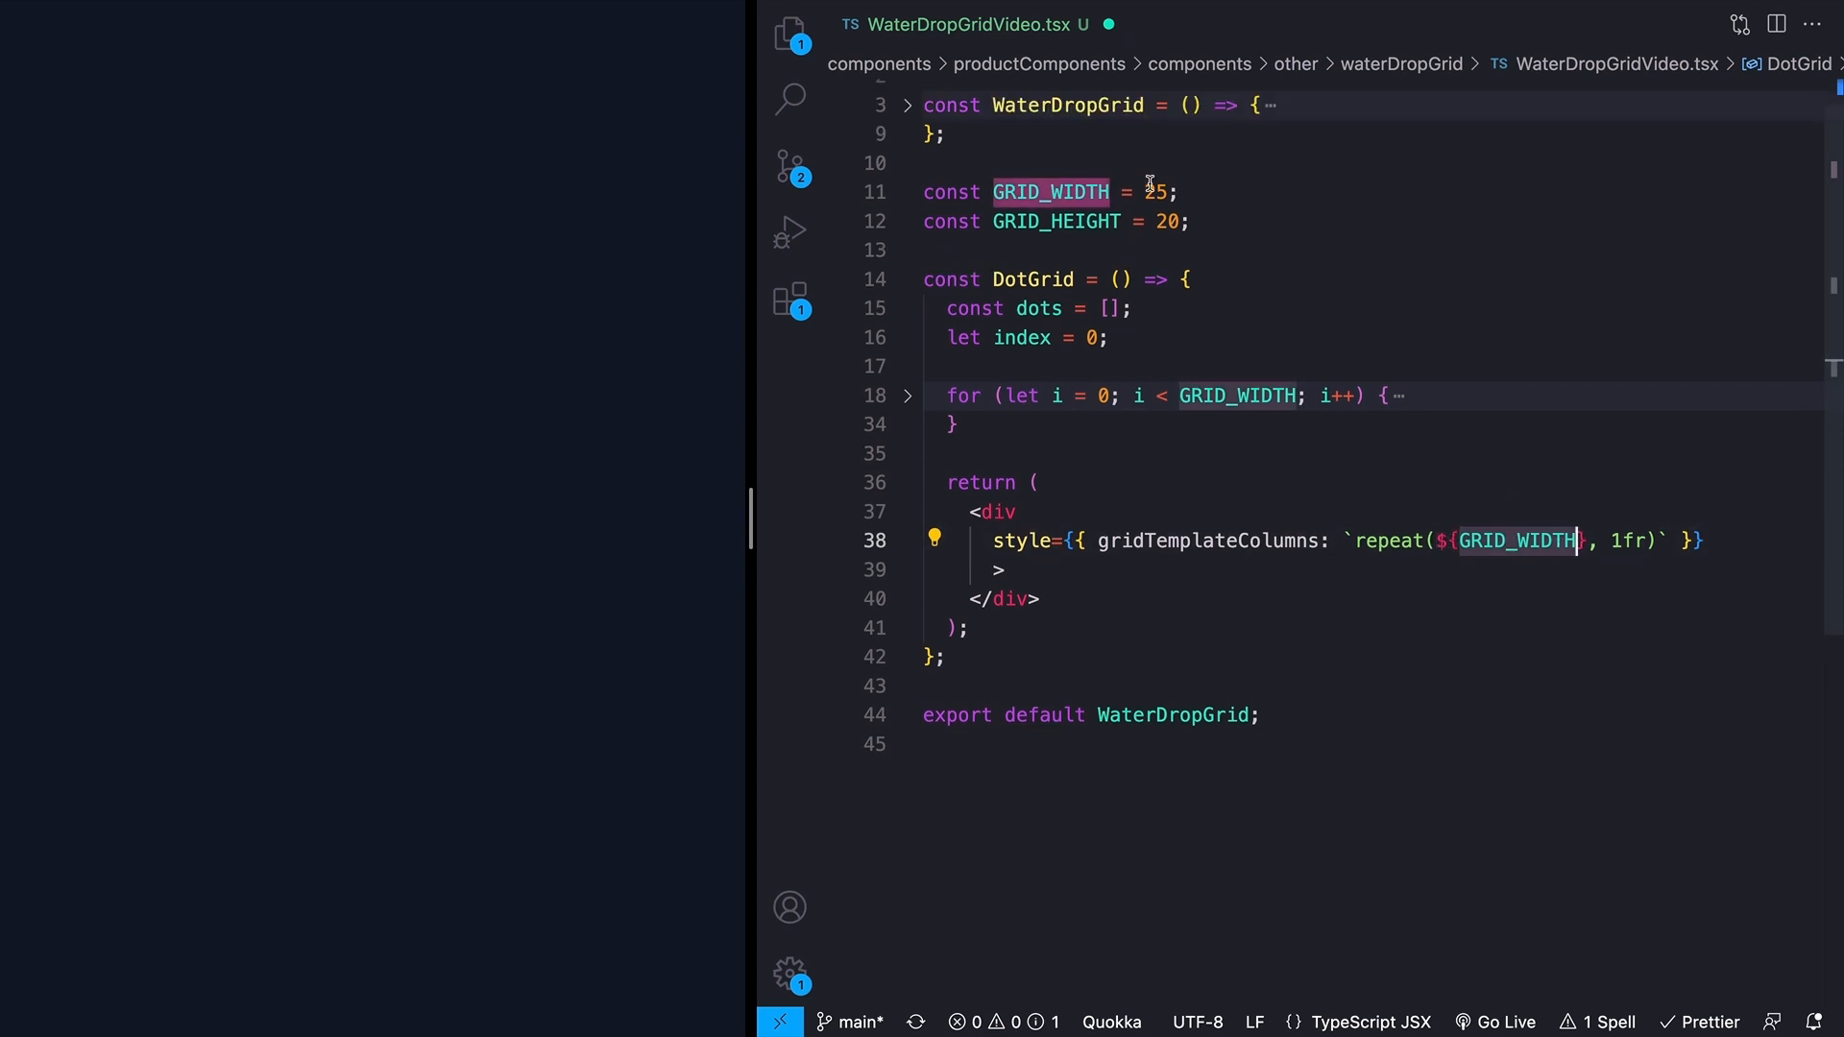
{"action": "mouse_move", "coordinate": [1461, 510]}
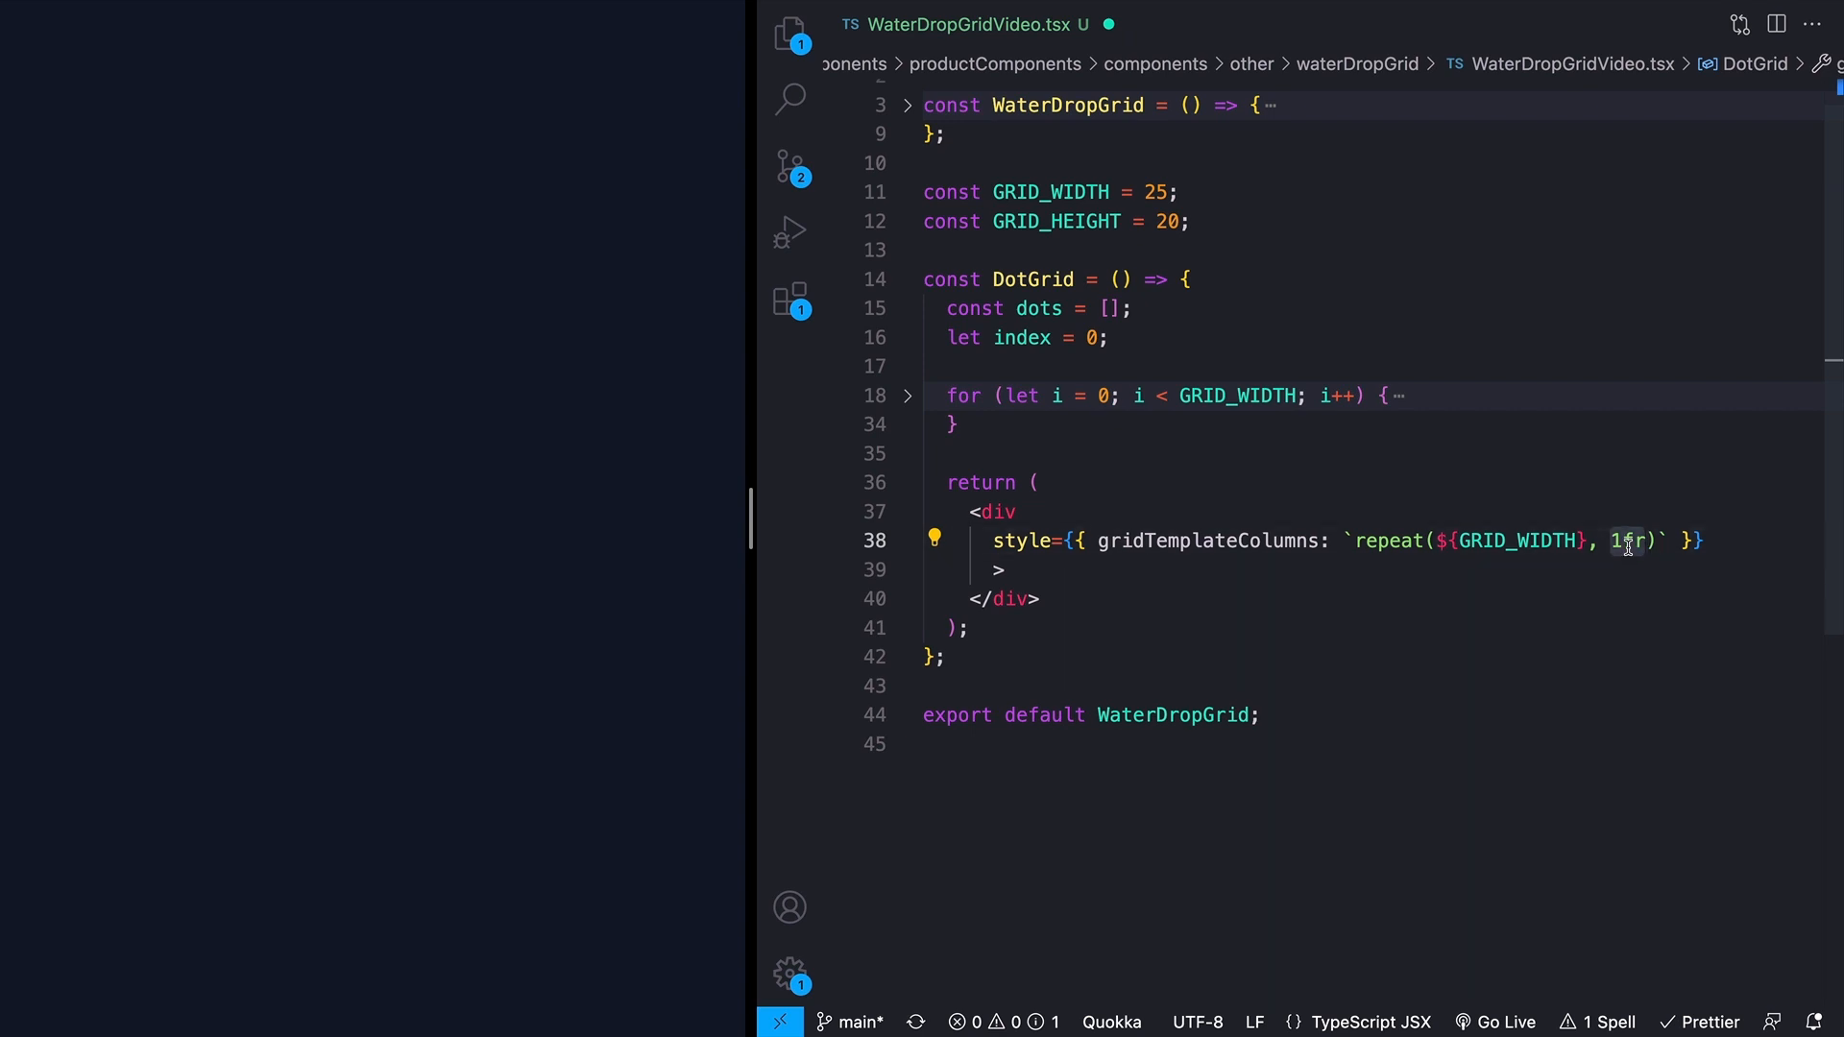
{"action": "type", "text": "className=\"grid w-fit\""}
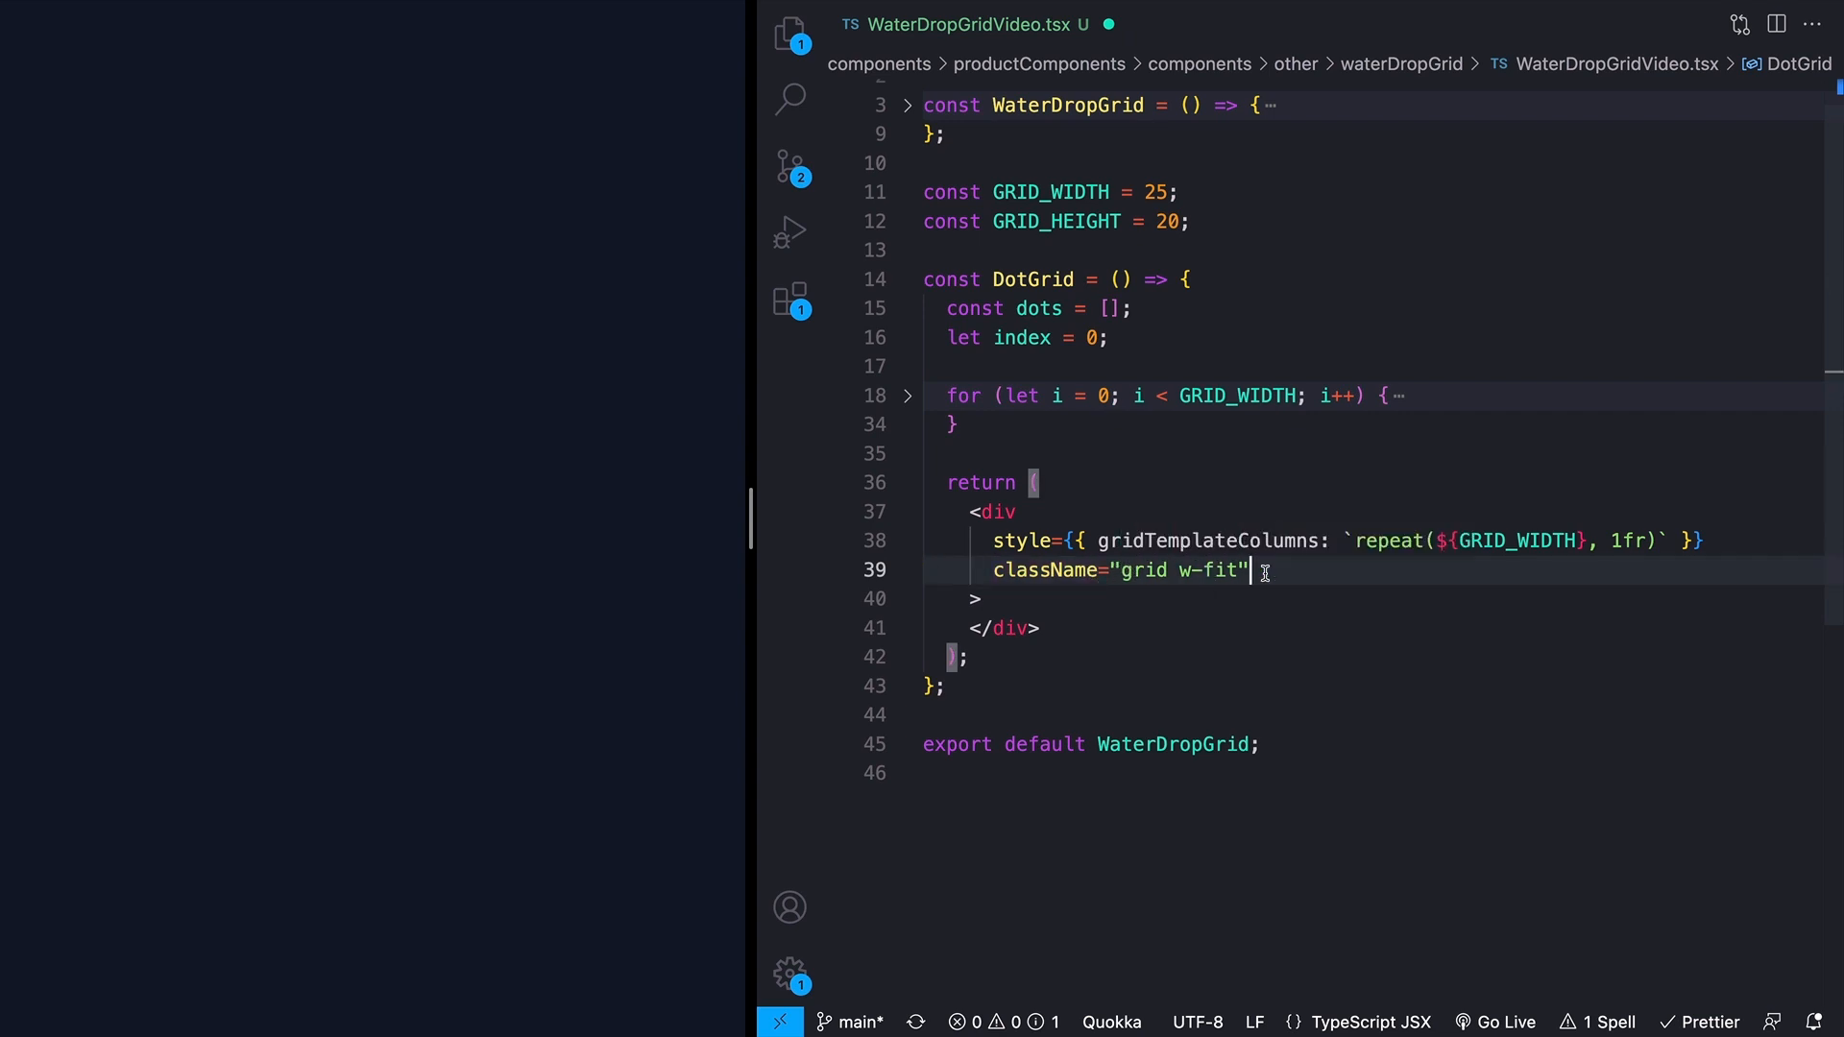
{"action": "type", "text": "{dots}"}
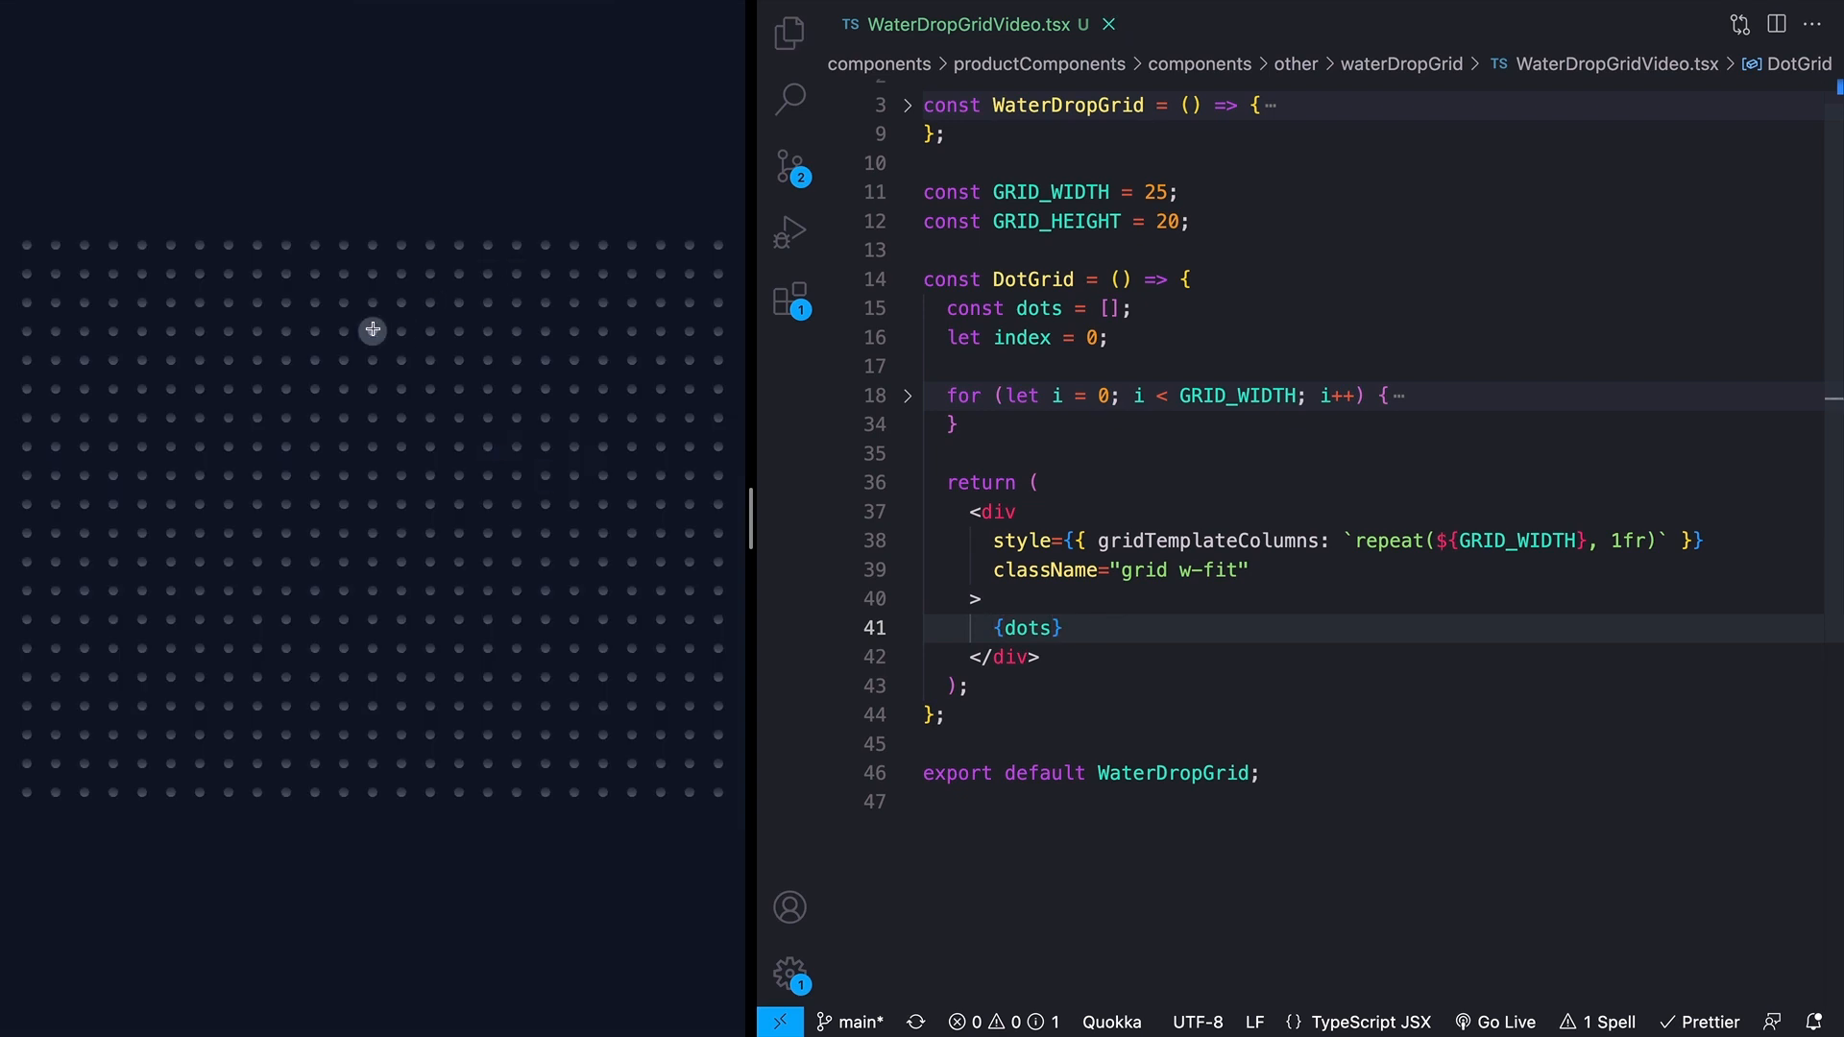
{"action": "mouse_move", "coordinate": [496, 386]}
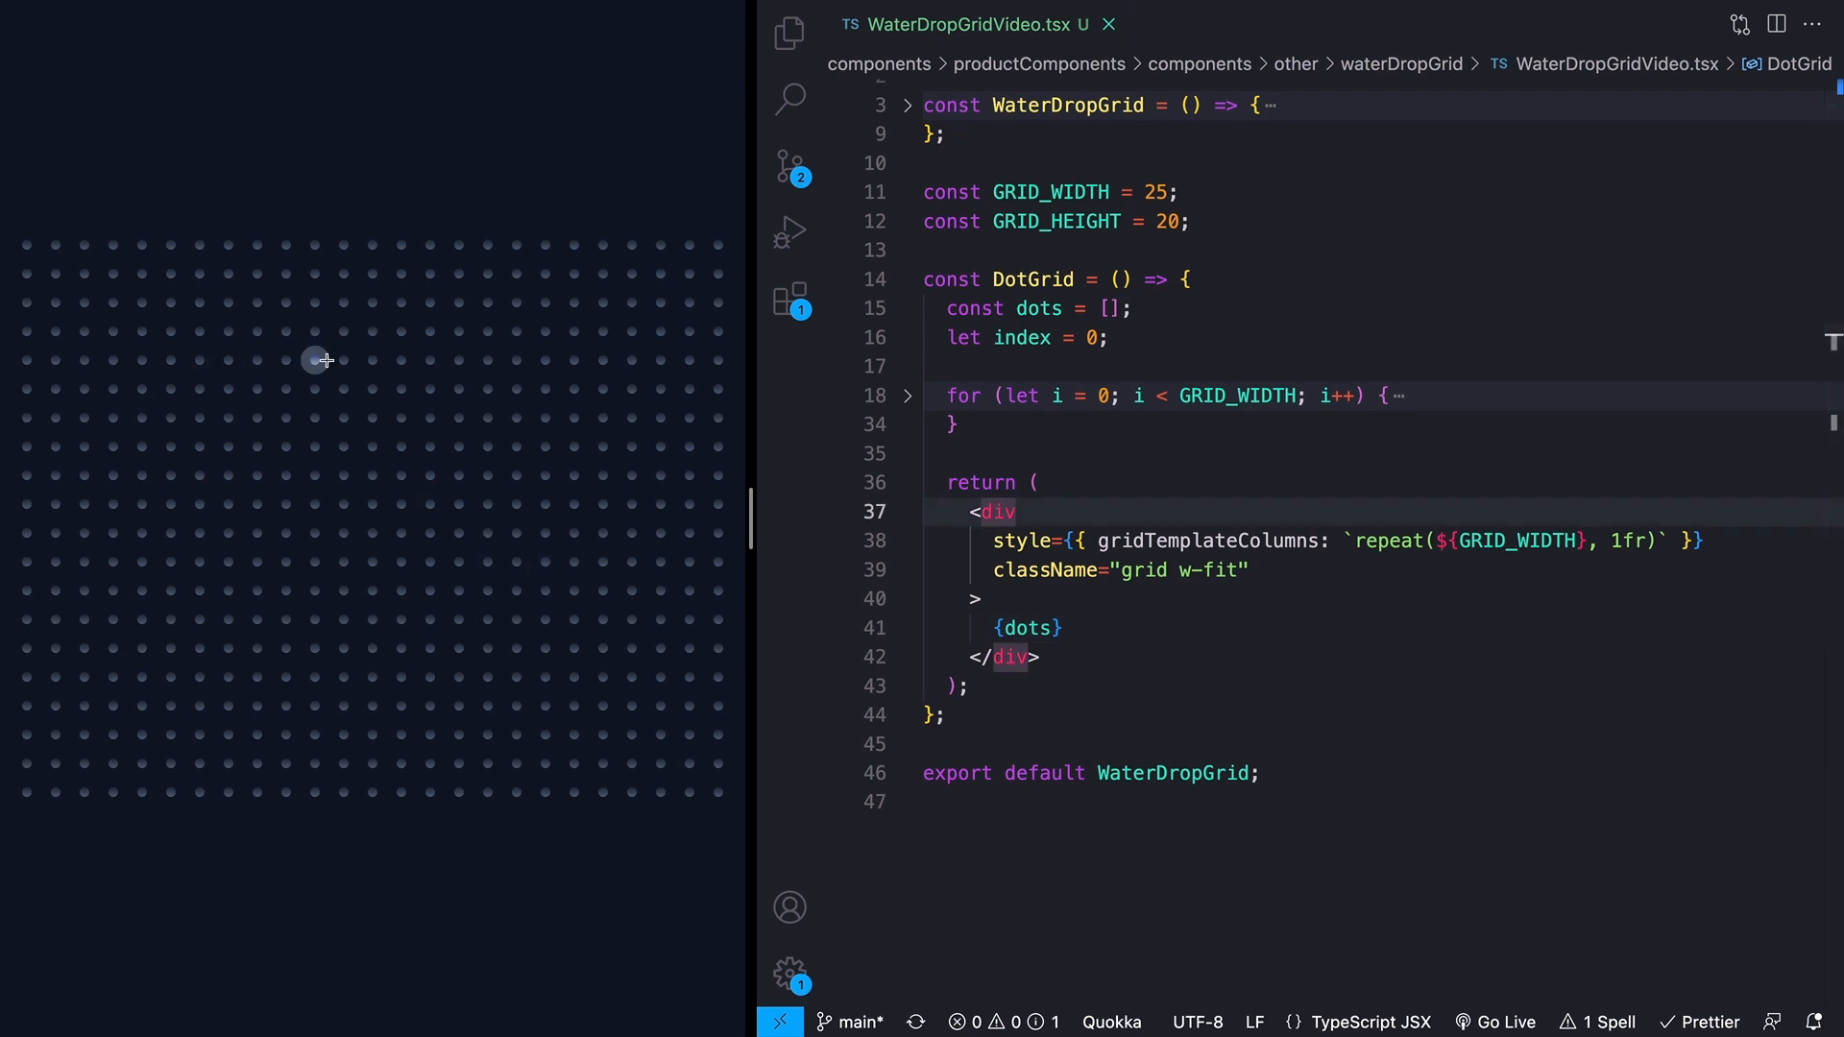
{"action": "mouse_move", "coordinate": [234, 394]}
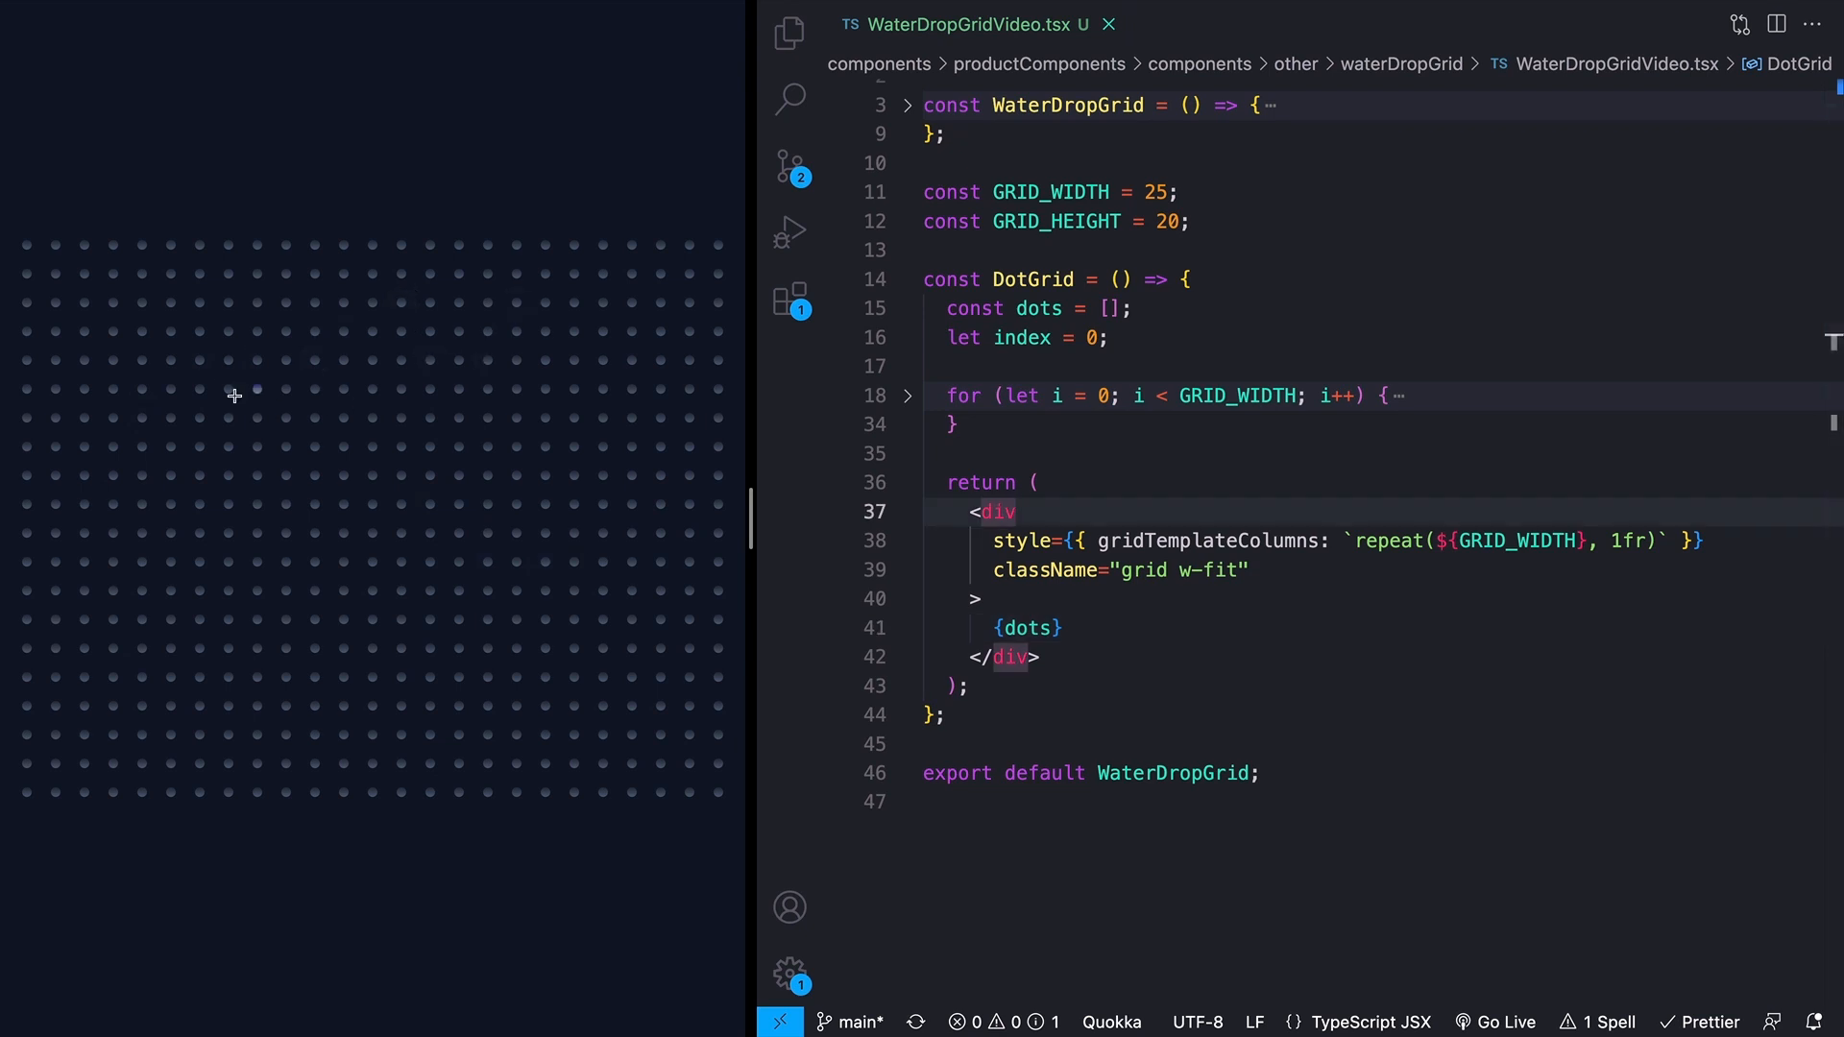
Step: Declare handleDotClick = (e: any) => {} and attach it to the wrapper's onClick
{"action": "type", "text": "const handleDotClick = (e: any) => {"}
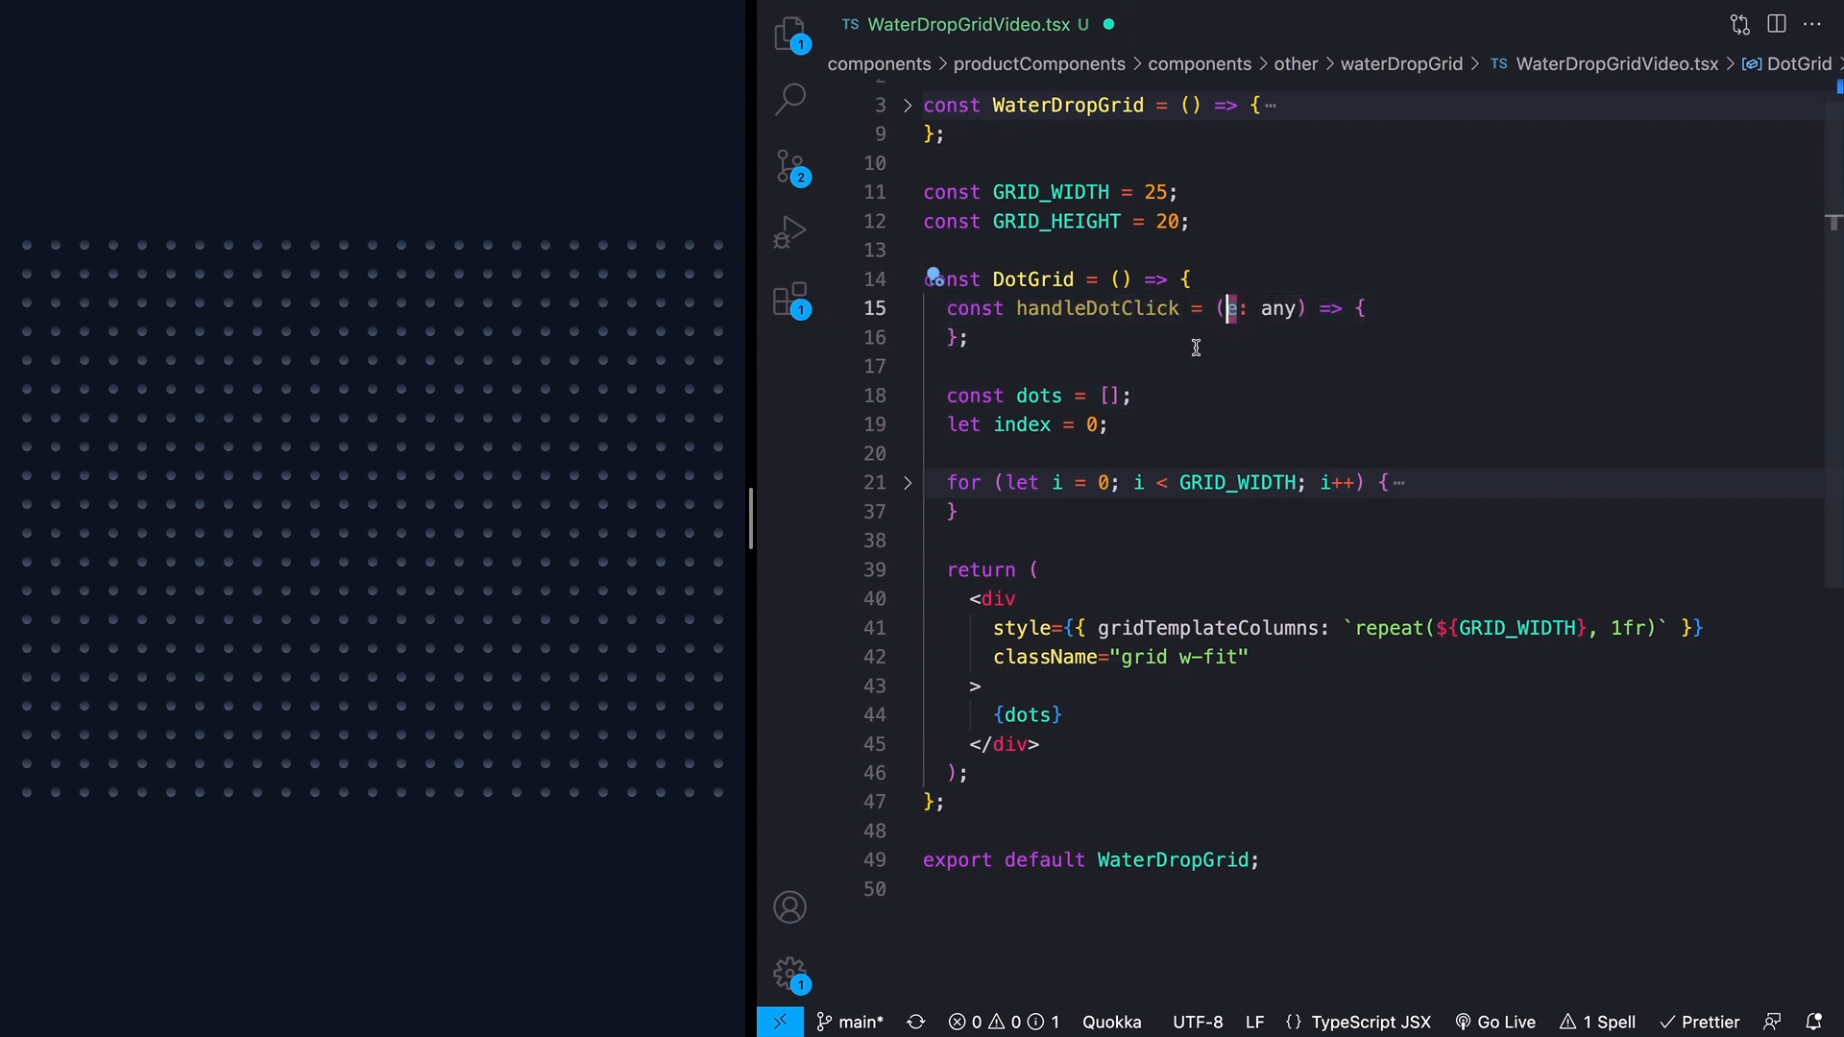
{"action": "left_click", "coordinate": [906, 482]}
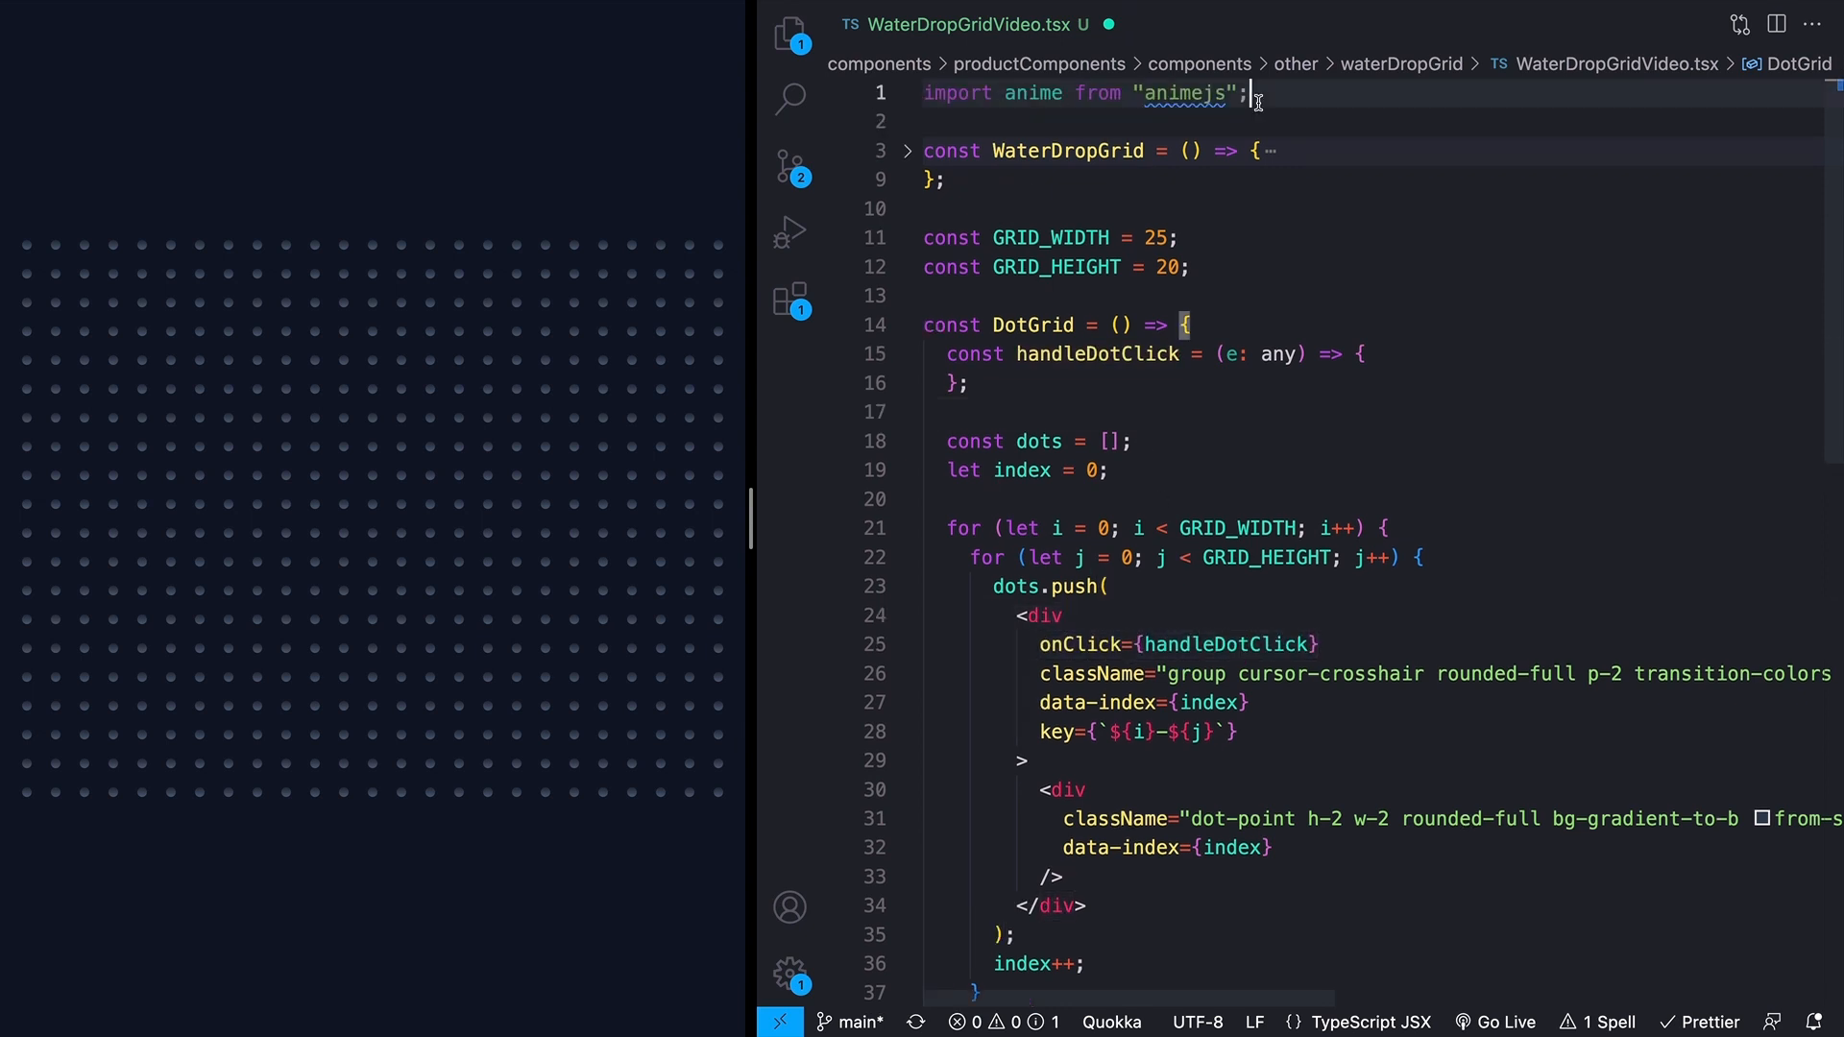
Step: Call anime on '.dot-point' targets in handleDotClick and begin a scale: [ array
{"action": "left_click", "coordinate": [1116, 412]}
{"action": "type", "text": "anime();"}
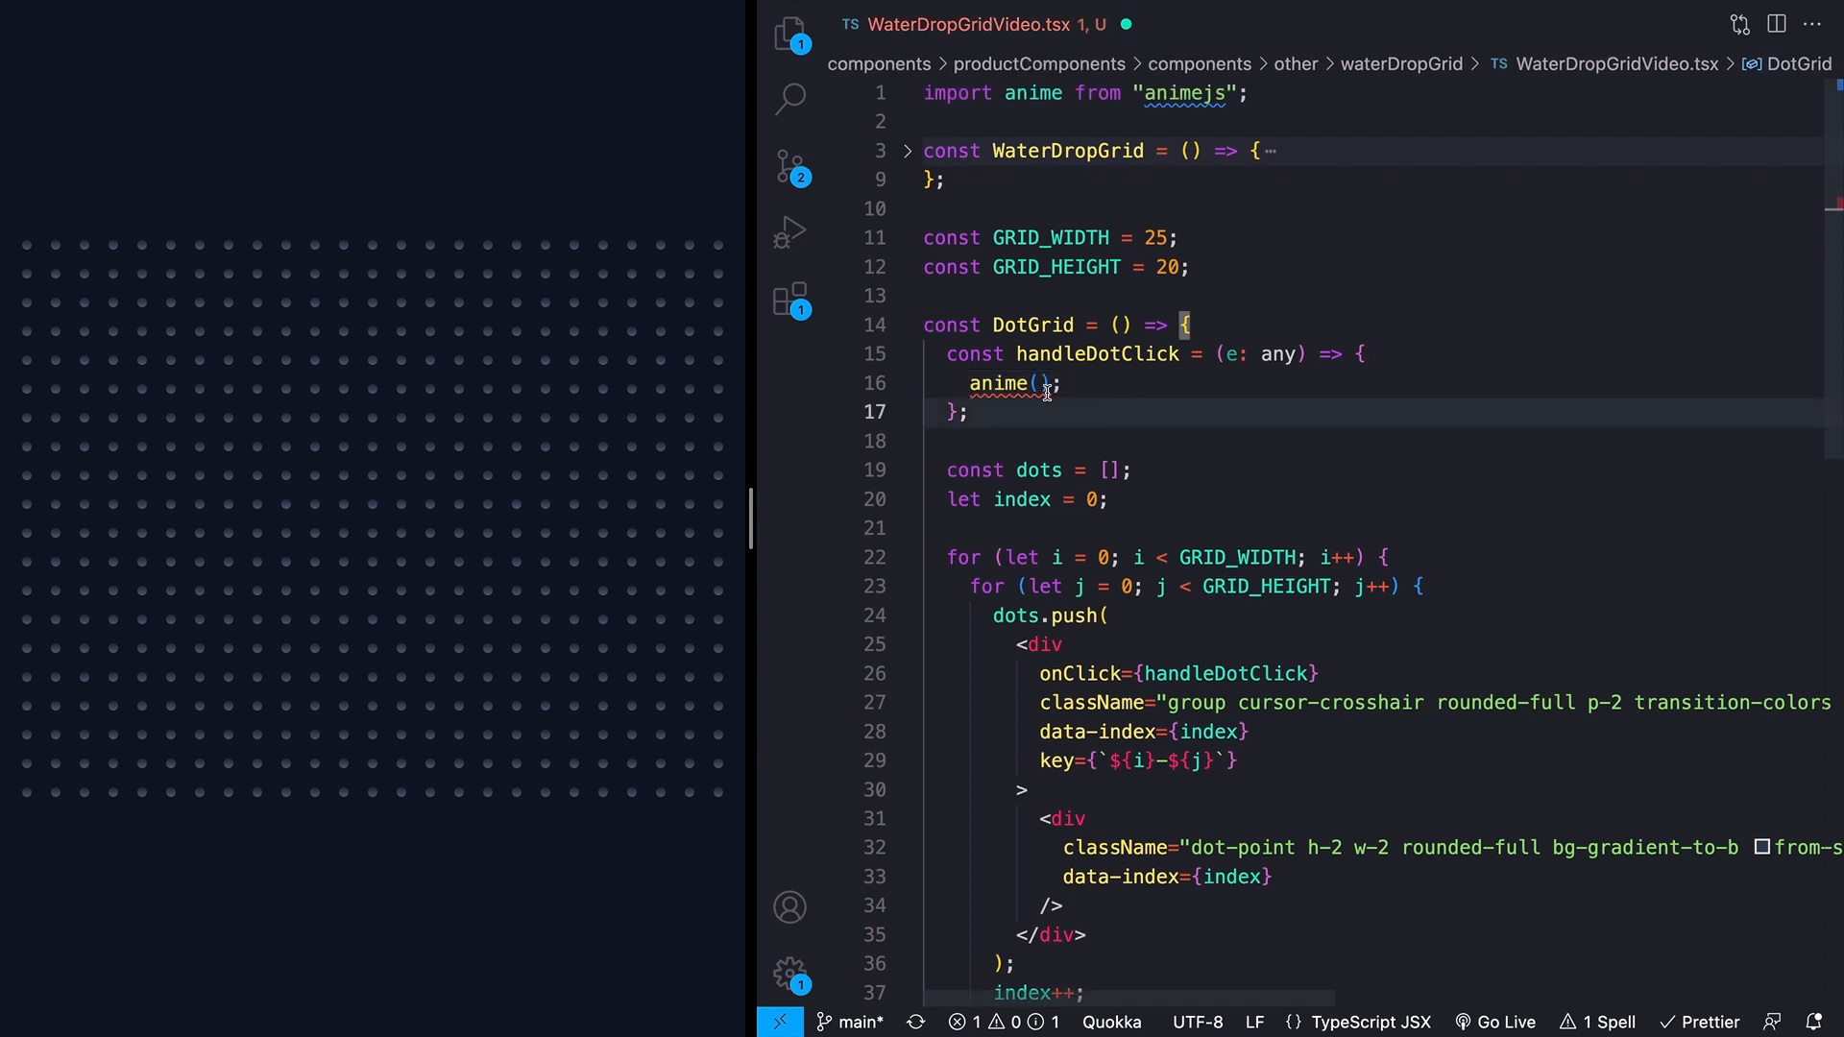
{"action": "mouse_move", "coordinate": [997, 384]}
{"action": "type", "text": "targets: \".dot-point\","}
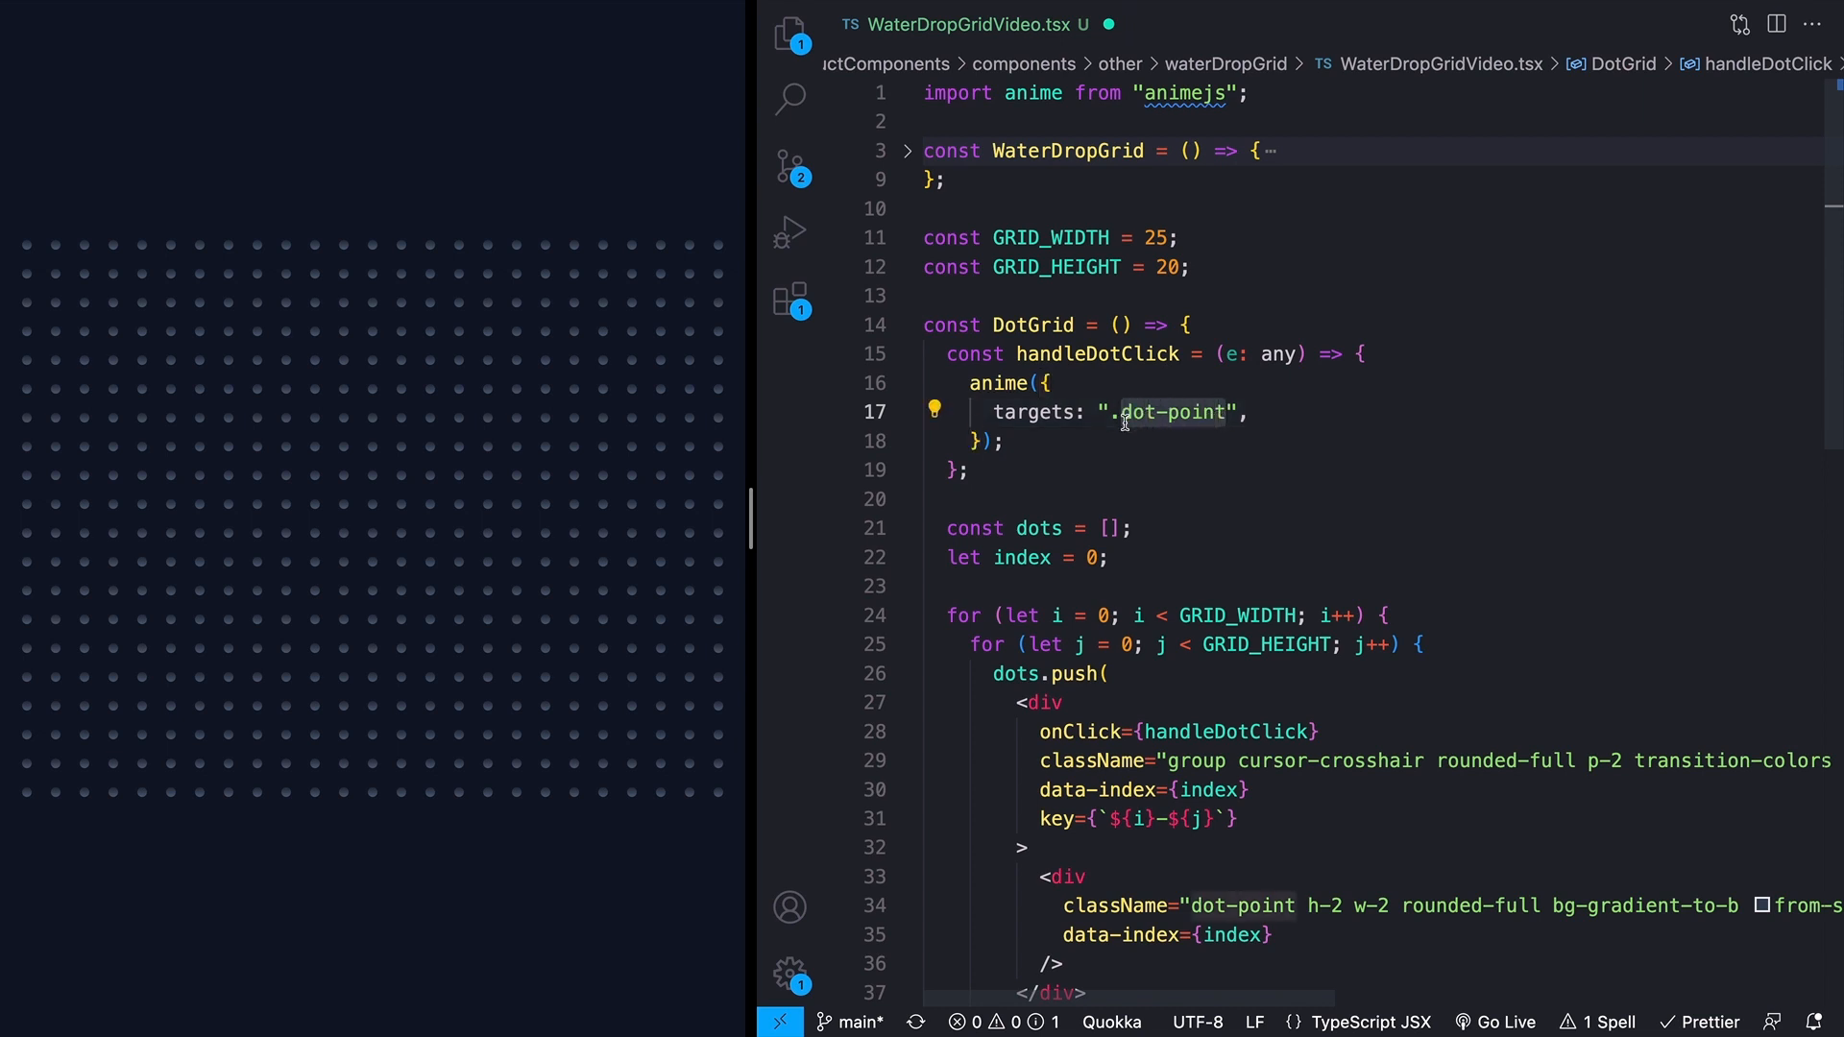
{"action": "scroll", "scroll_direction": "down", "scroll_amount": 3}
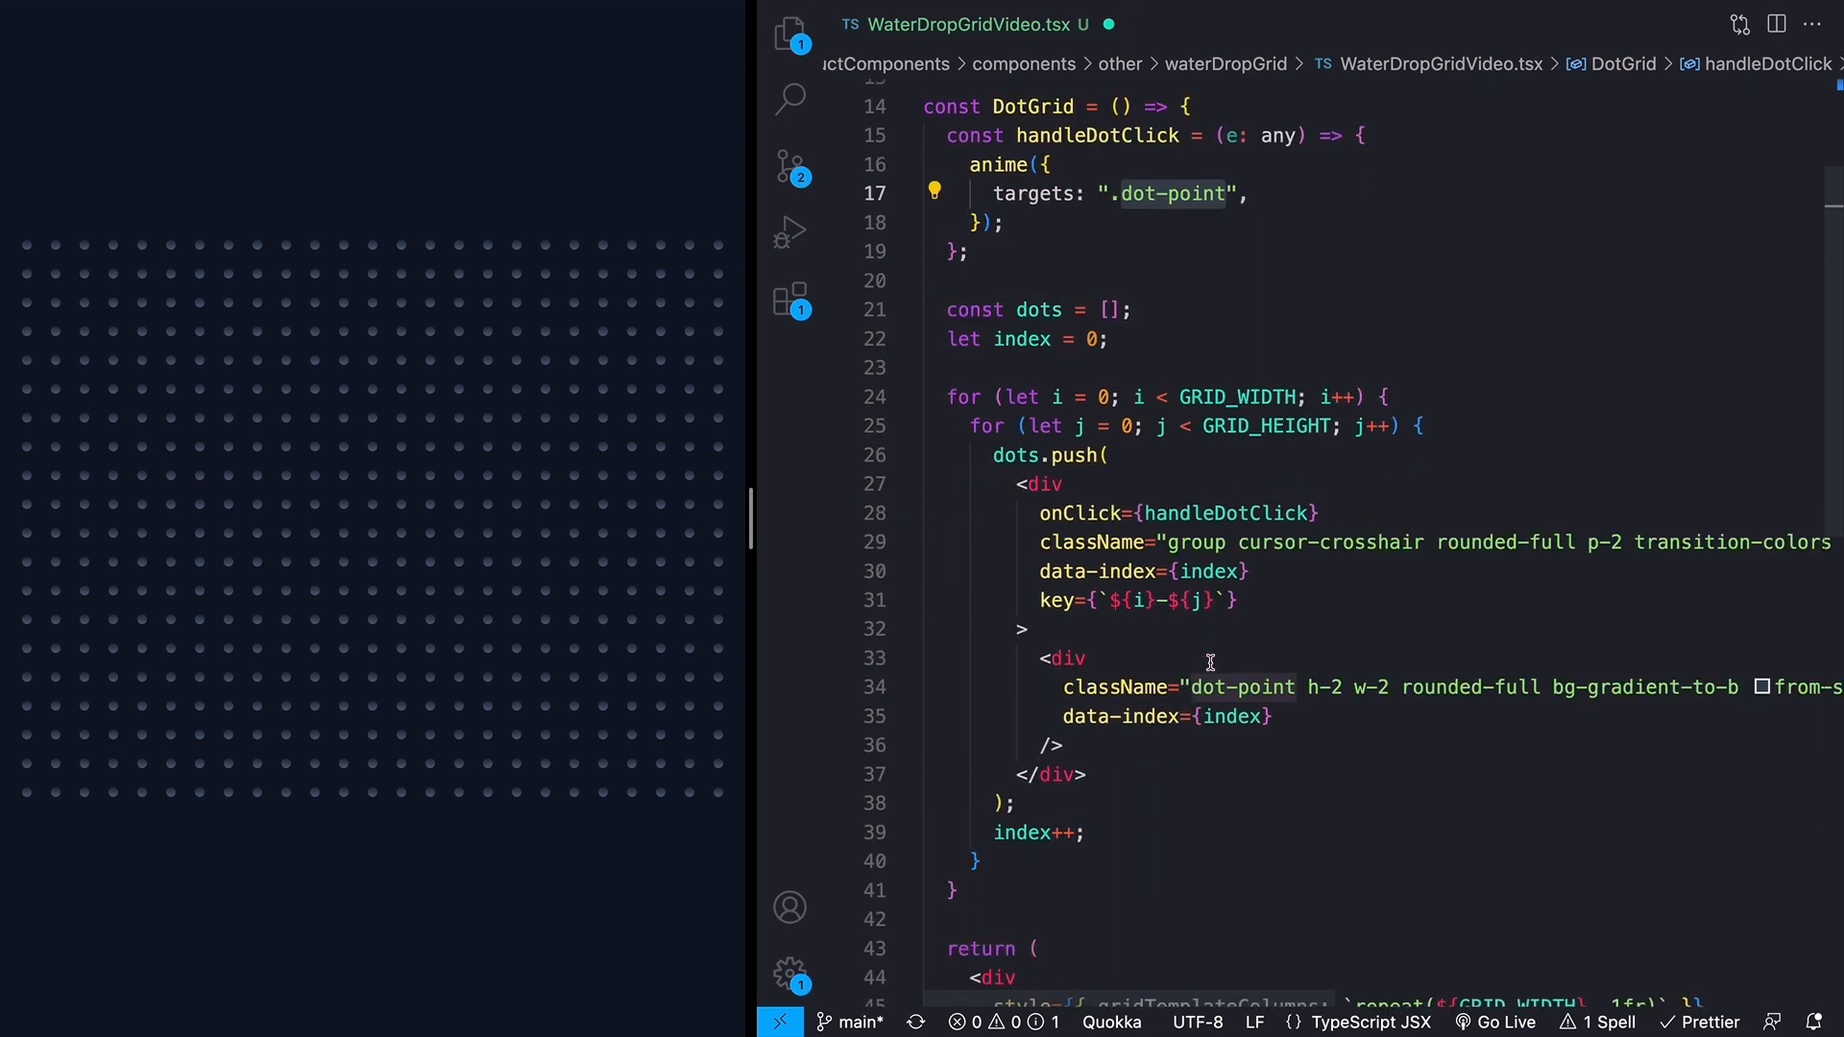
{"action": "scroll", "scroll_direction": "up", "scroll_amount": 3}
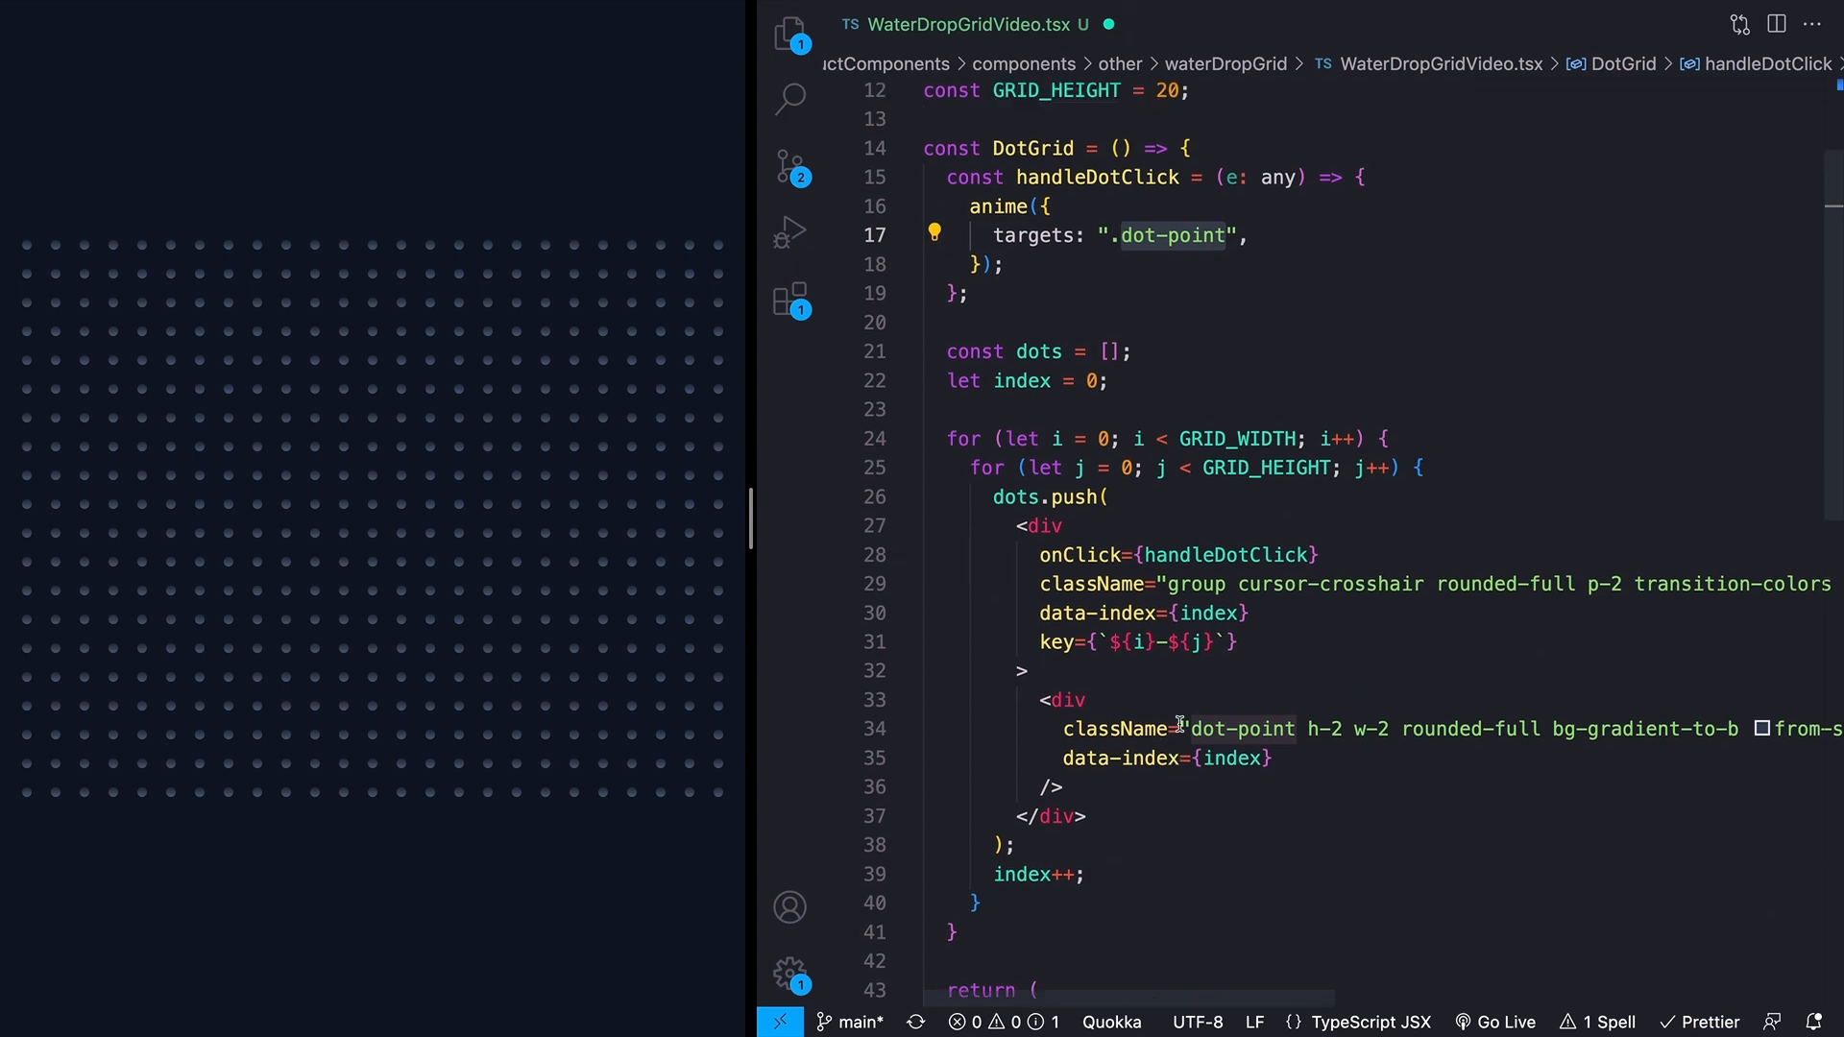
{"action": "left_click", "coordinate": [1341, 236]}
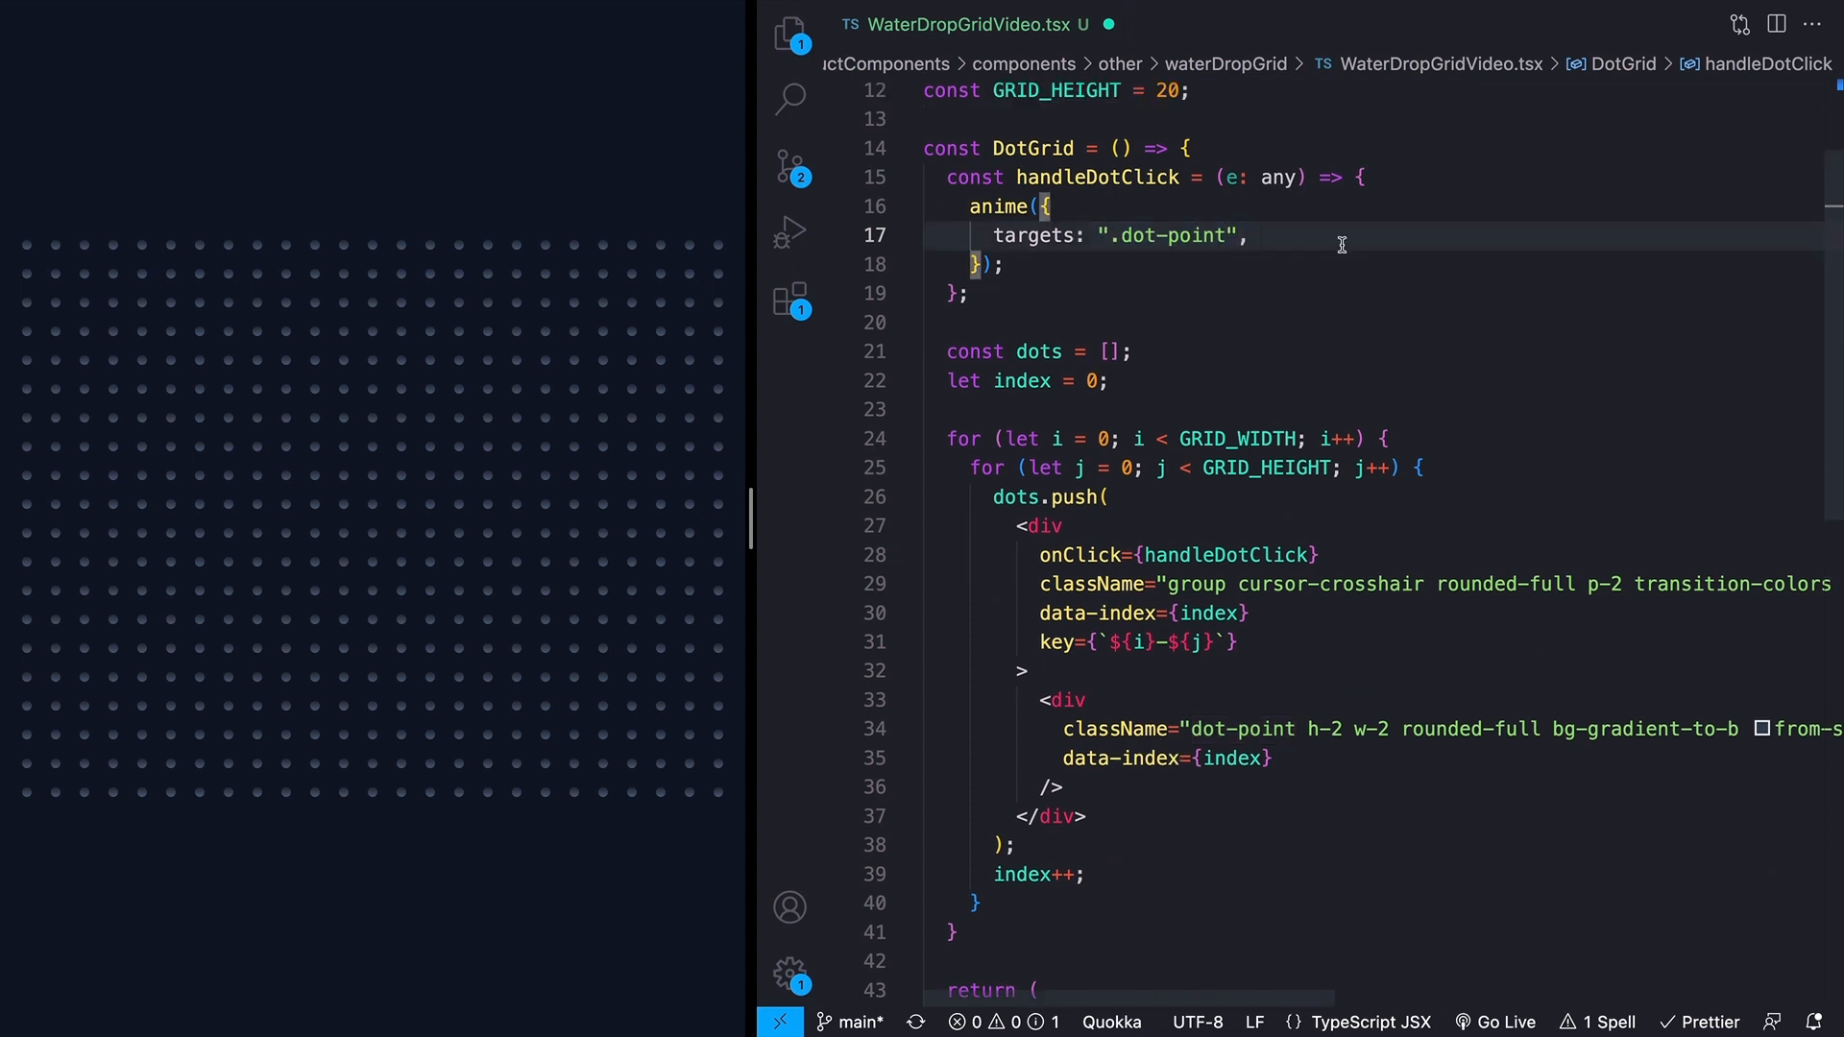
{"action": "type", "text": "scale: ["}
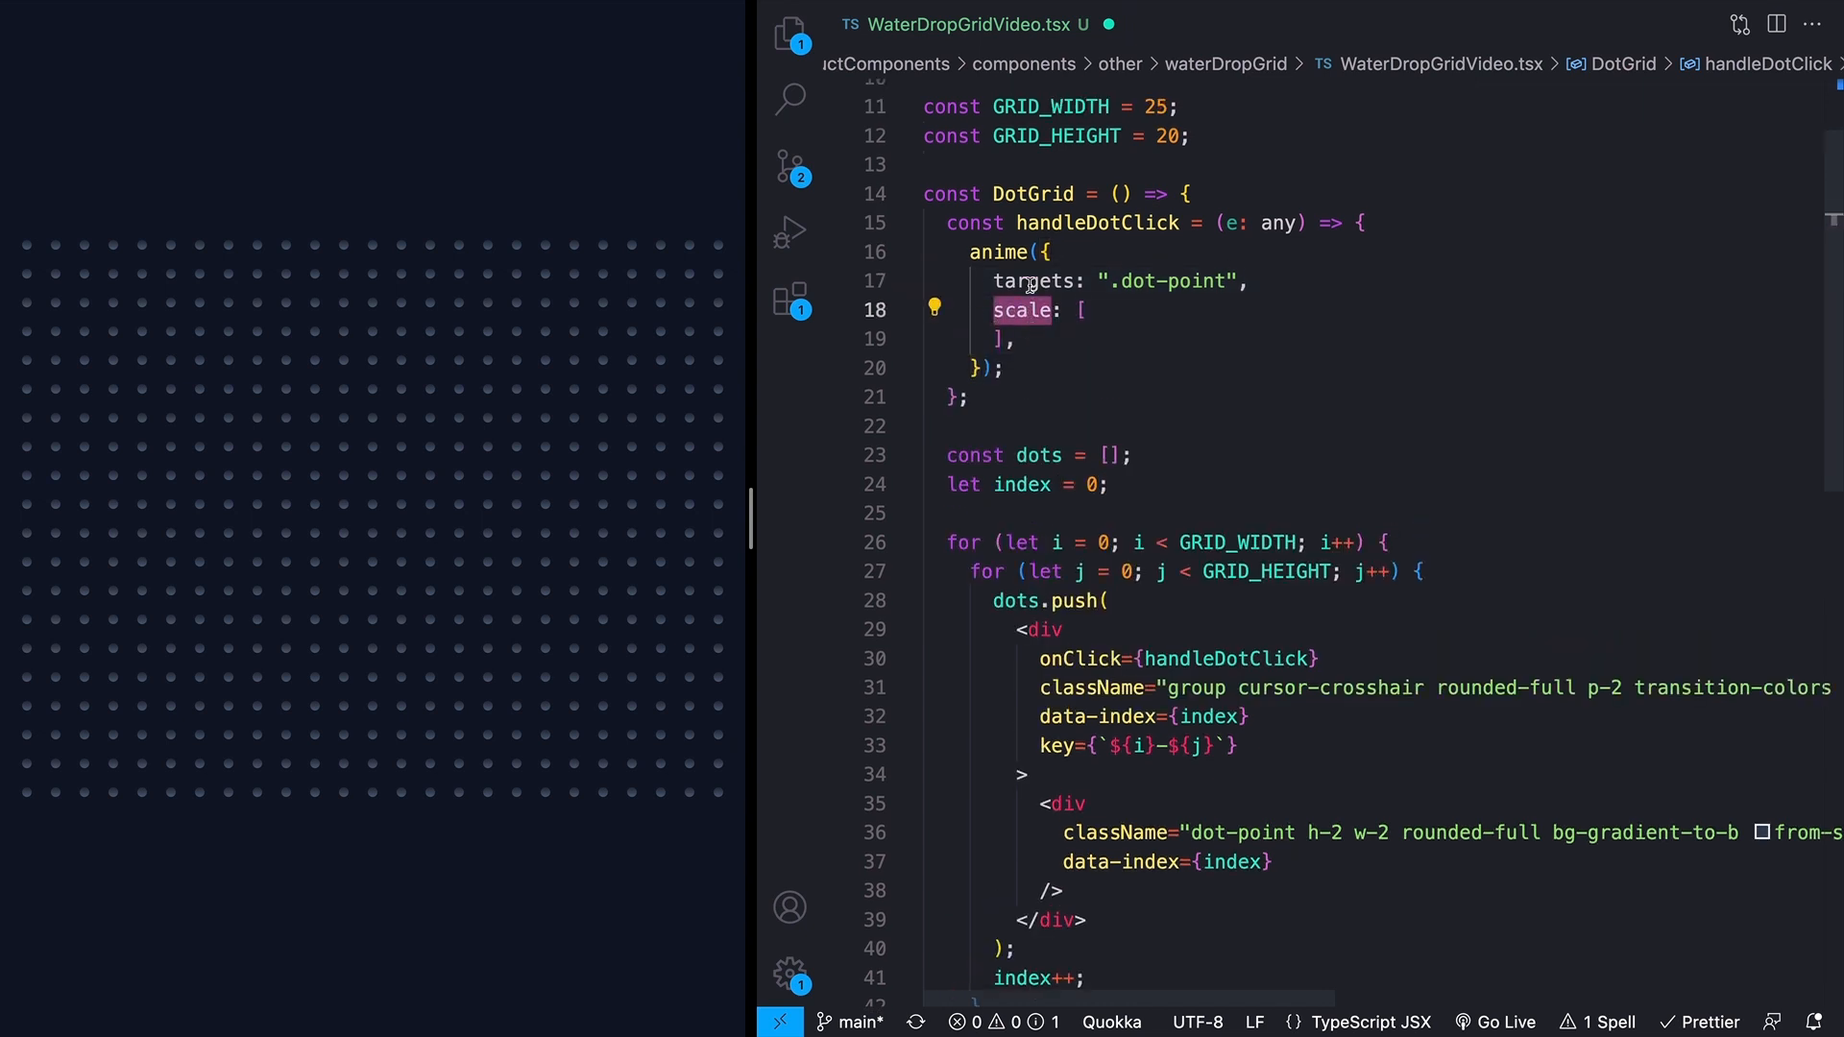
{"action": "mouse_move", "coordinate": [1251, 301]}
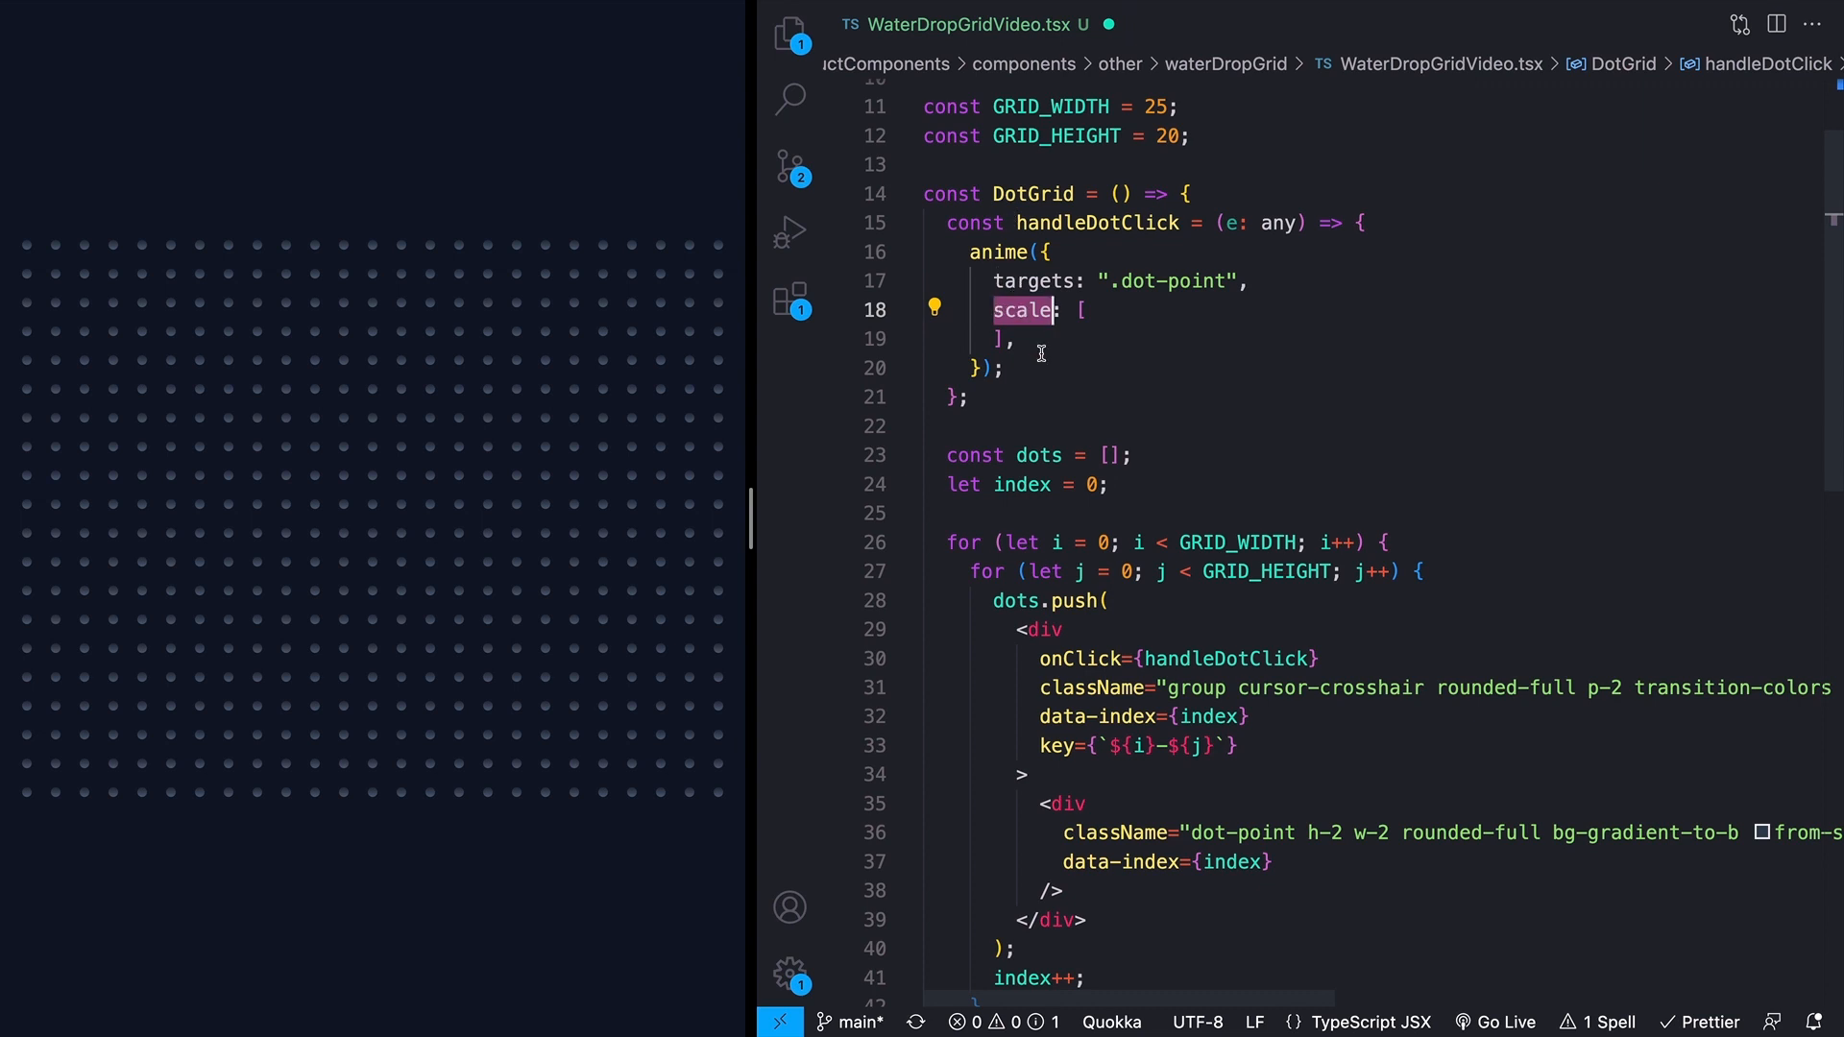
Step: Add a second scale keyframe { value: 1, easing: "easeInOutQuad", duration: 500 }
{"action": "left_click", "coordinate": [1069, 309]}
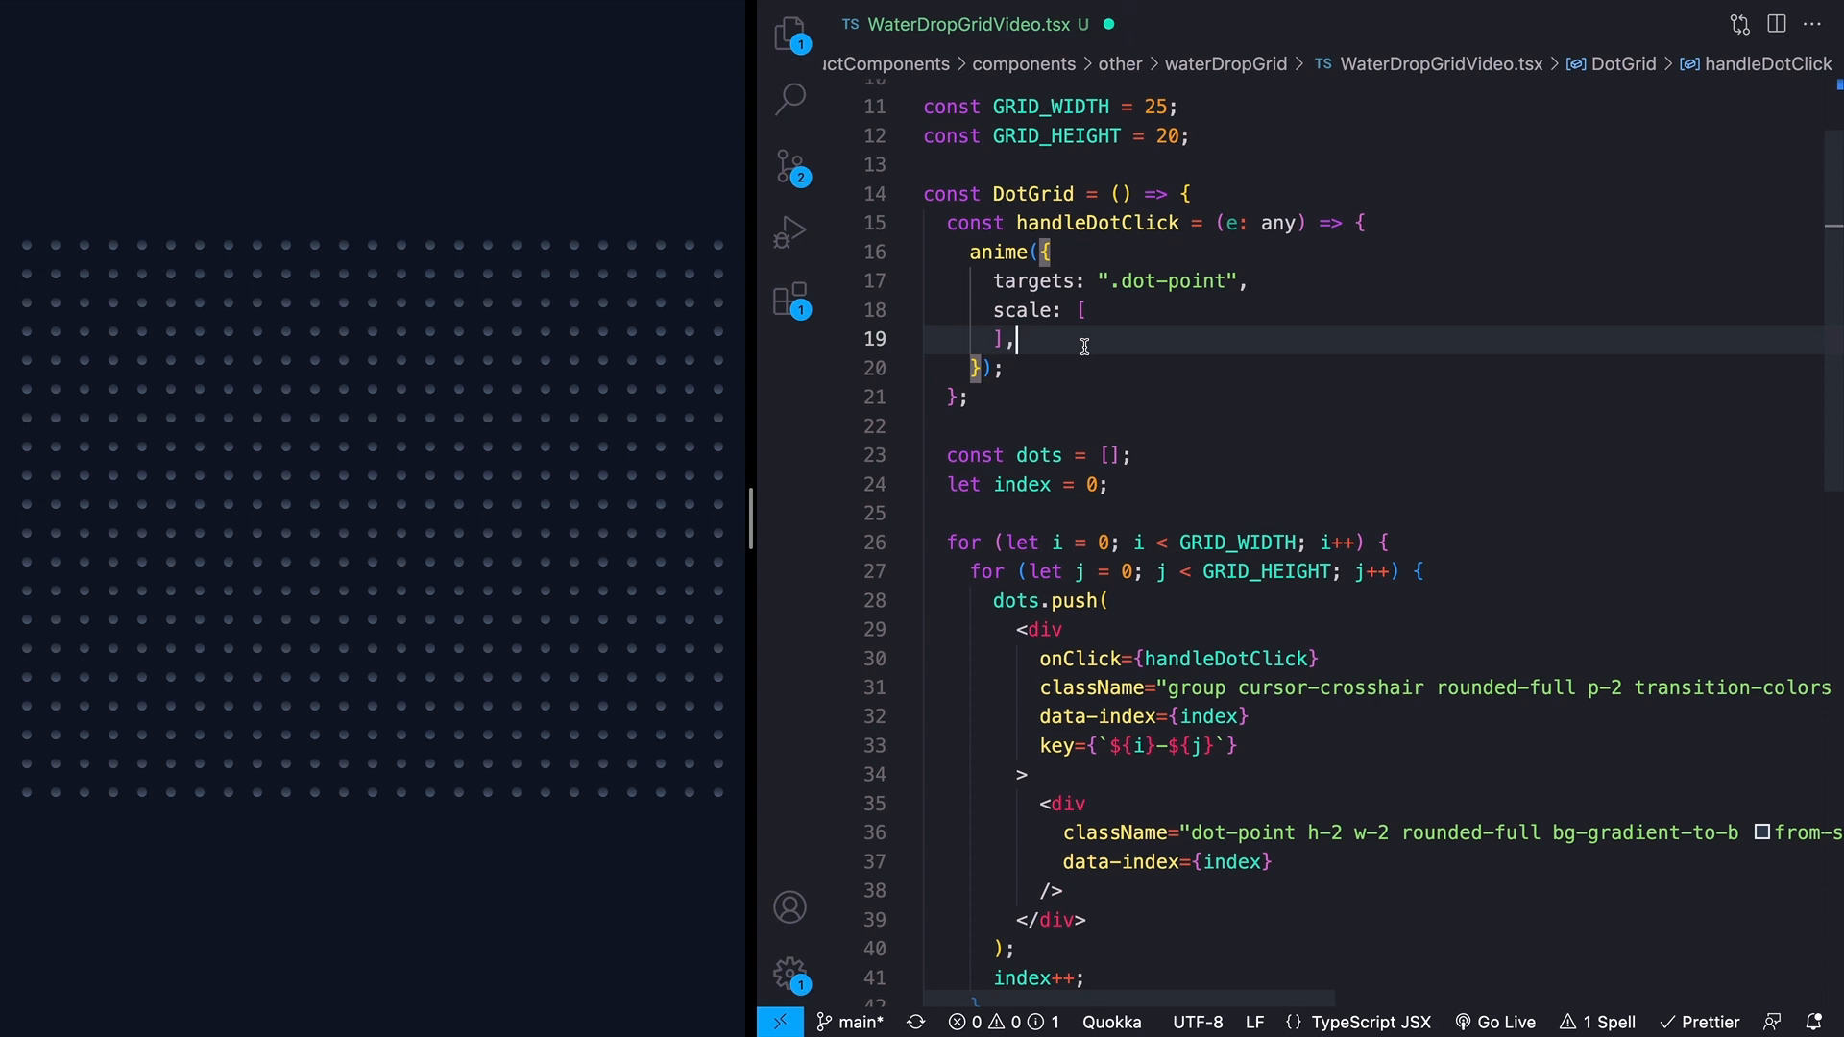
{"action": "mouse_move", "coordinate": [1126, 350]}
{"action": "type", "text": "{ value: 1.35, easing: \"easeOutSine\", duration: 250 },"}
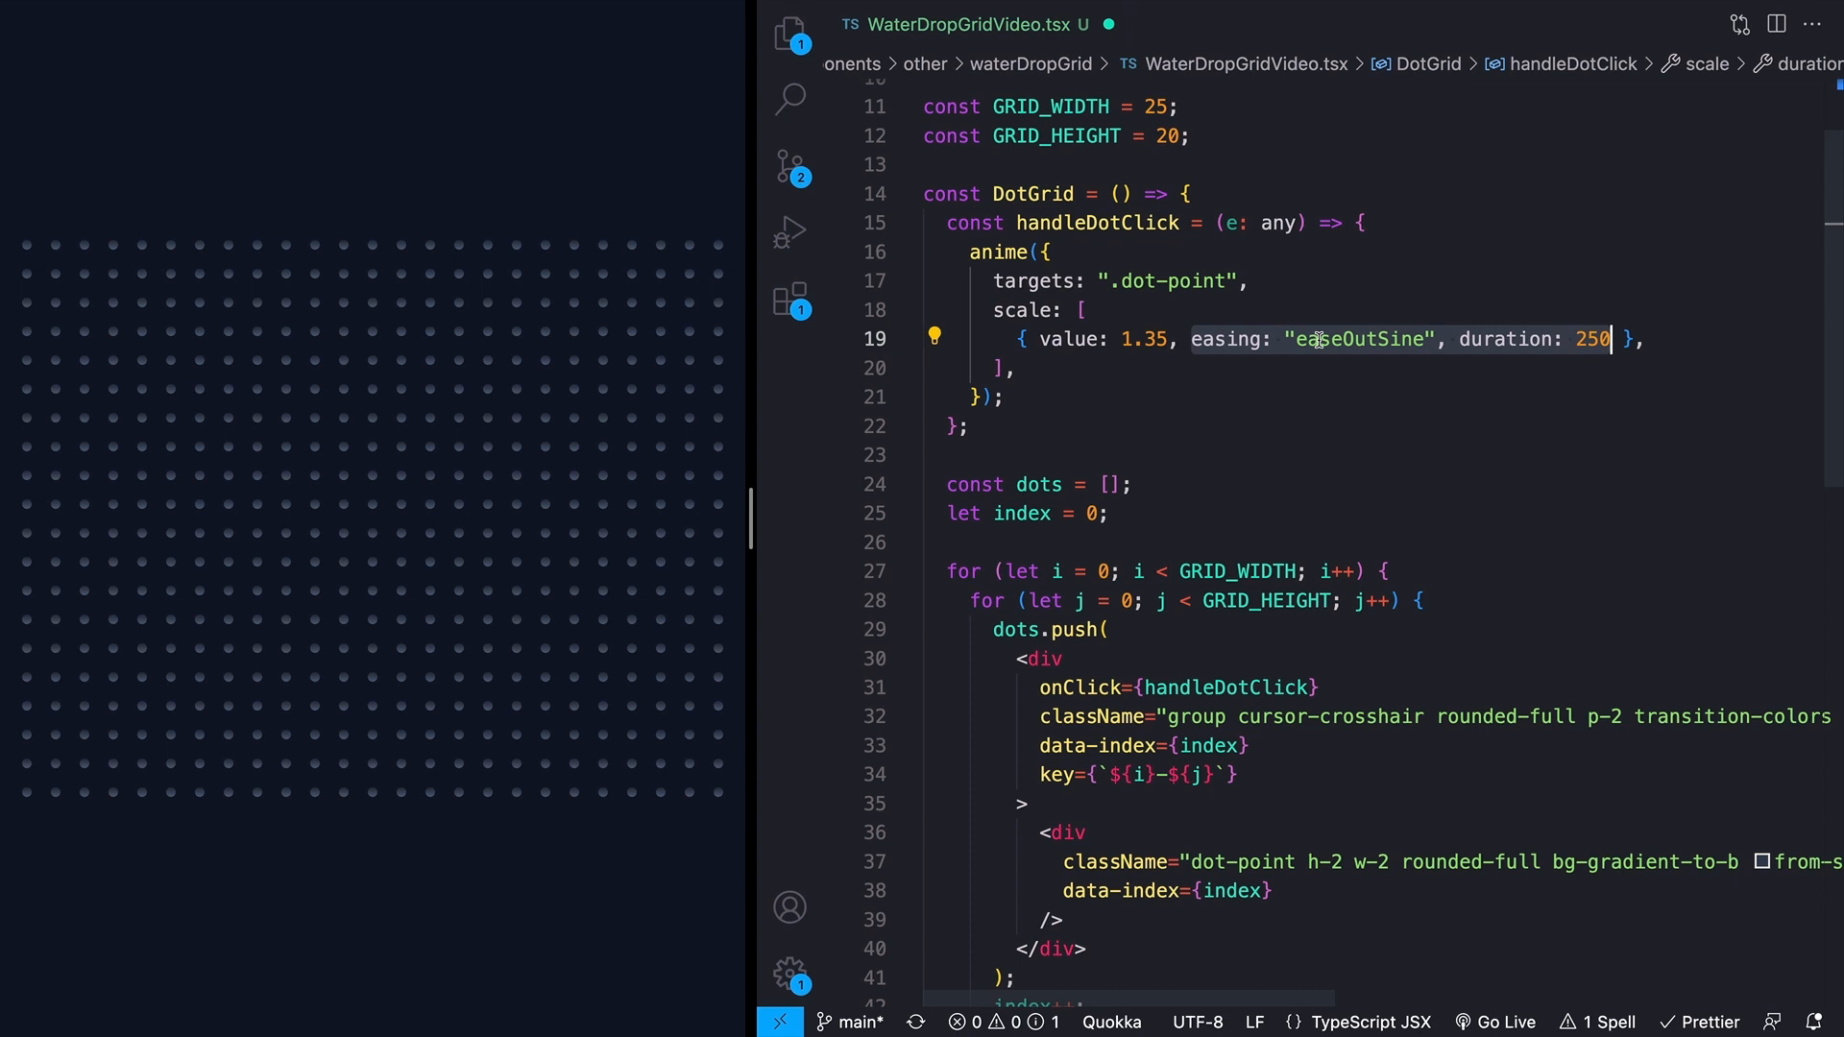
{"action": "double_click", "coordinate": [1224, 339]}
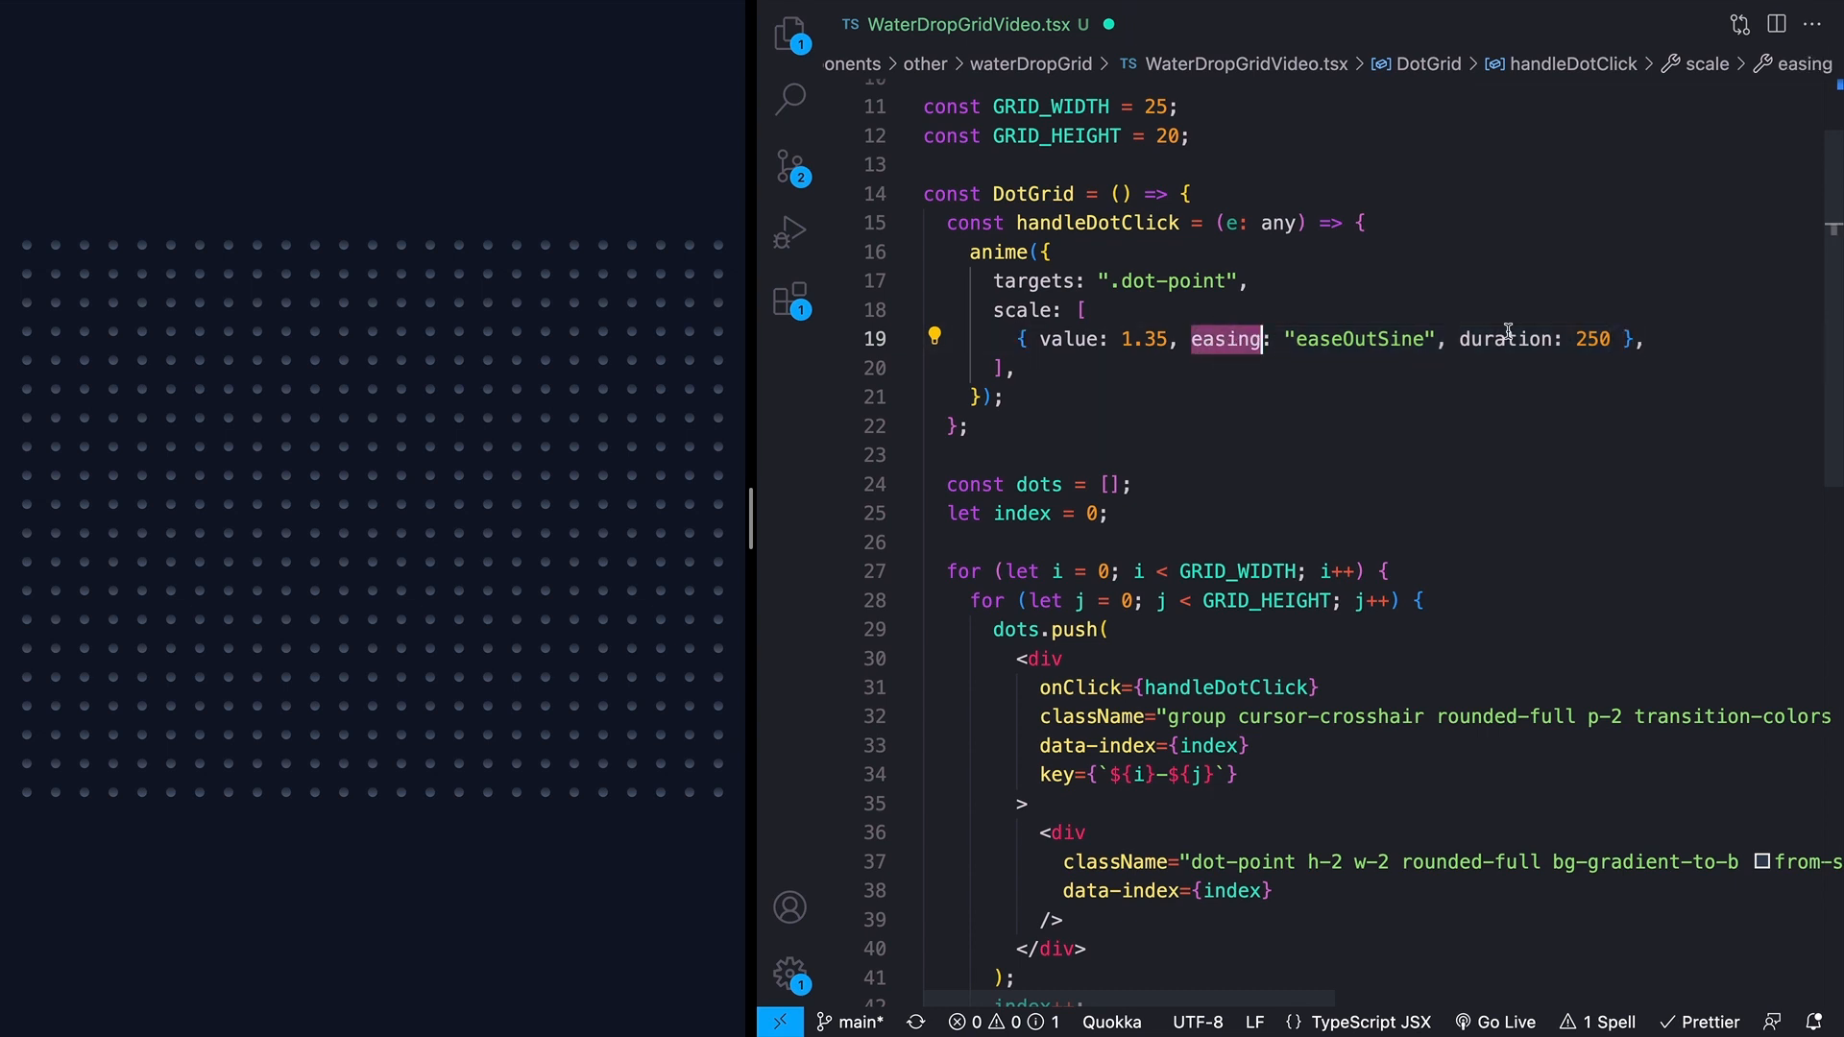
{"action": "left_click", "coordinate": [1593, 339]}
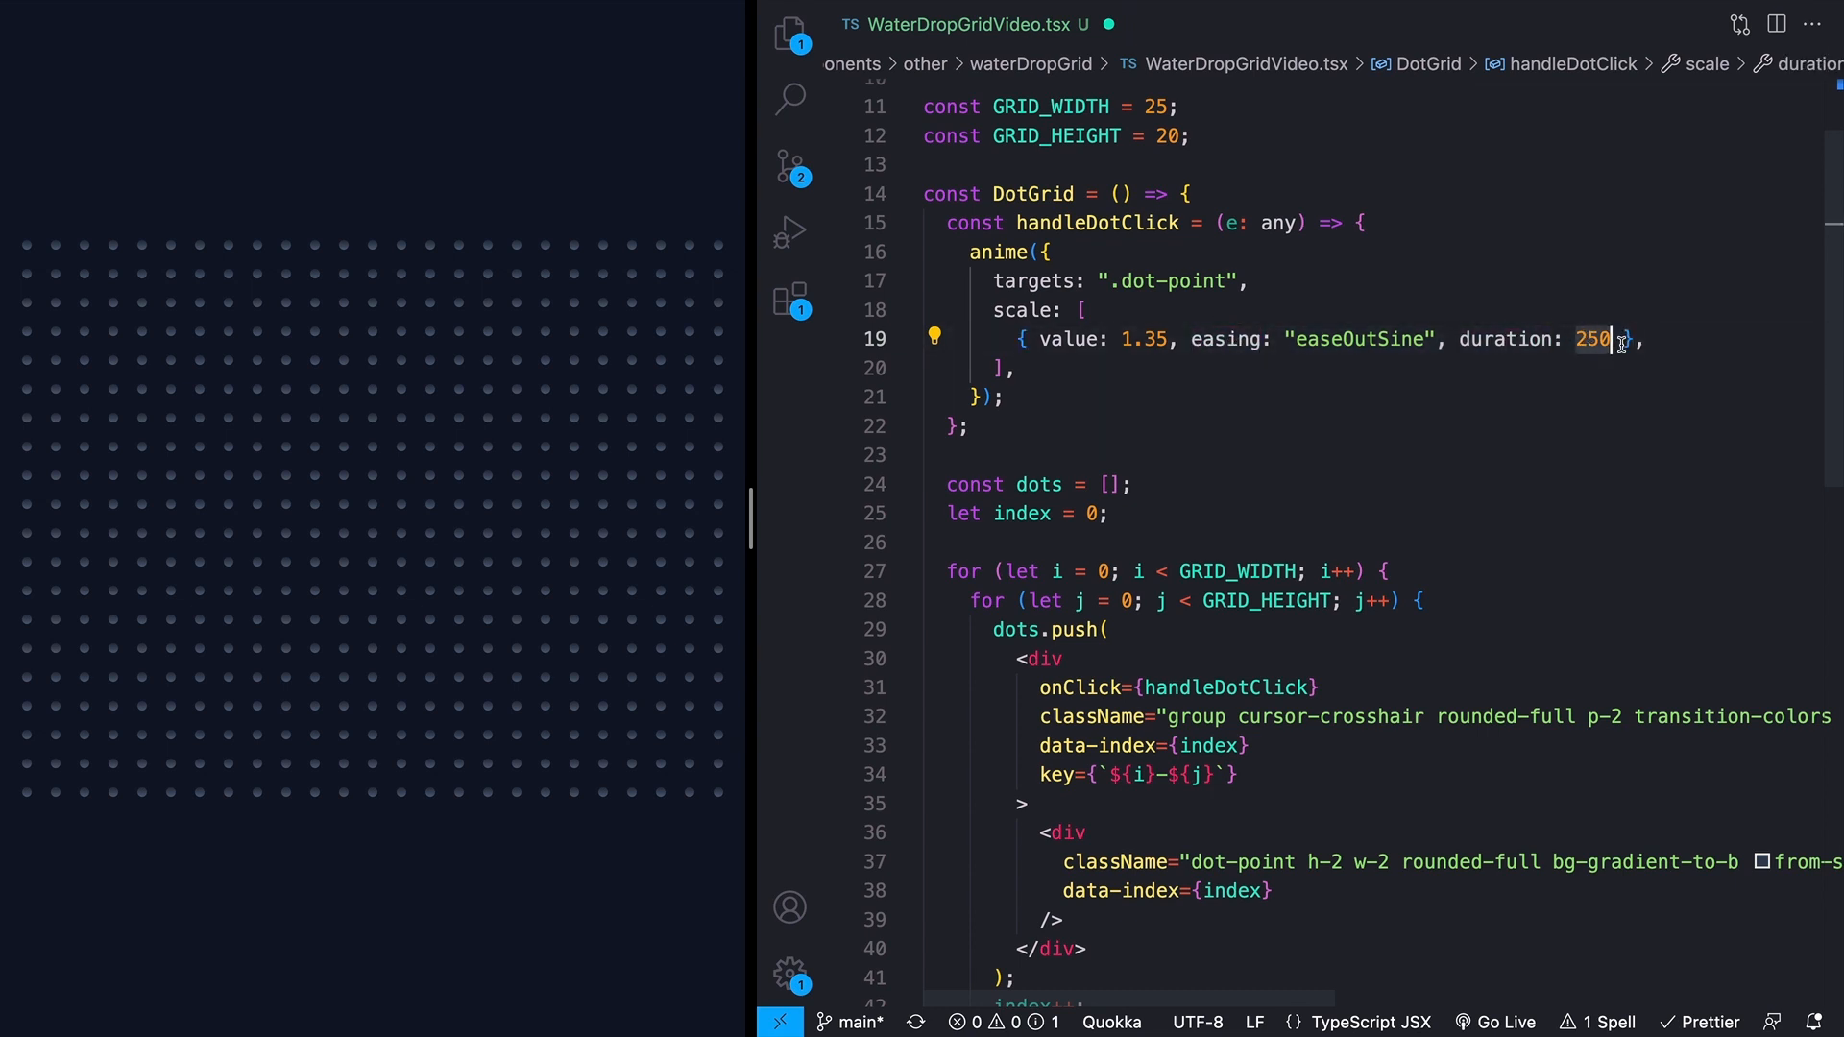
{"action": "type", "text": "{ value: 1, easing: \"easeInOutQuad\", duration: 500 },"}
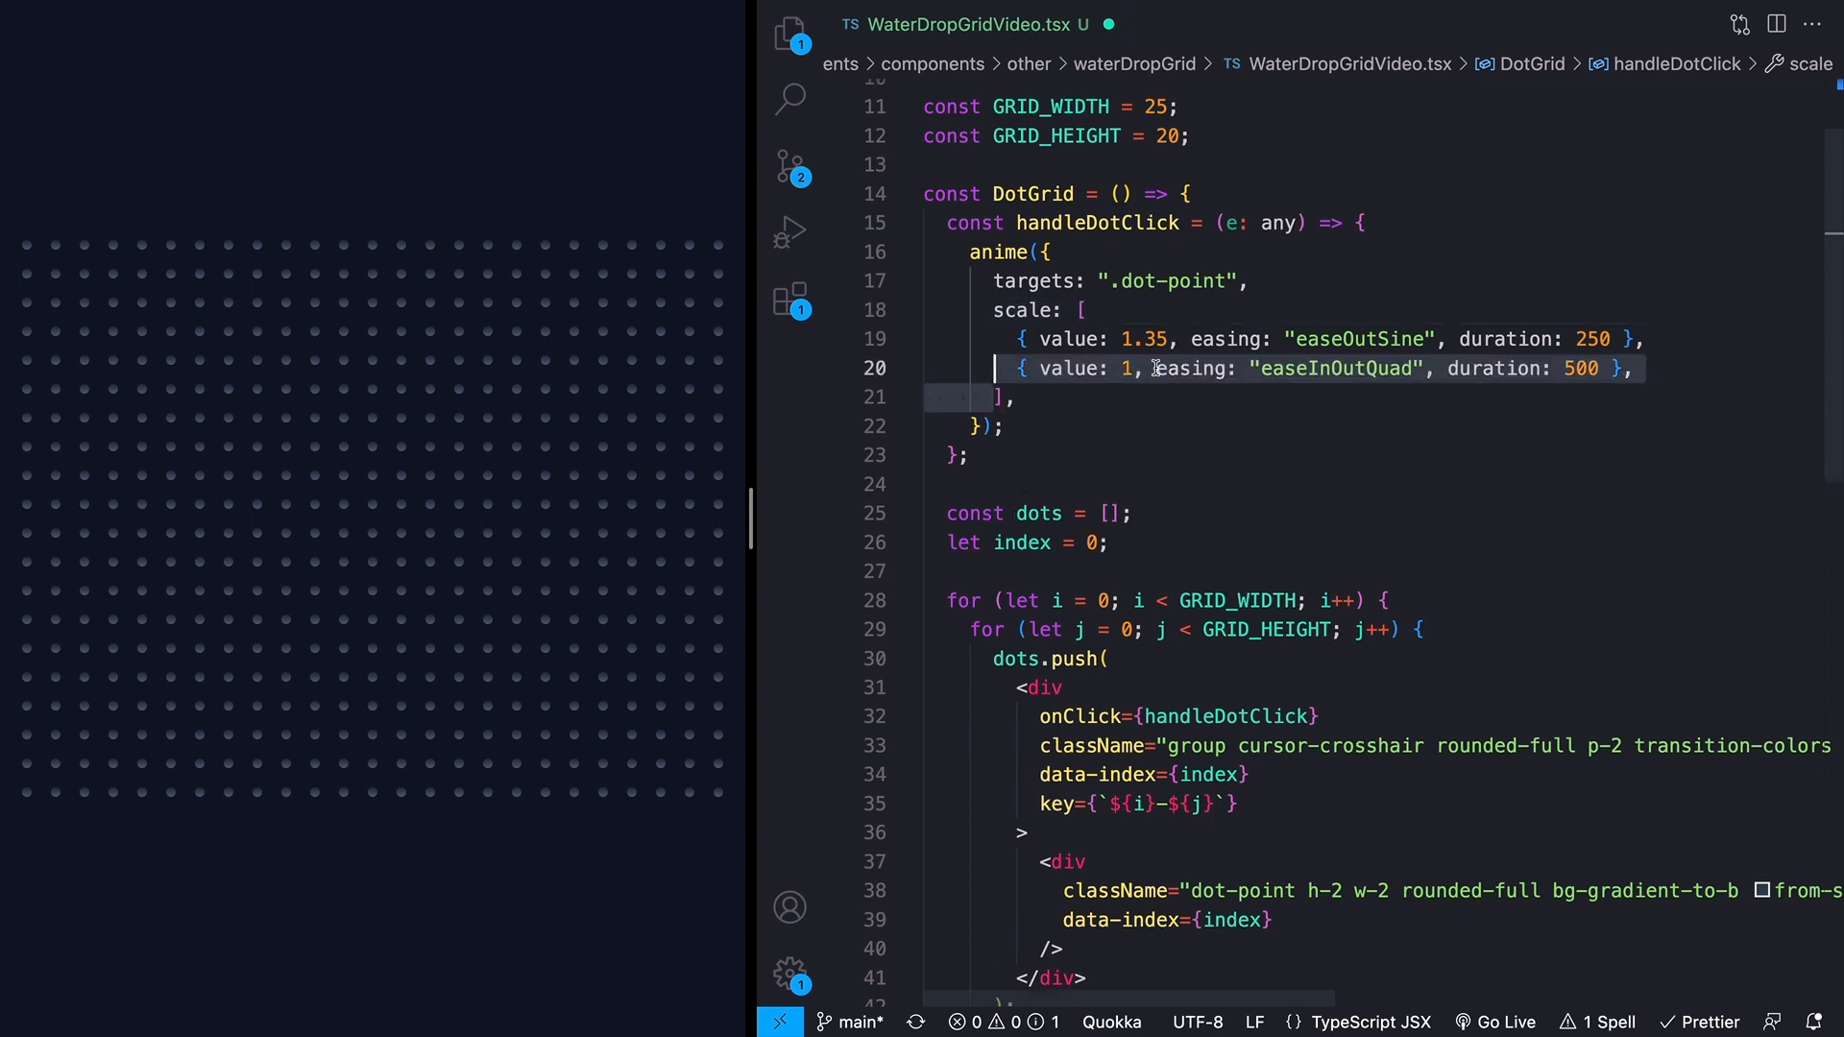
Step: Select both scale keyframes to reuse them for the translateY keyframes
{"action": "left_click", "coordinate": [1125, 368]}
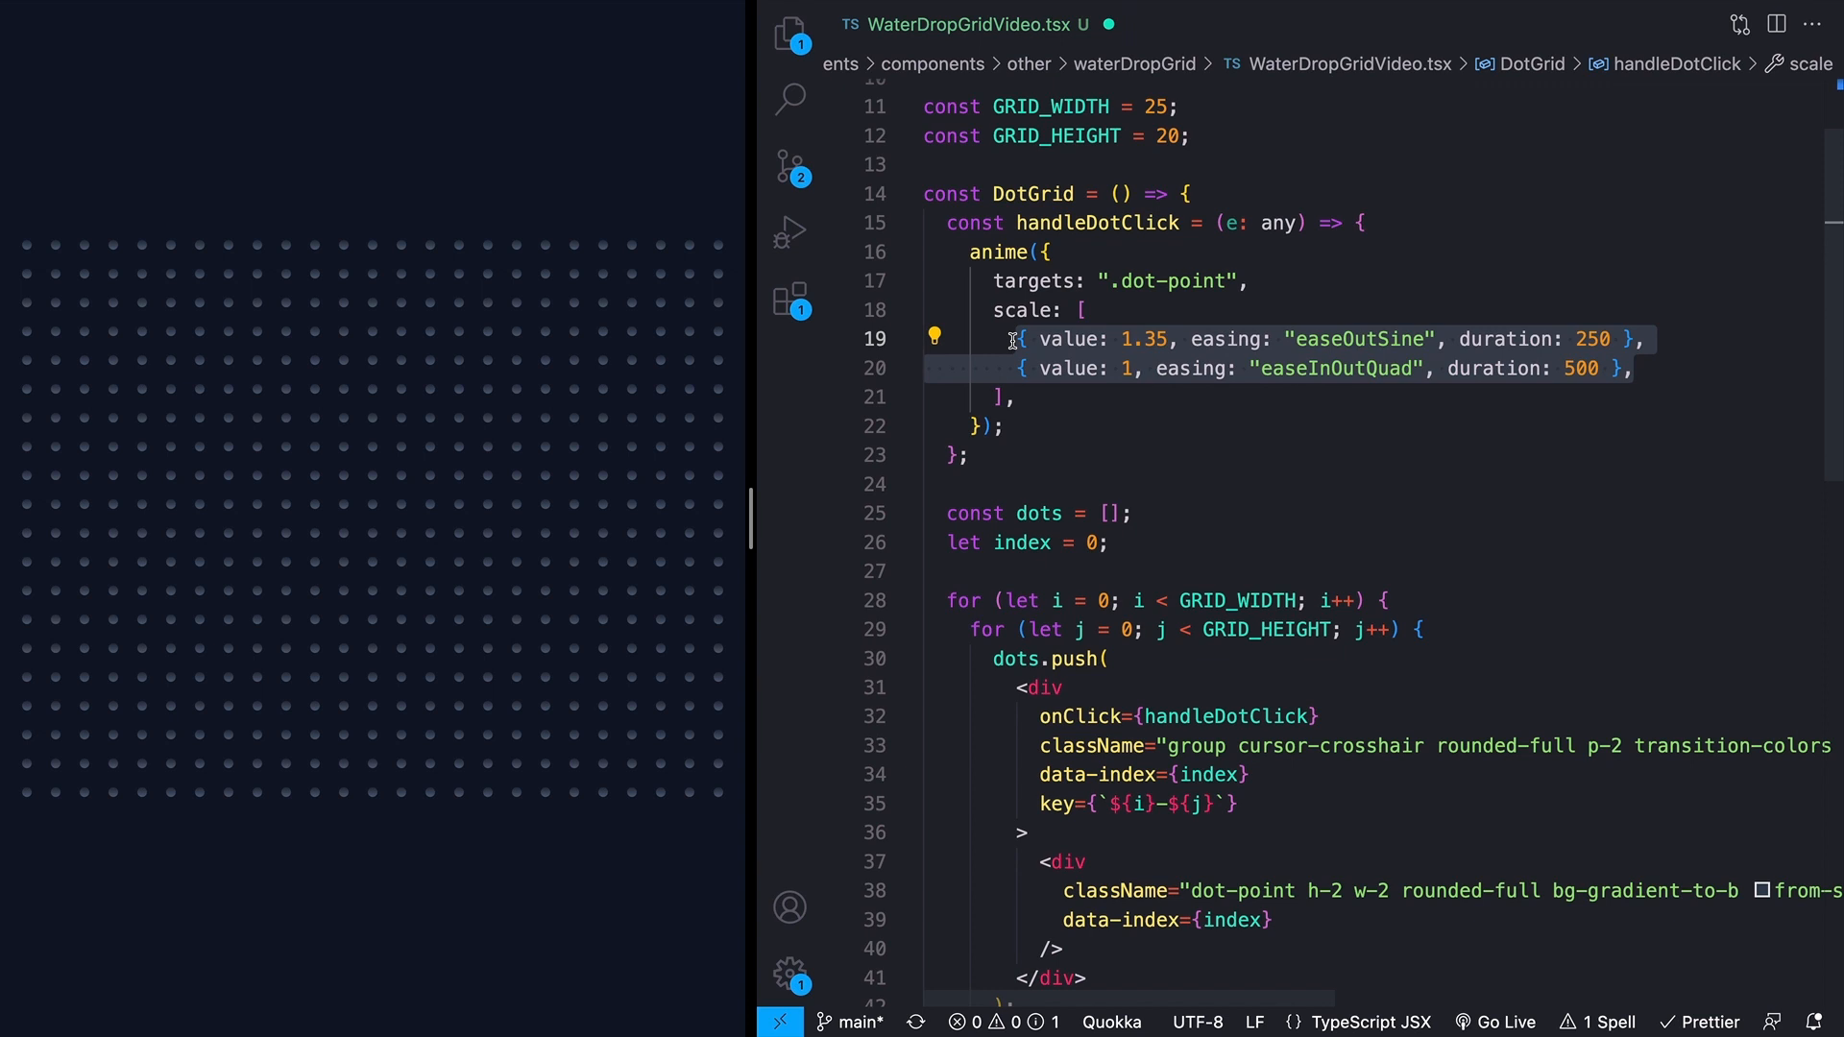
{"action": "left_click", "coordinate": [1157, 399]}
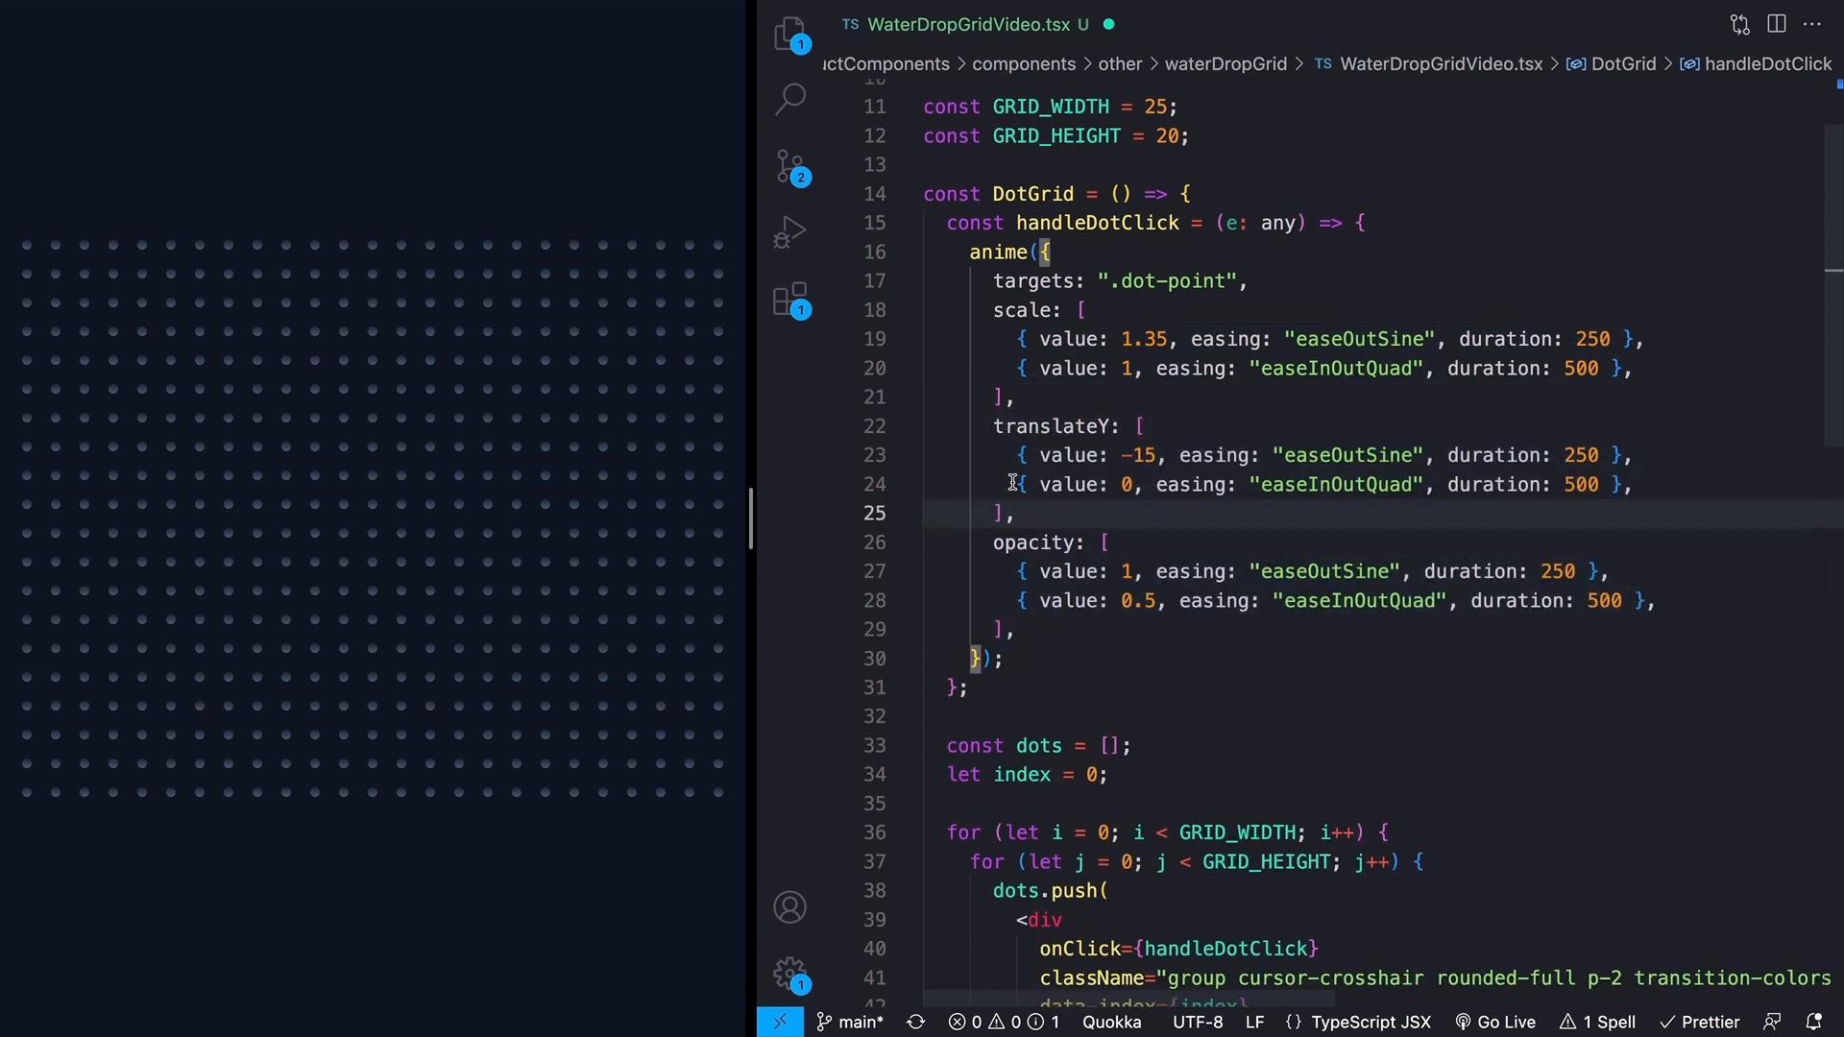
{"action": "left_click", "coordinate": [1626, 455]}
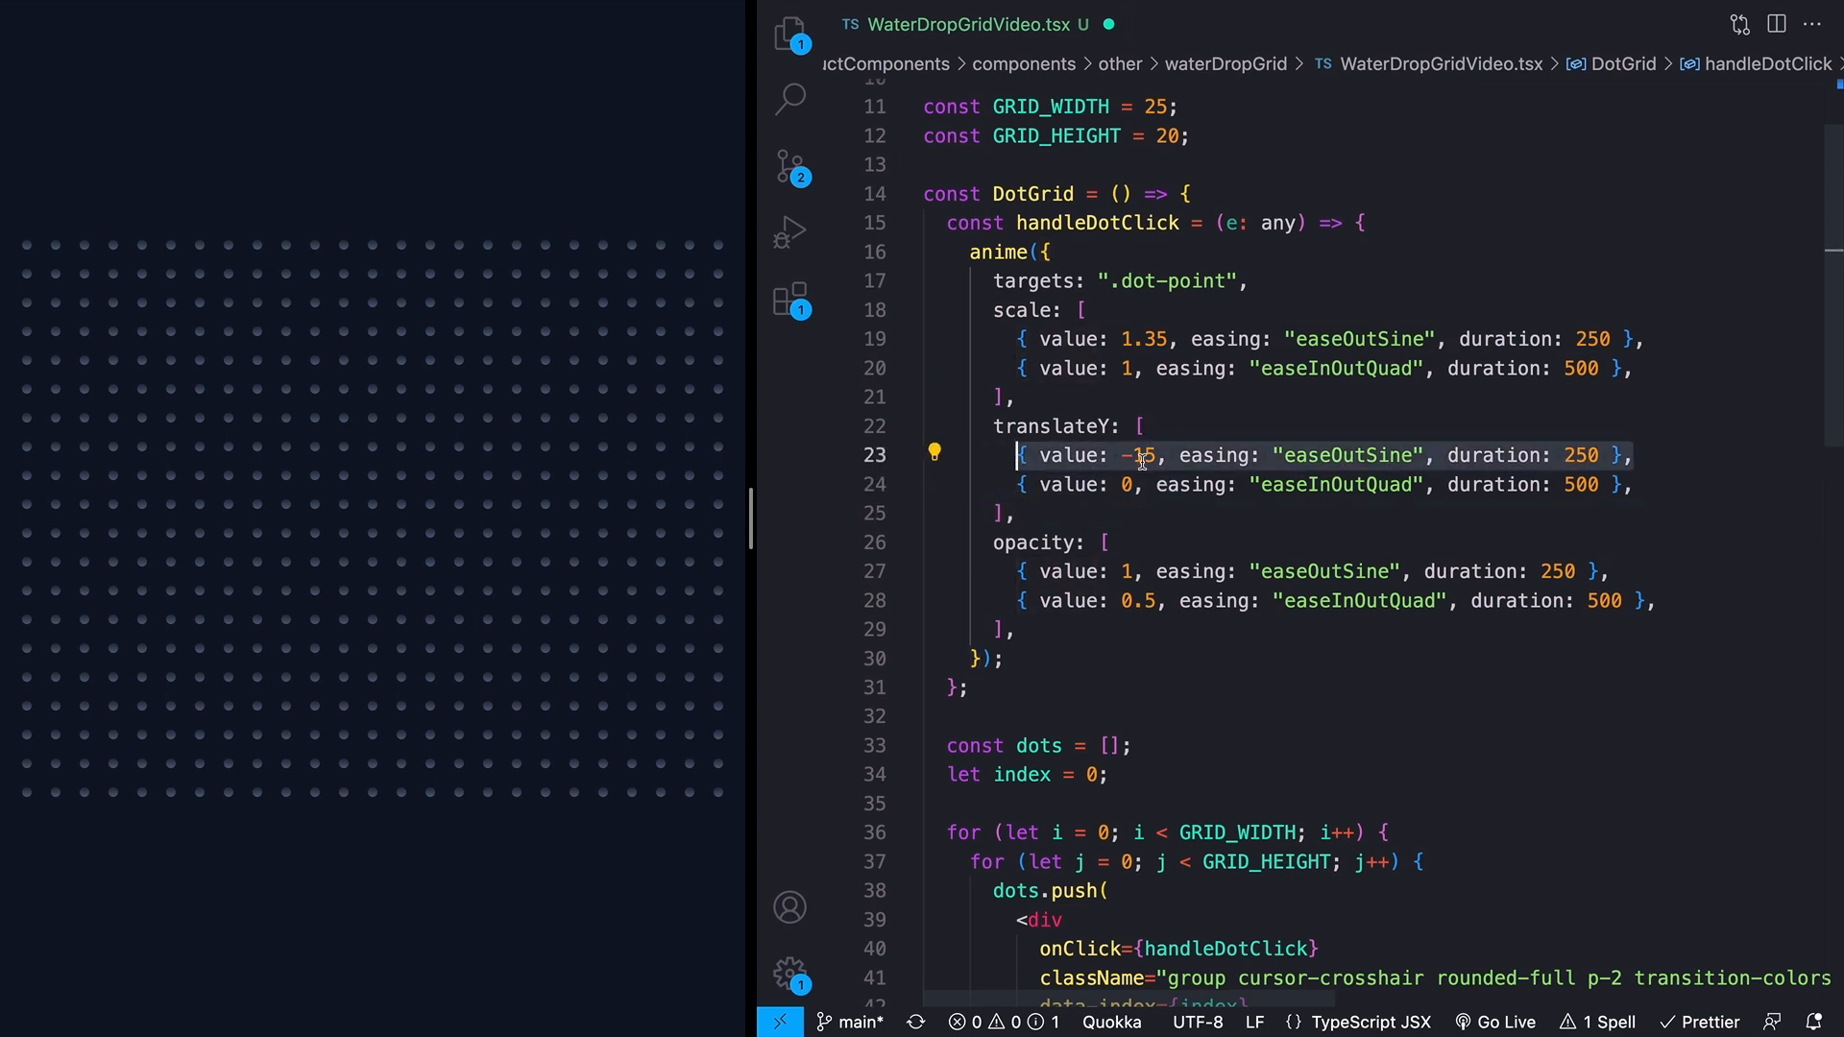
{"action": "left_click", "coordinate": [1128, 484]}
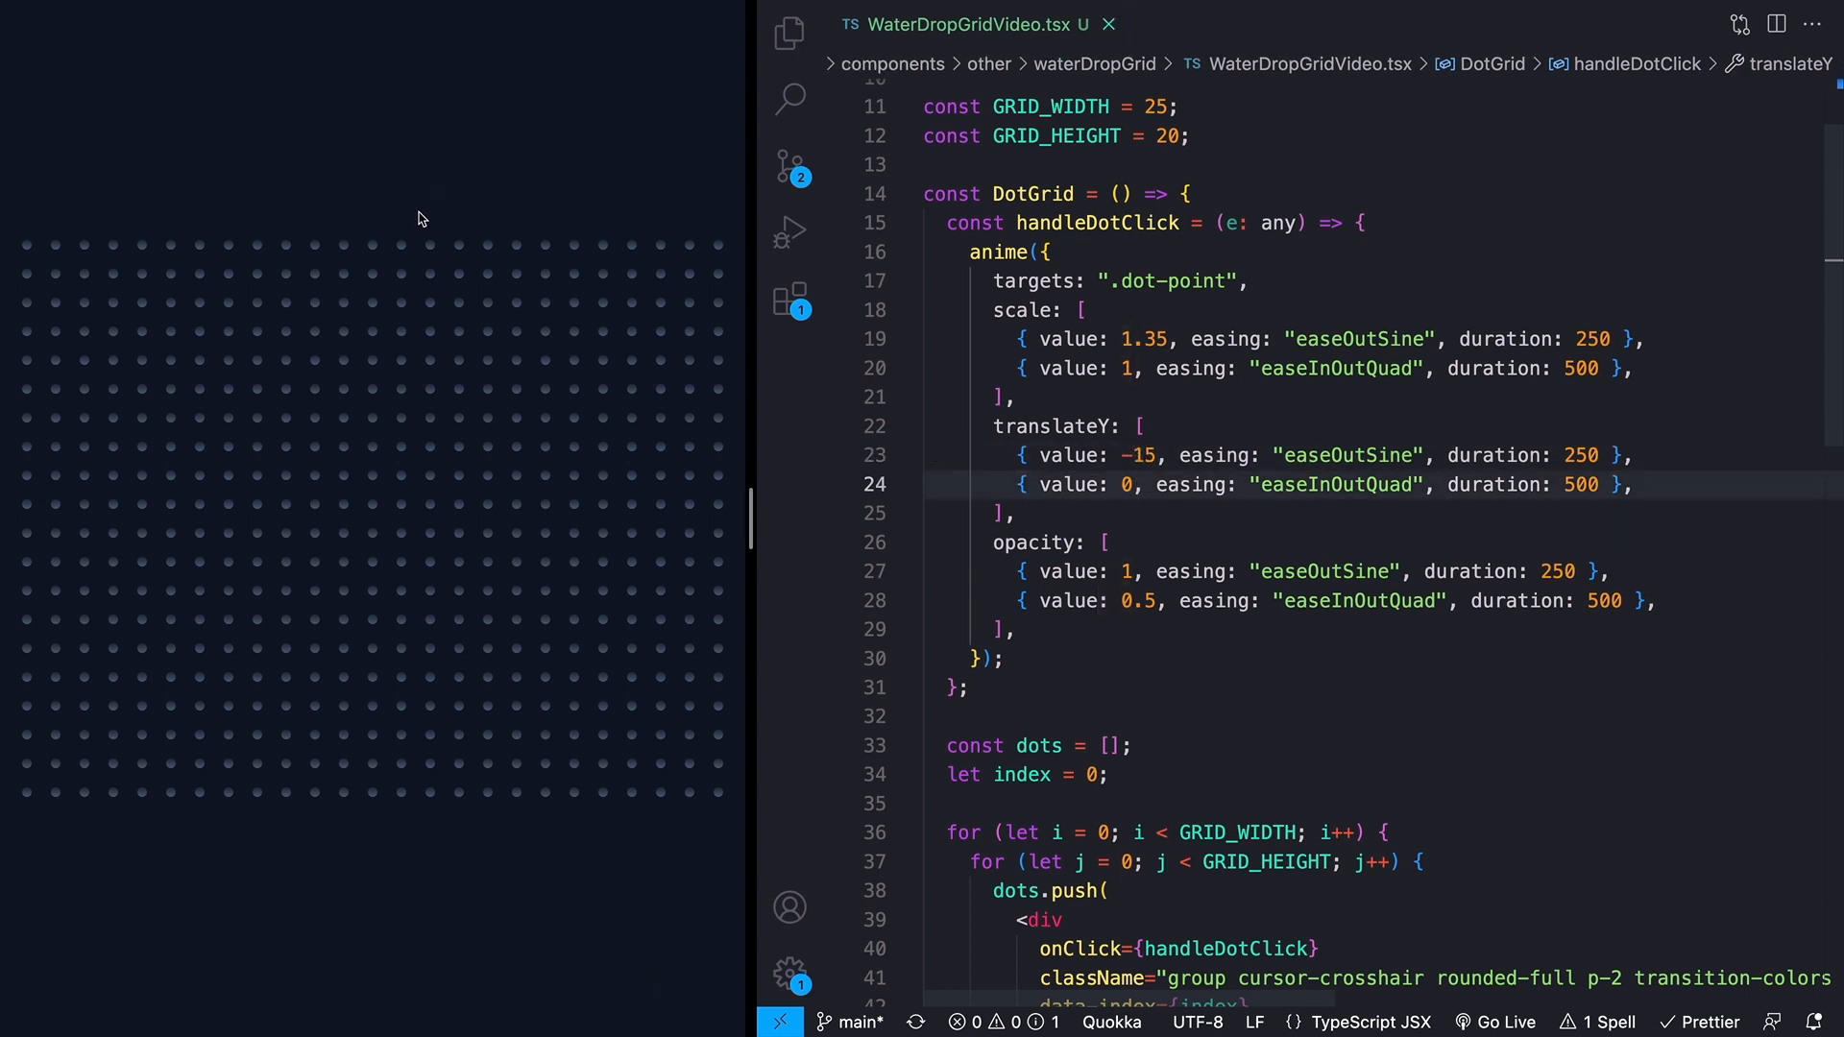
{"action": "mouse_move", "coordinate": [353, 441]}
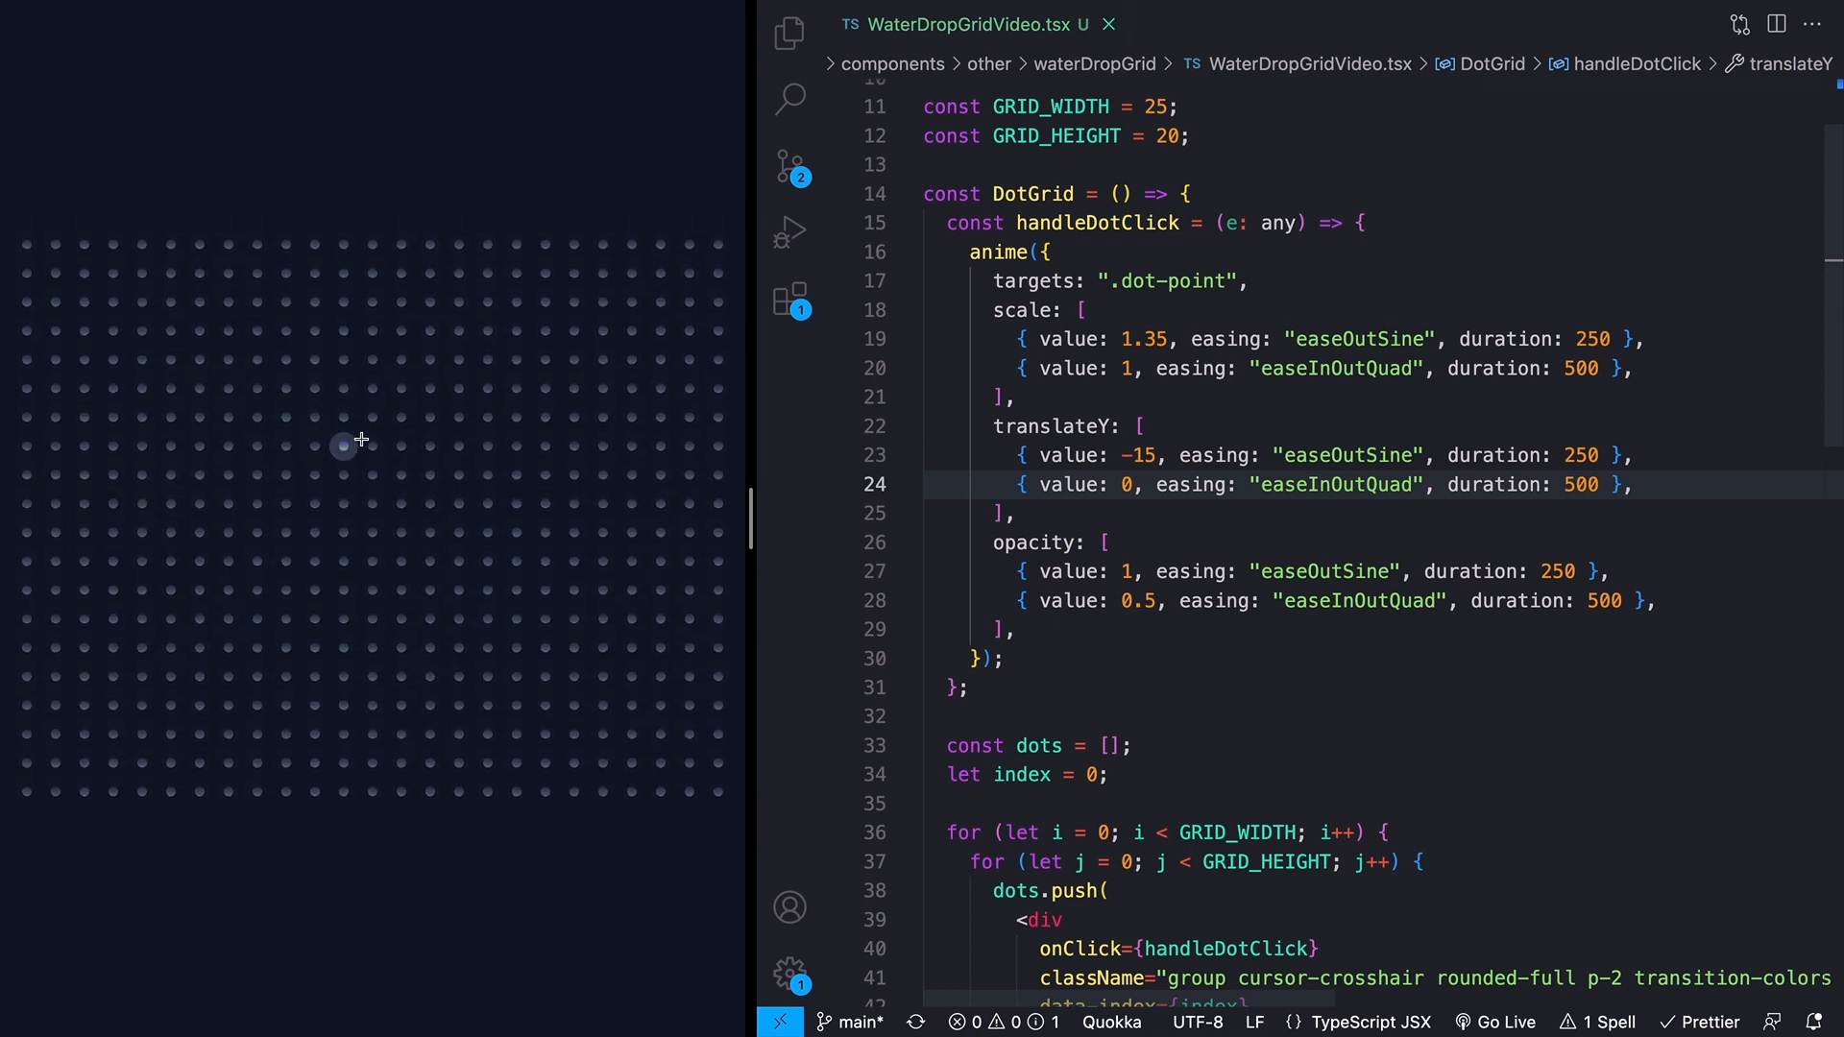
{"action": "mouse_move", "coordinate": [457, 625]}
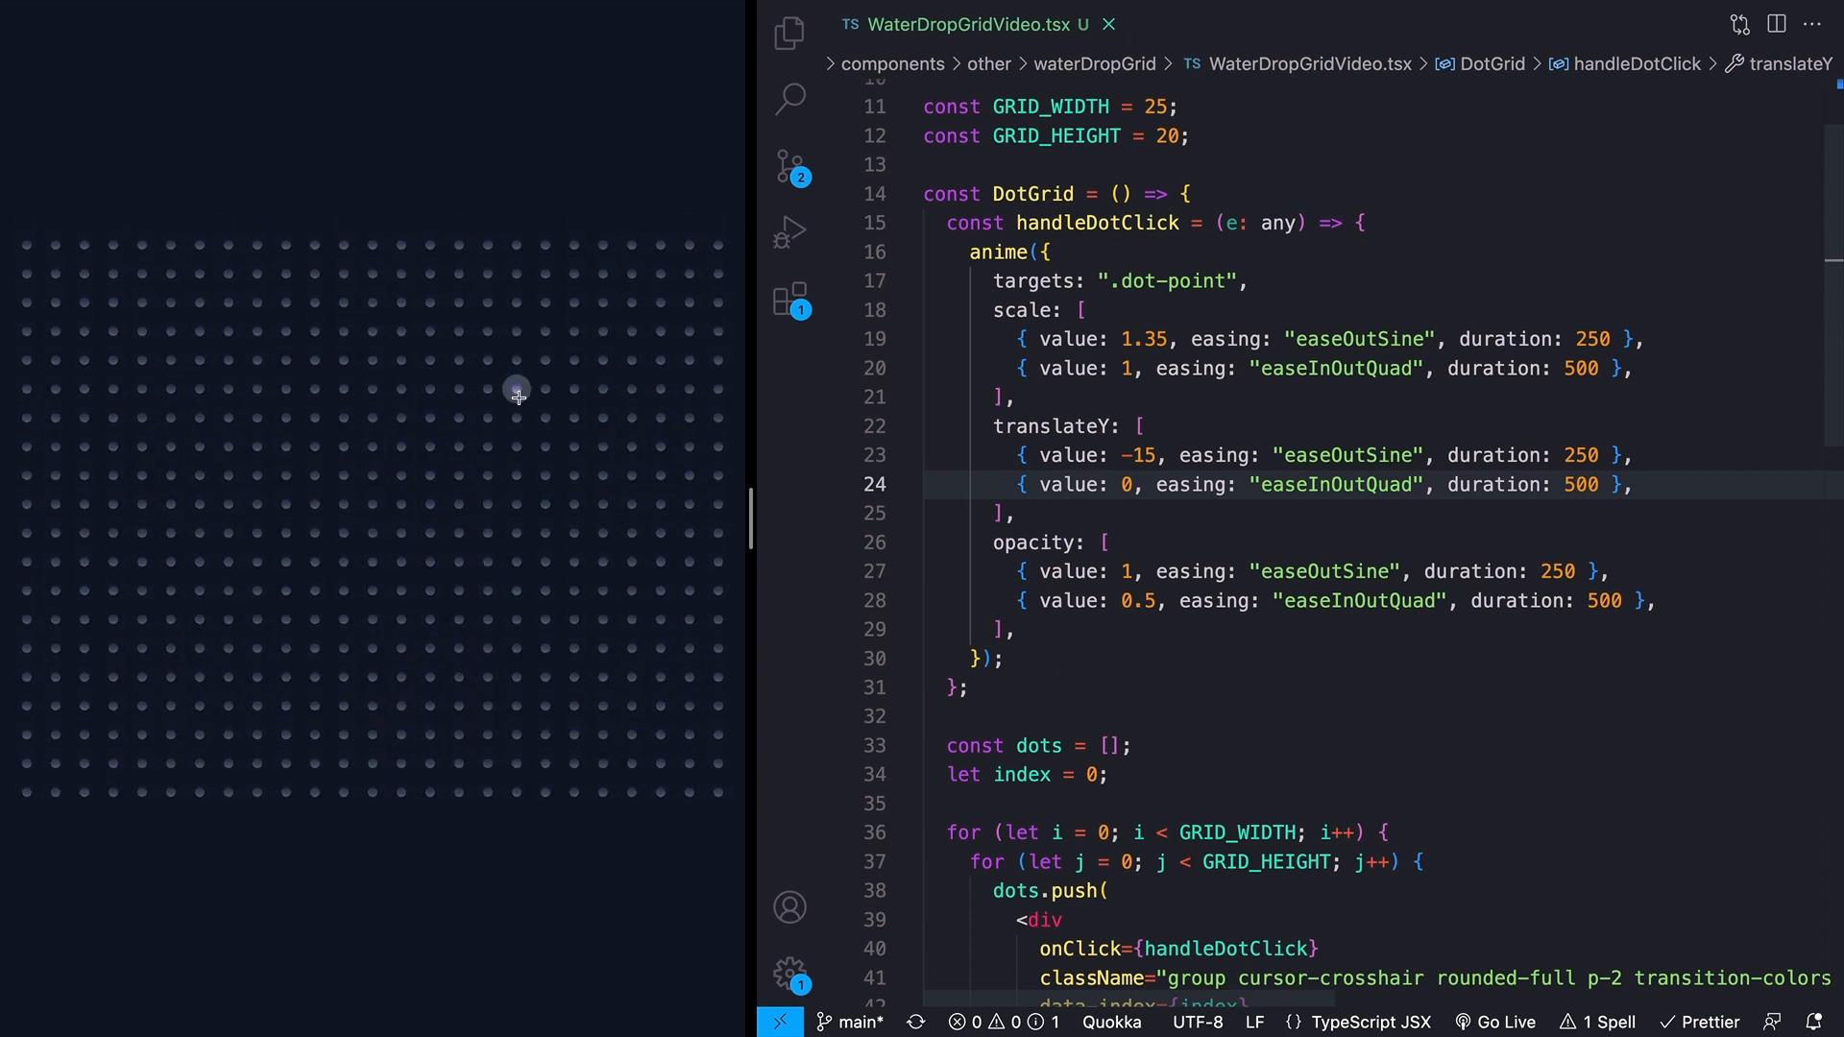
{"action": "mouse_move", "coordinate": [372, 559]}
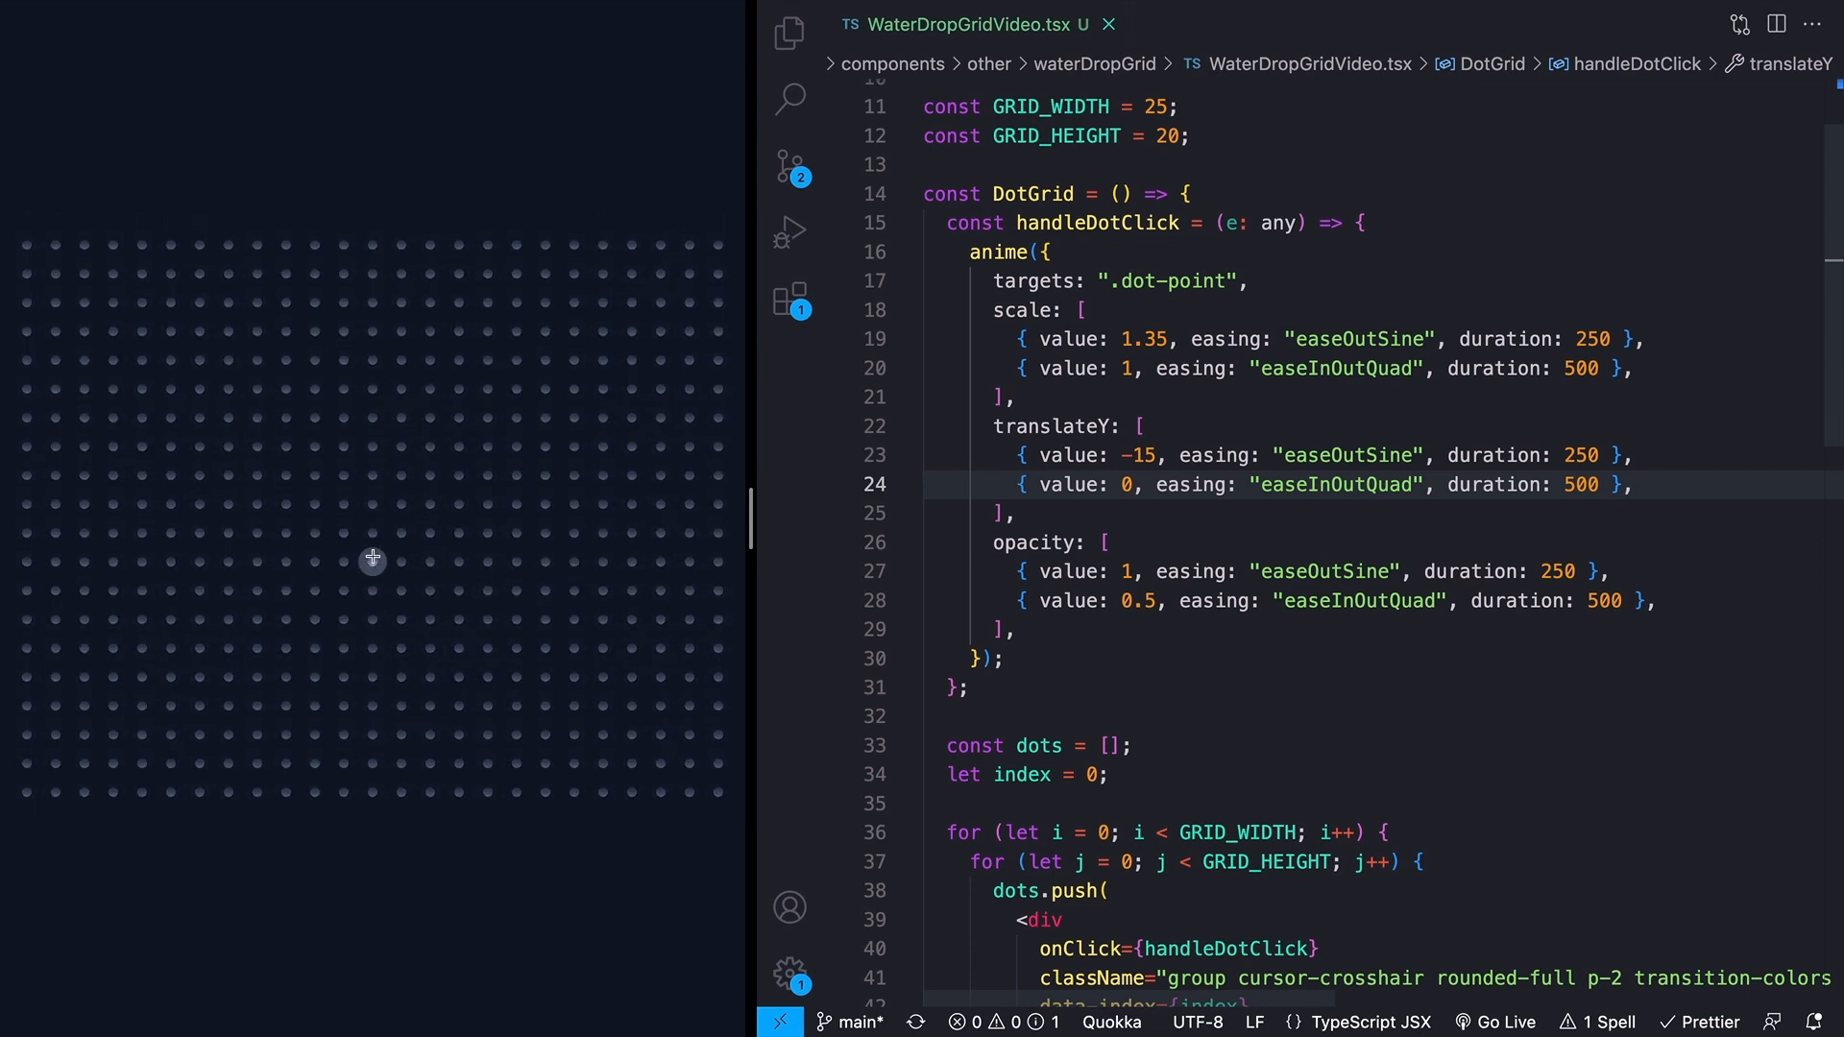
Step: Test the grid-wide pulse by clicking a preview dot, then fold the scale keyframes
{"action": "left_click", "coordinate": [341, 247]}
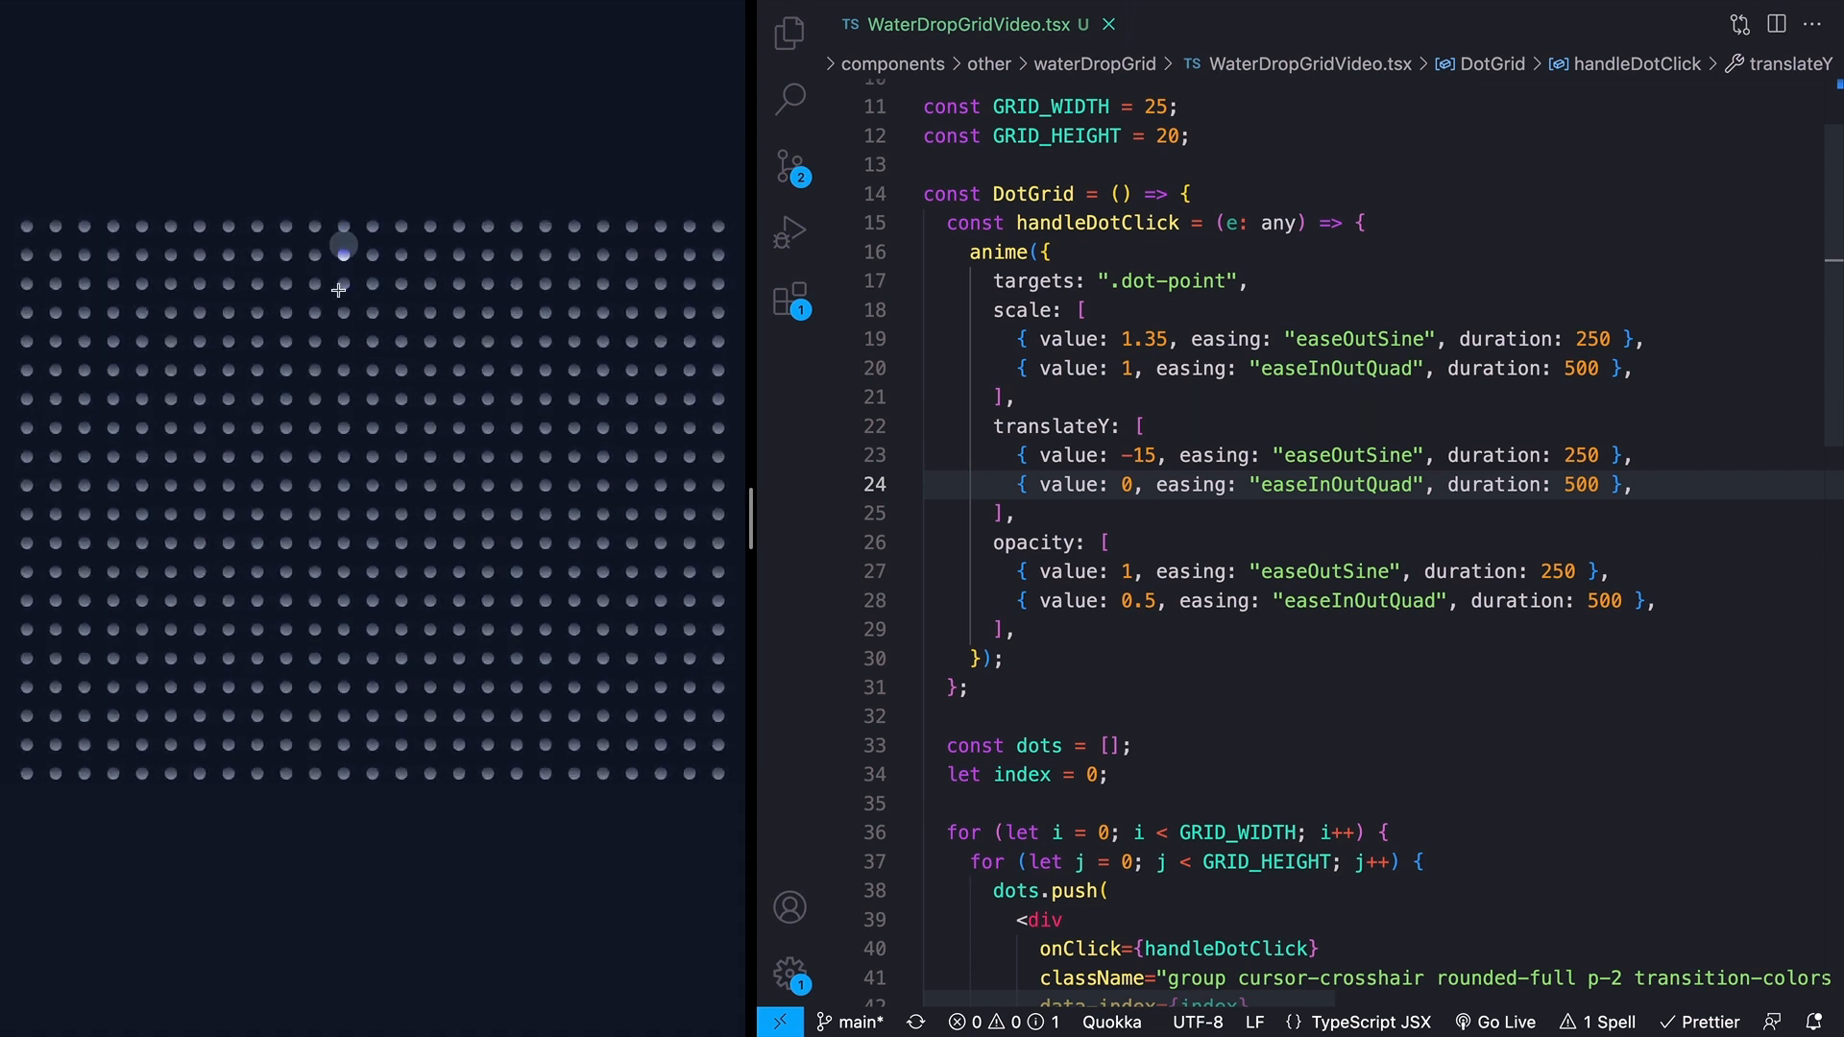
{"action": "left_click", "coordinate": [908, 309]}
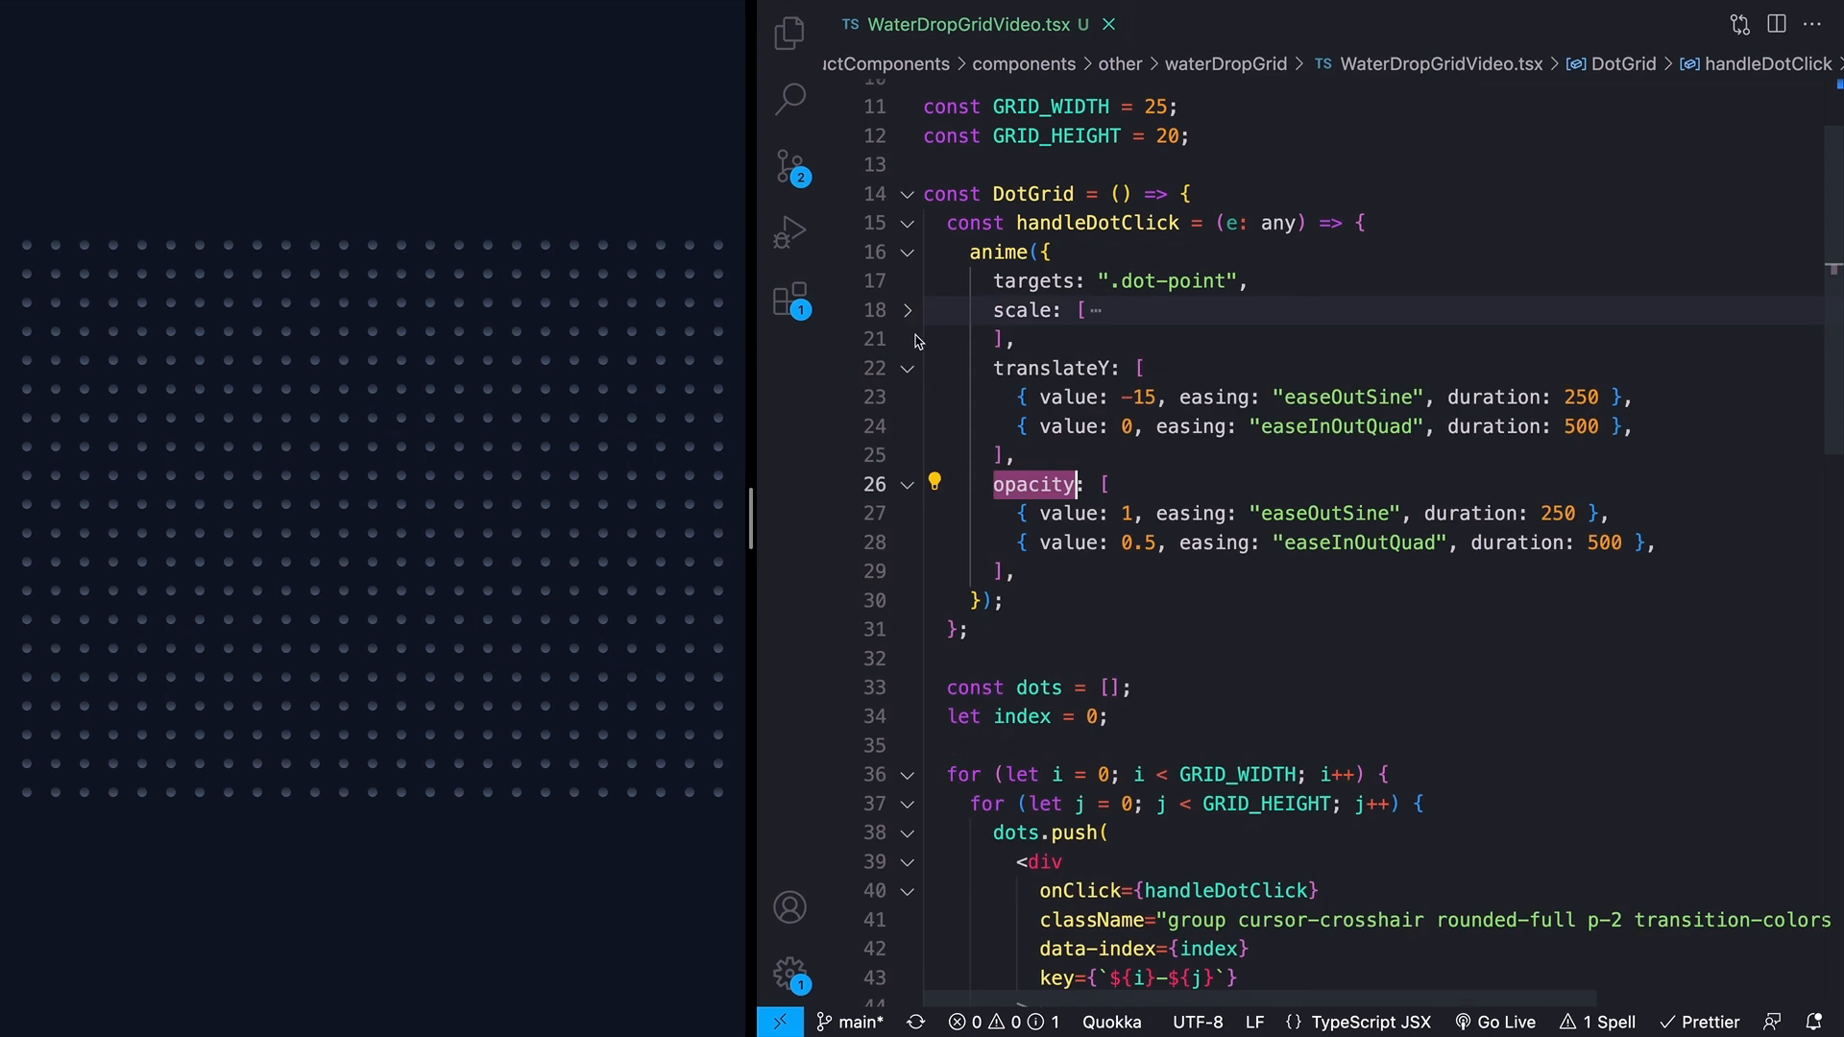
Step: Fold the translateY and opacity blocks and add delay: anime.stagger(100)
{"action": "left_click", "coordinate": [906, 368]}
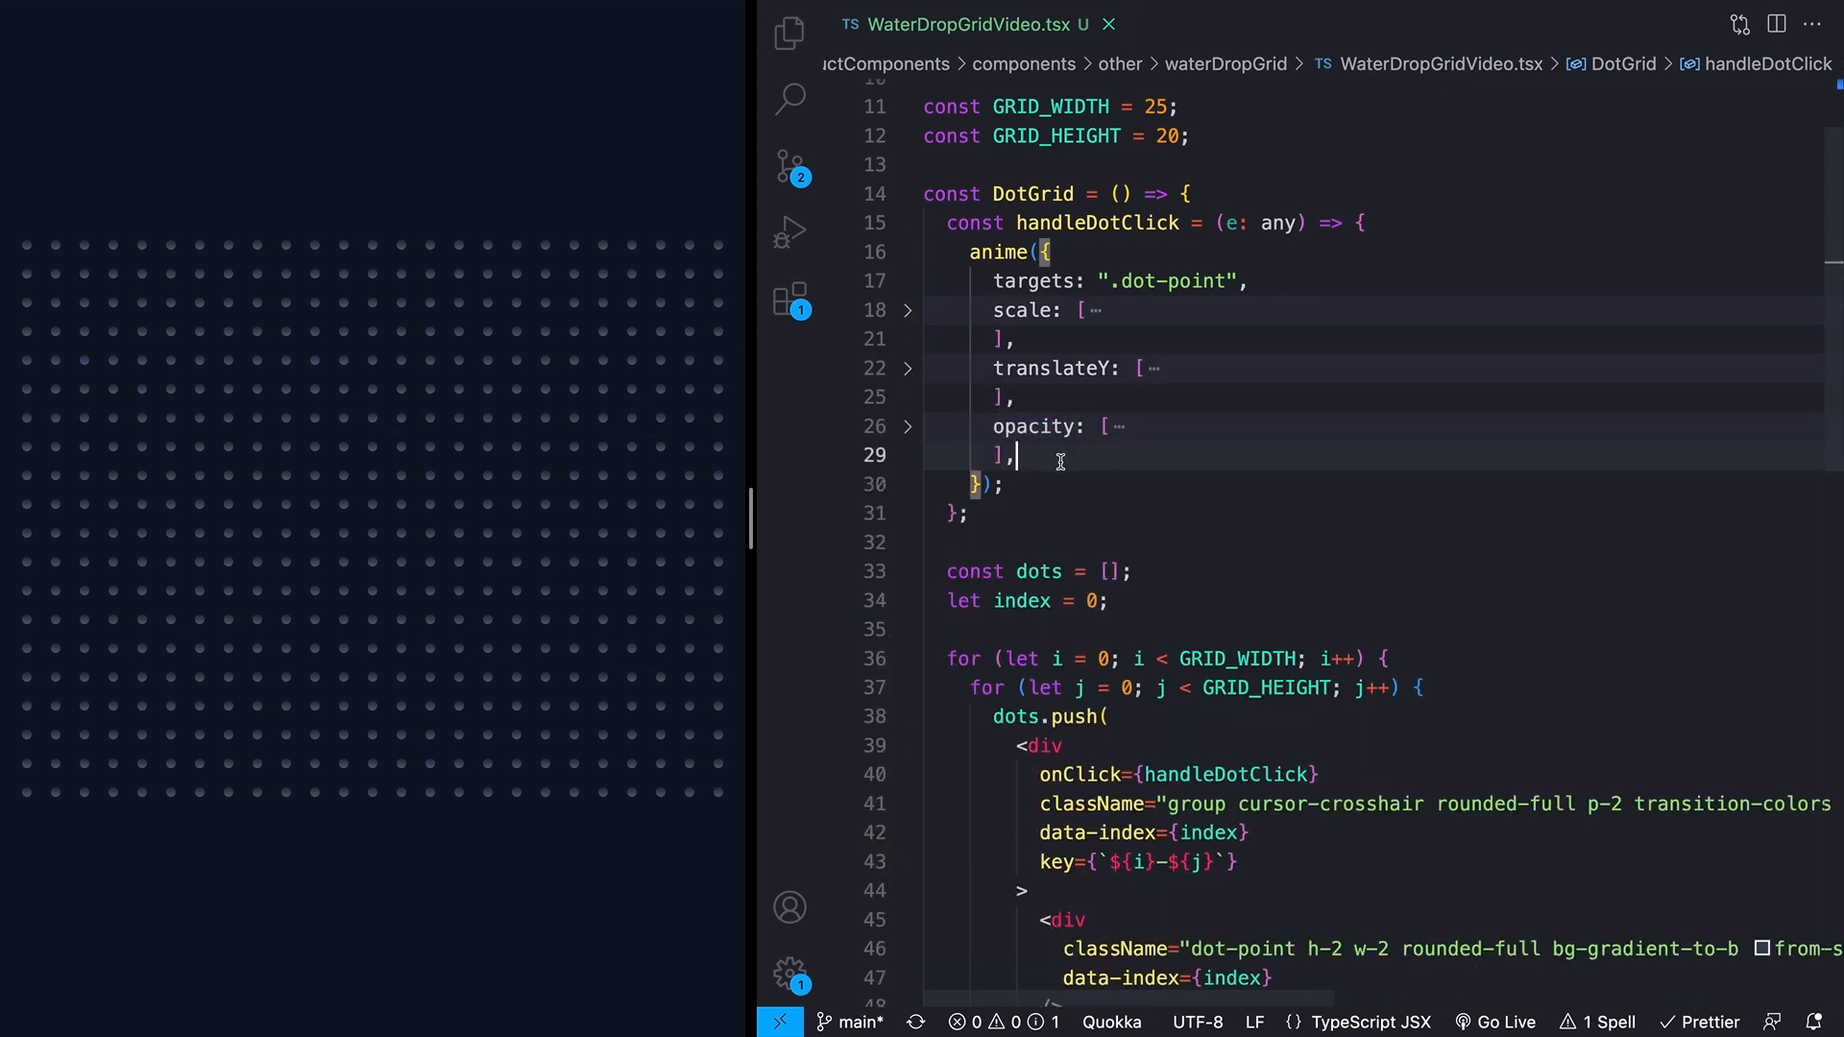
{"action": "type", "text": "delay: anime.stagger(),"}
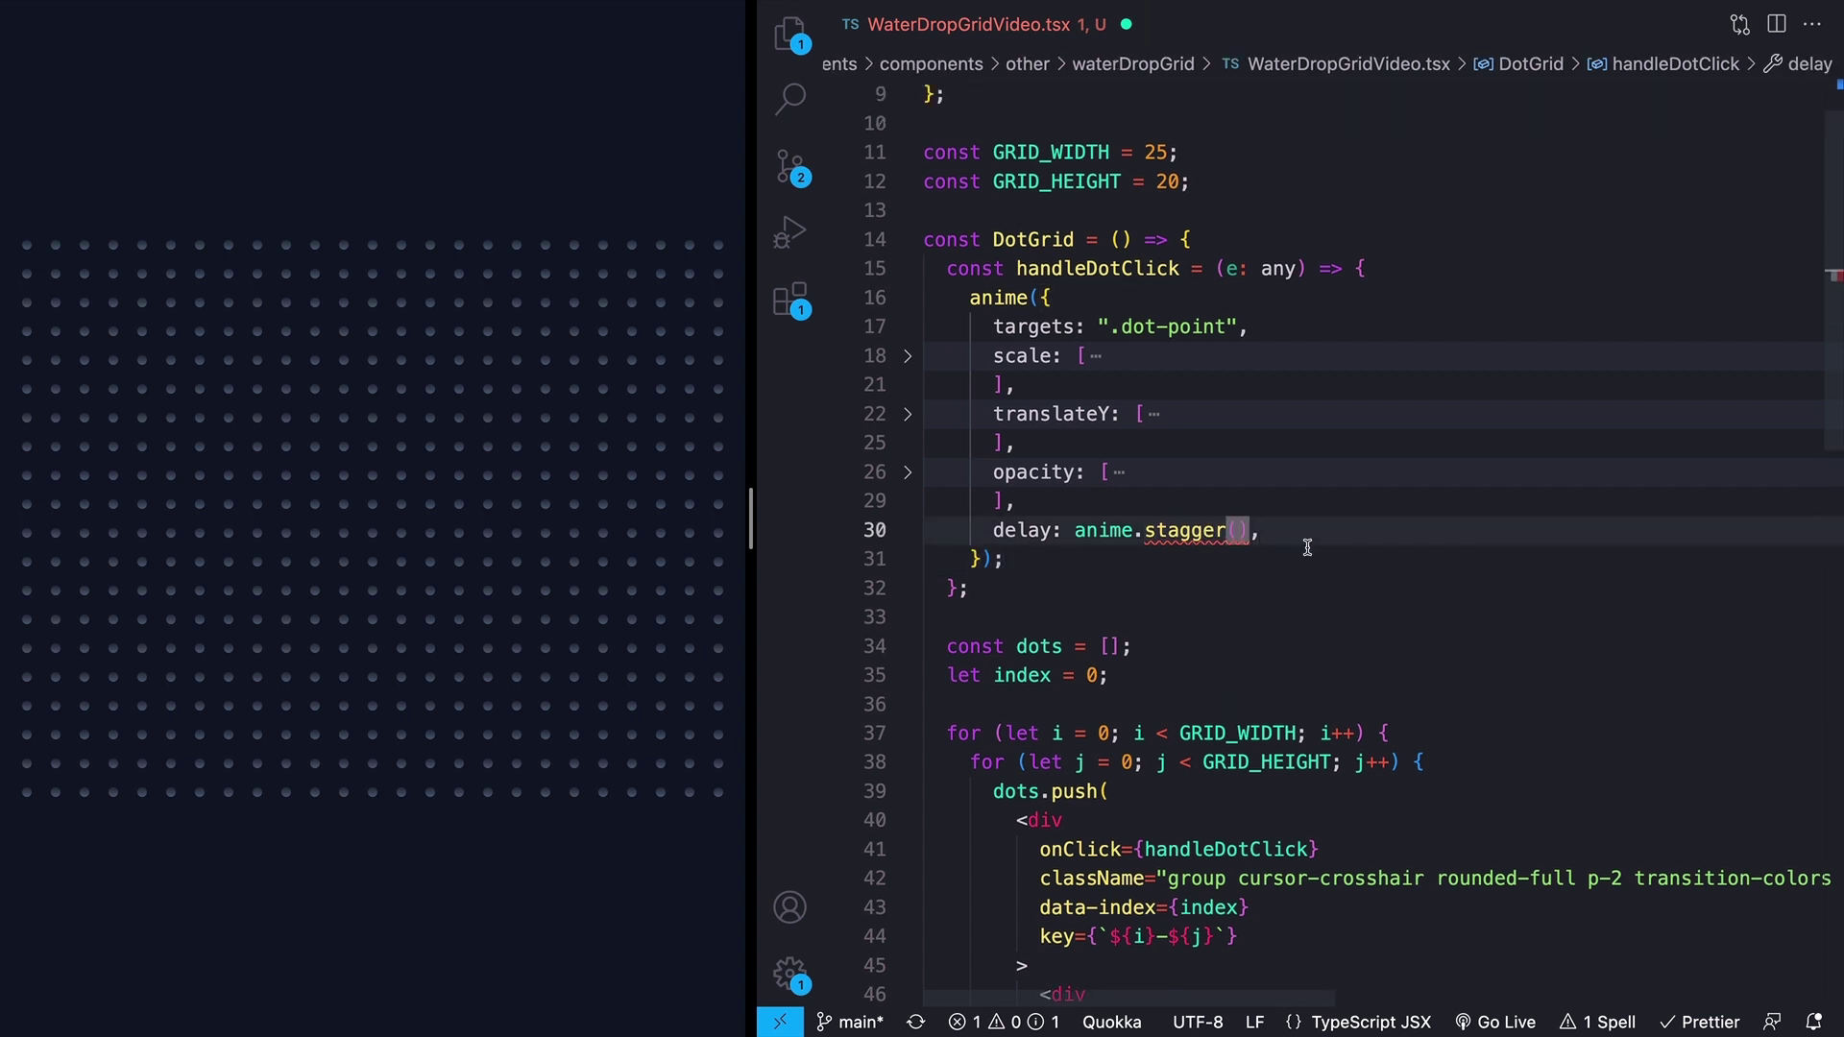
{"action": "type", "text": "100"}
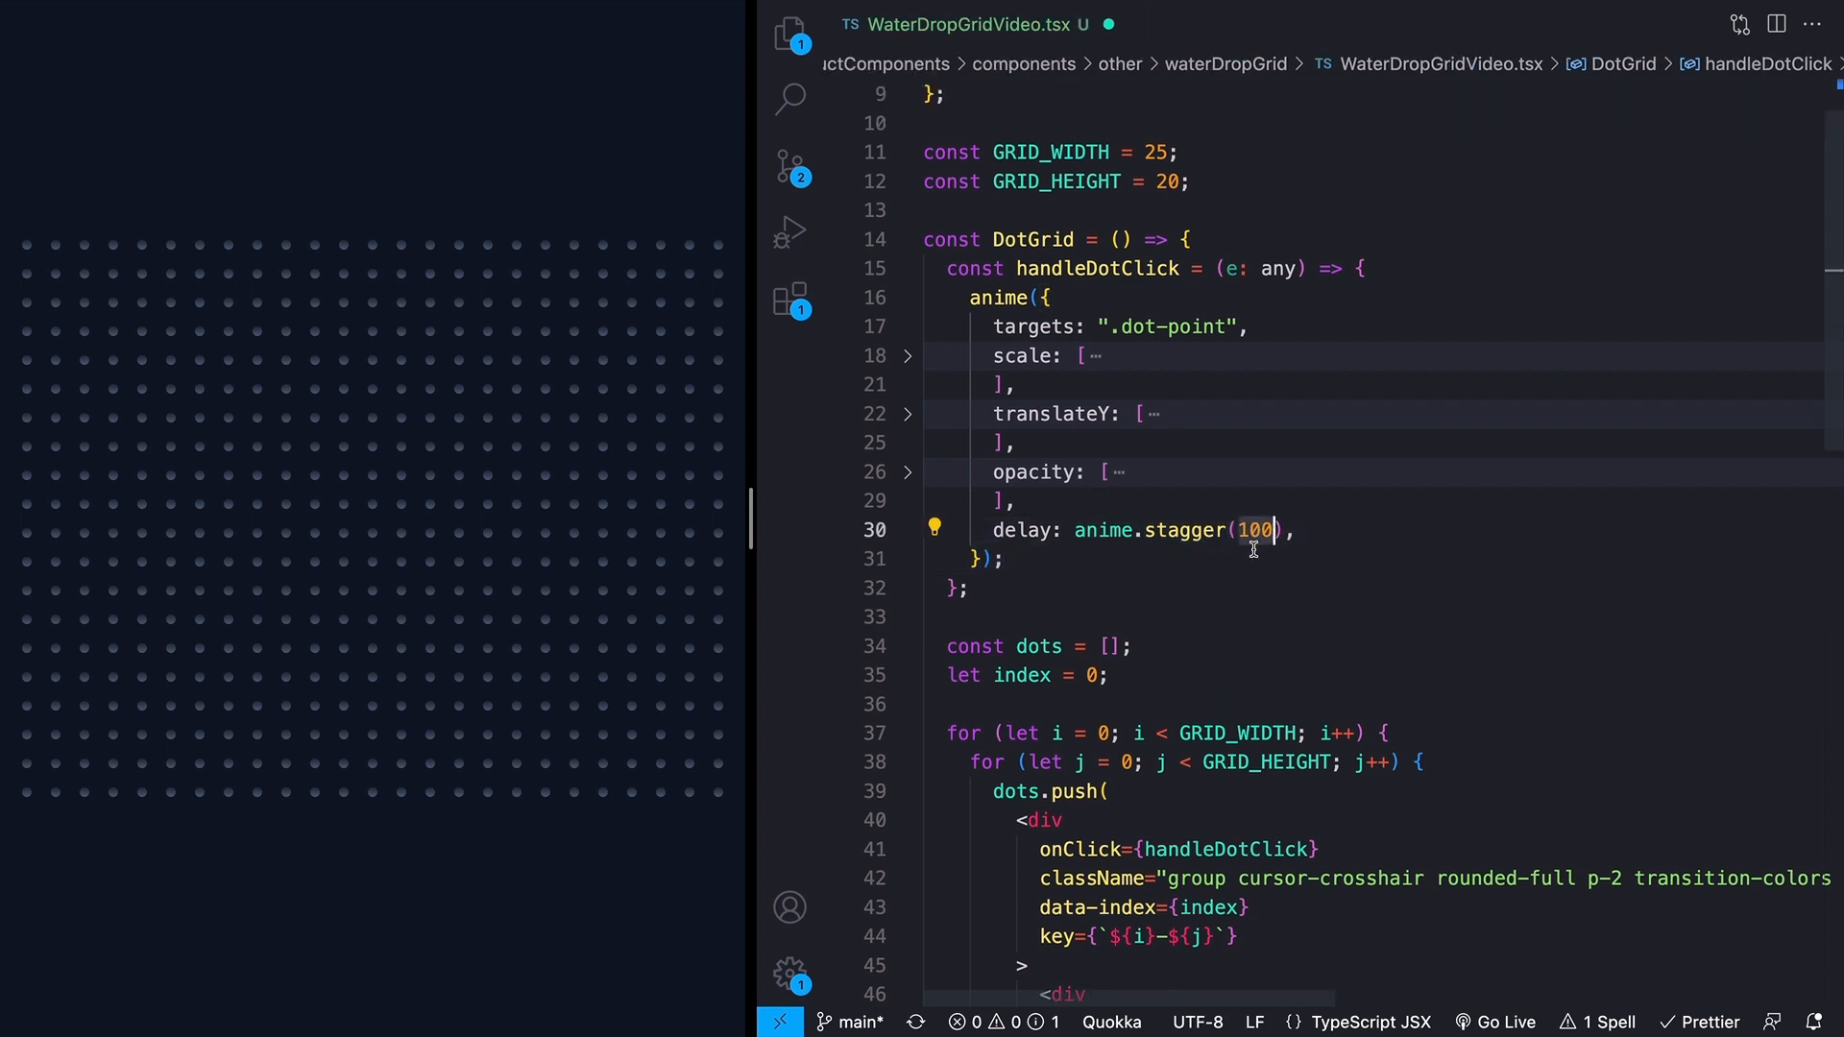
{"action": "mouse_move", "coordinate": [1340, 529]}
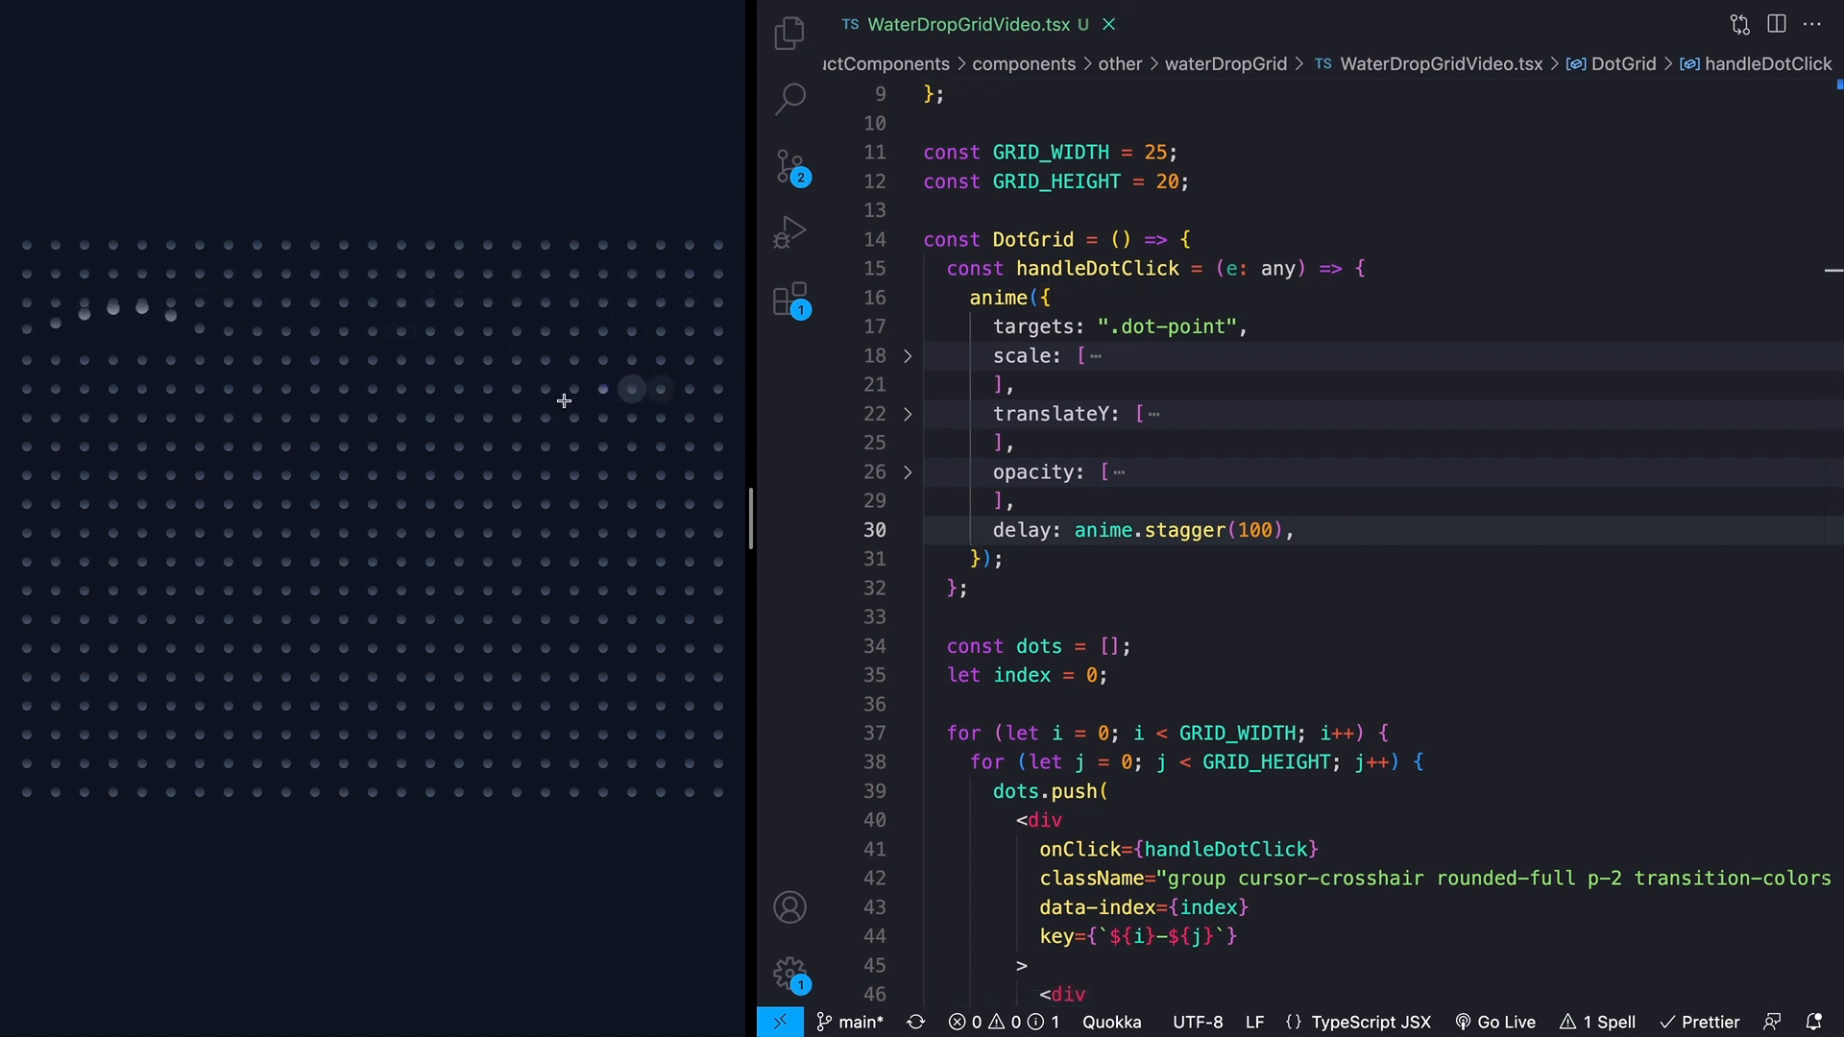
{"action": "mouse_move", "coordinate": [664, 337]}
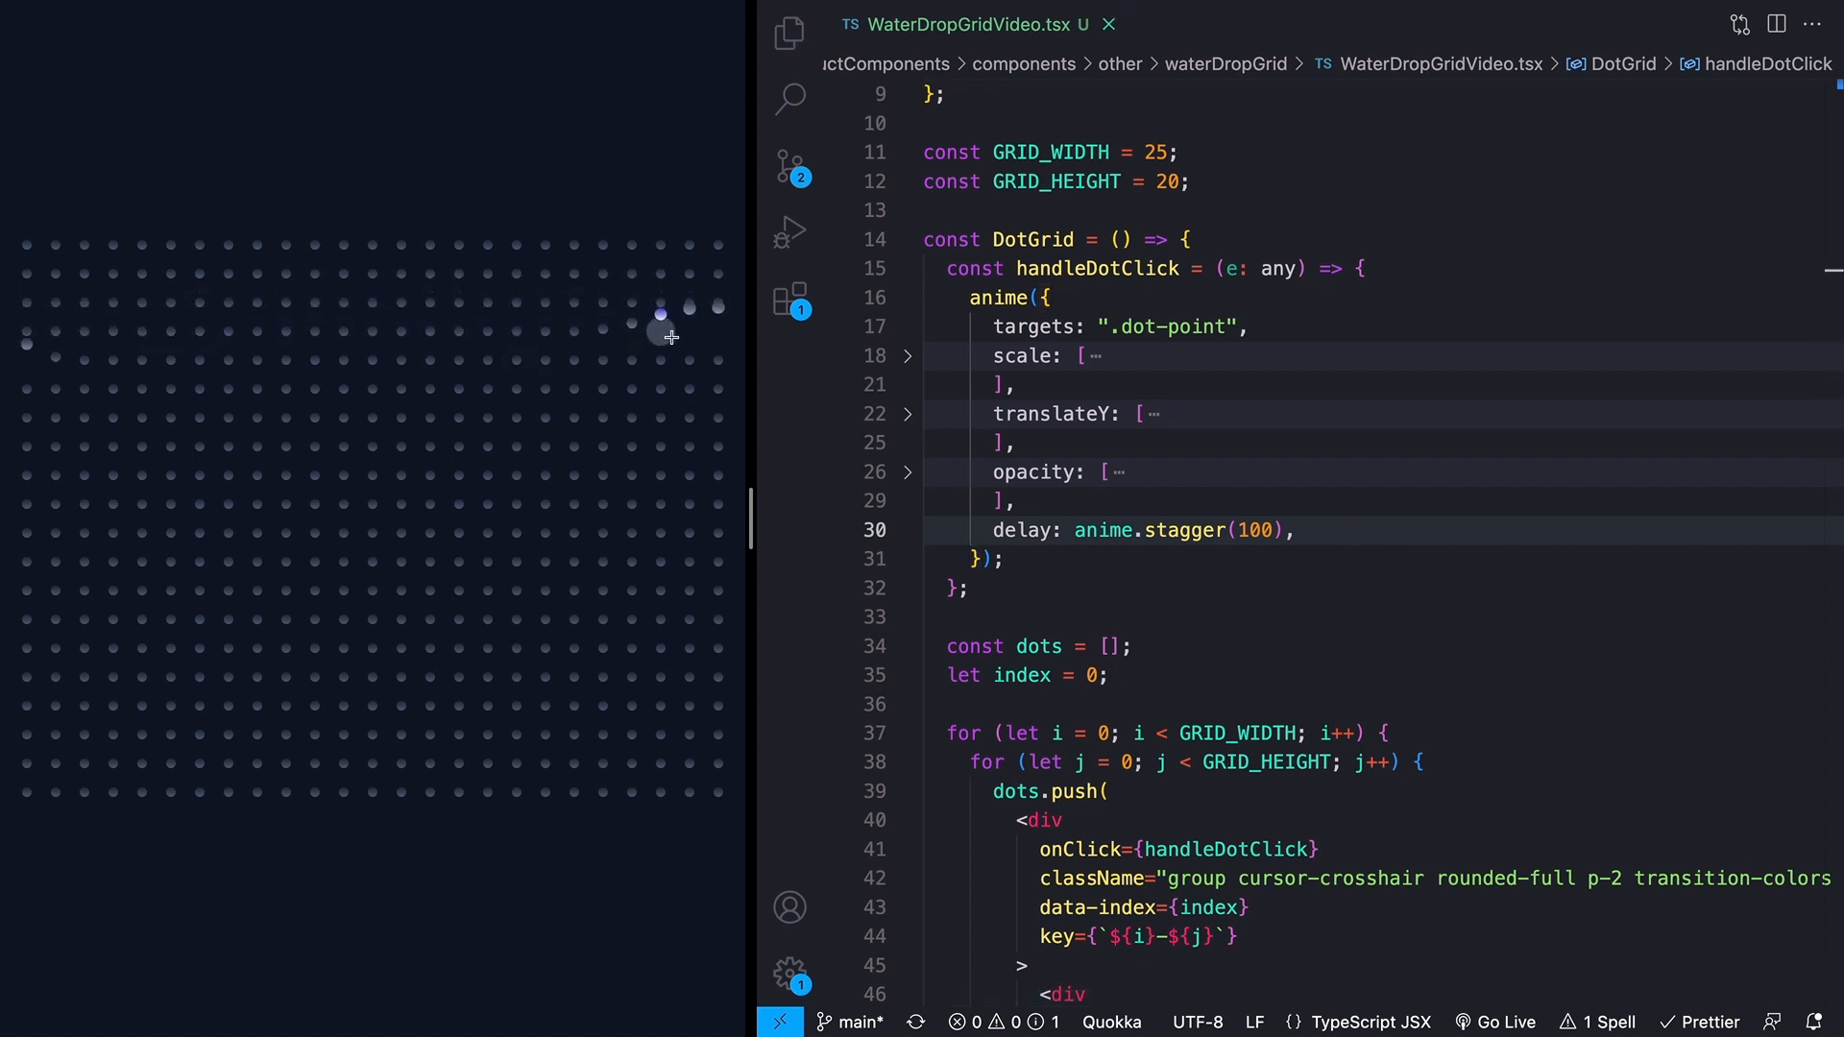
{"action": "mouse_move", "coordinate": [550, 352]}
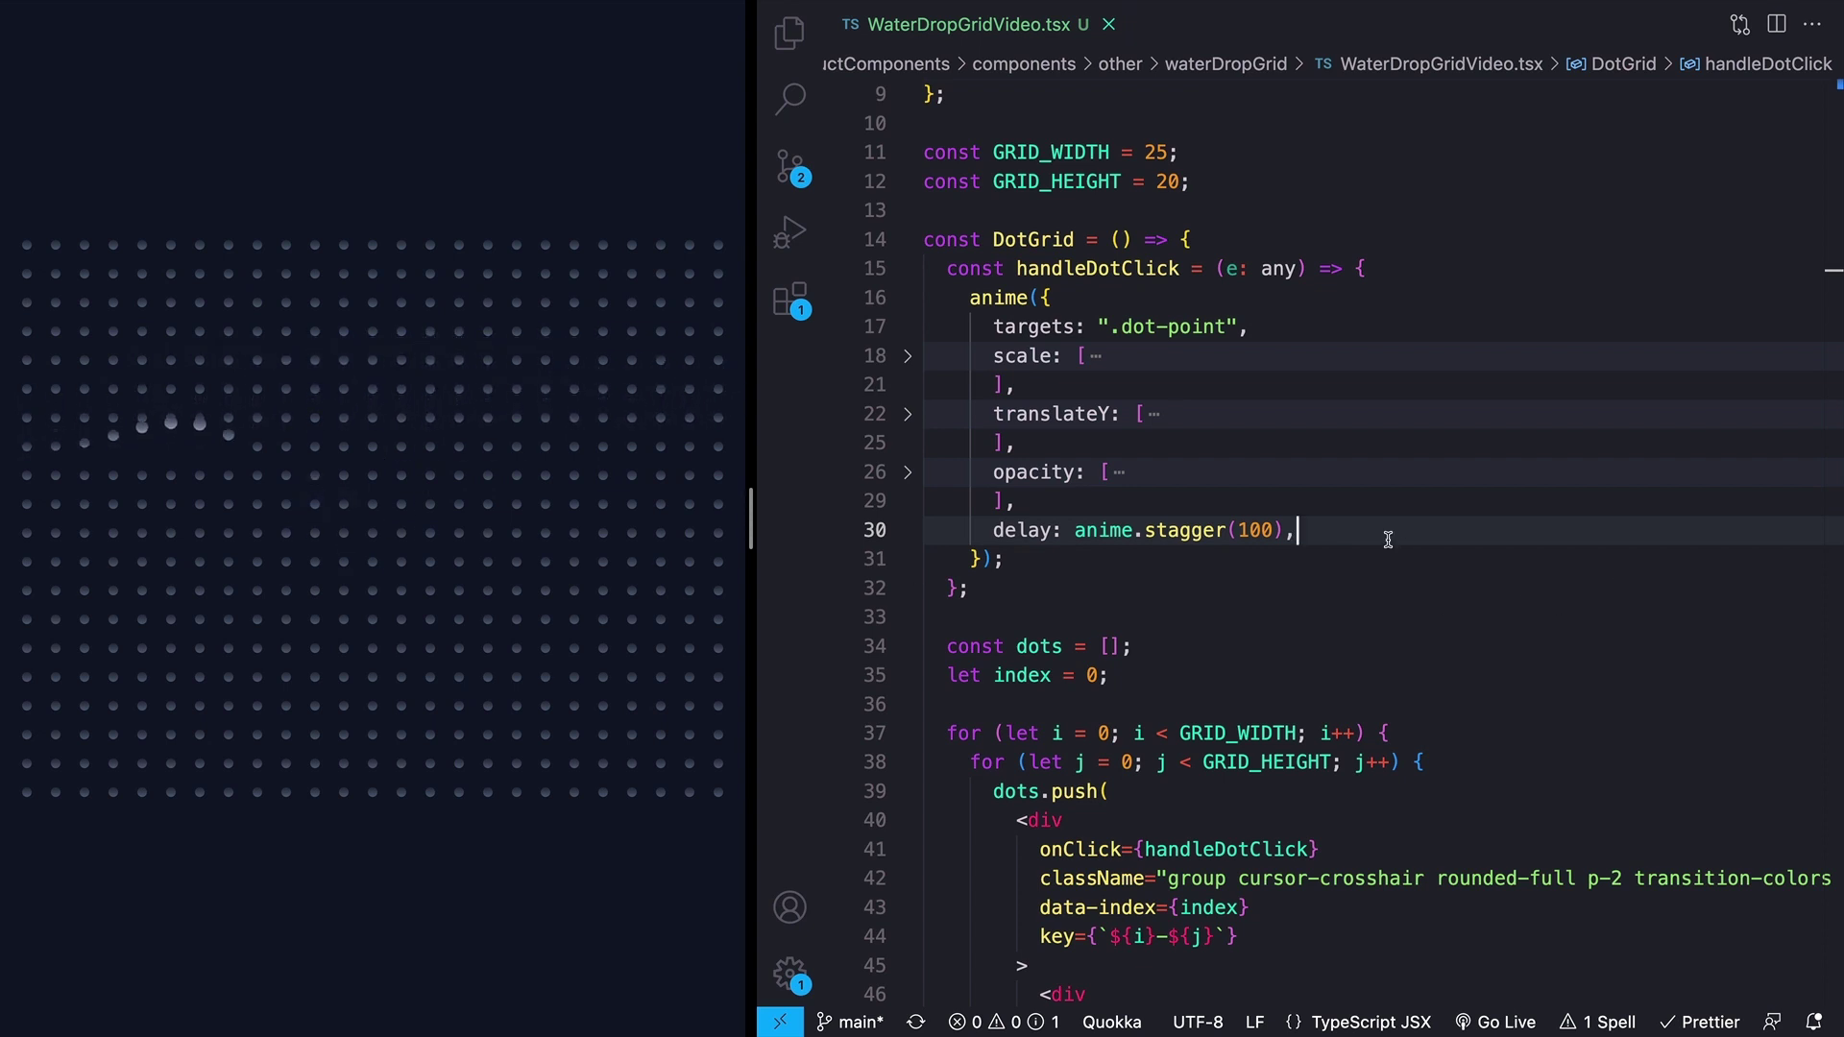
Step: Give anime.stagger the options grid: [GRID_WIDTH, GRID_HEIGHT] and from: e.target.dataset.index
{"action": "left_click", "coordinate": [1002, 501]}
{"action": "type", "text": " {"}
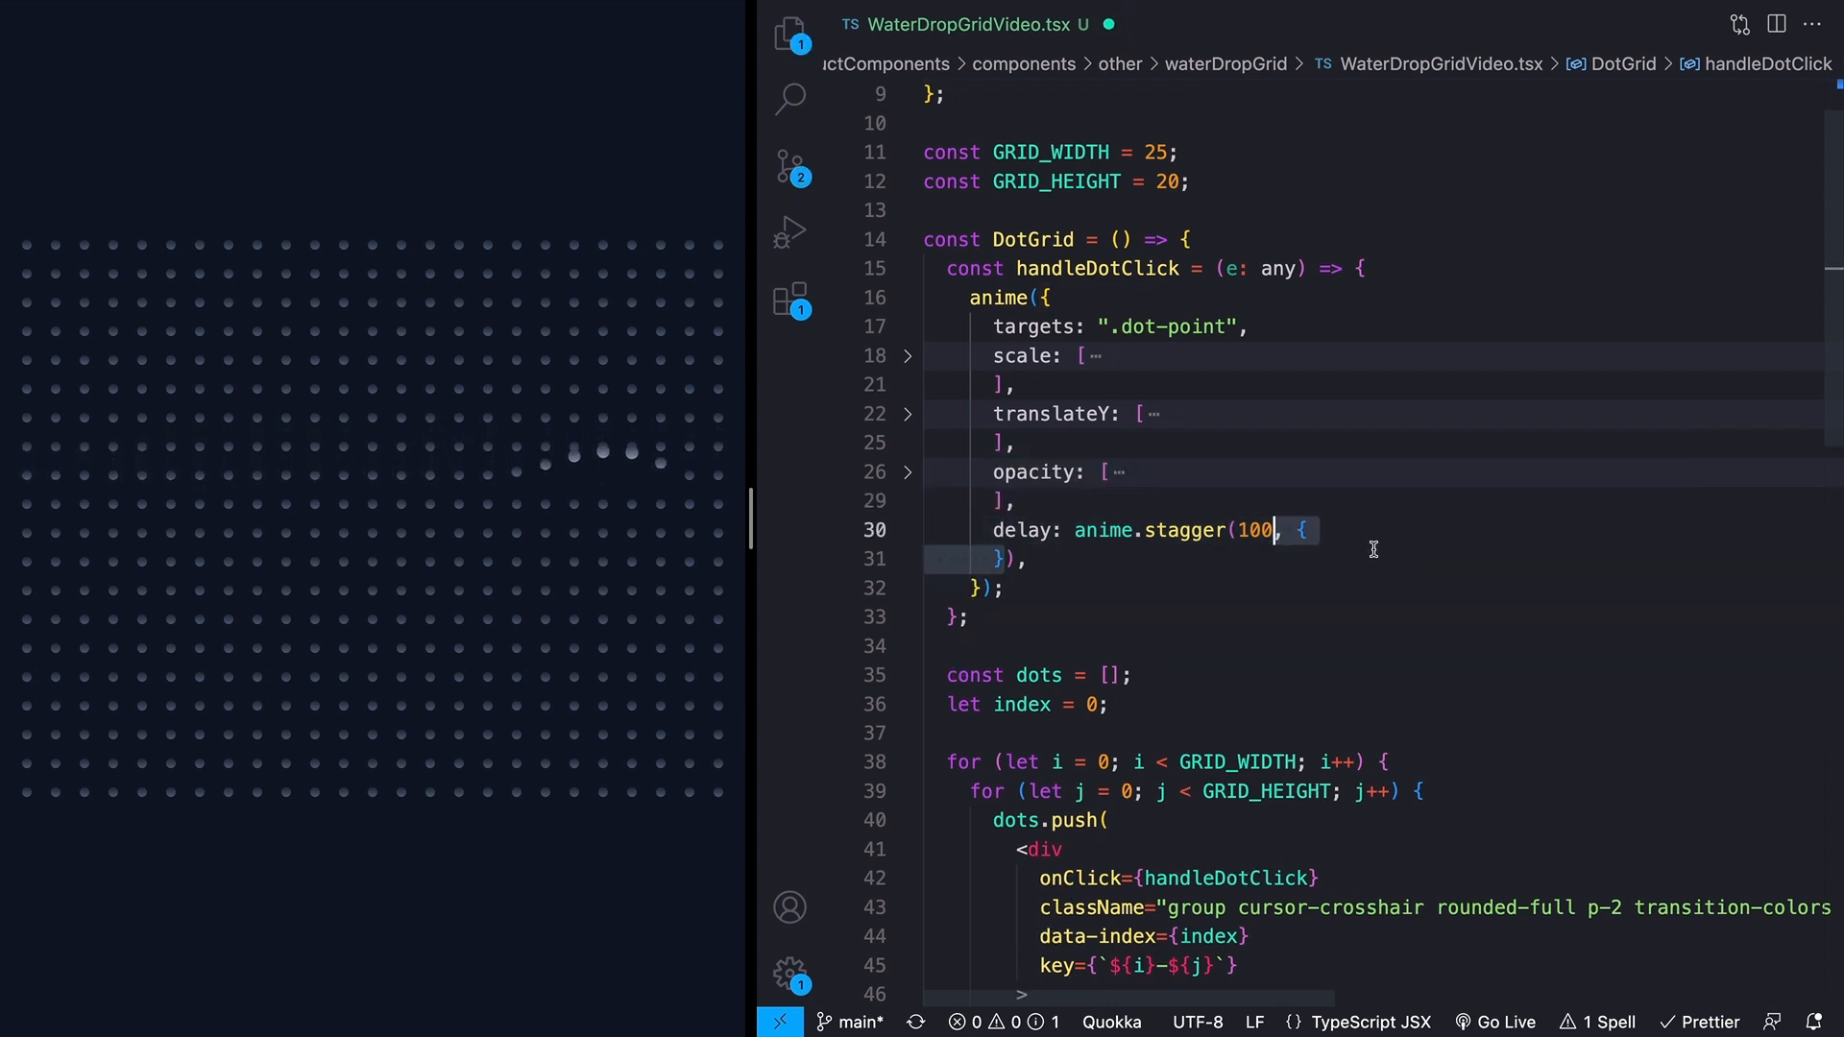
{"action": "type", "text": "grid: [GRID_WIDTH, GRID_HEIGHT],"}
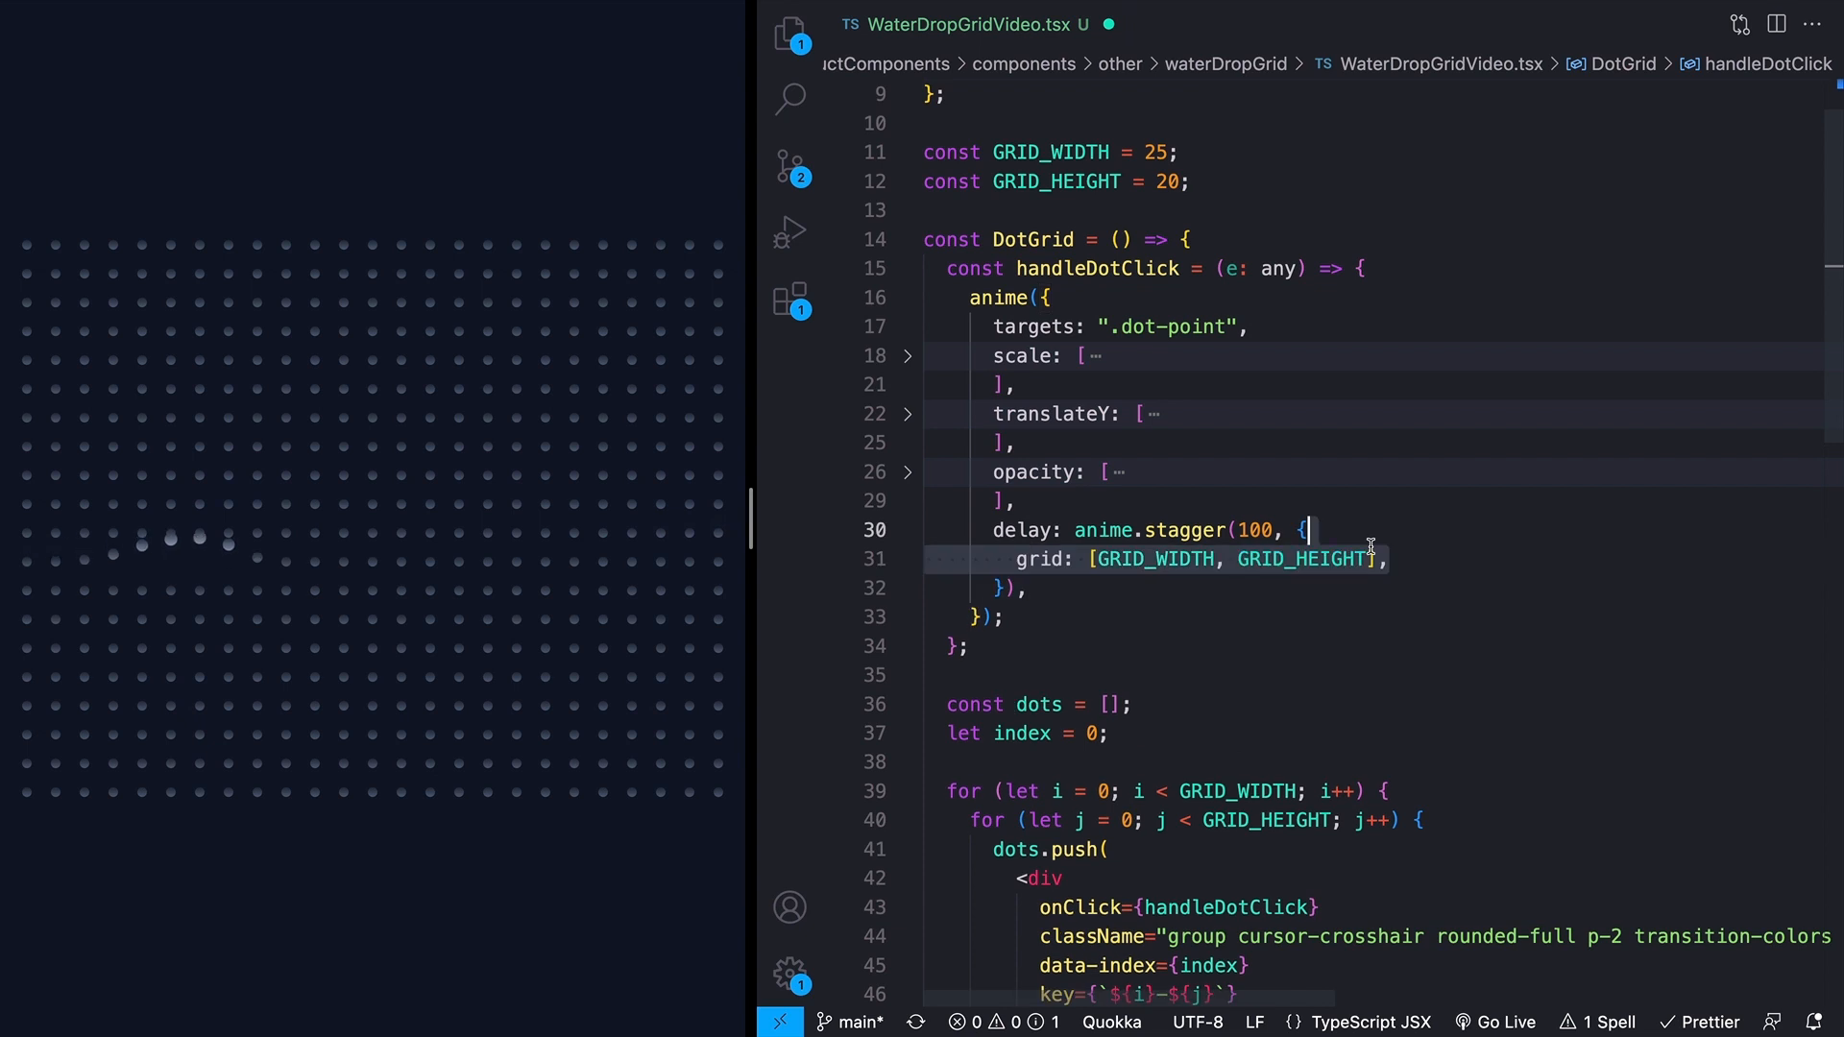
{"action": "left_click", "coordinate": [1392, 558]}
{"action": "type", "text": "from: e.target.dataset.index,"}
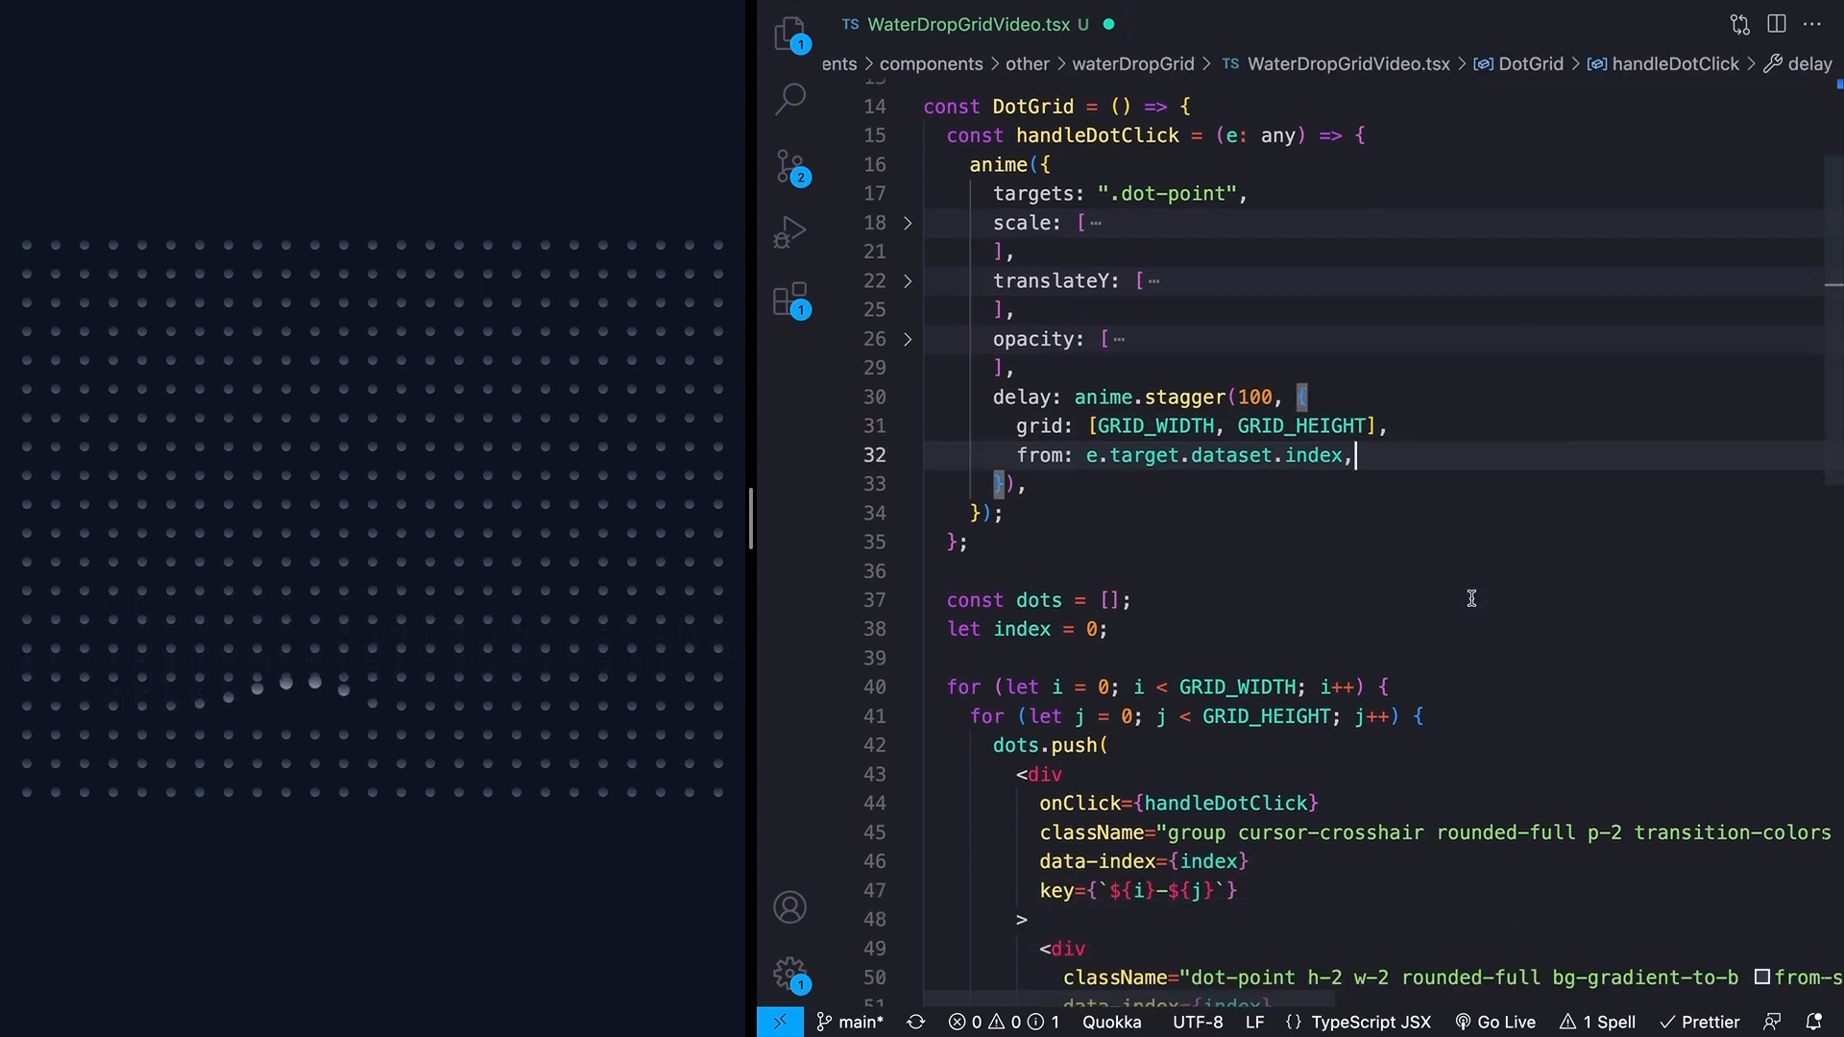
{"action": "scroll", "scroll_direction": "down", "scroll_amount": 3}
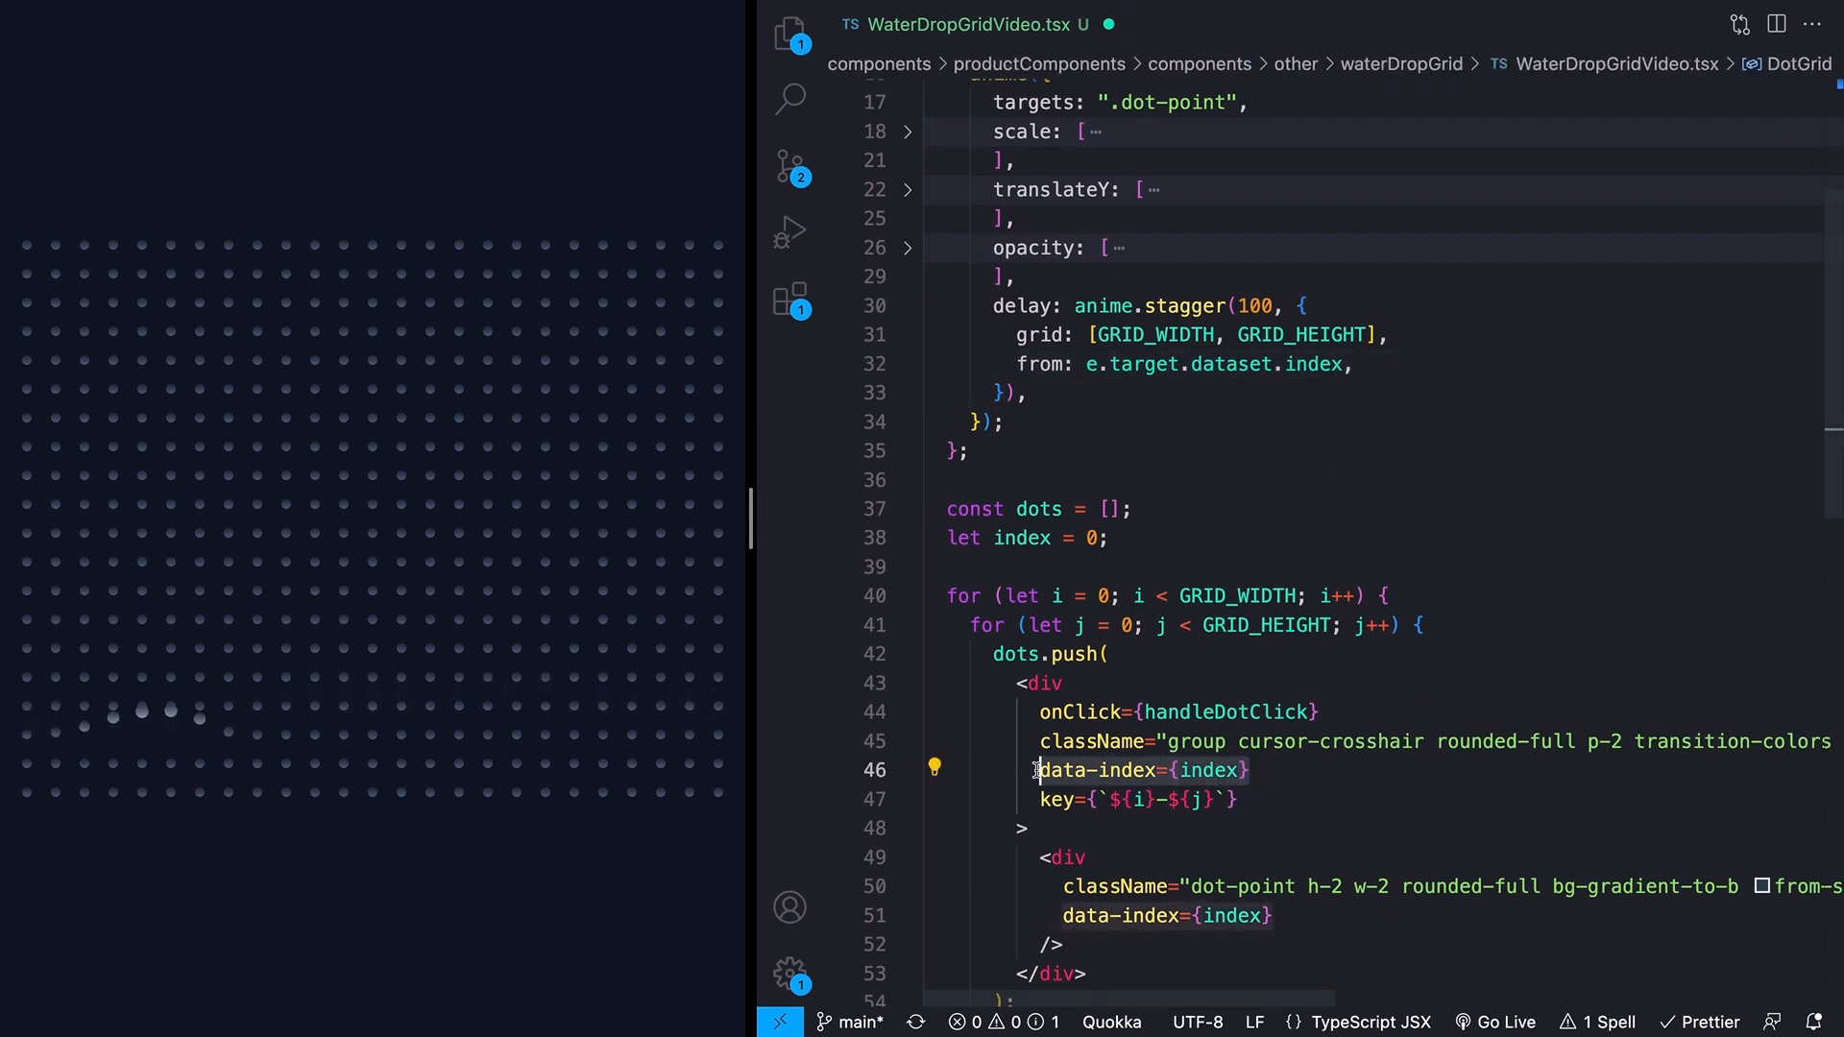
{"action": "scroll", "scroll_direction": "up", "scroll_amount": 3}
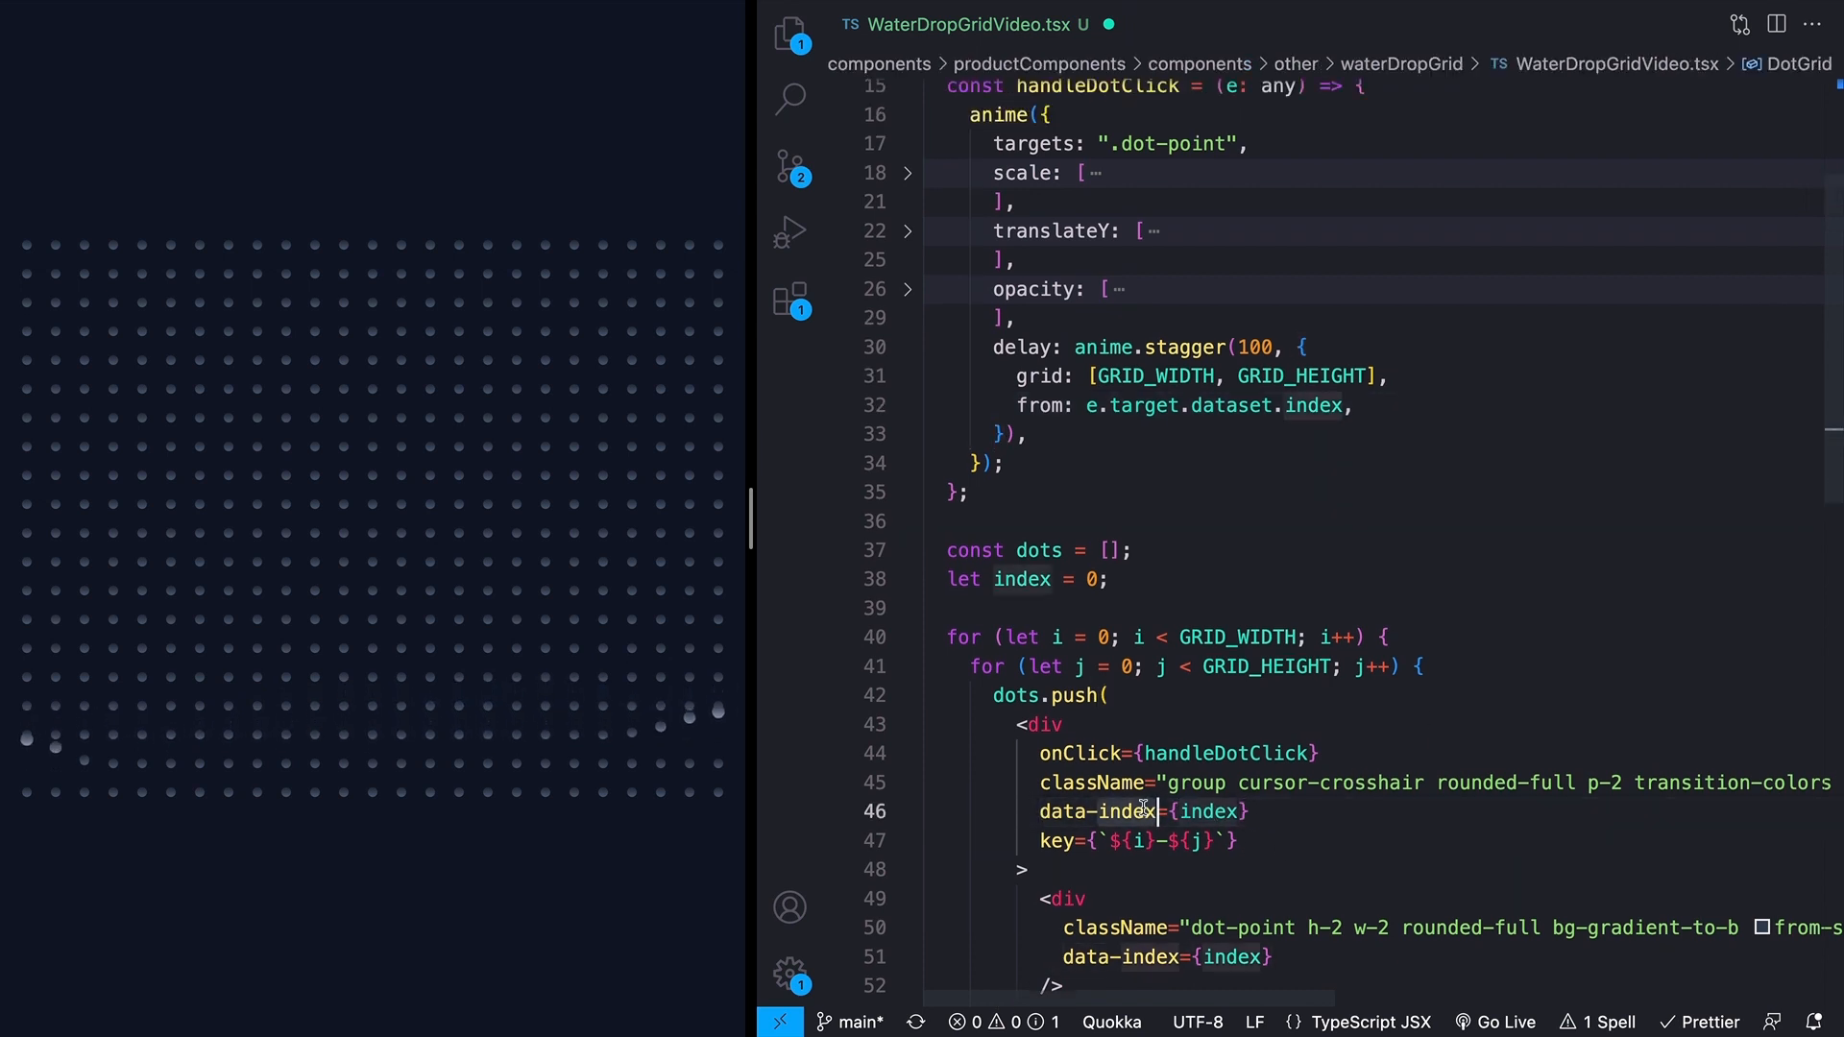
{"action": "scroll", "scroll_direction": "up", "scroll_amount": 3}
{"action": "type", "text": "from: '"}
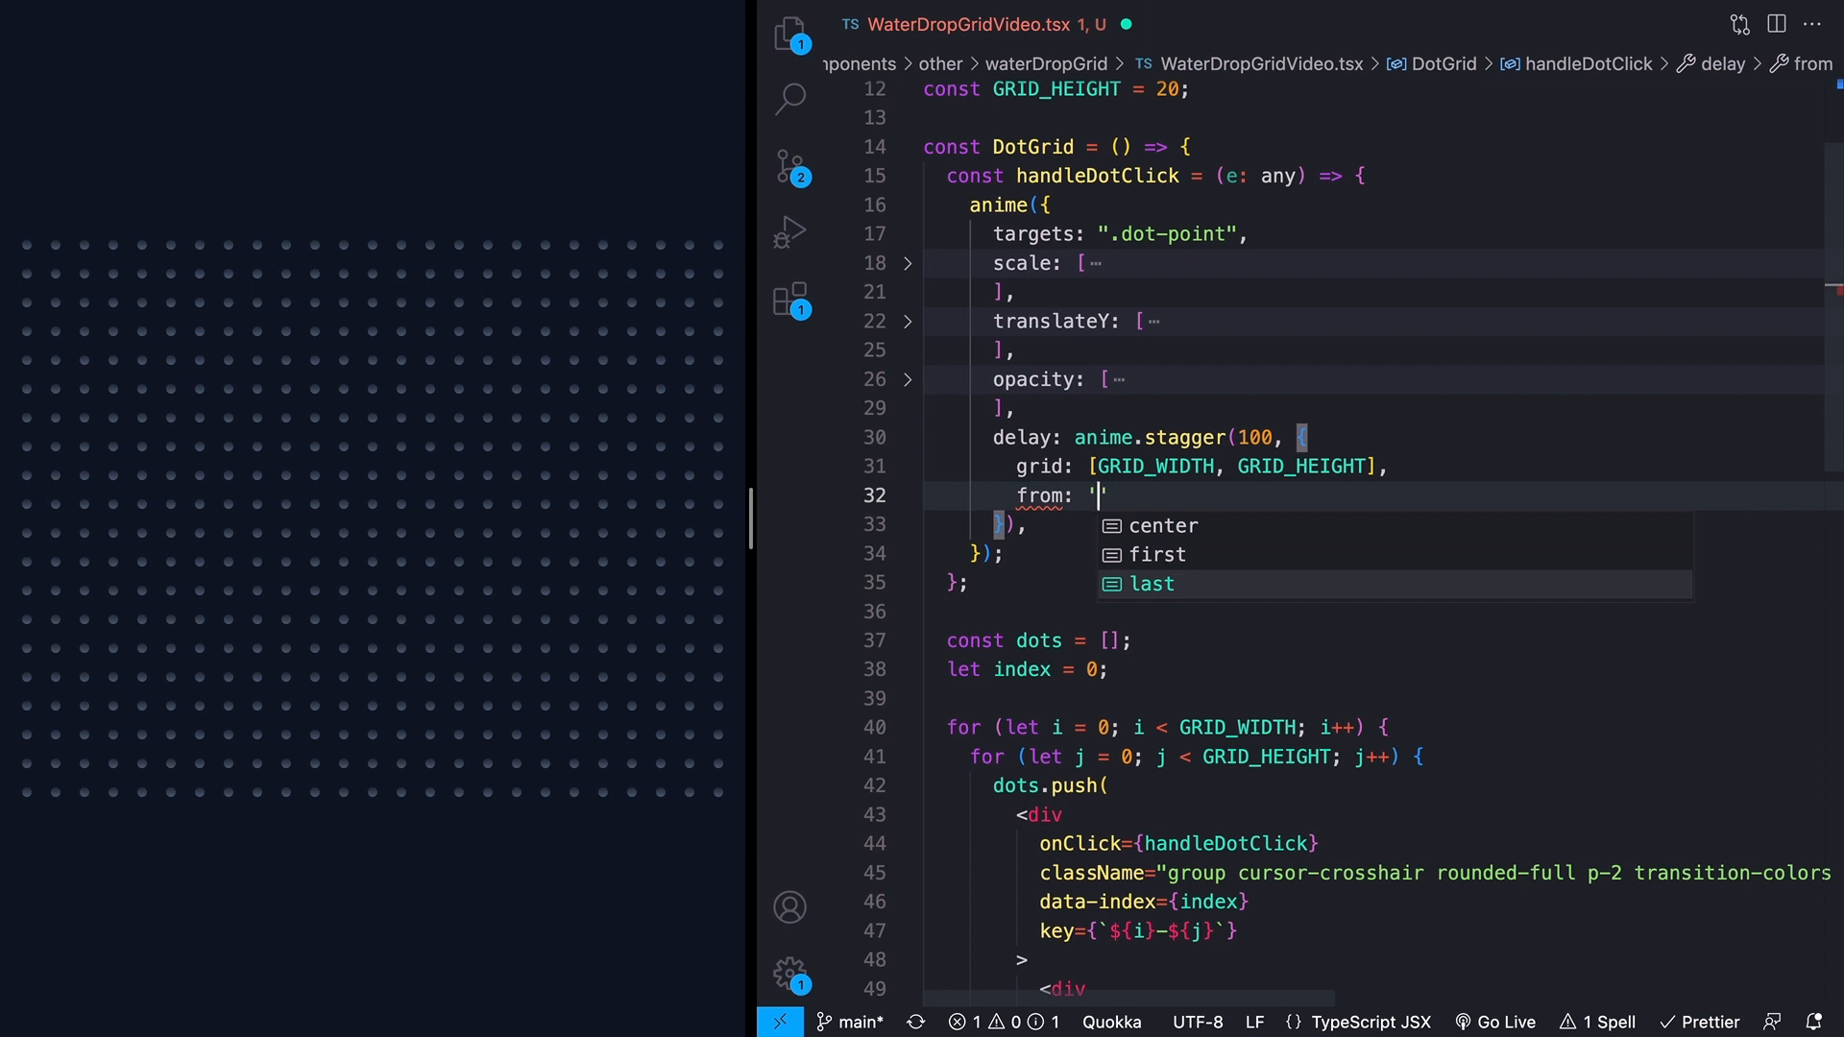
{"action": "type", "text": "e.target.dataset.index,"}
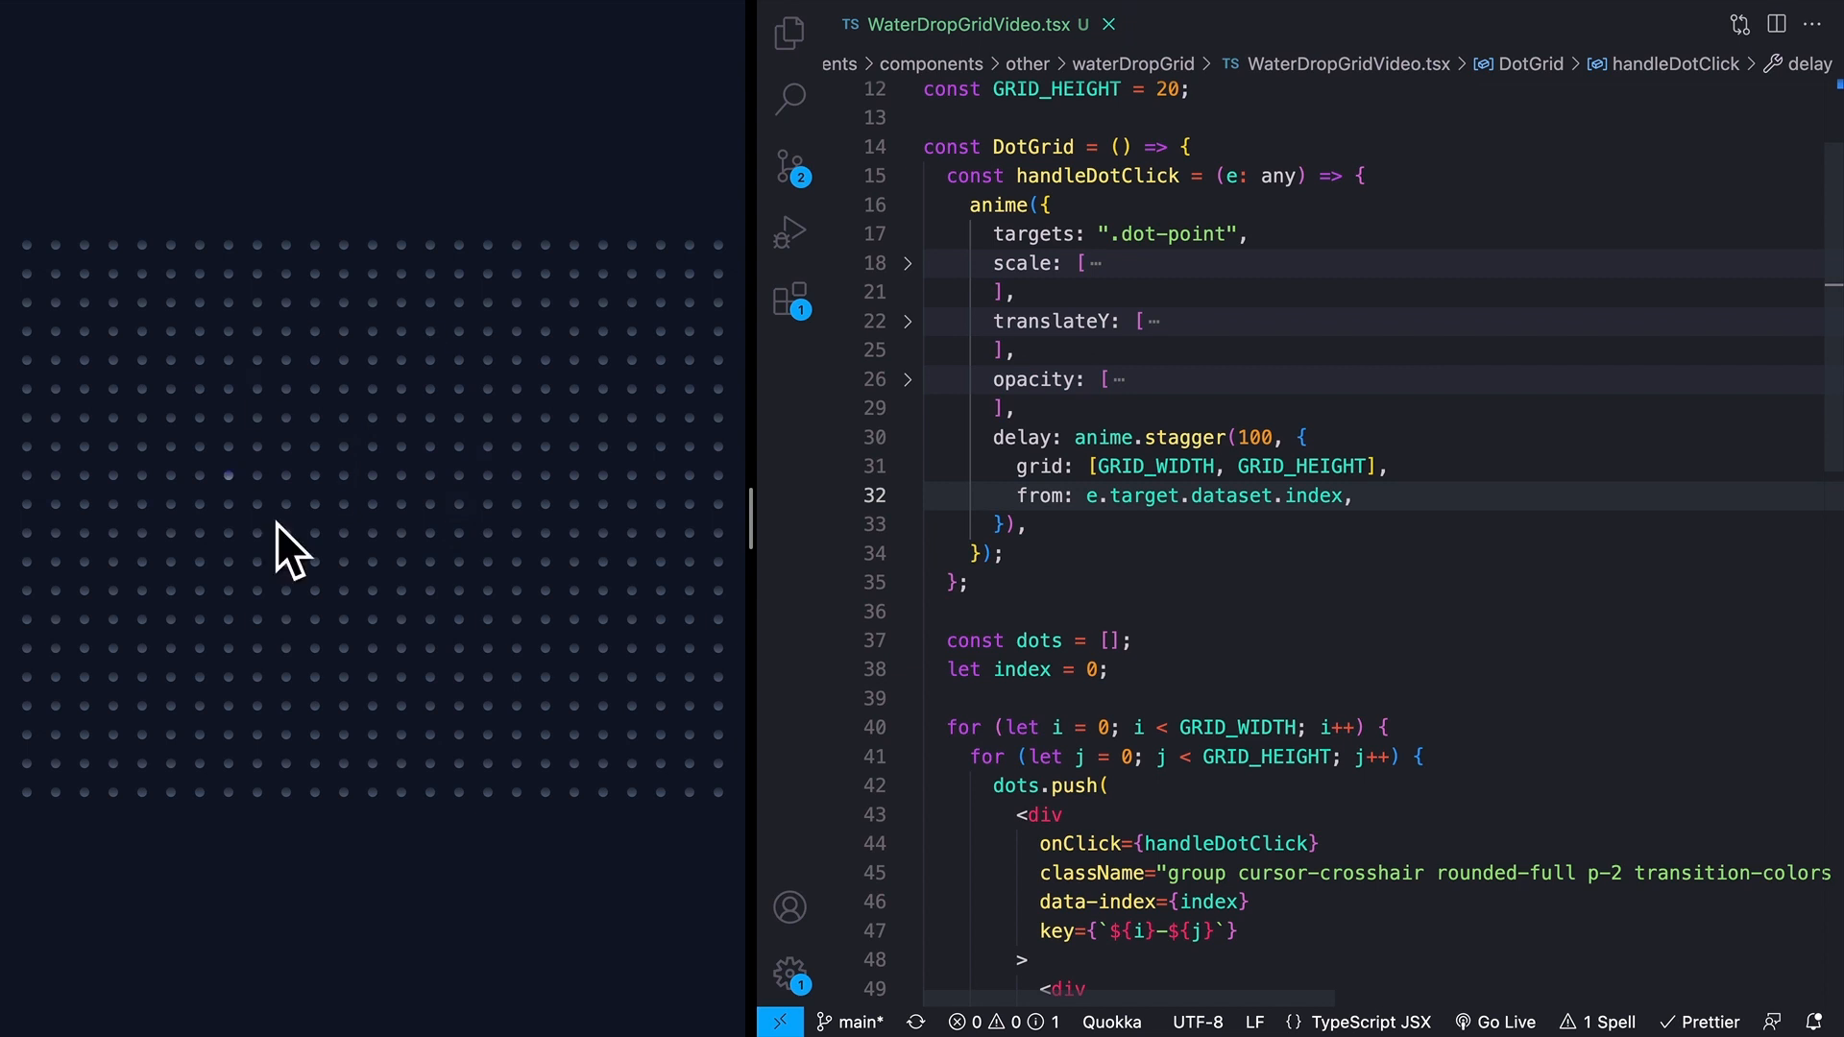
{"action": "mouse_move", "coordinate": [365, 449]}
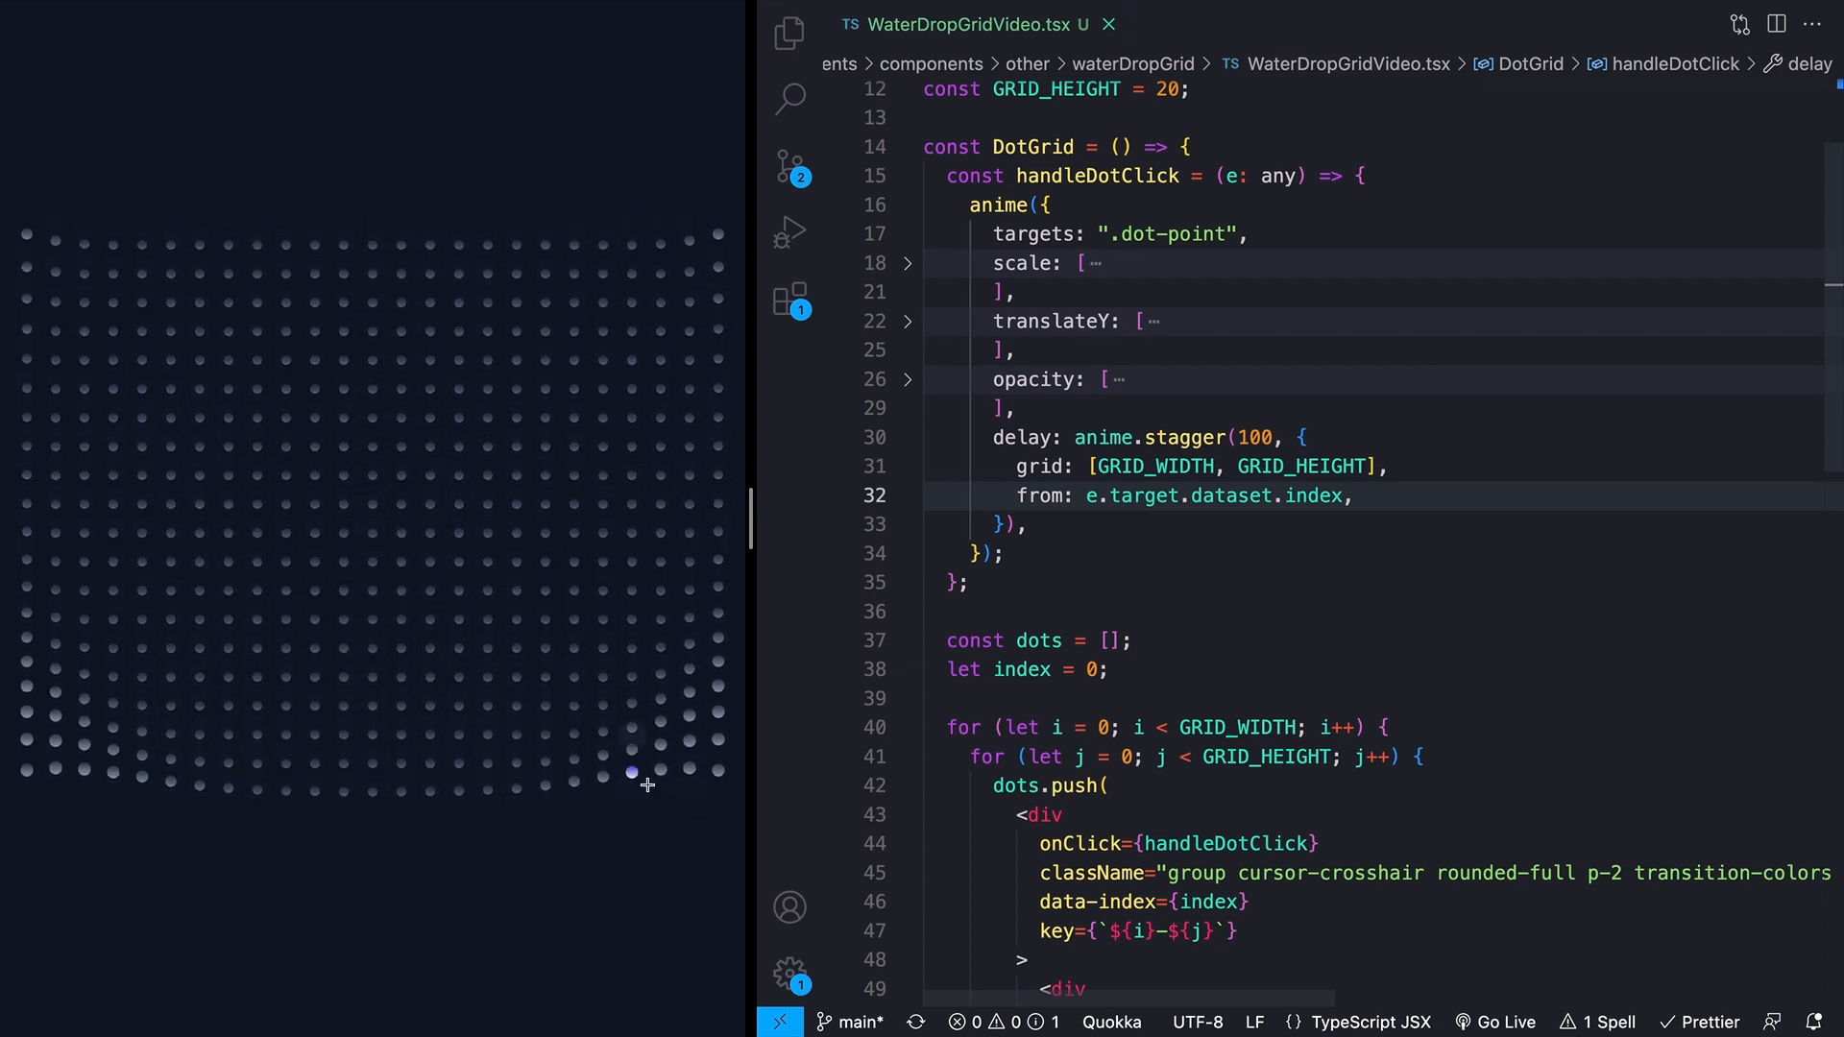
Step: Test a ripple from a right-side dot, unfold the keyframe blocks, and edit translateY
{"action": "left_click", "coordinate": [659, 542]}
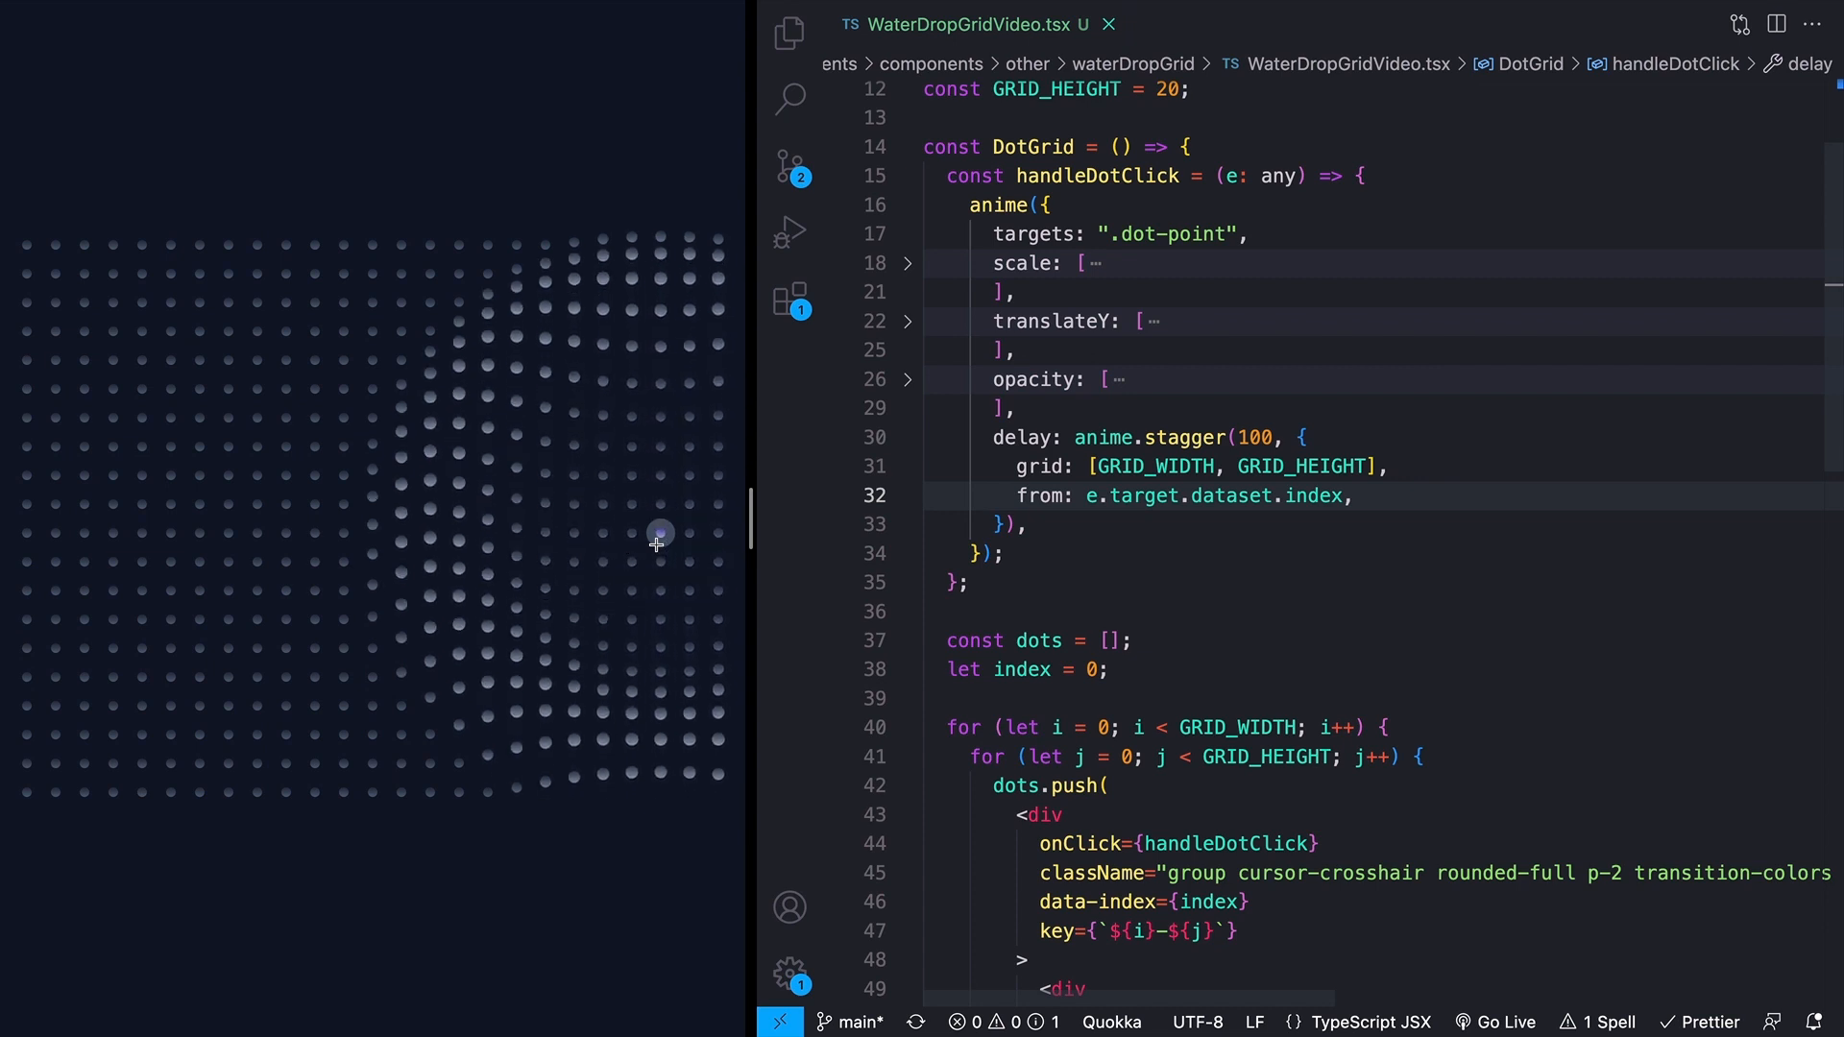
{"action": "left_click", "coordinate": [907, 378]}
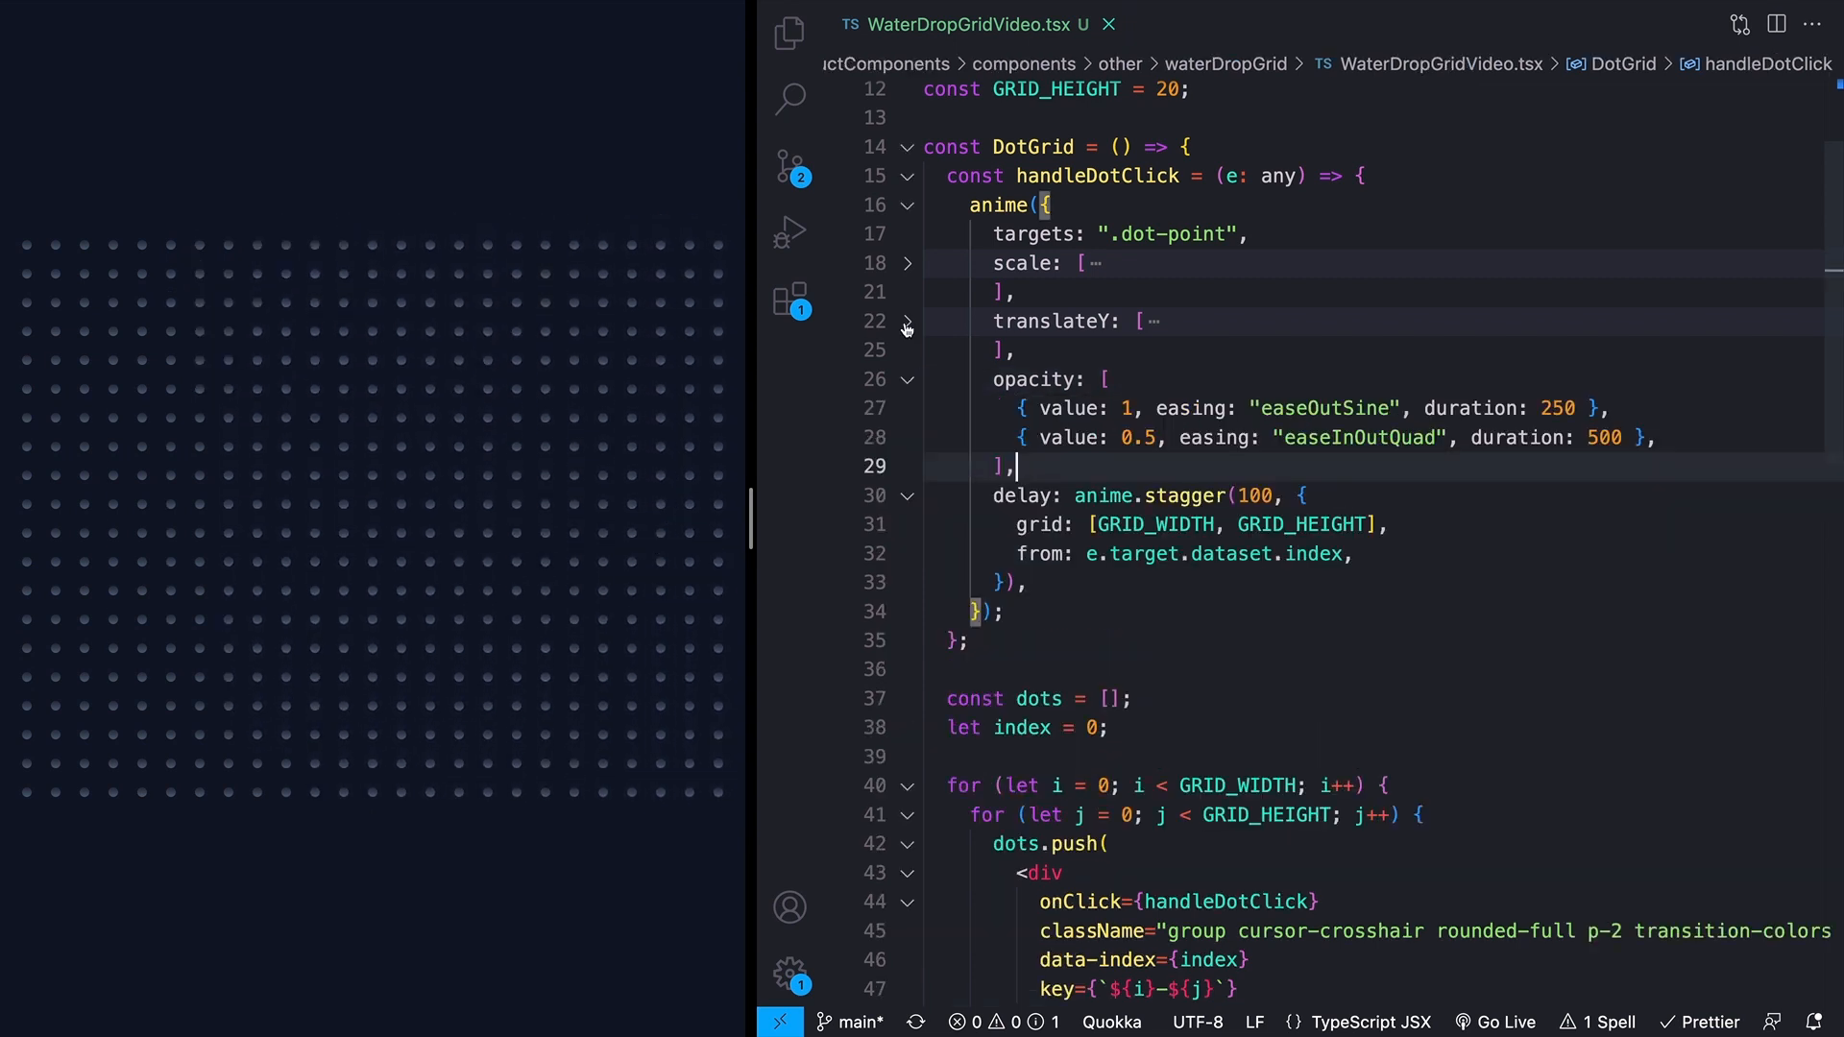
{"action": "left_click", "coordinate": [906, 263]}
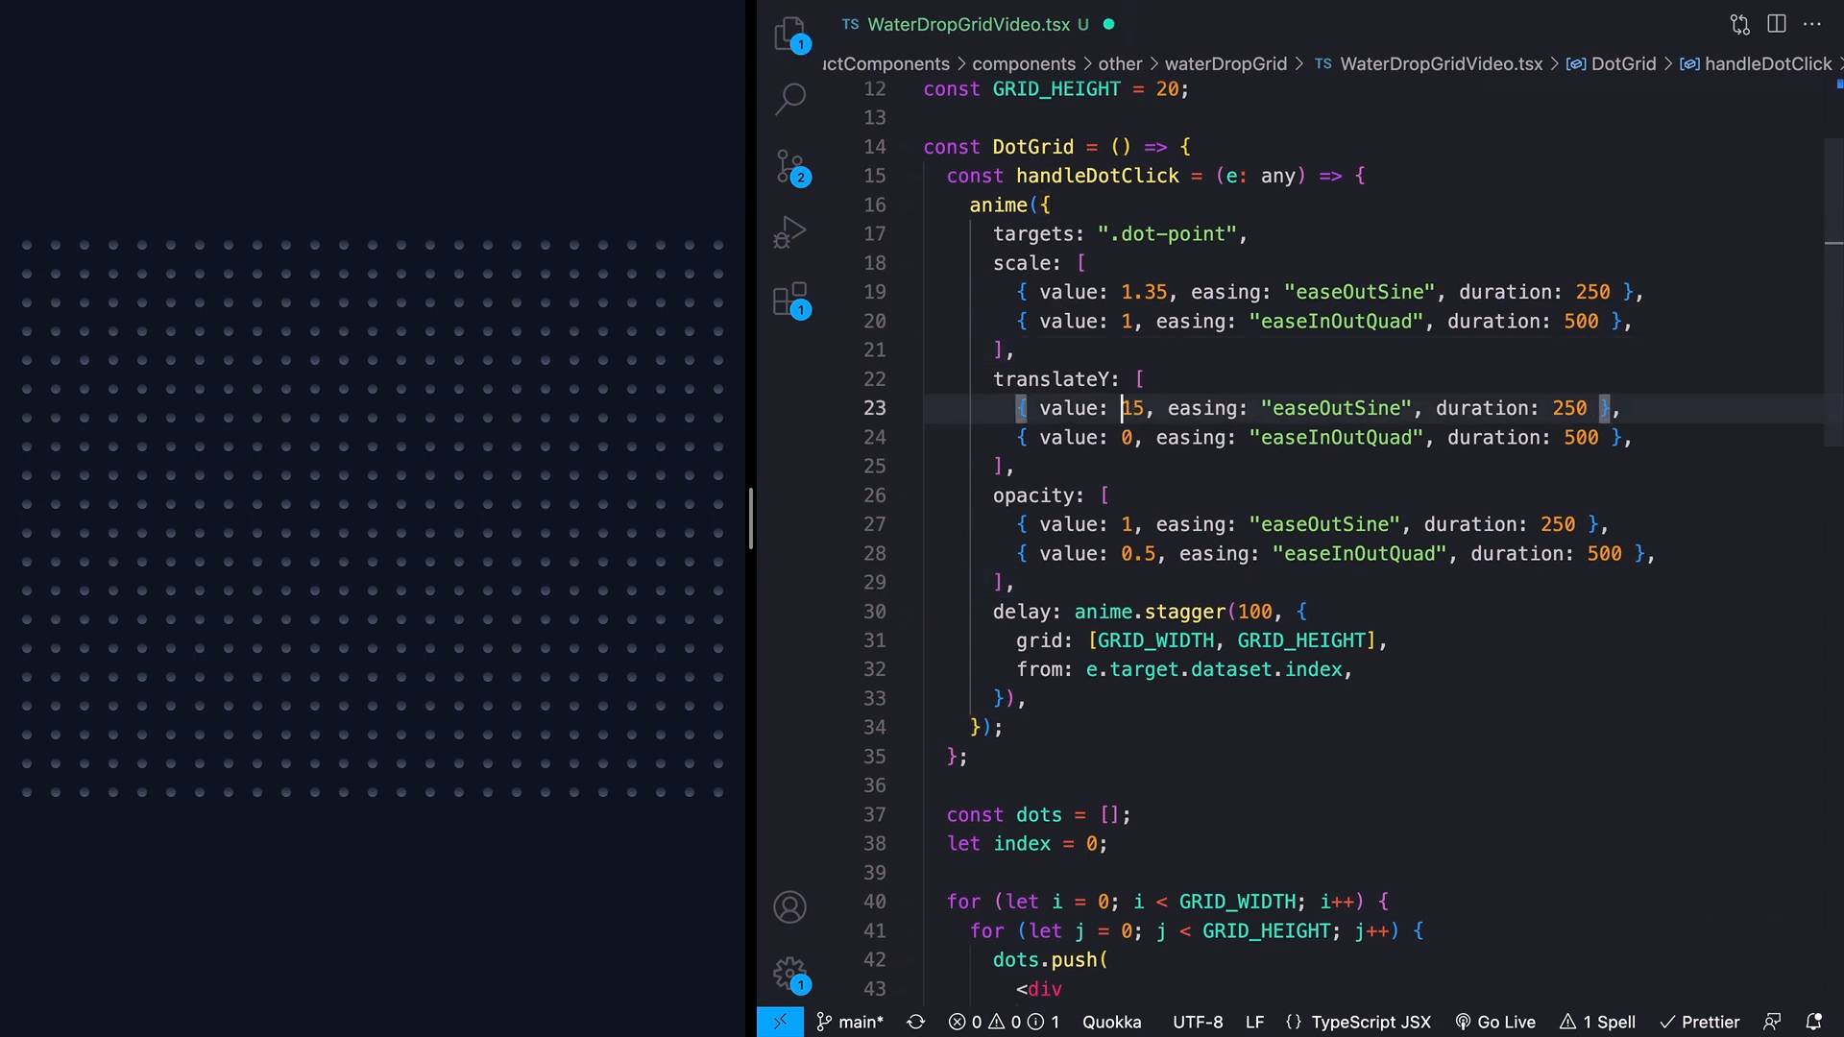
{"action": "key", "text": "Backspace"}
{"action": "type", "text": "30"}
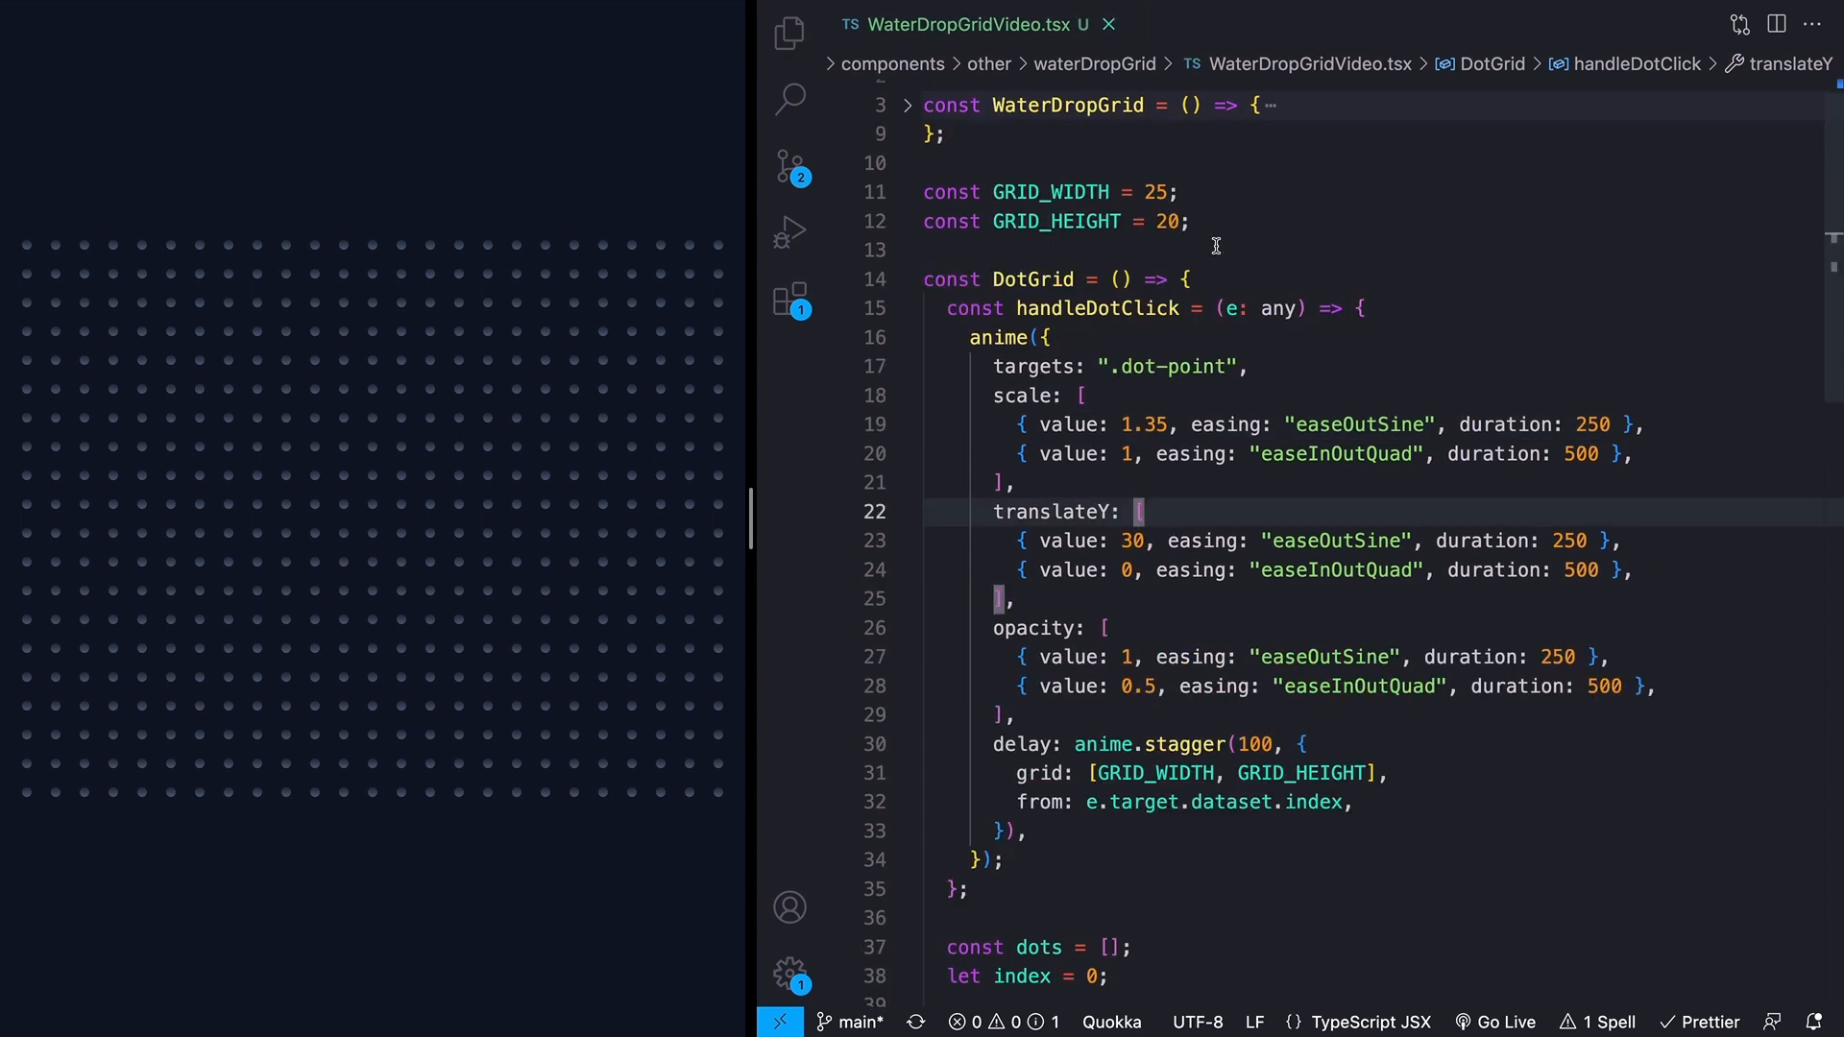
Step: Resize the grid to 30 by 30 dots and test ripples in the preview
{"action": "left_click", "coordinate": [1156, 192]}
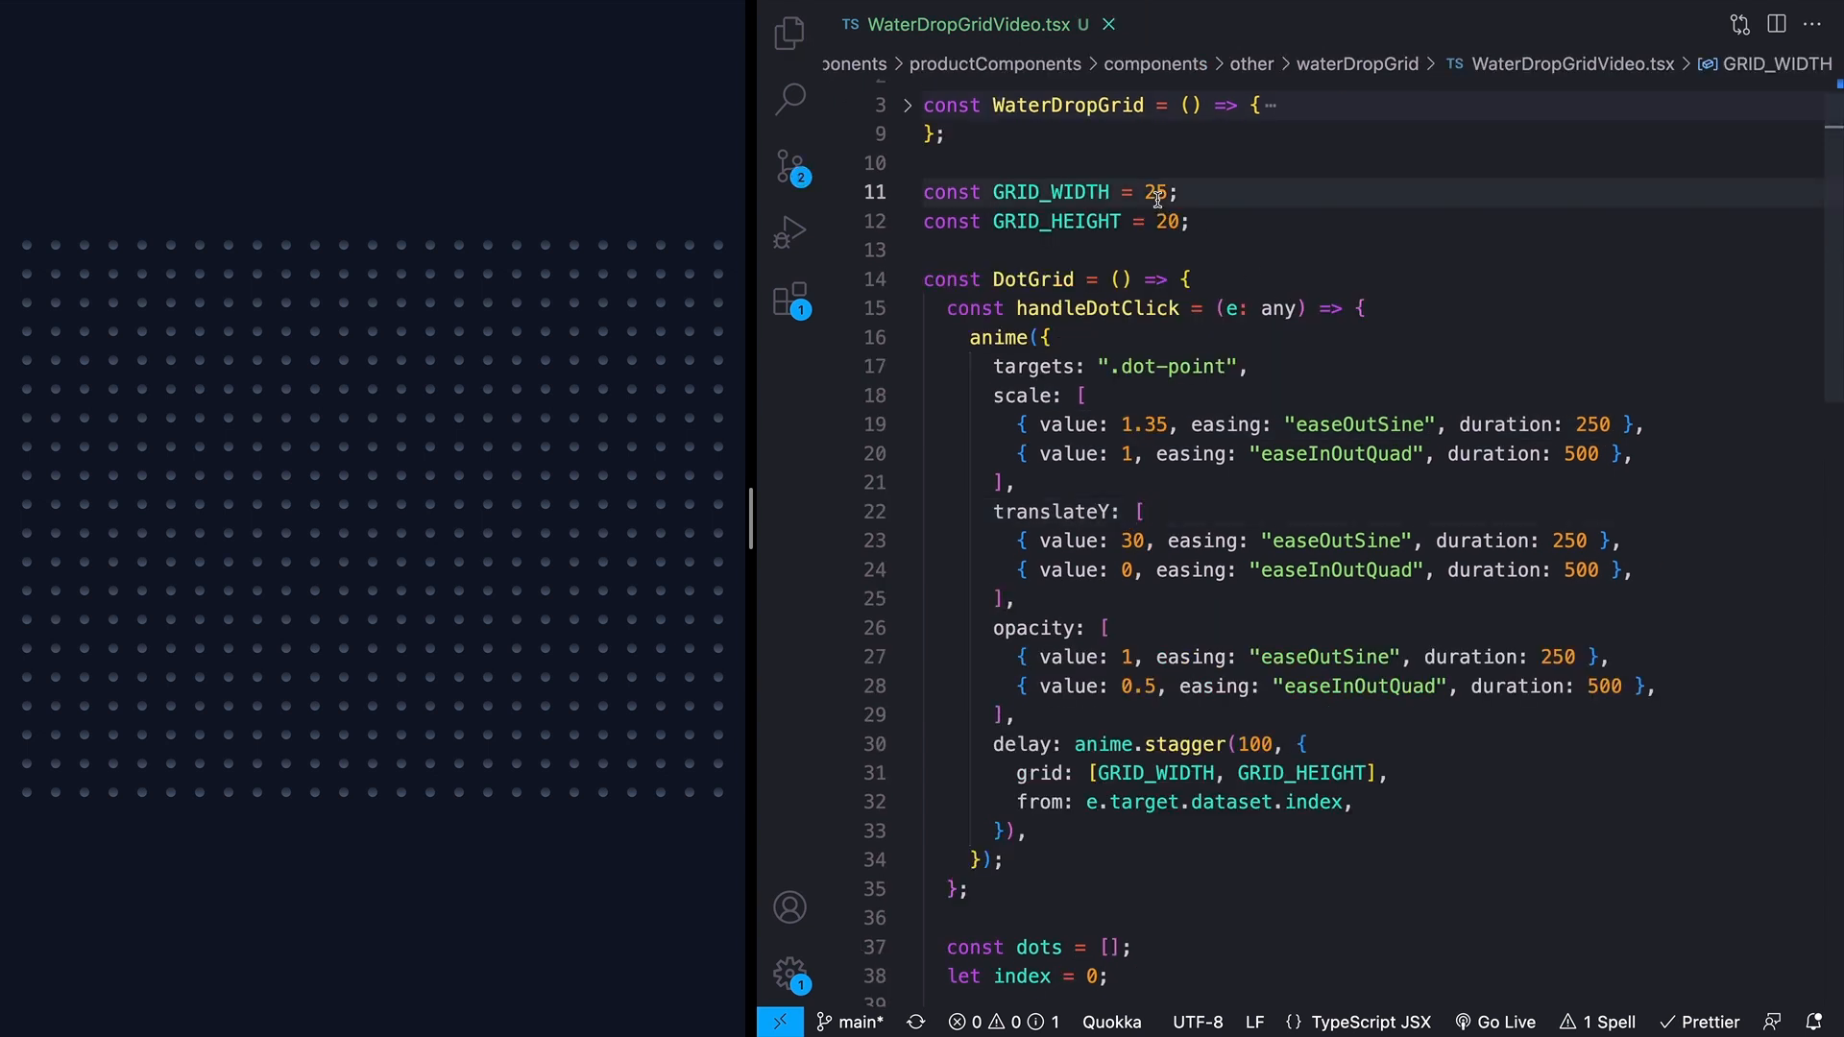
{"action": "type", "text": "15"}
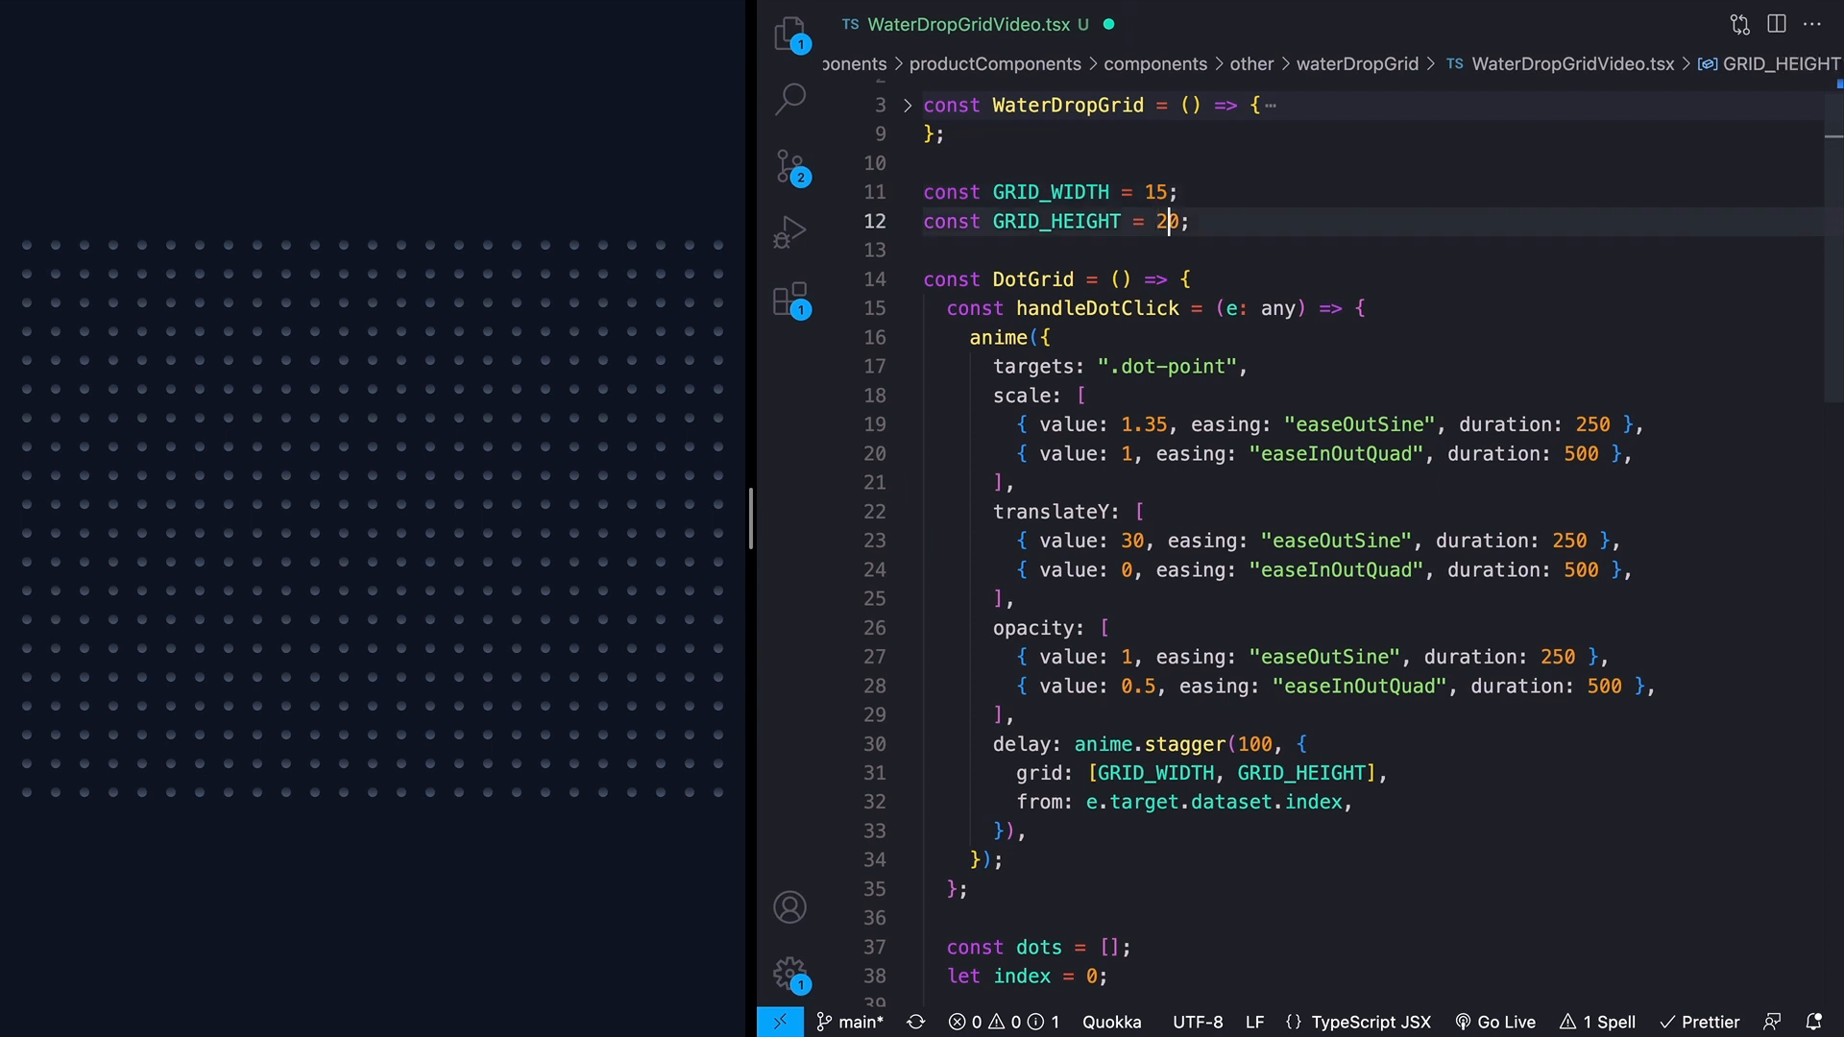
{"action": "type", "text": "4"}
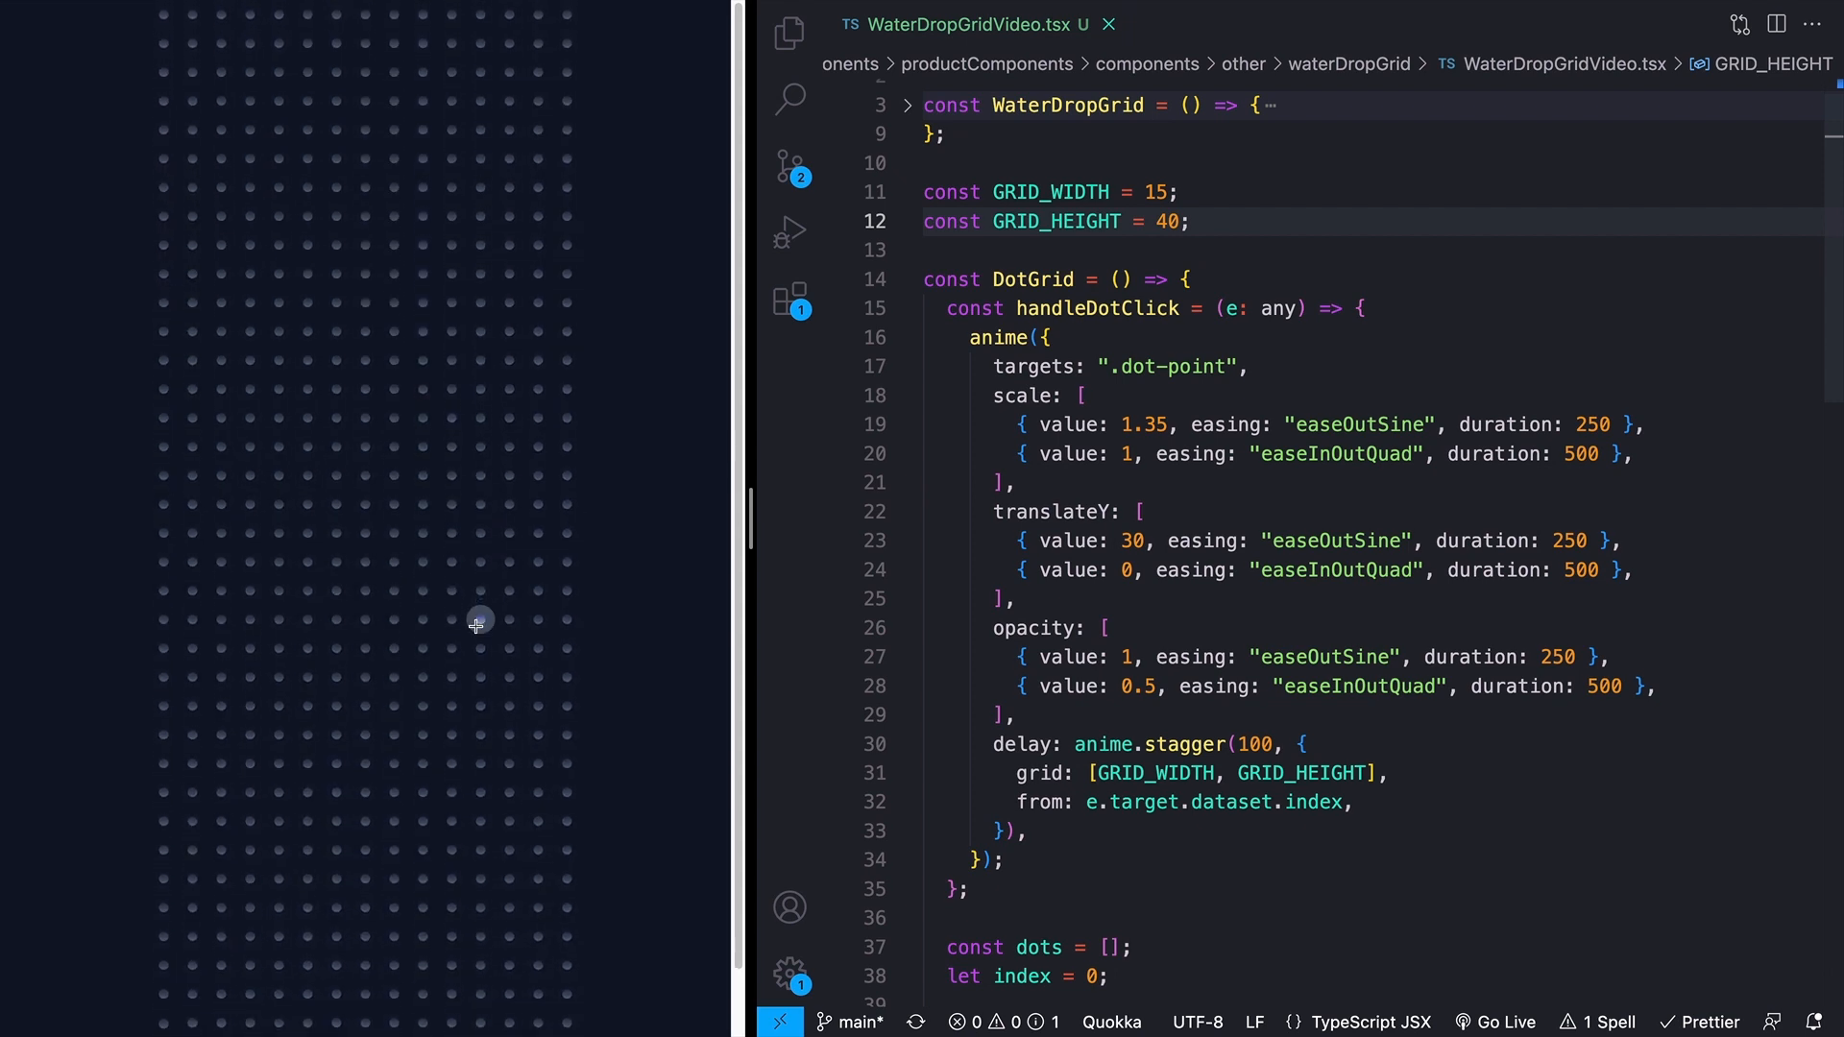
{"action": "left_click", "coordinate": [365, 362]}
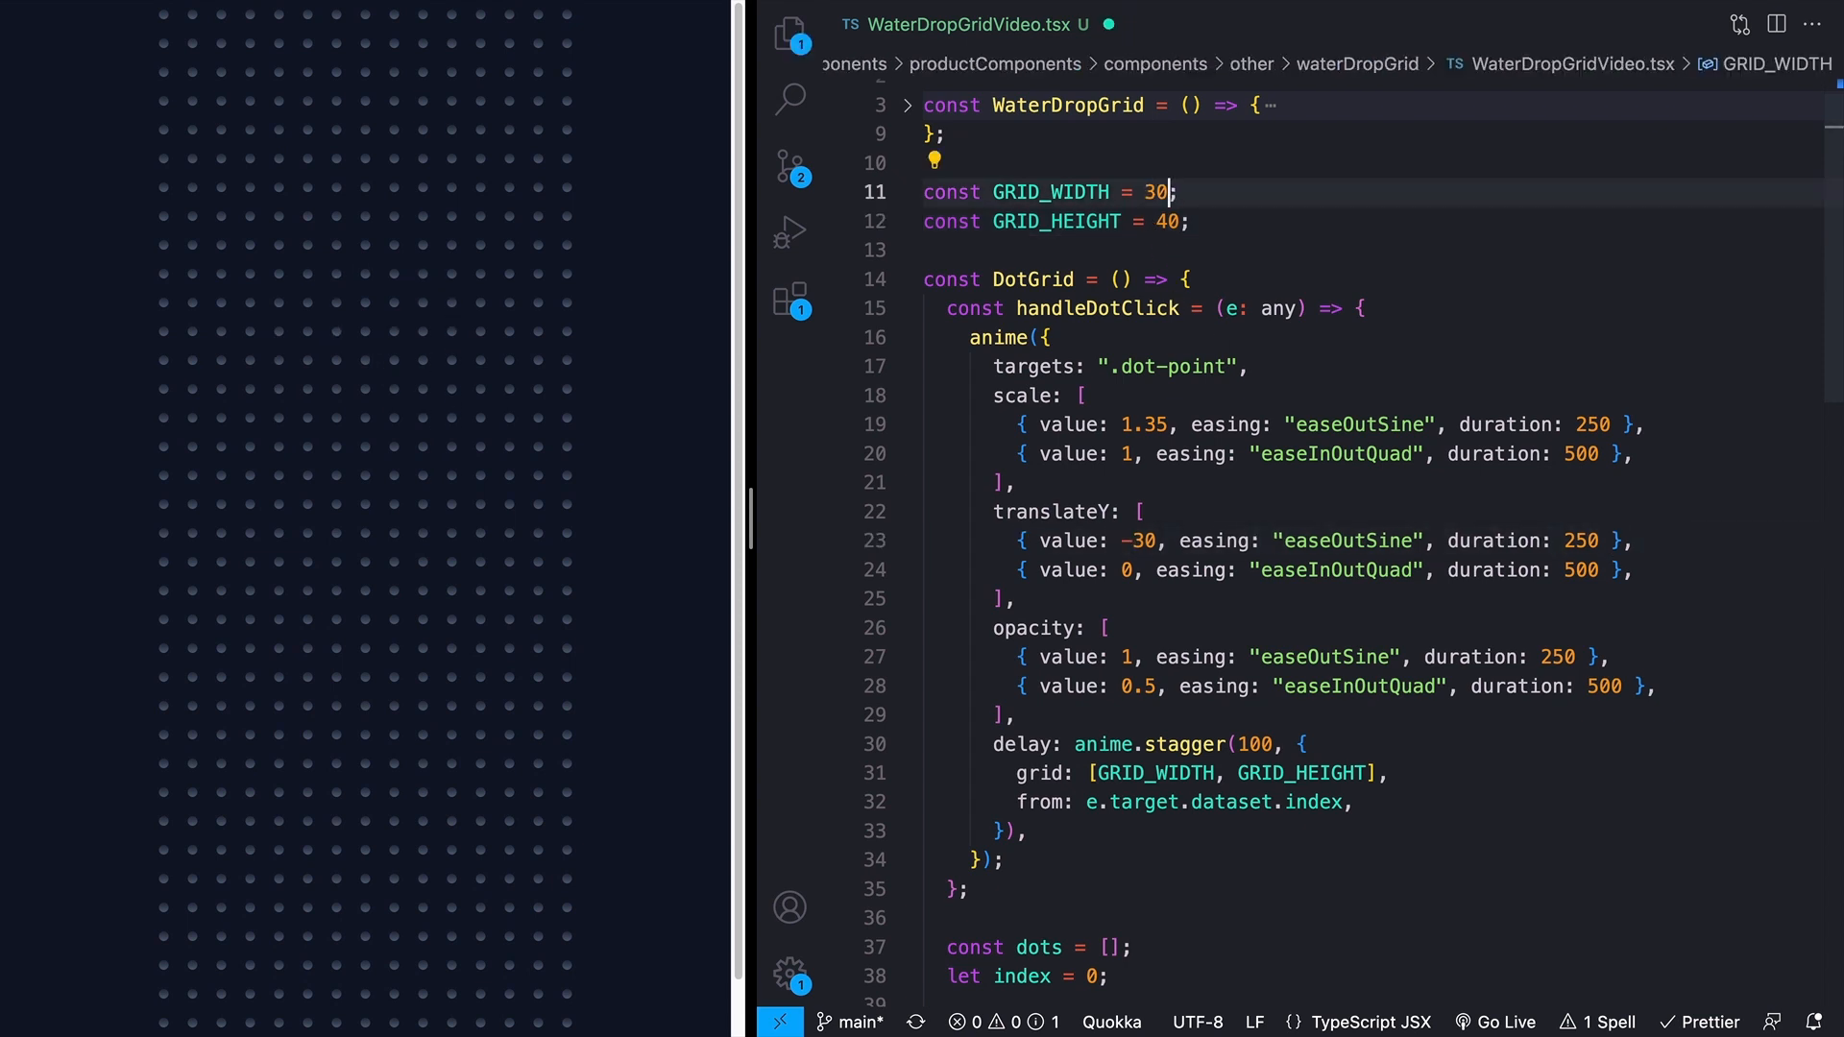
{"action": "type", "text": "3"}
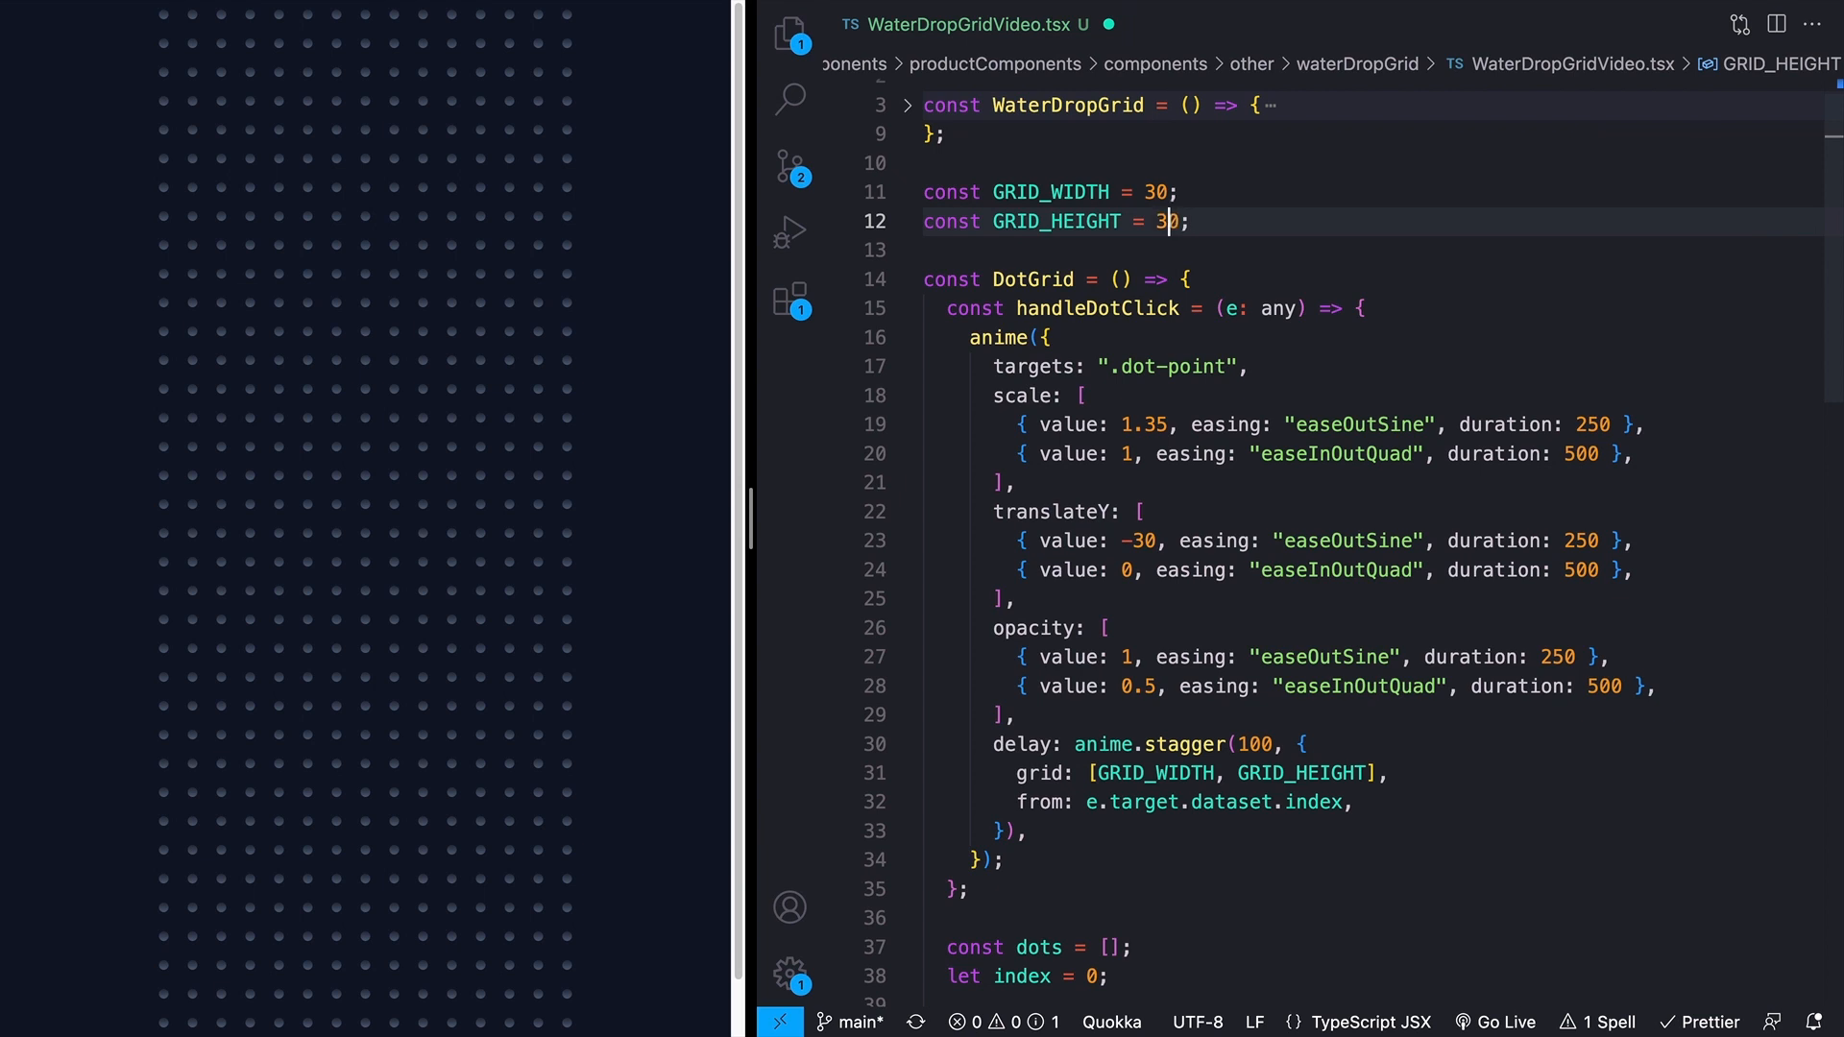
{"action": "left_click", "coordinate": [362, 482]}
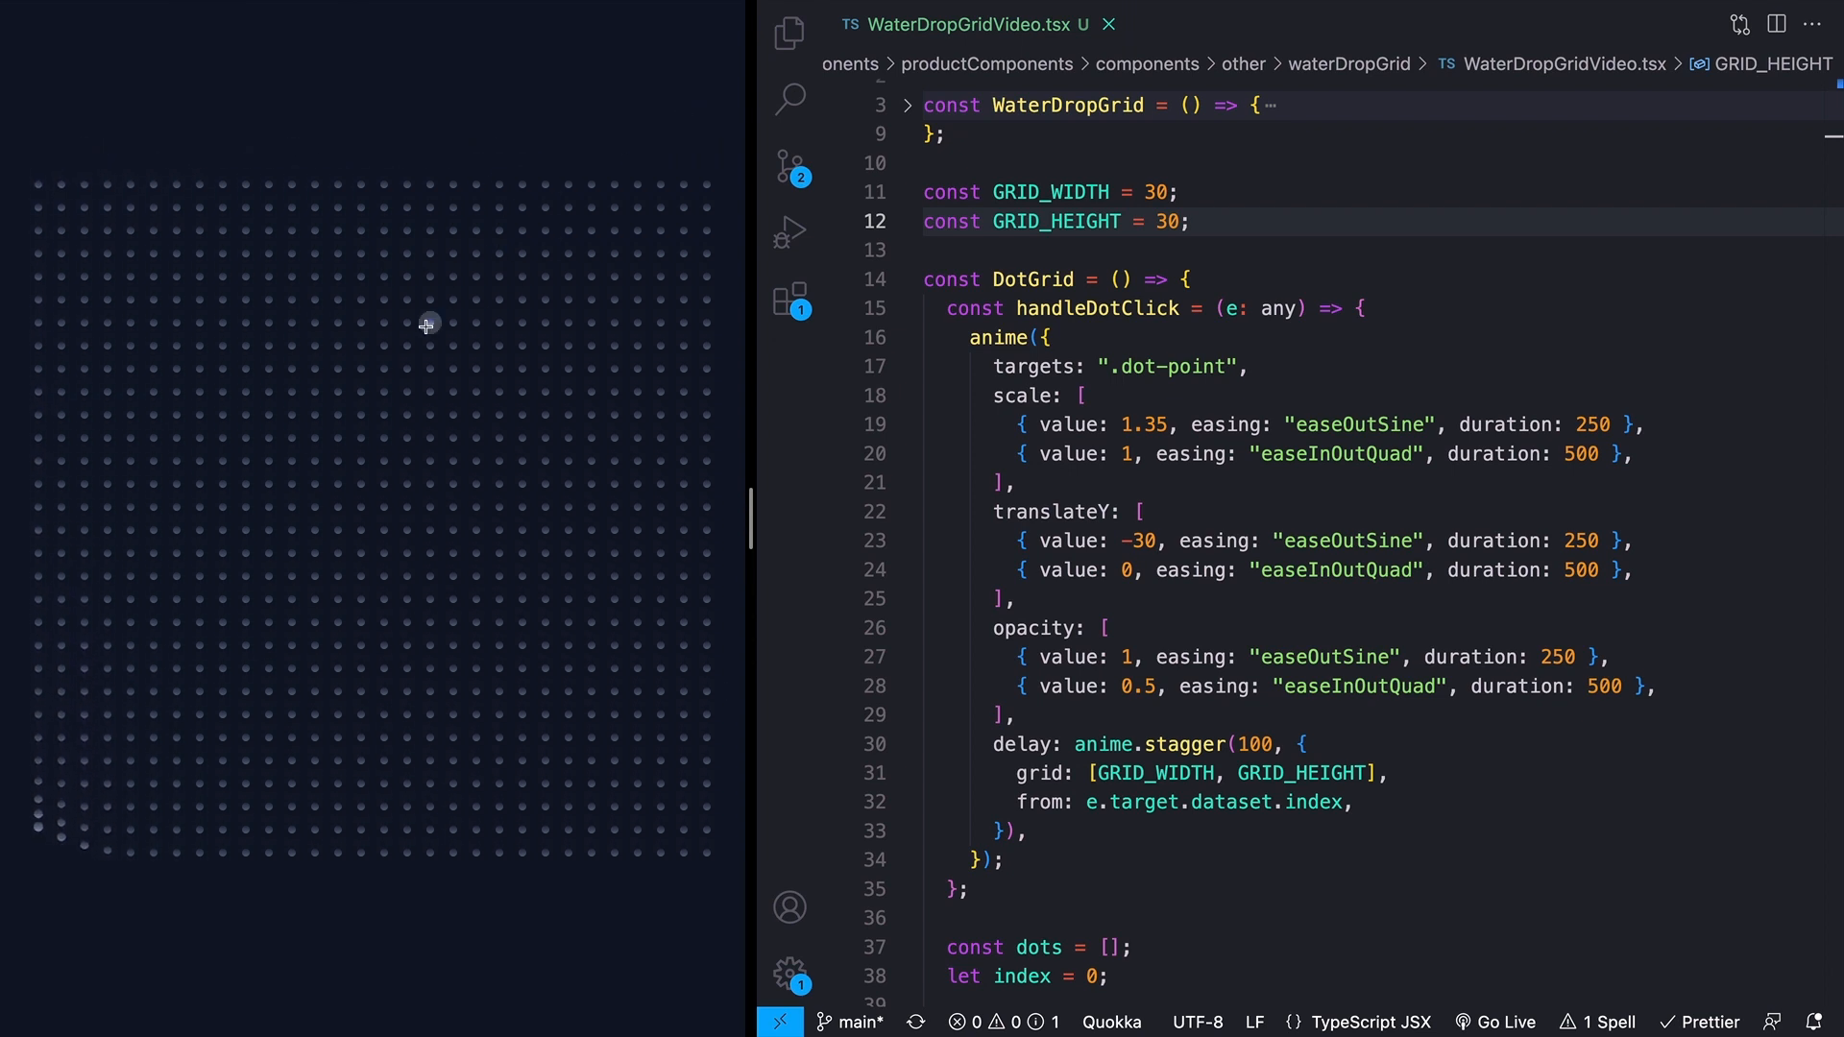
Step: Test the taller -60 ripple from top and centre dots, then bring up Hover.dev
{"action": "left_click", "coordinate": [423, 324]}
{"action": "type", "text": "6"}
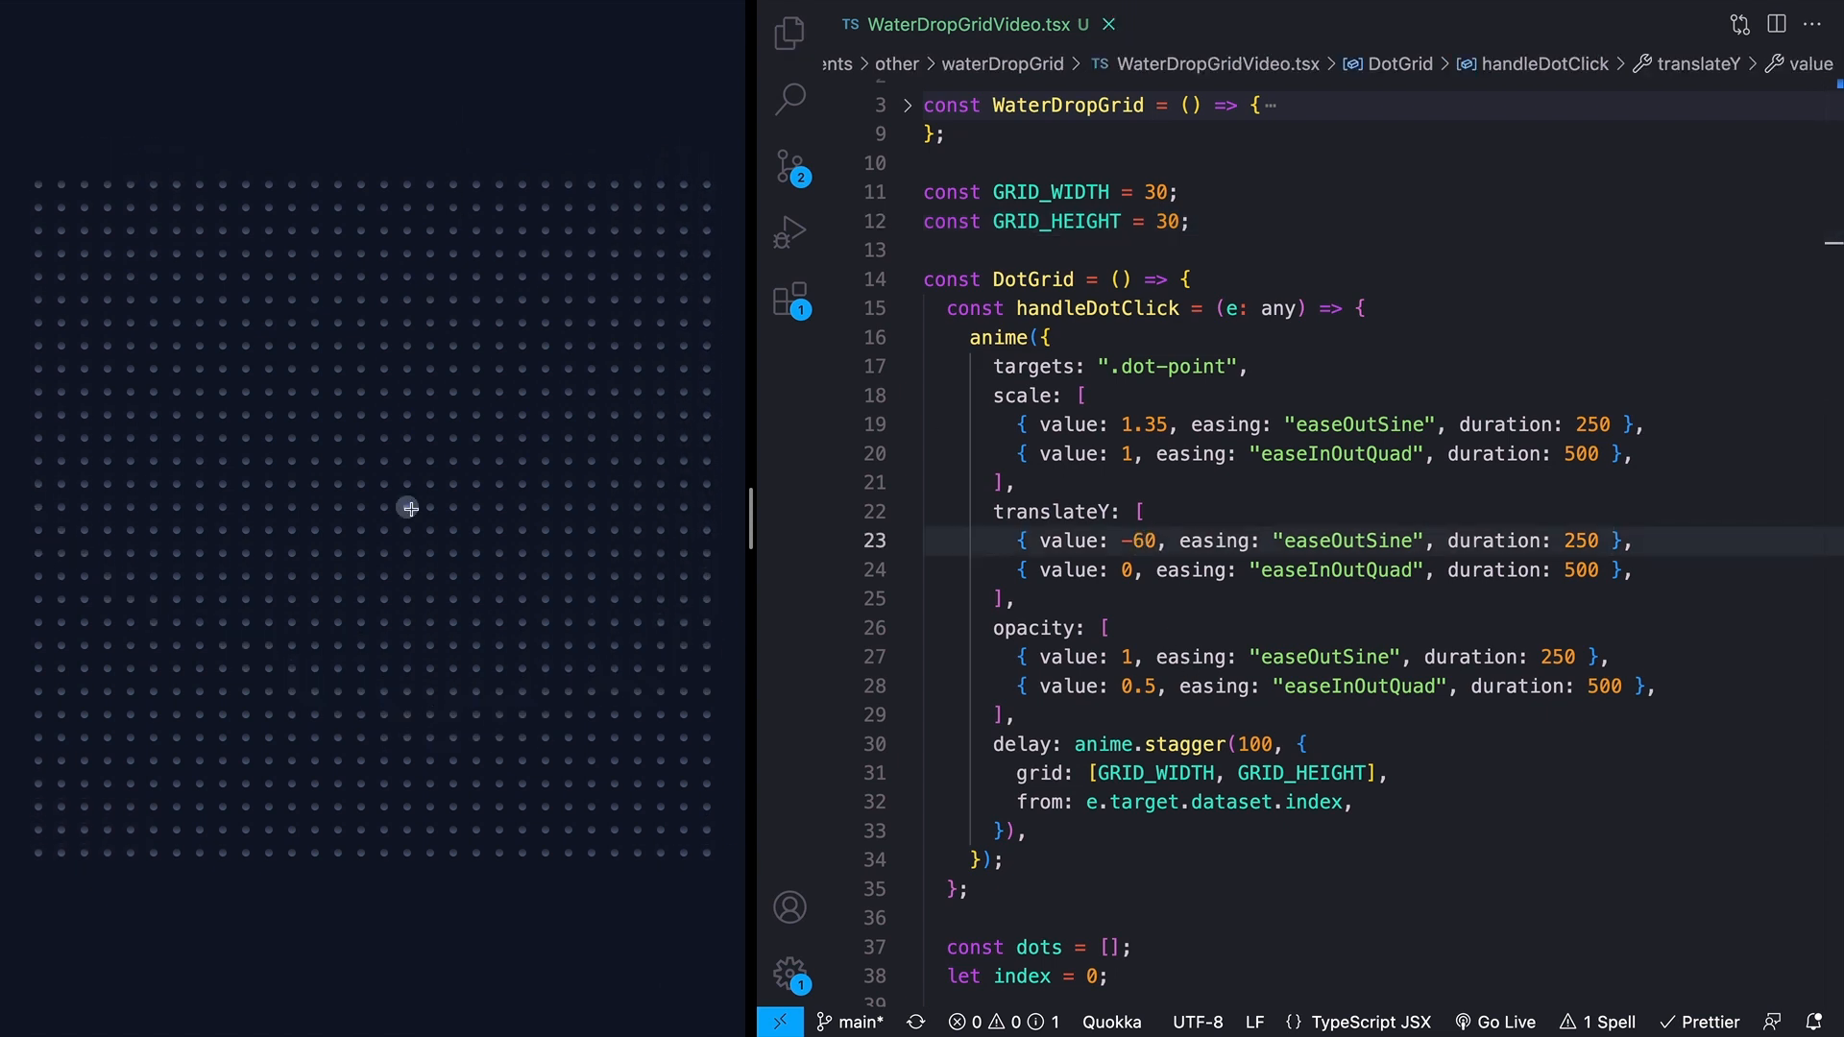
{"action": "left_click", "coordinate": [409, 507]}
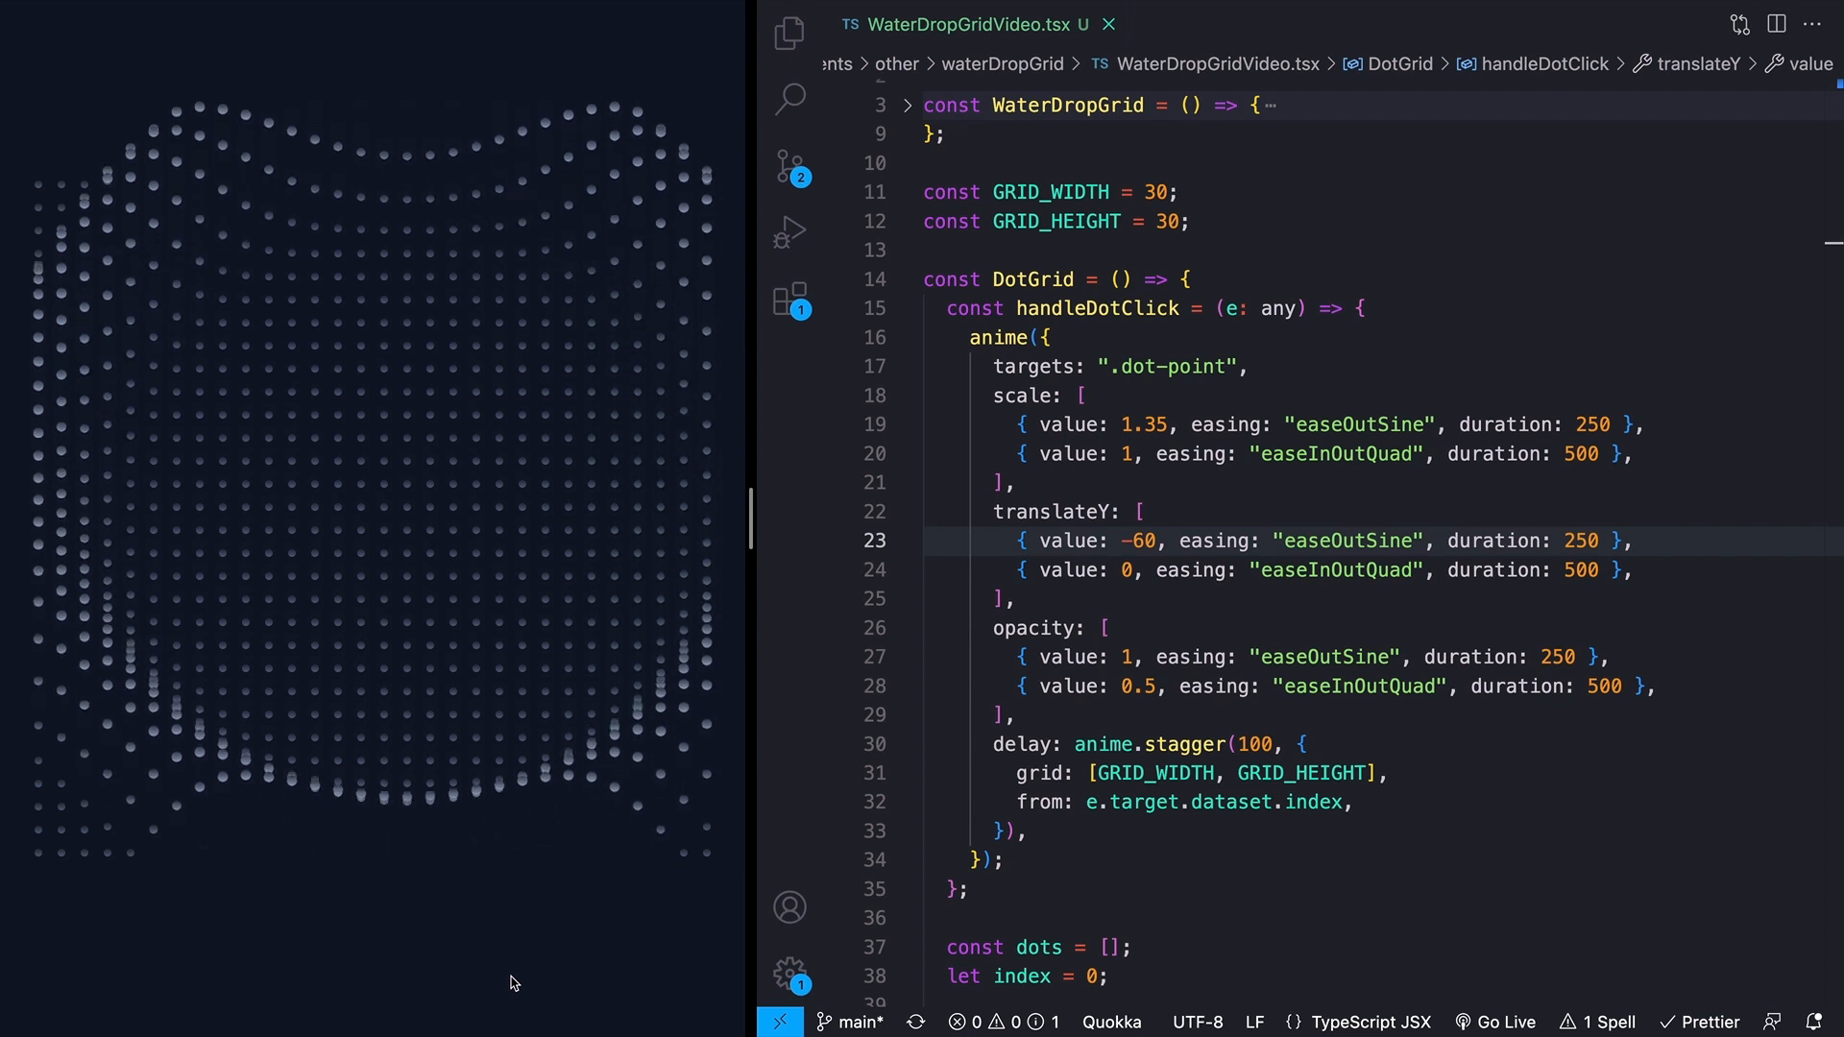
{"action": "left_click", "coordinate": [358, 576]}
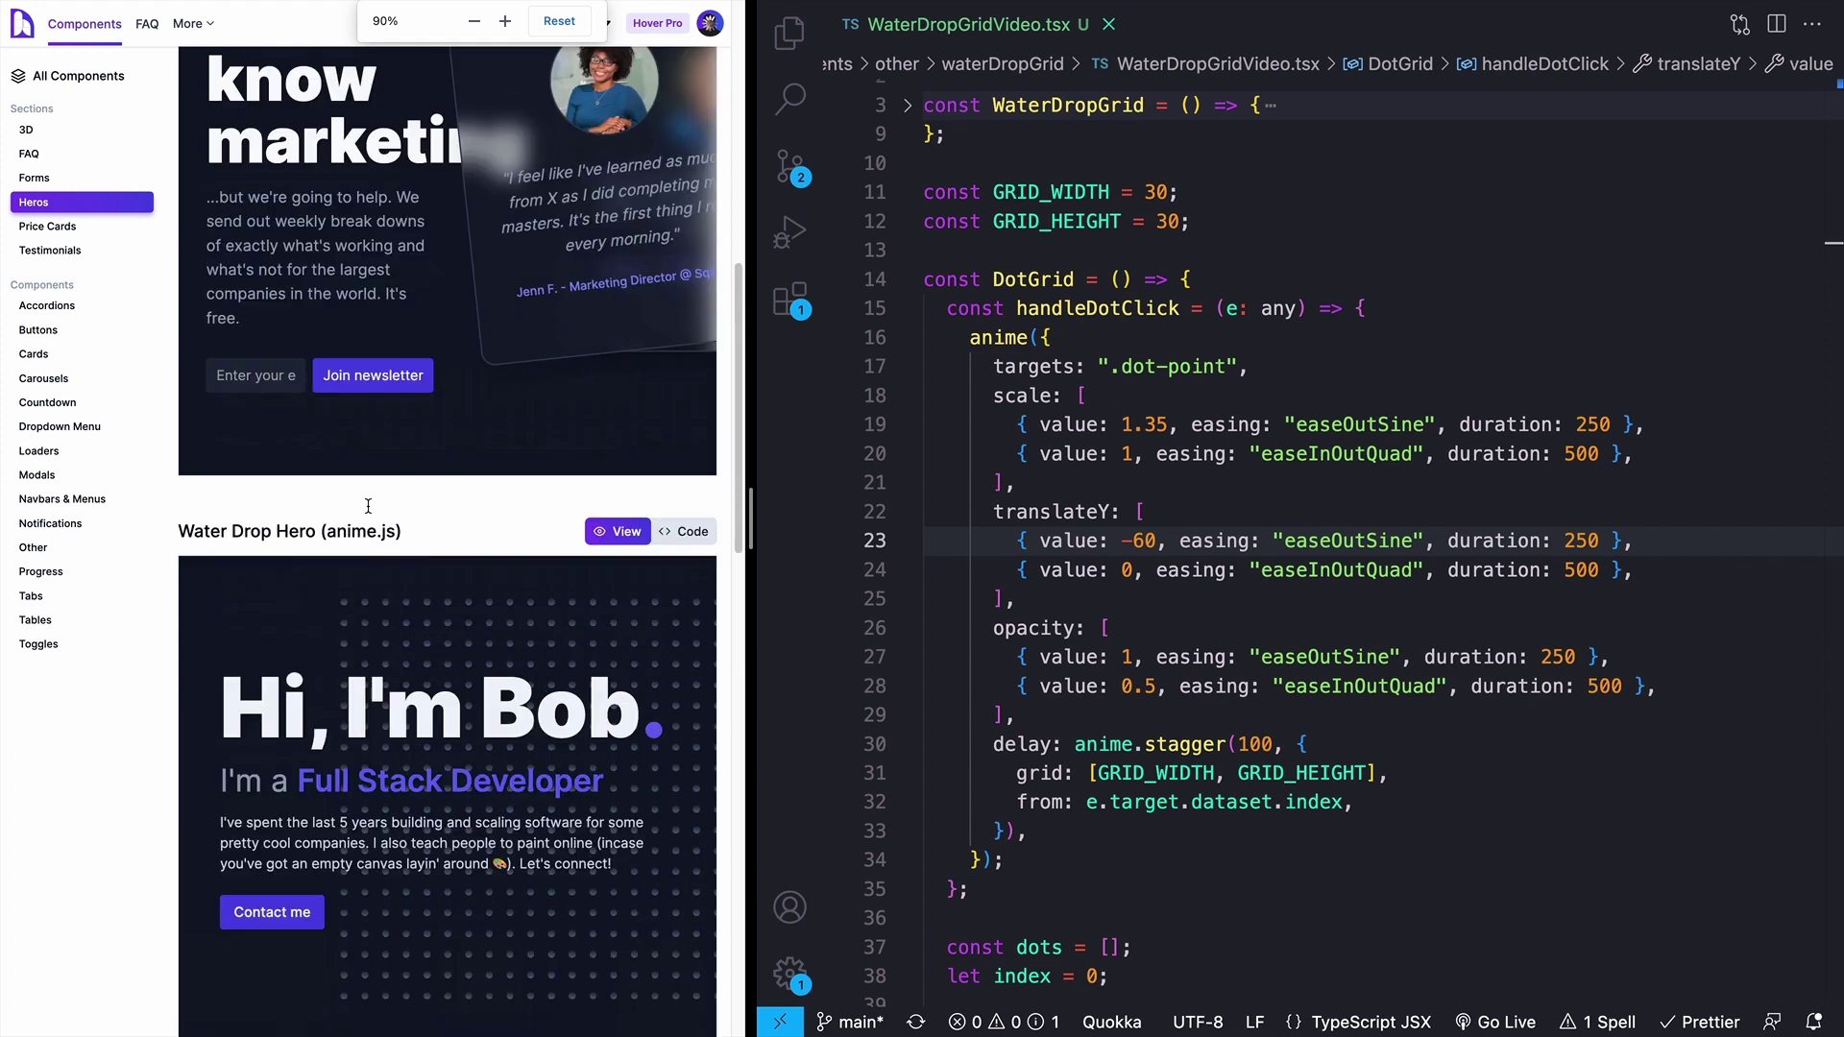
Step: Open Hover.dev's Other category and ripple the Water Drop Grid demo from two dots
{"action": "left_click", "coordinate": [32, 547]}
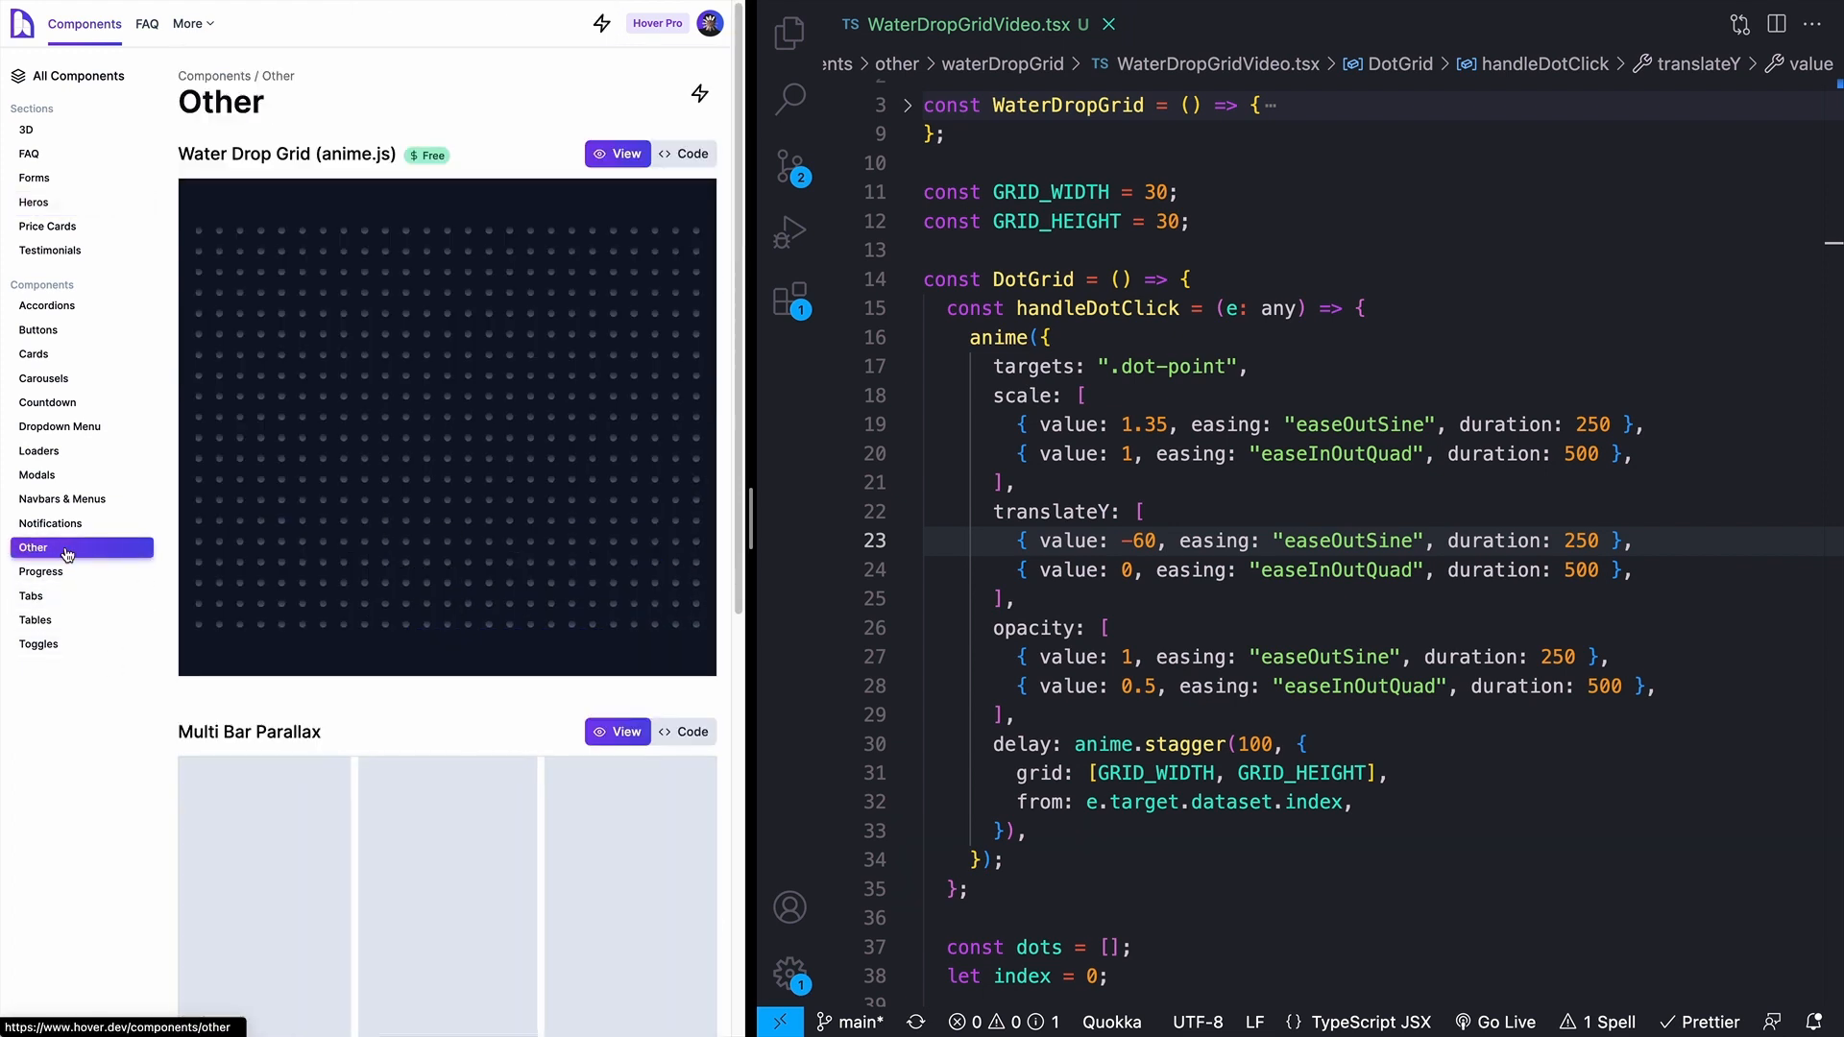
{"action": "left_click", "coordinate": [556, 459]}
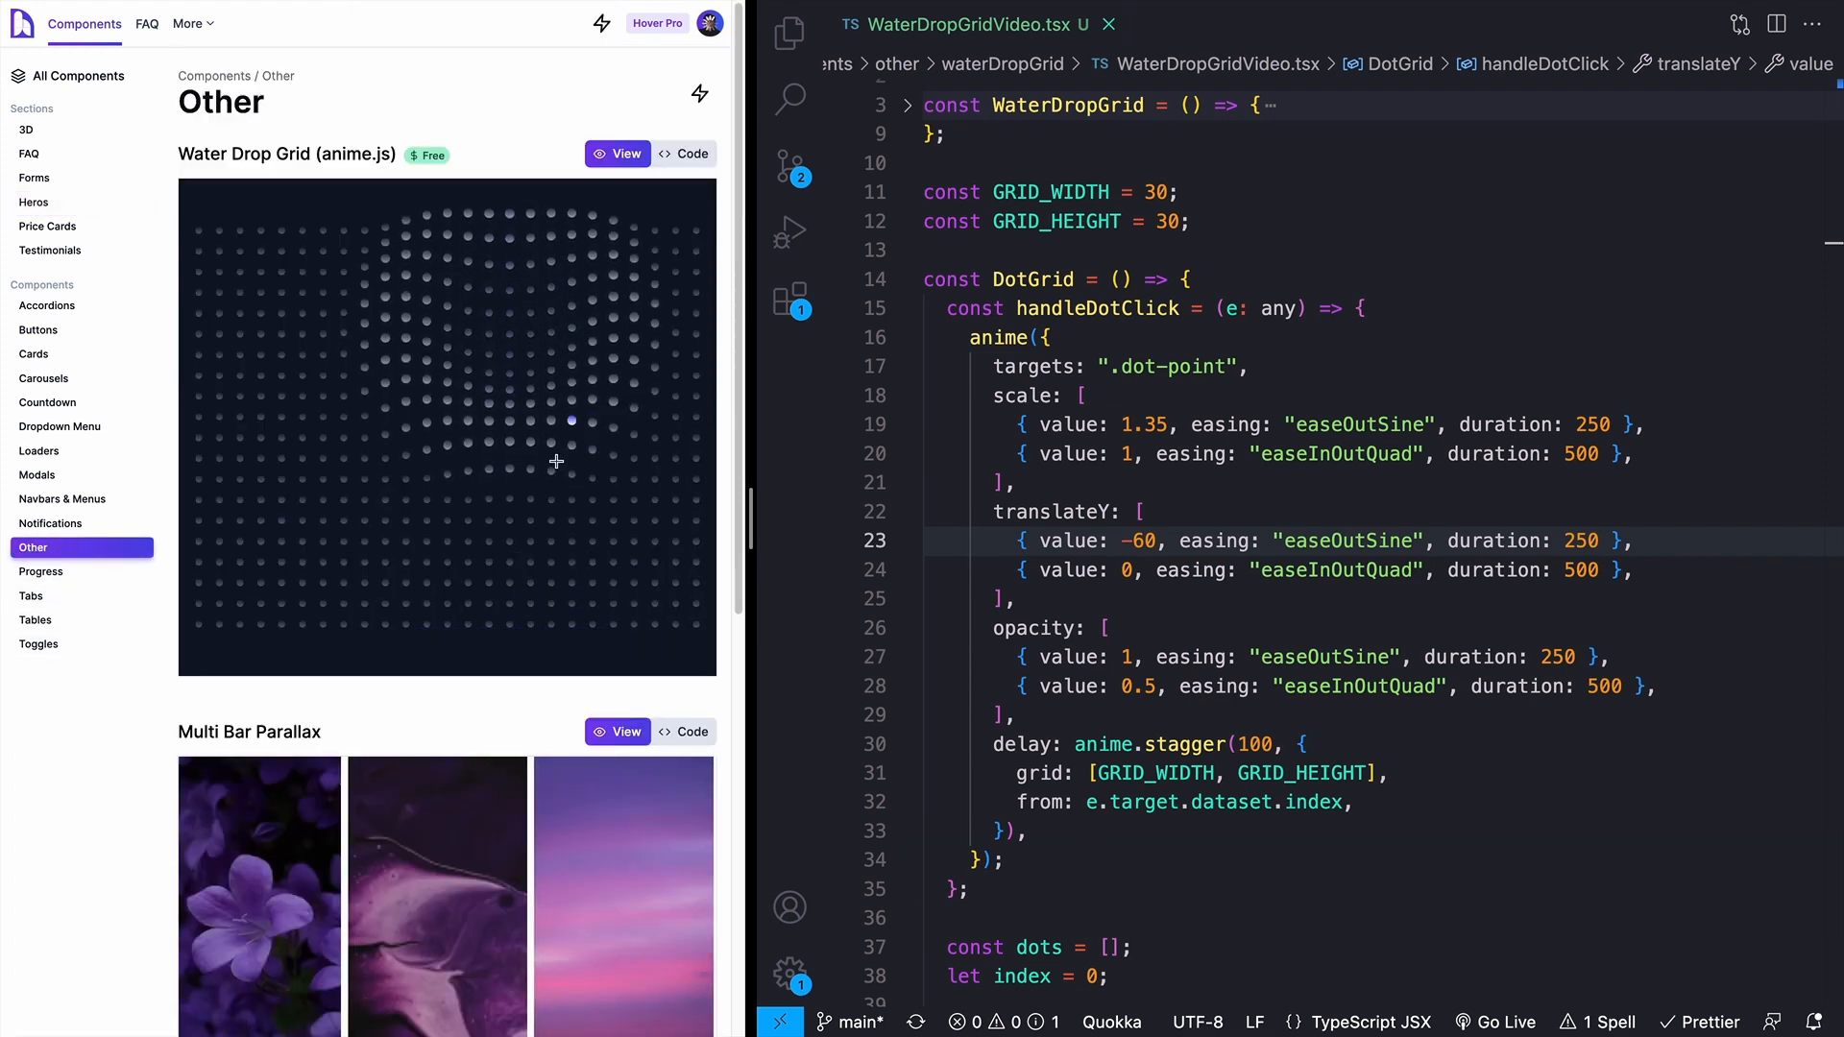
{"action": "left_click", "coordinate": [683, 153]}
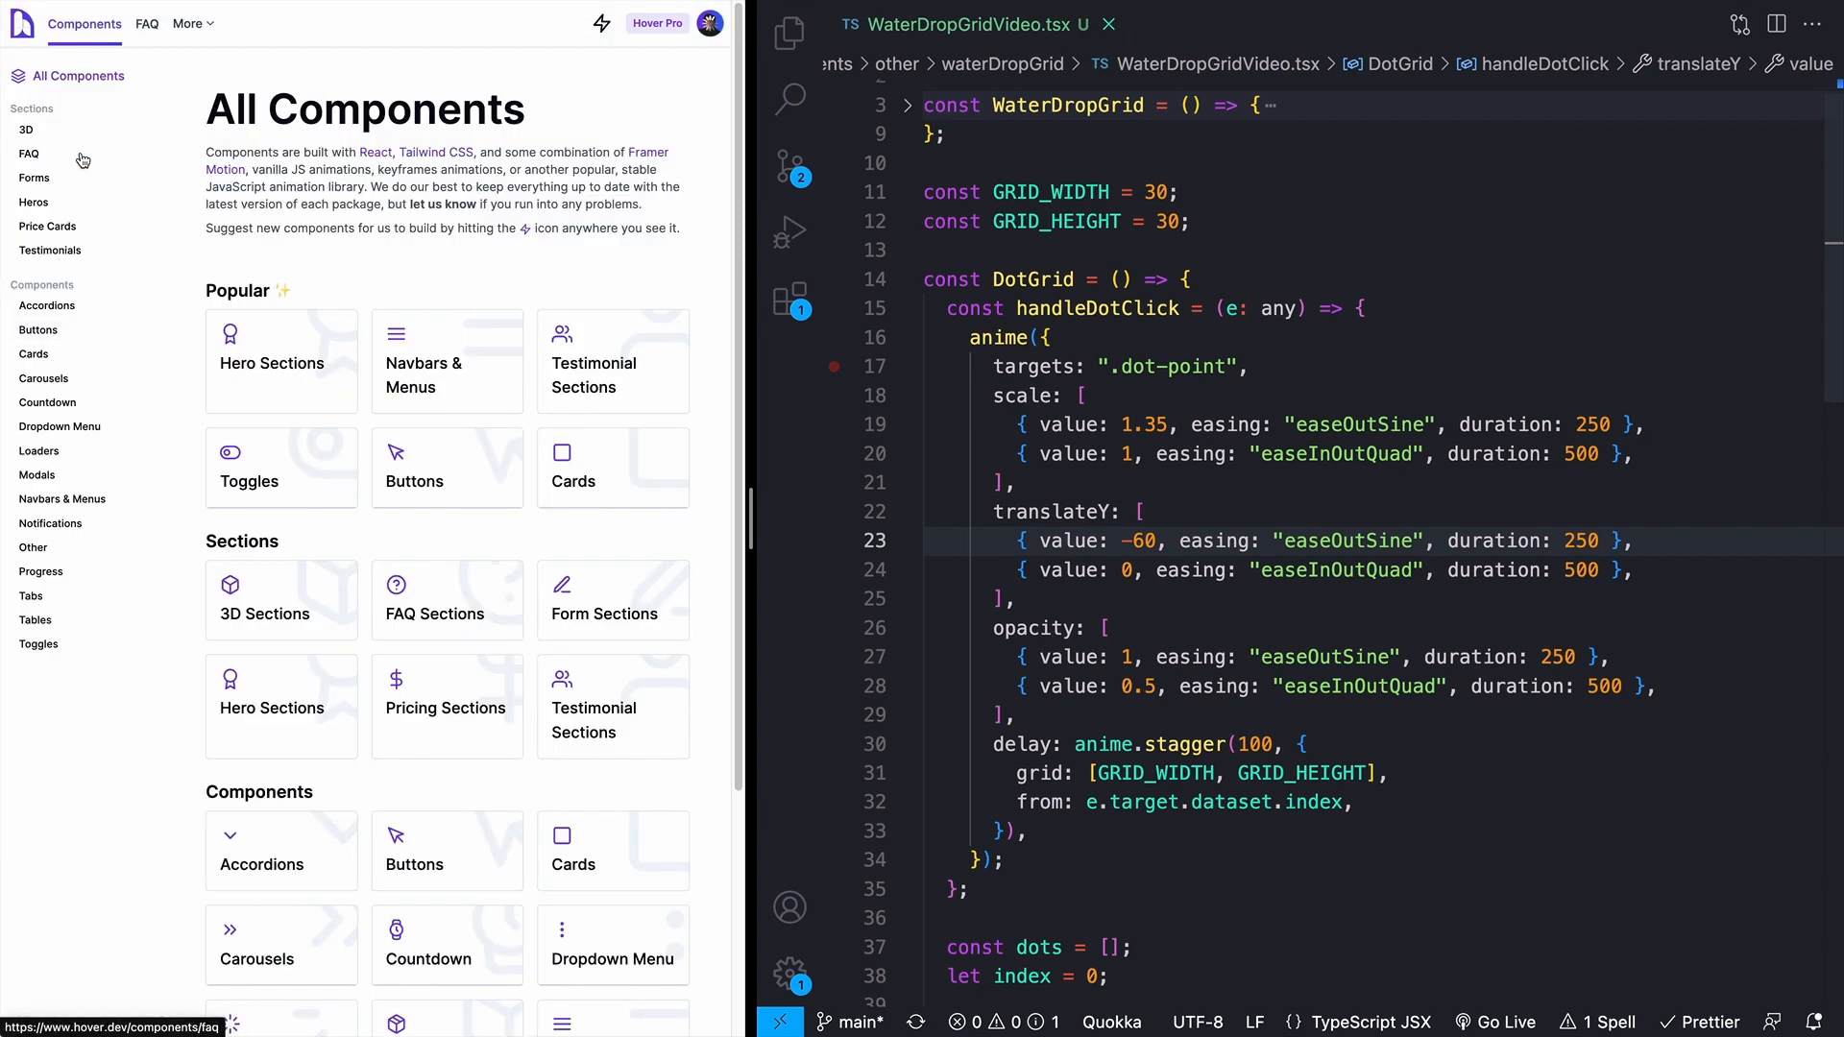
{"action": "left_click", "coordinate": [35, 201]}
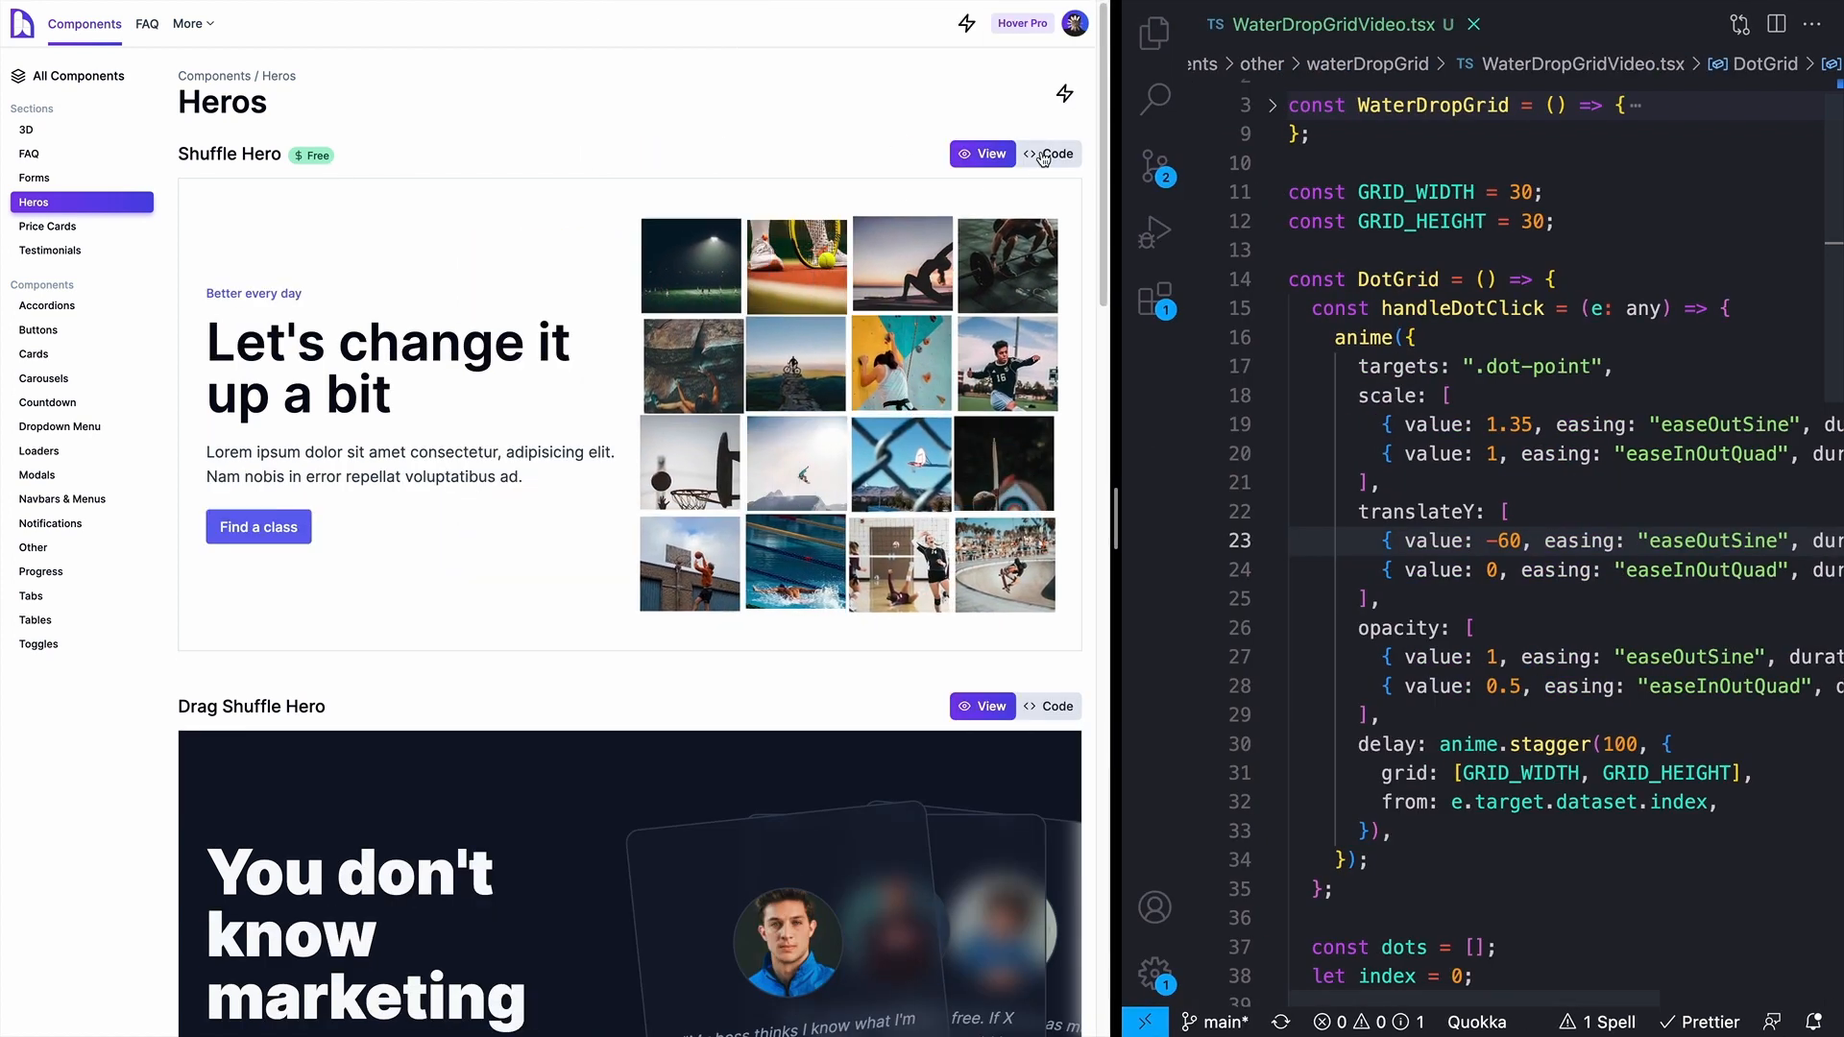
{"action": "left_click", "coordinate": [1046, 153]}
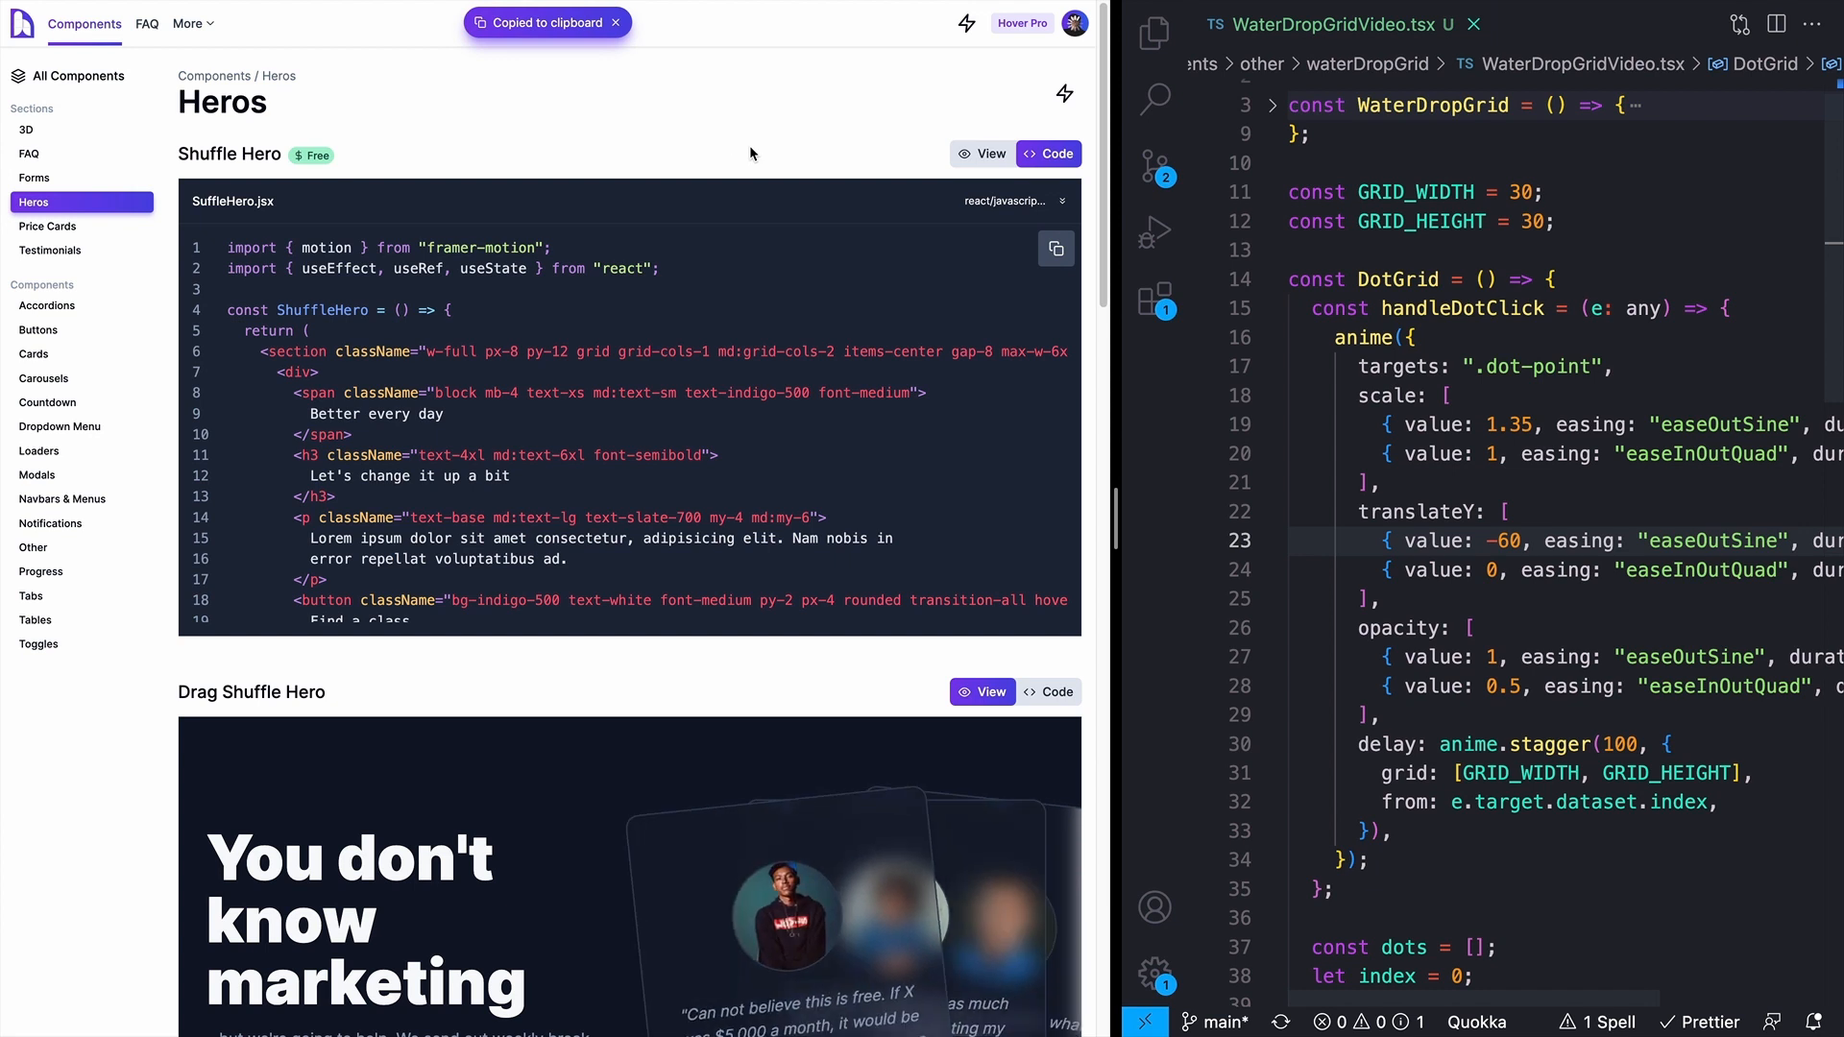
{"action": "mouse_move", "coordinate": [32, 43]}
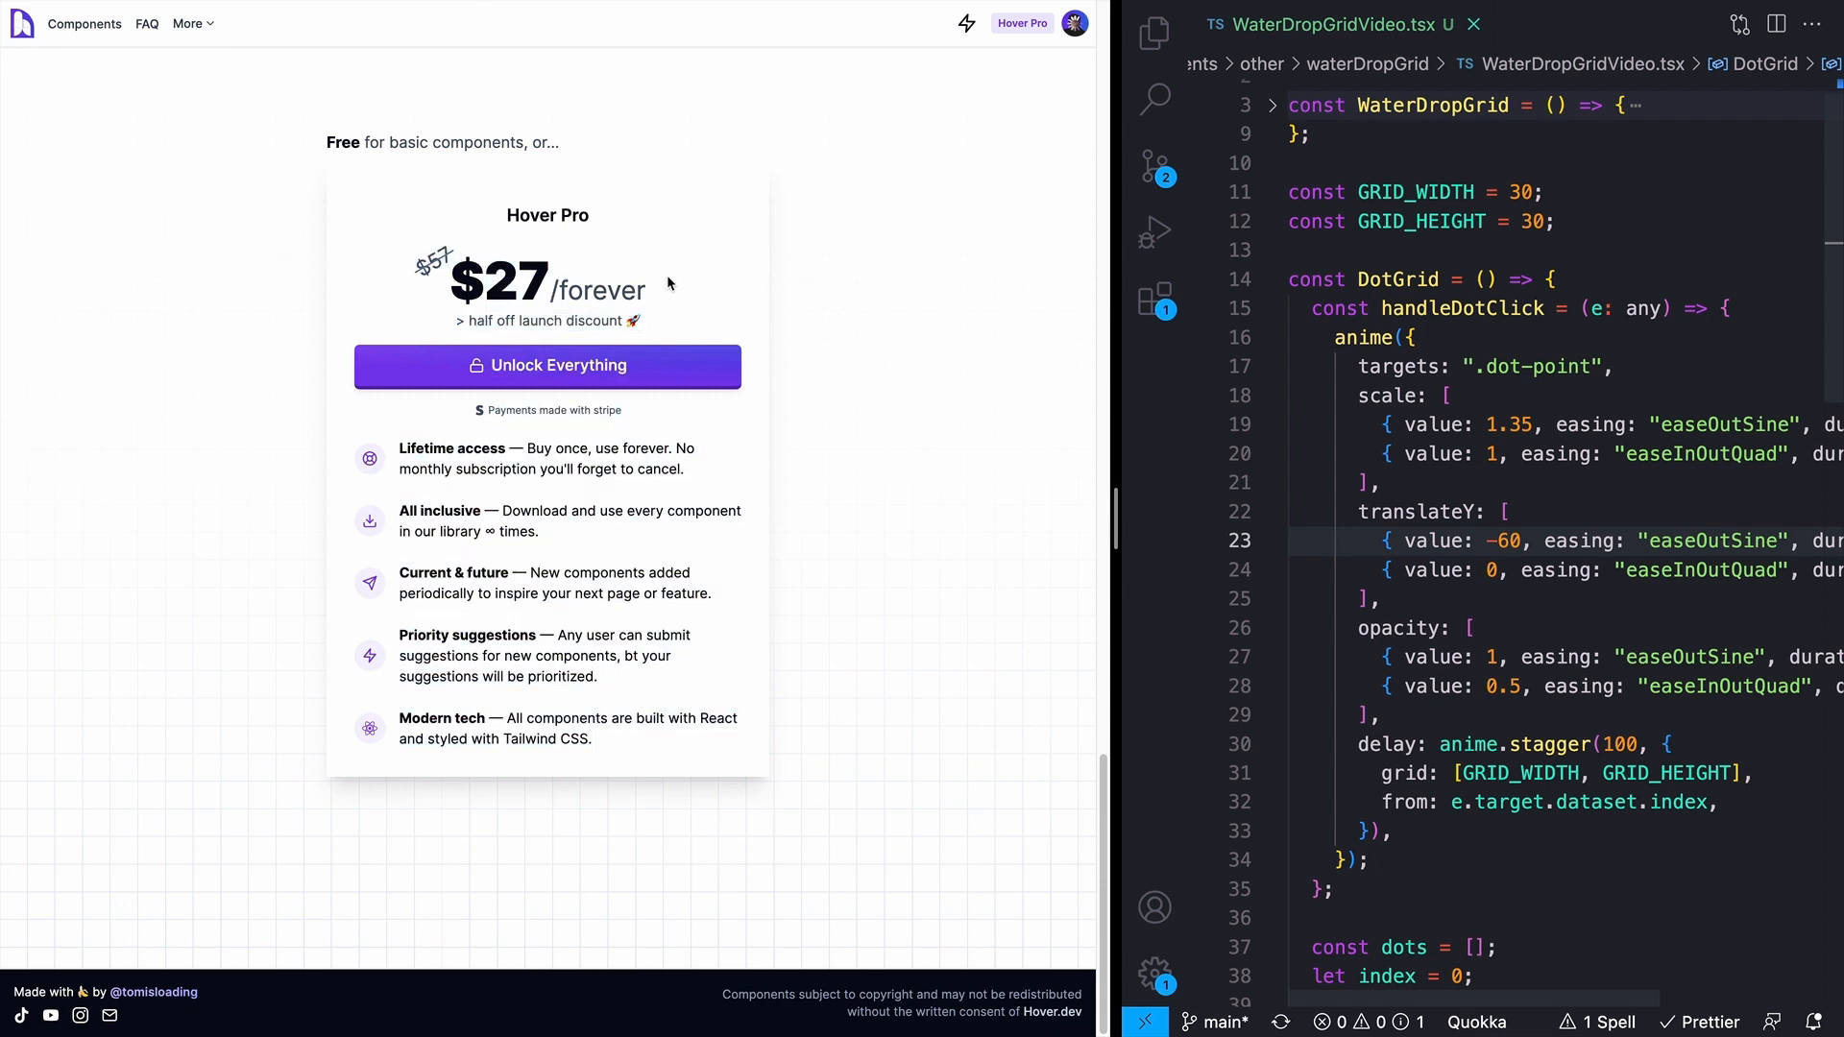
{"action": "mouse_move", "coordinate": [452, 279]}
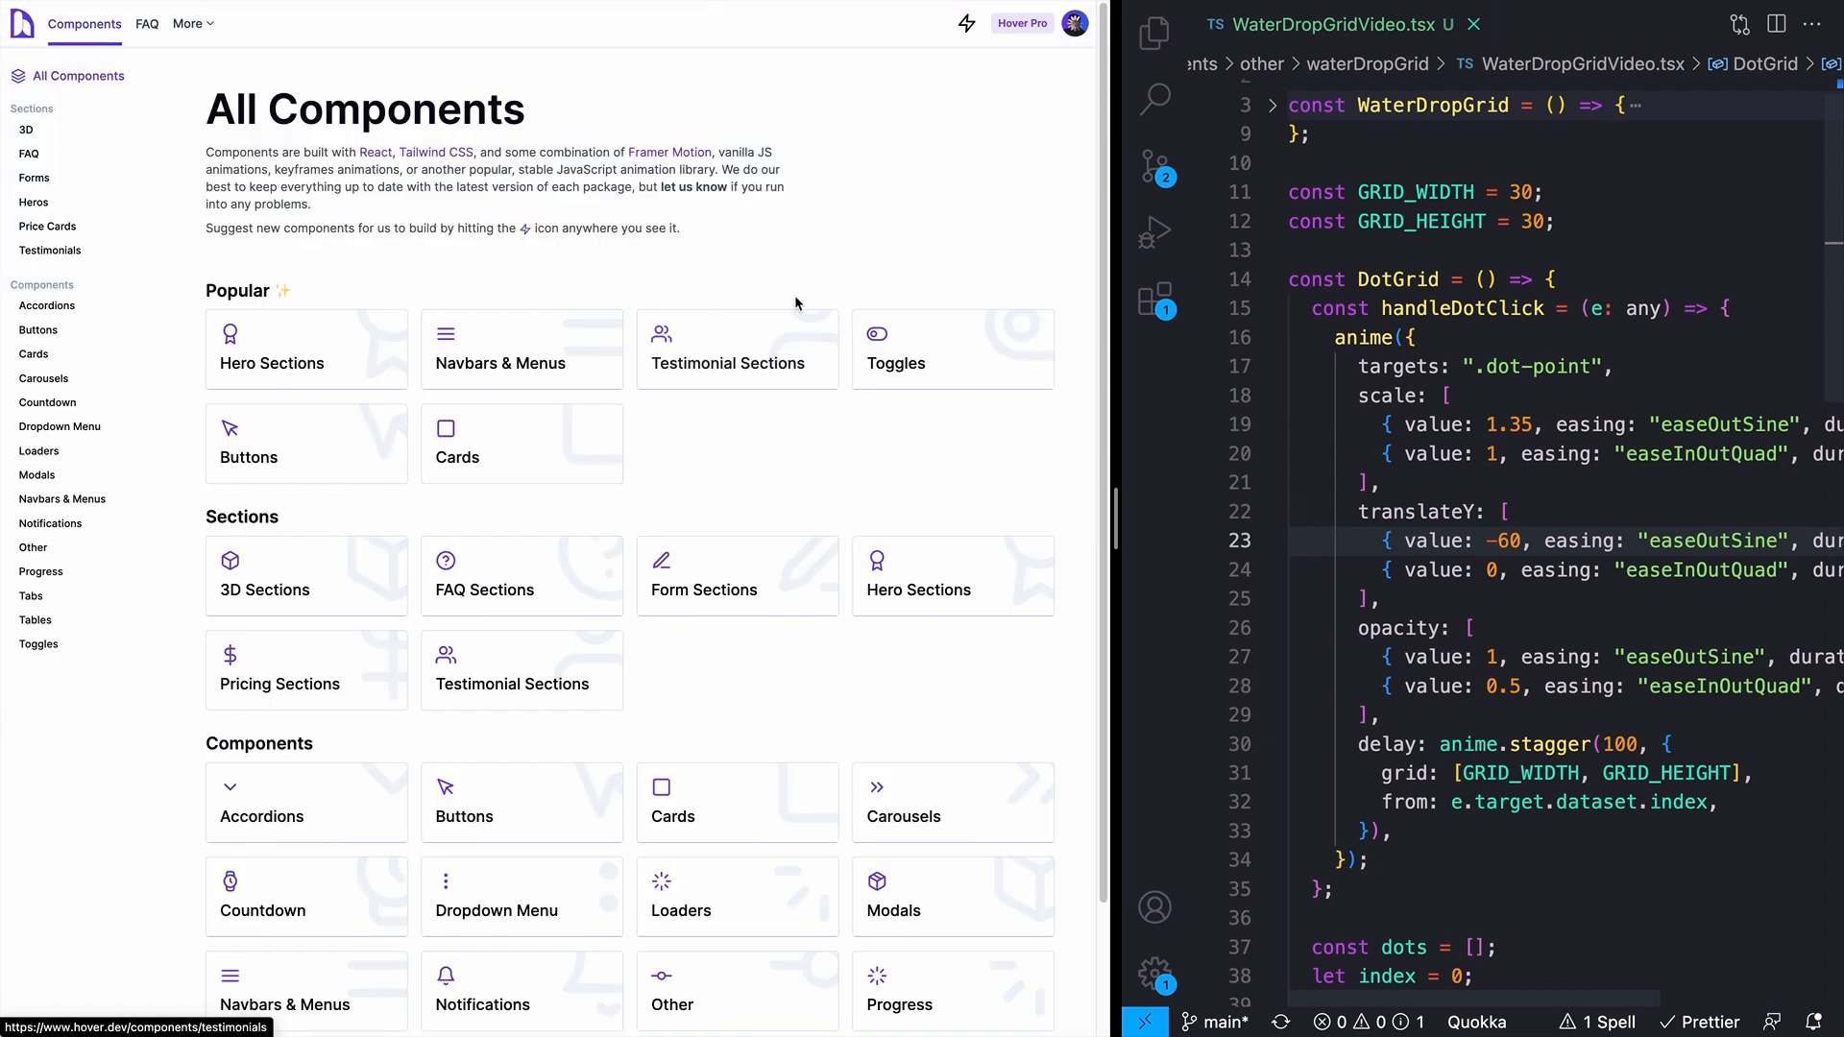
{"action": "left_click_drag", "start_coordinate": [208, 151], "coordinate": [679, 229]}
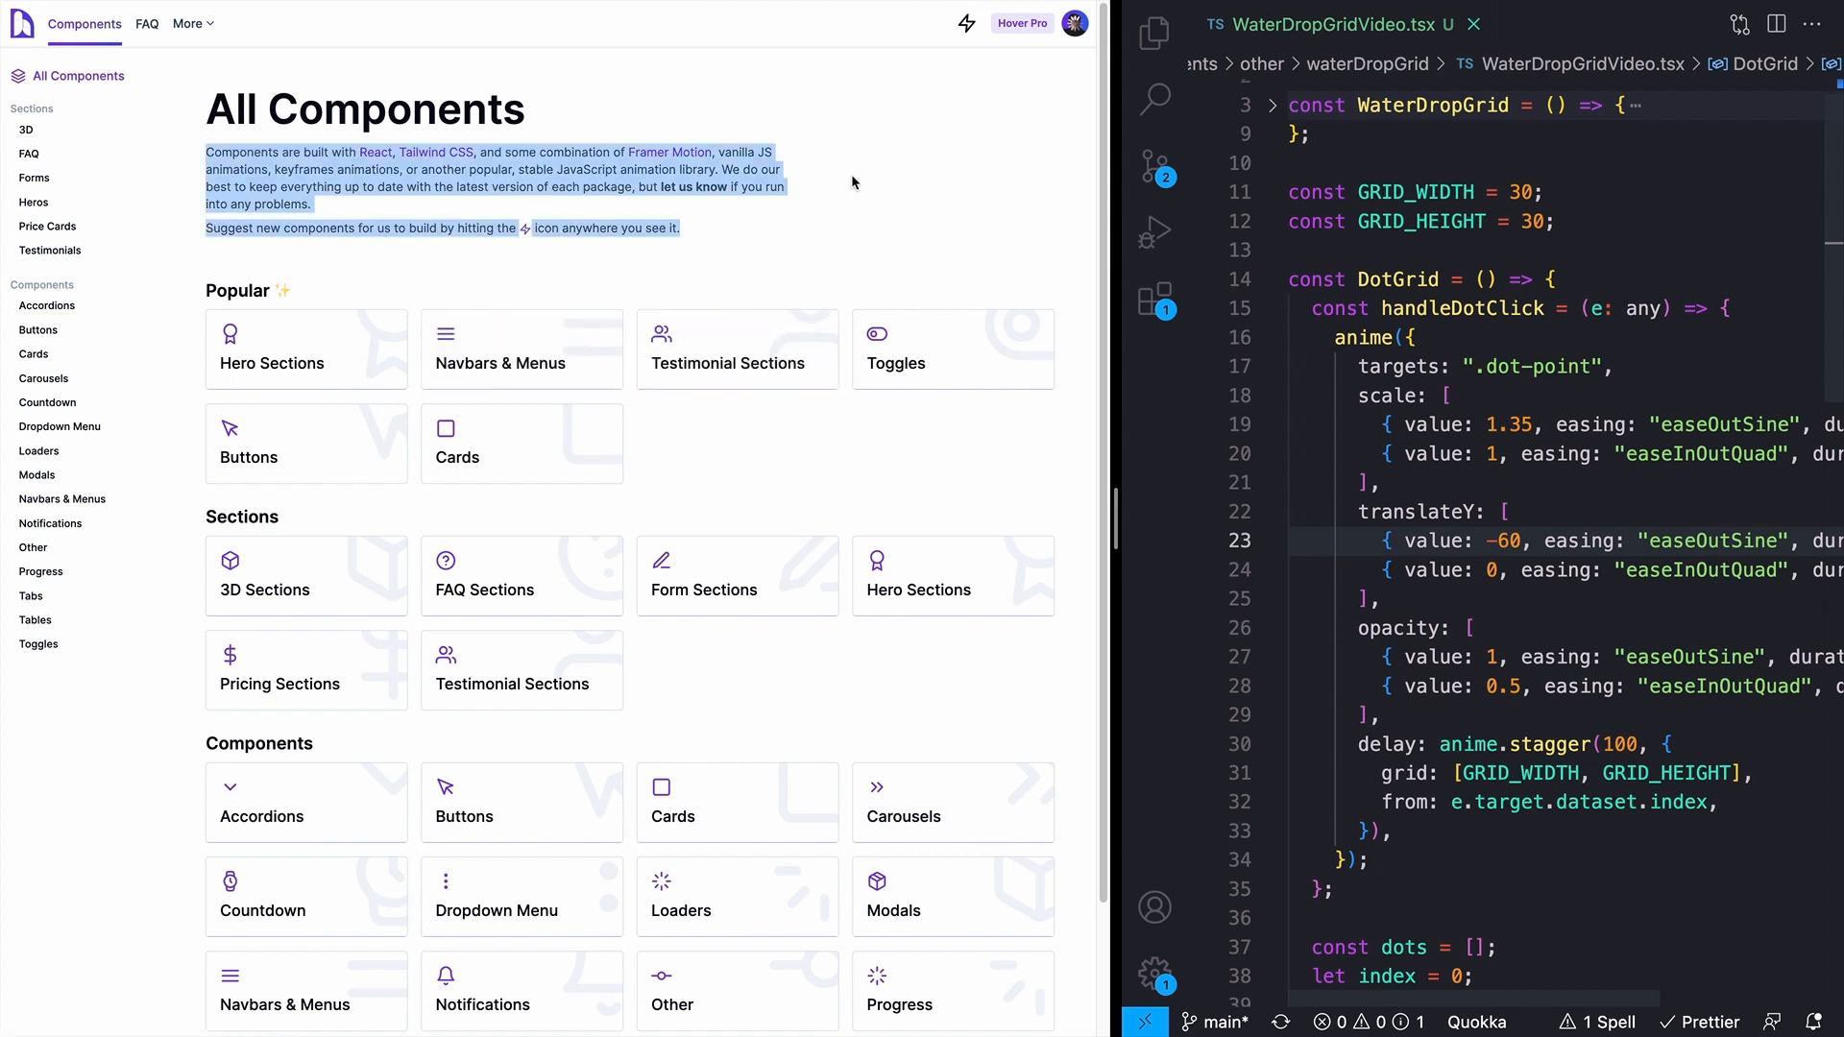
{"action": "left_click", "coordinate": [807, 262]}
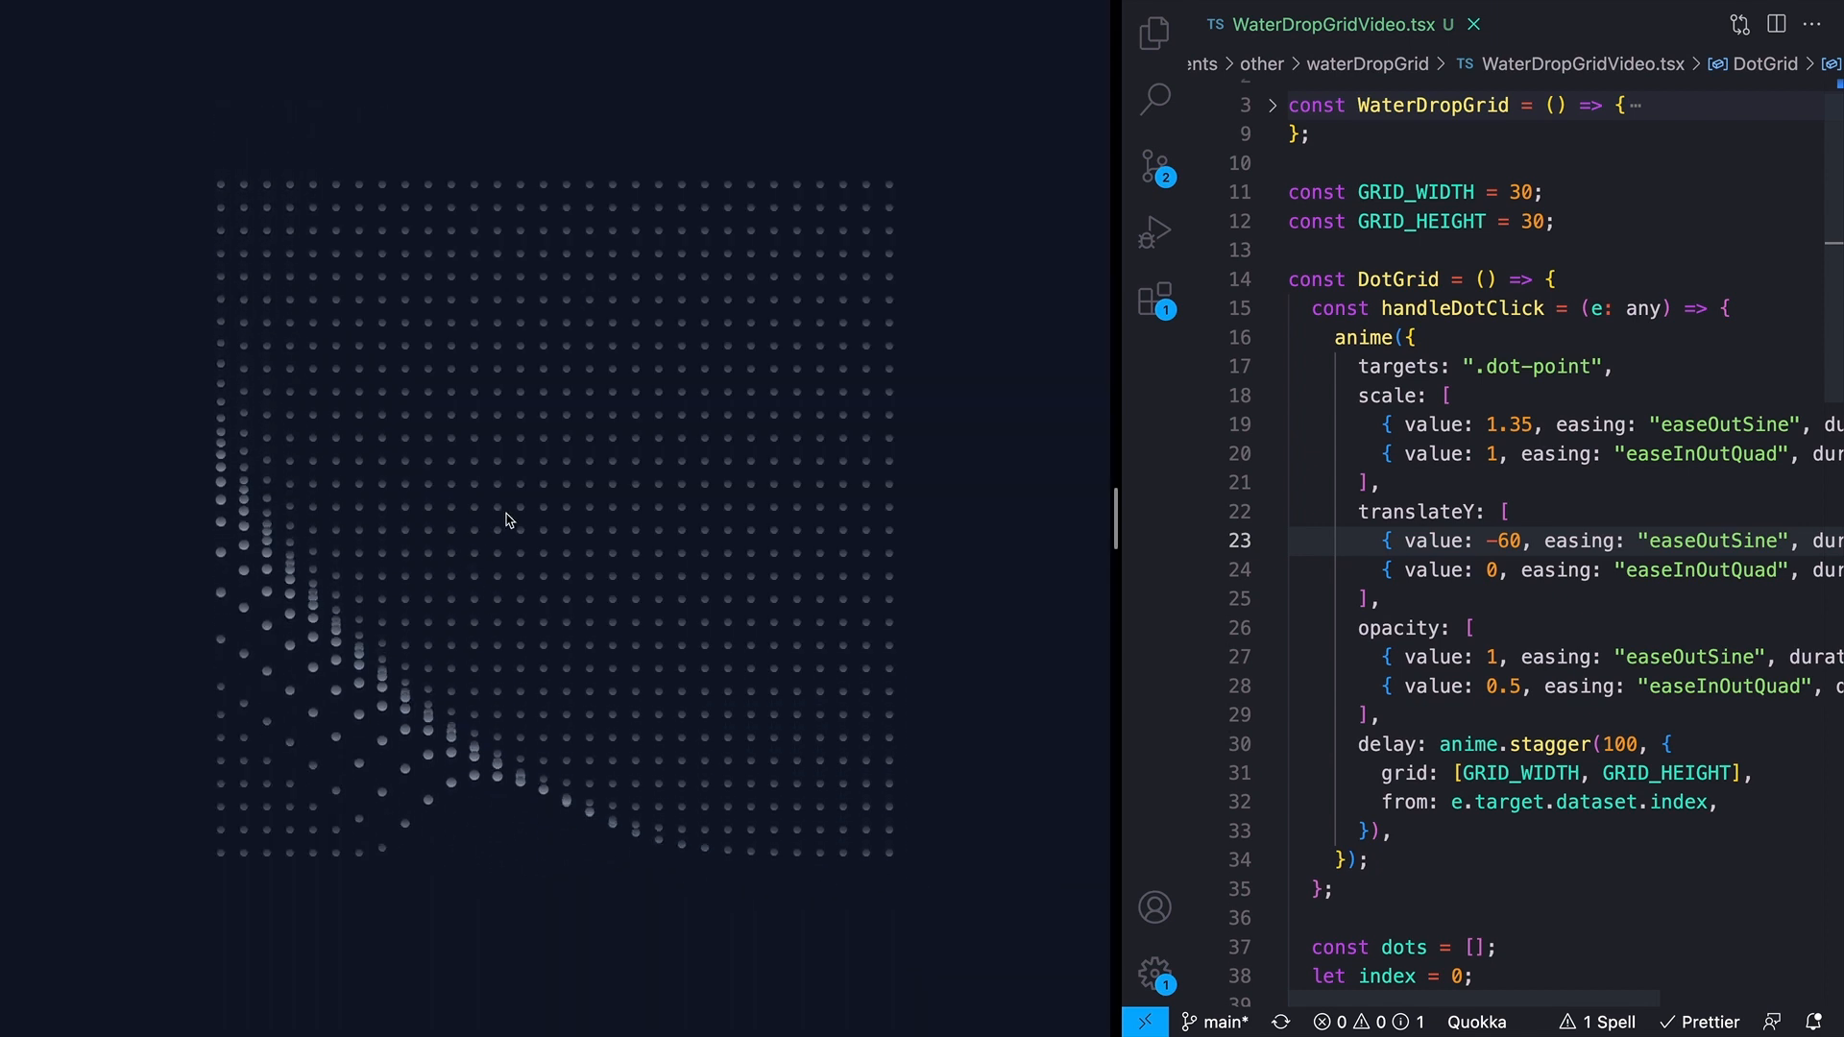
Step: Click a dot left of centre to watch the ripple spread in rings
{"action": "left_click", "coordinate": [499, 486]}
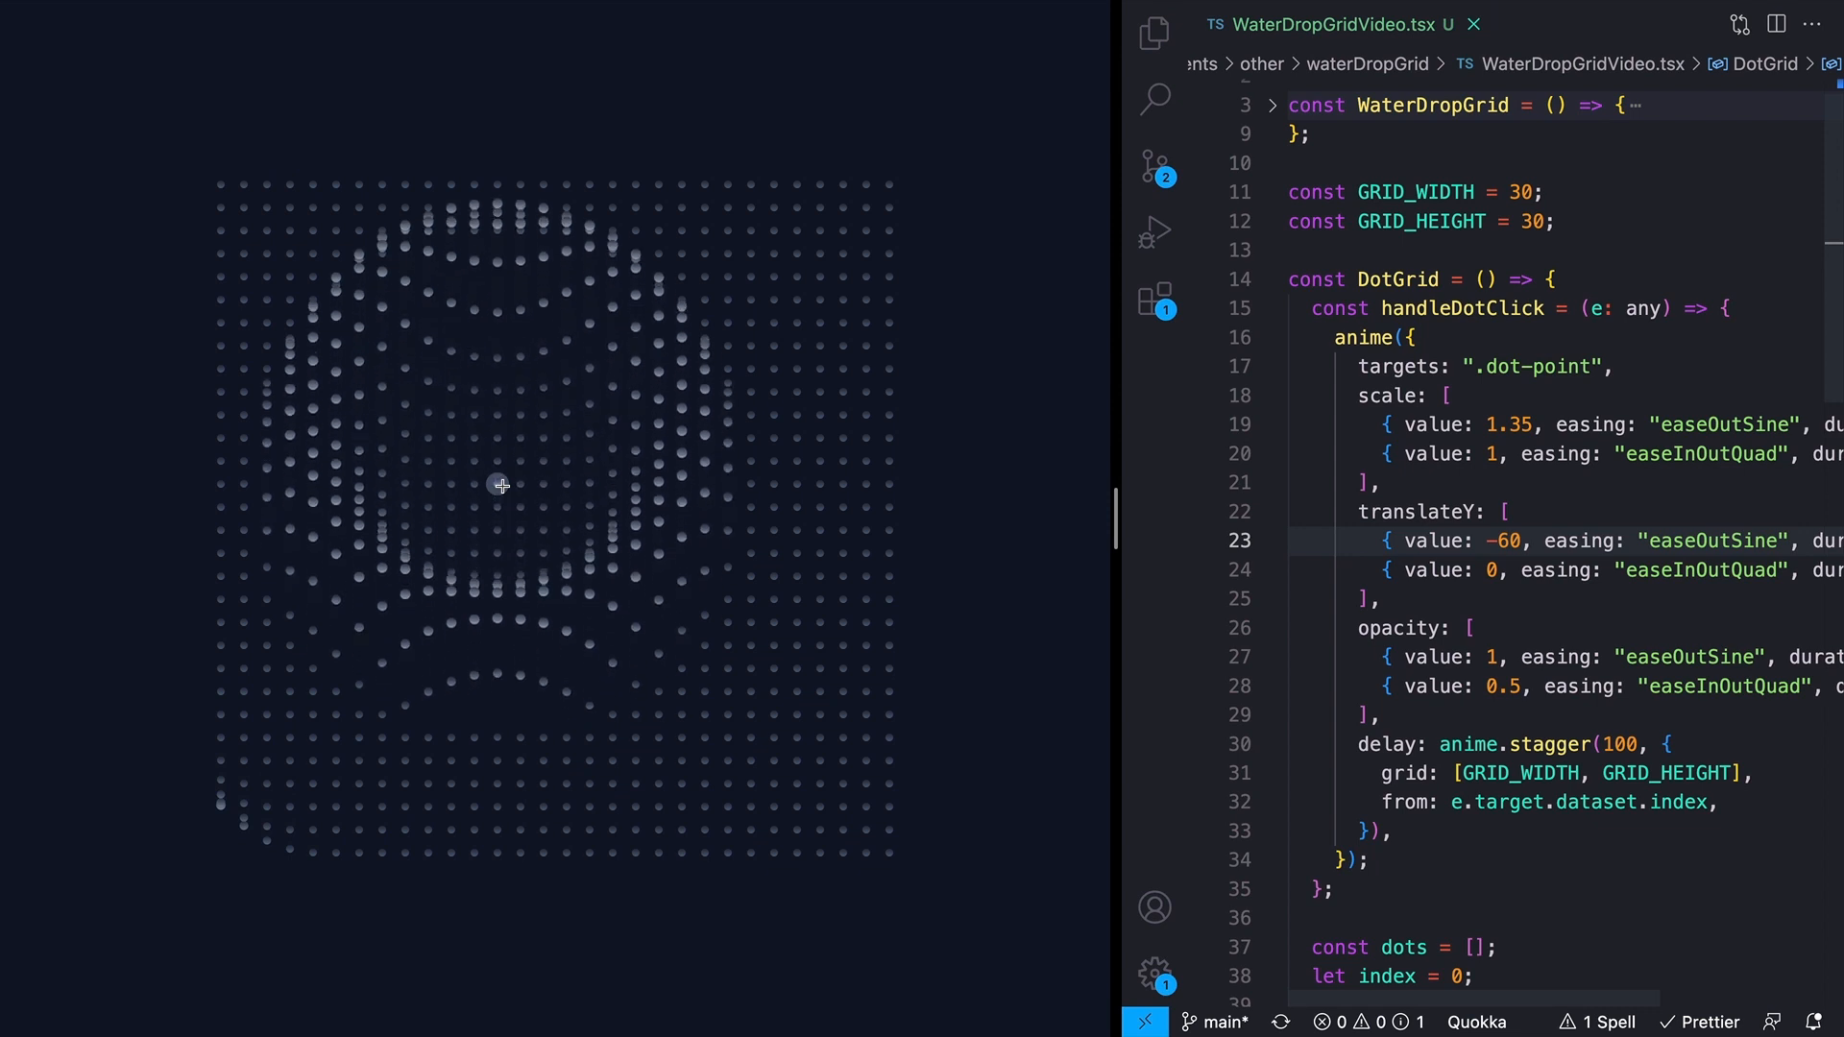